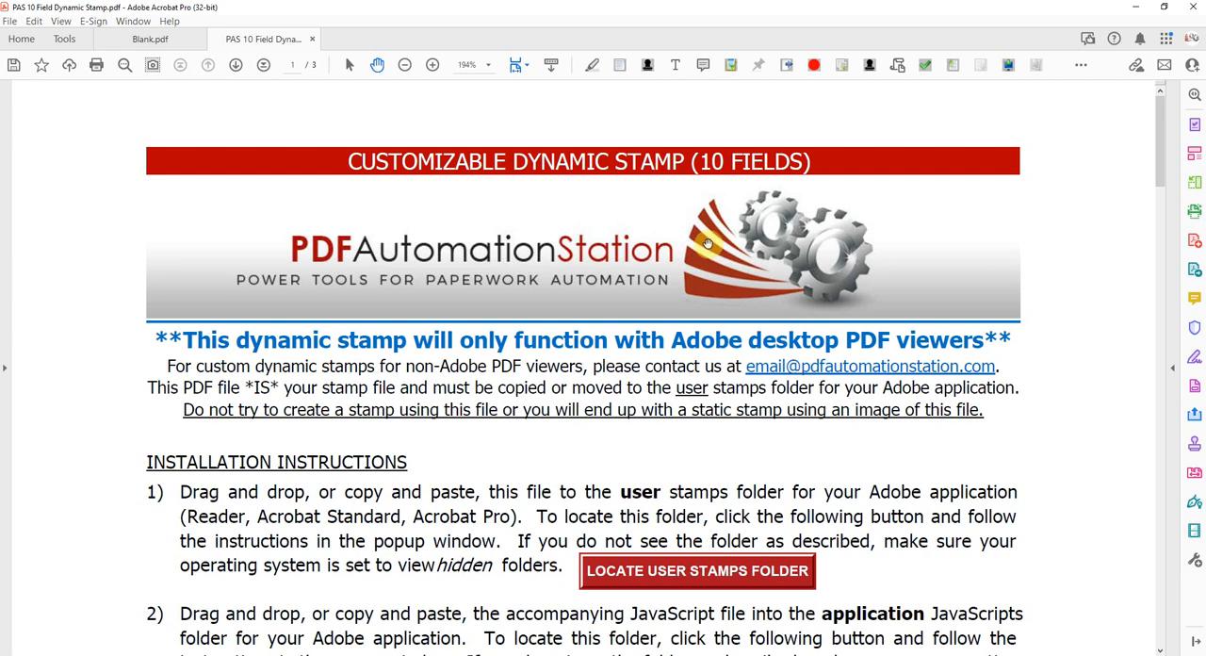
mouse_move(795, 231)
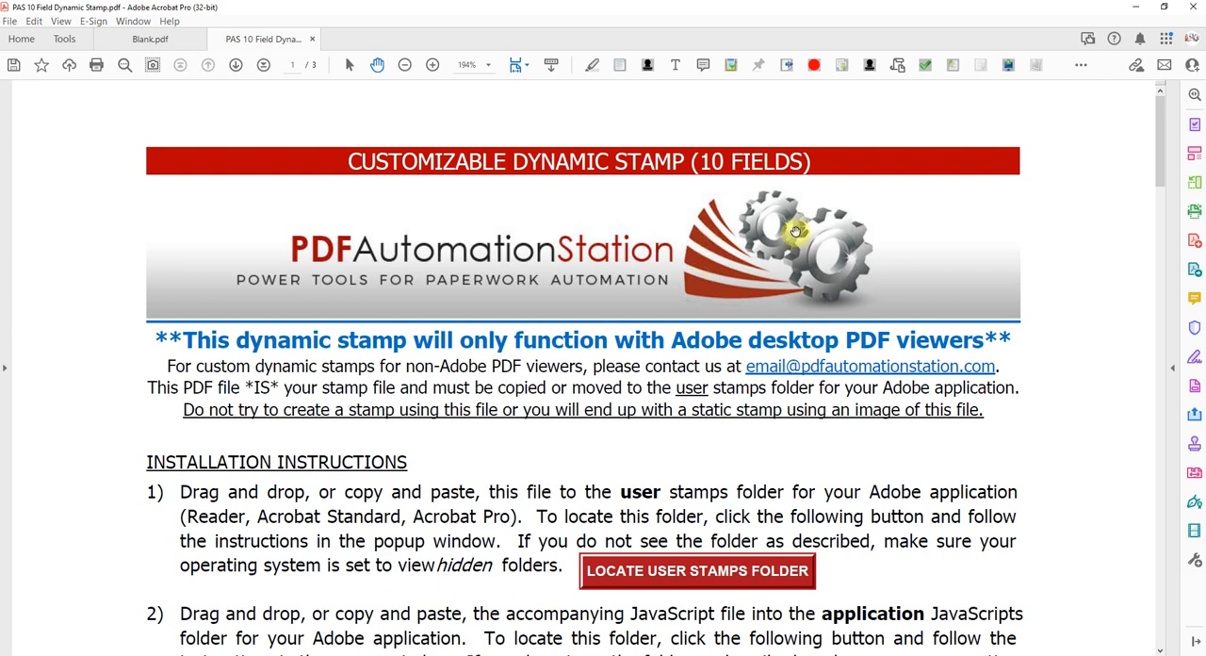
mouse_move(318, 173)
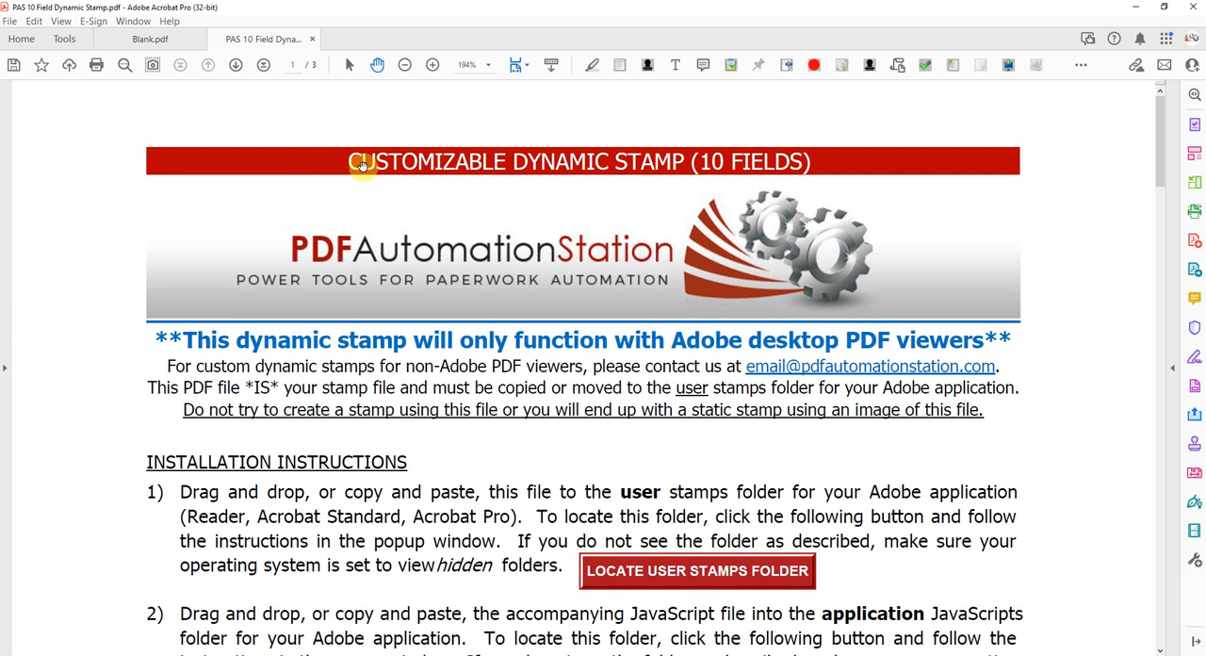
mouse_move(688, 162)
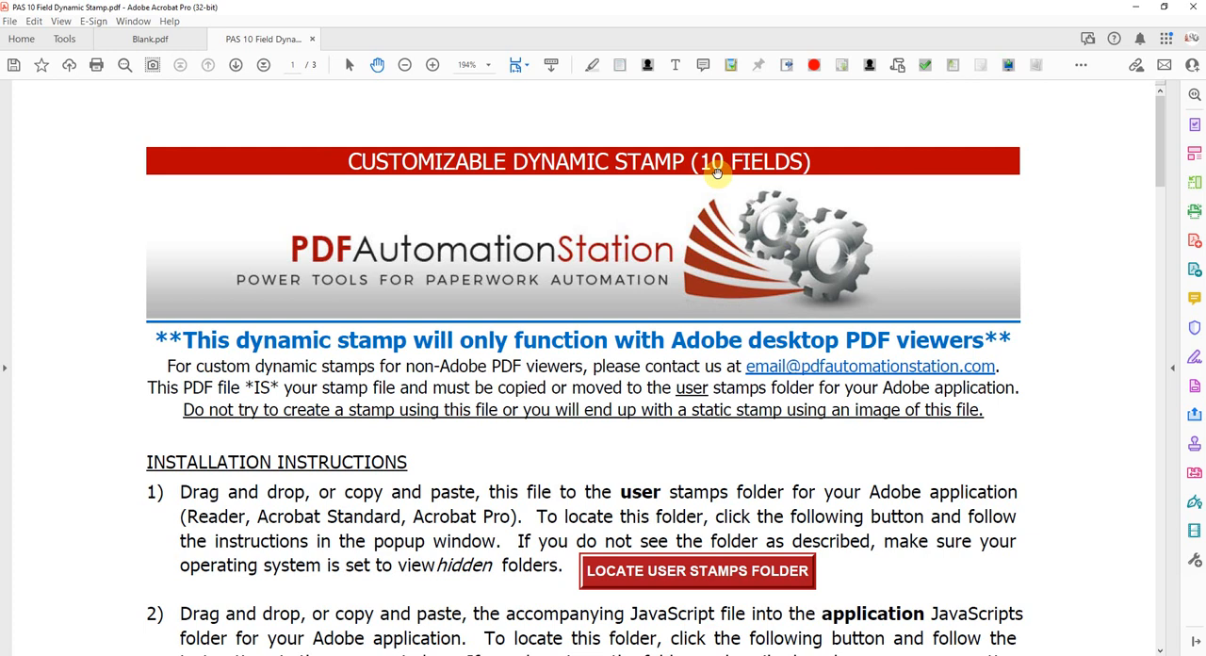
mouse_move(980, 492)
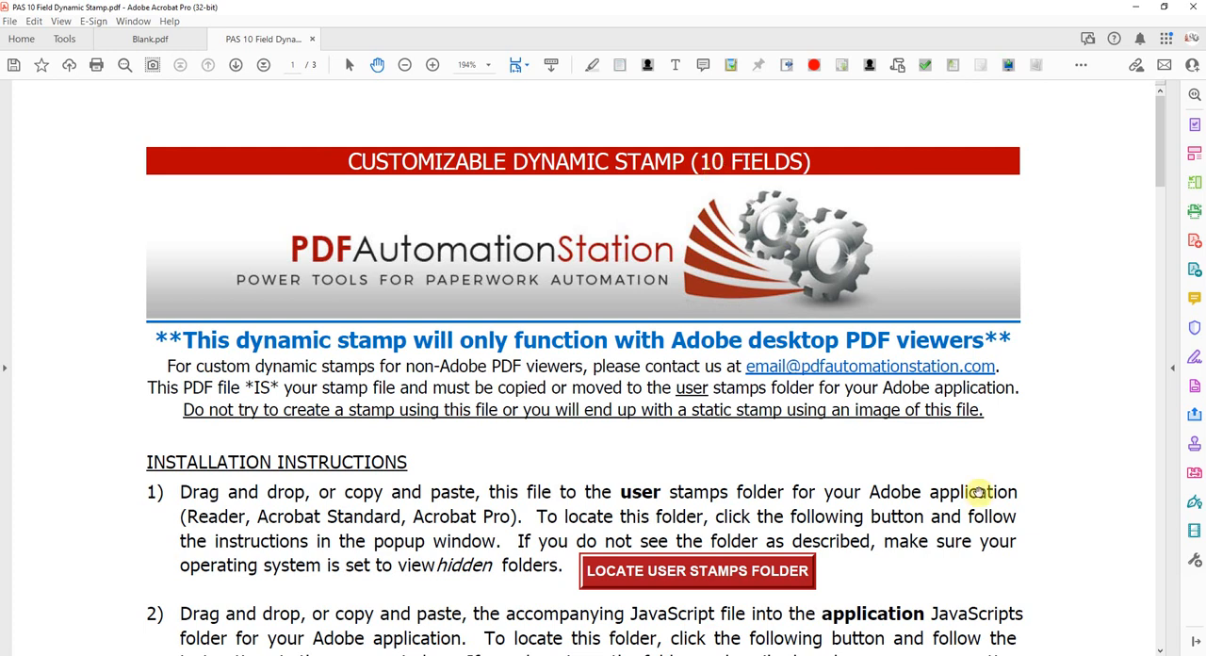
mouse_move(939, 476)
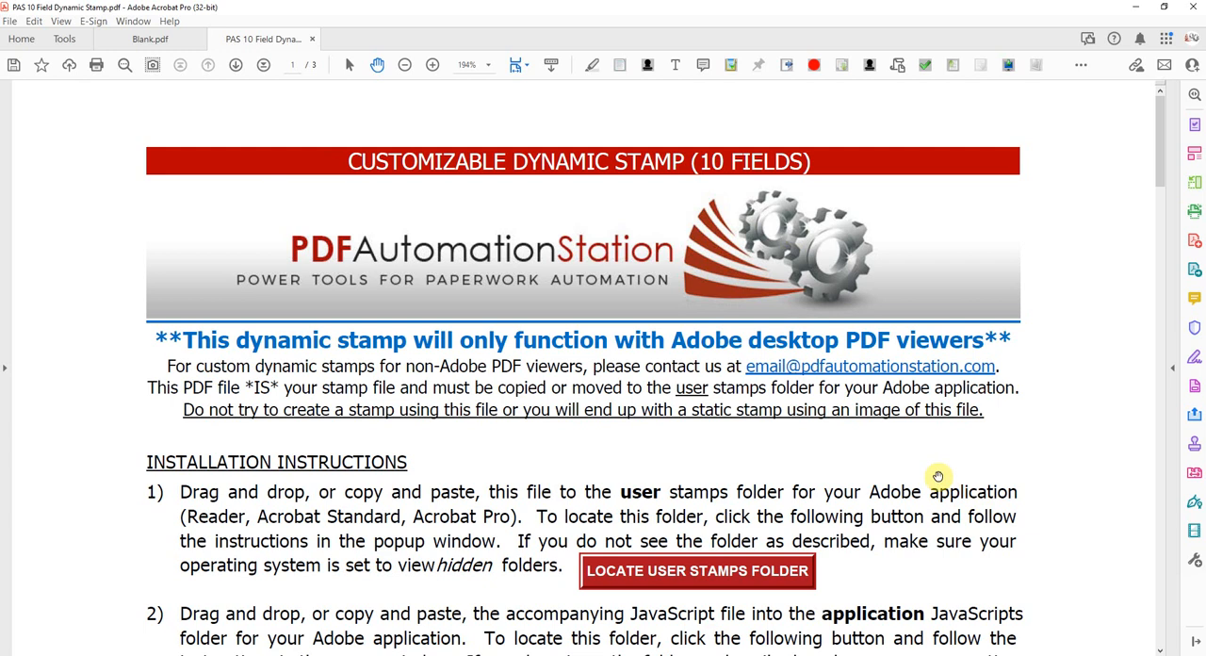
Enter APPROVED as the stamp heading, check the page 3 preview, and return to page 1.
scroll("down", 3)
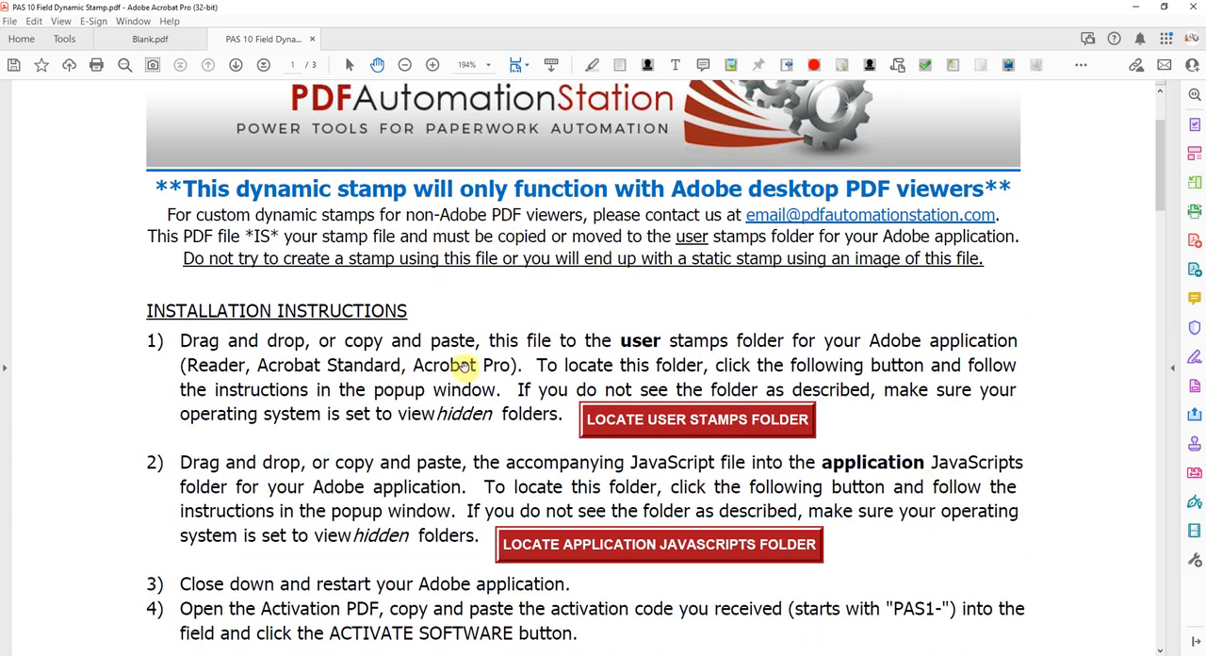
scroll("down", 3)
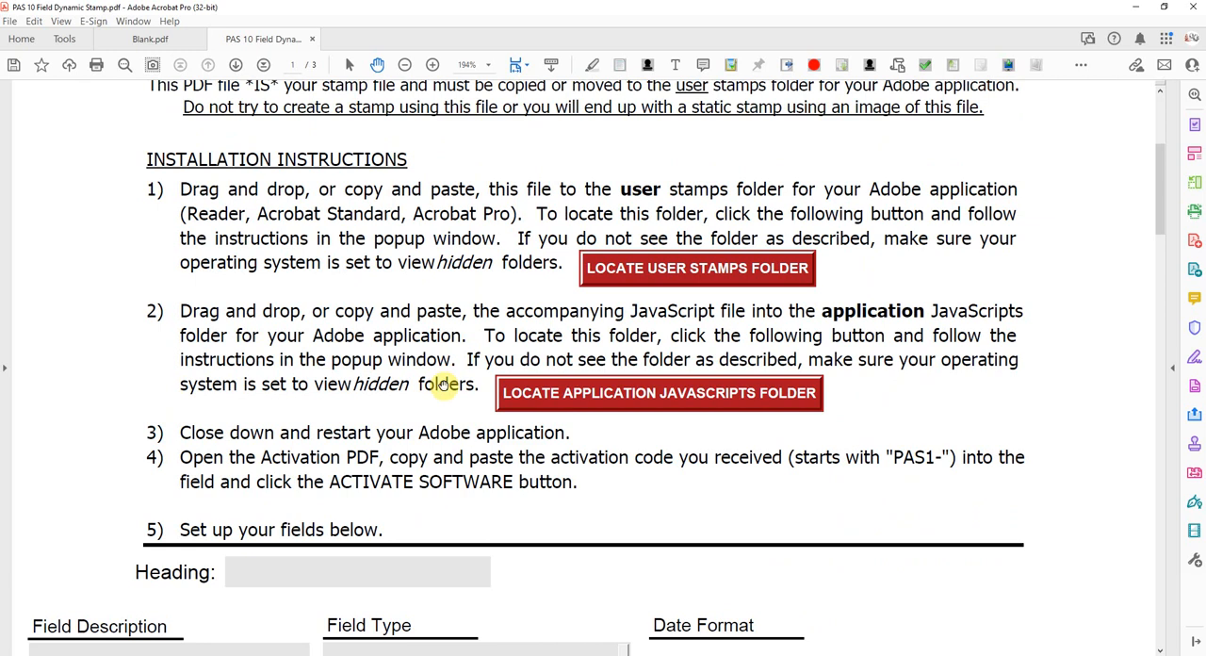
scroll("down", 3)
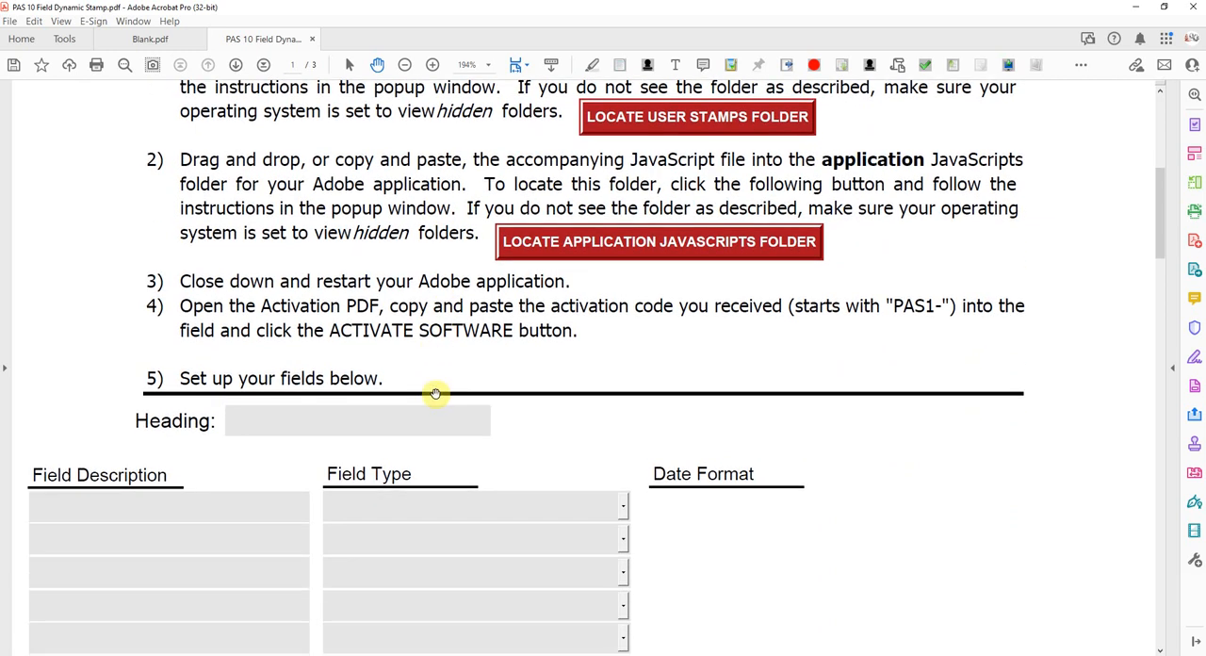
scroll("down", 3)
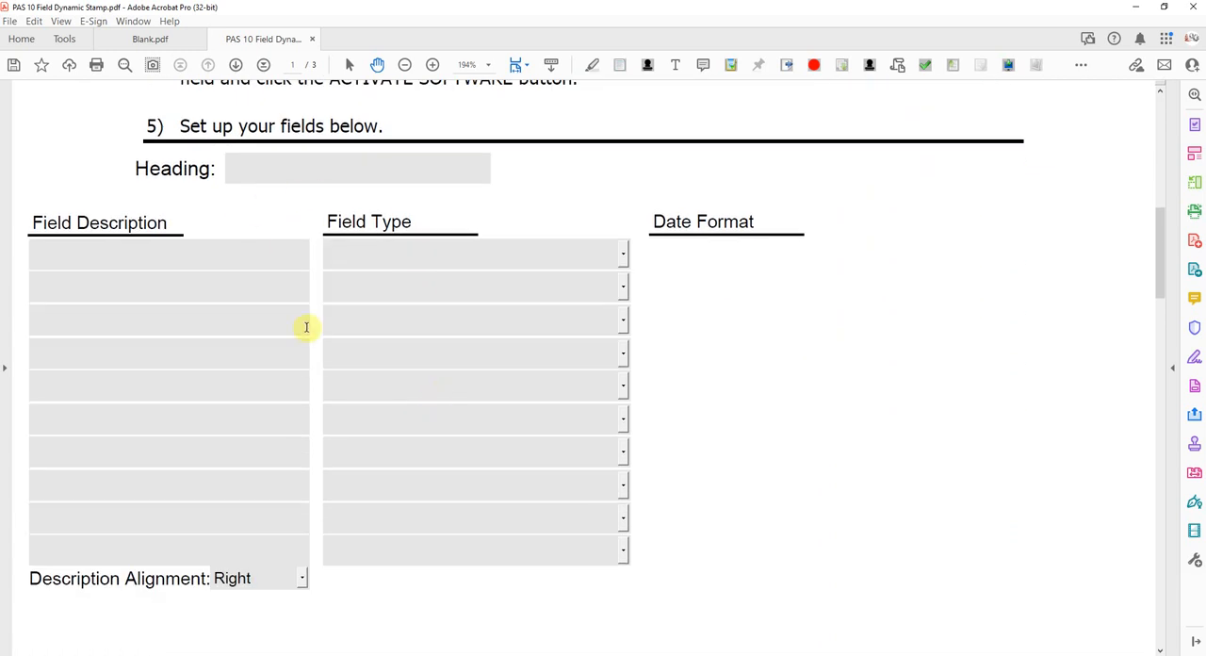
mouse_move(322, 272)
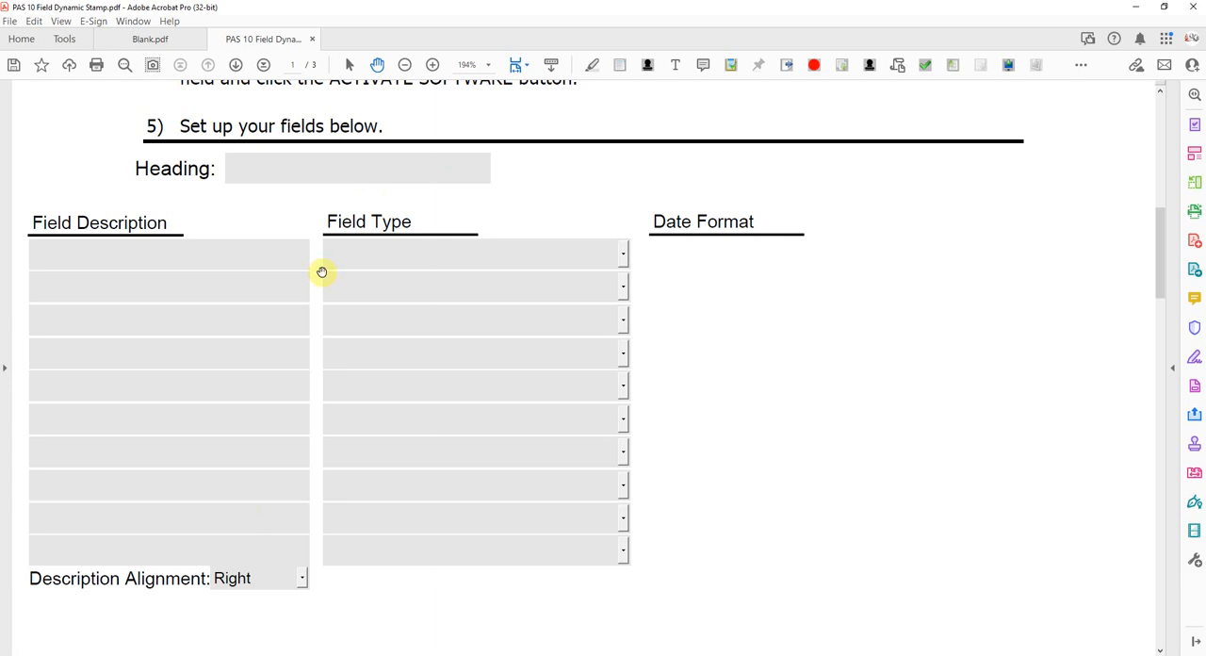
scroll("down", 3)
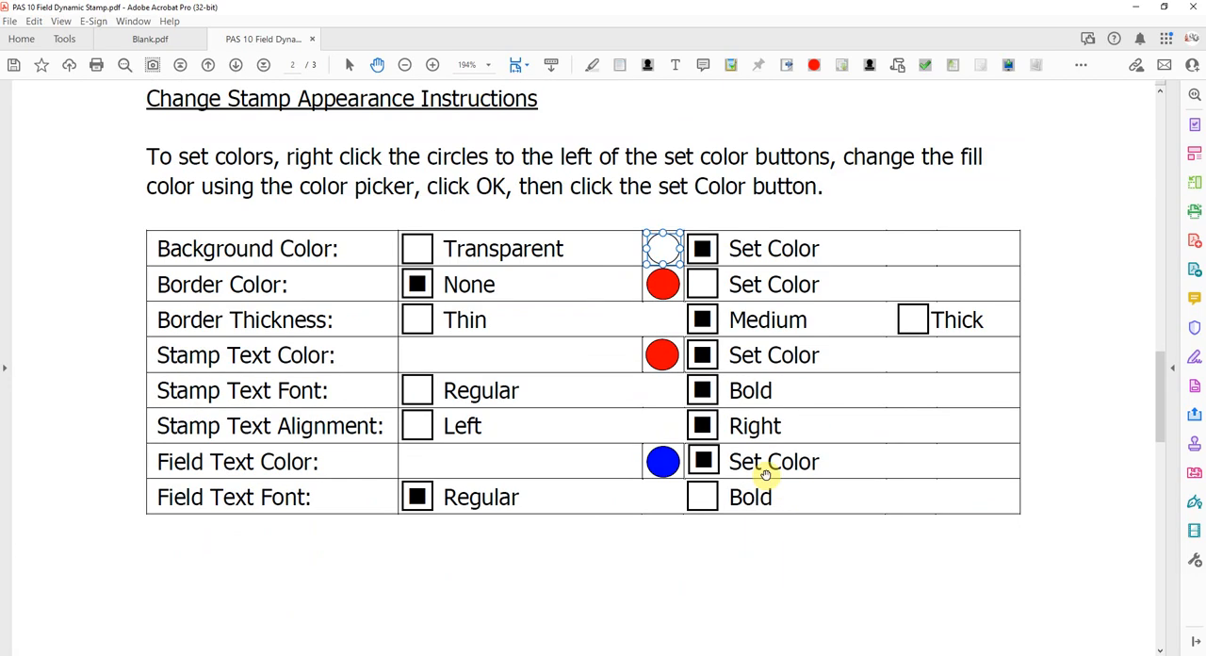
mouse_move(588, 453)
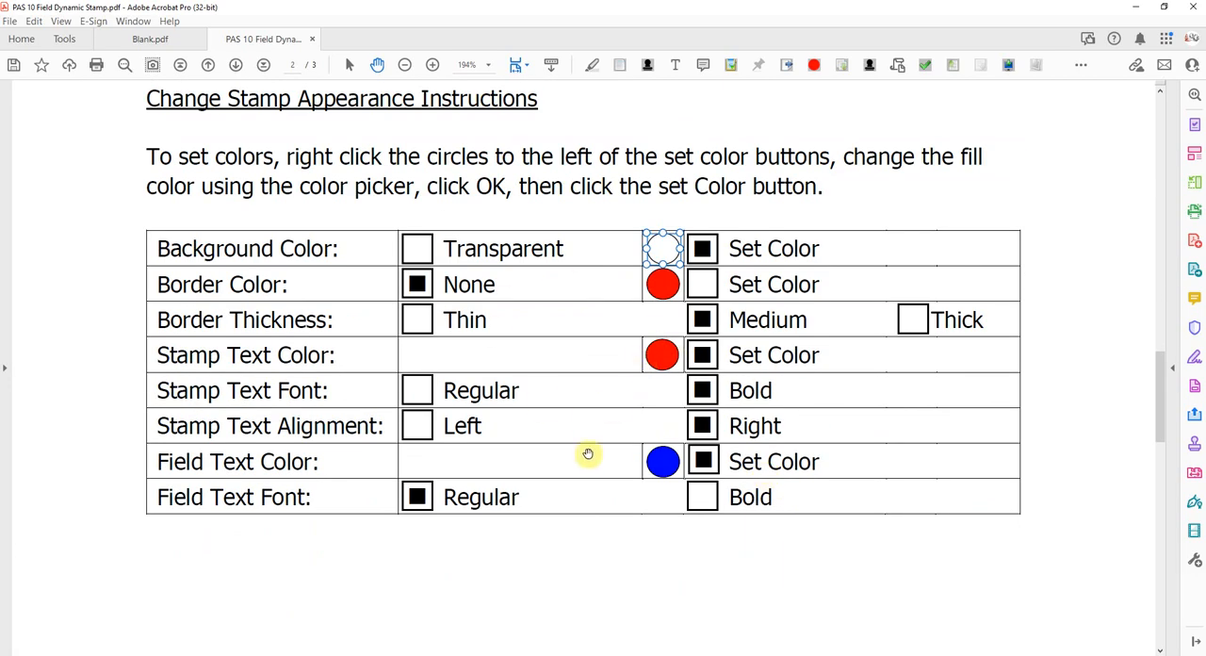
mouse_move(905, 486)
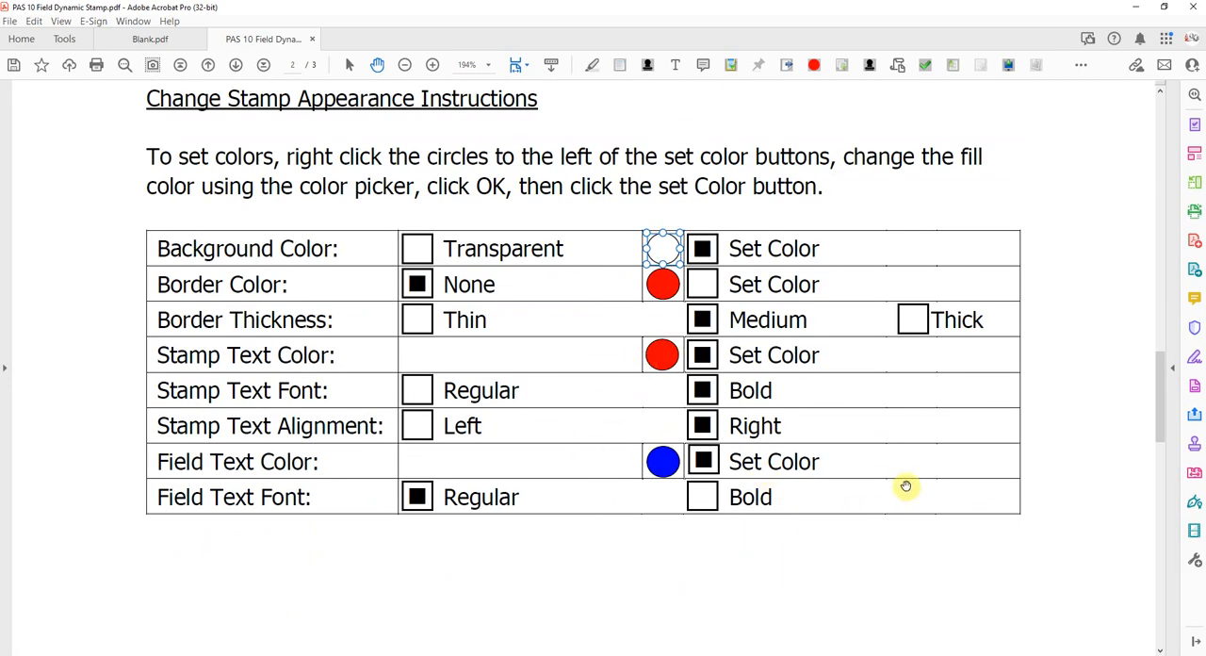
scroll("down", 3)
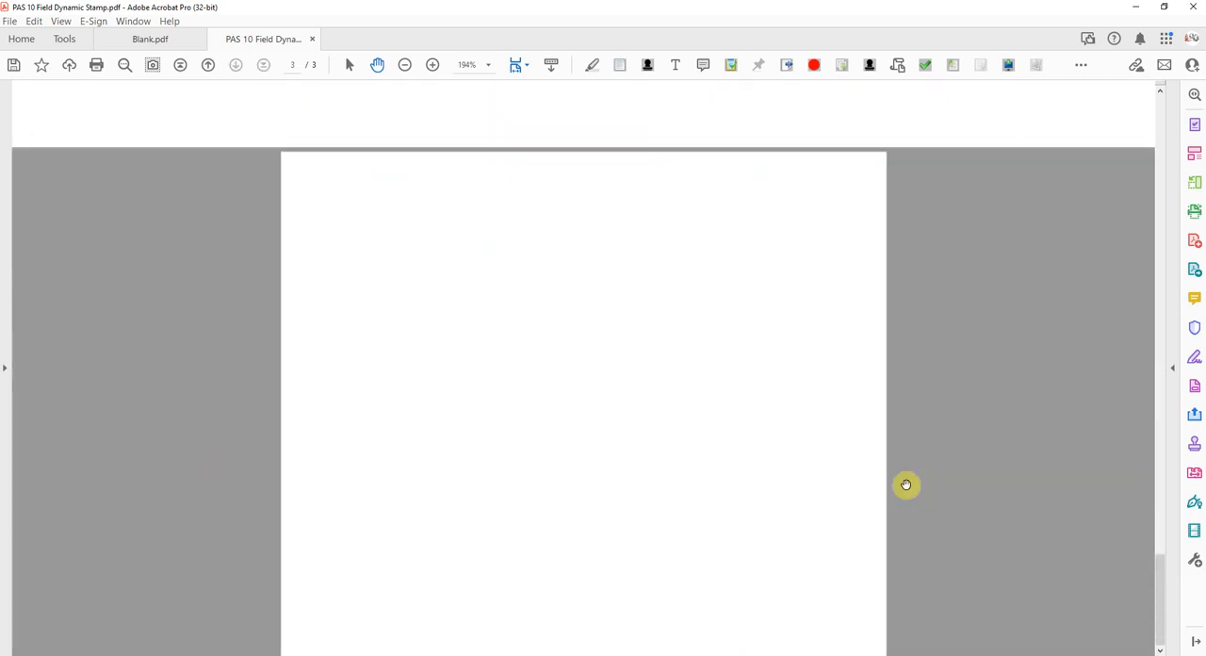
scroll("up", 3)
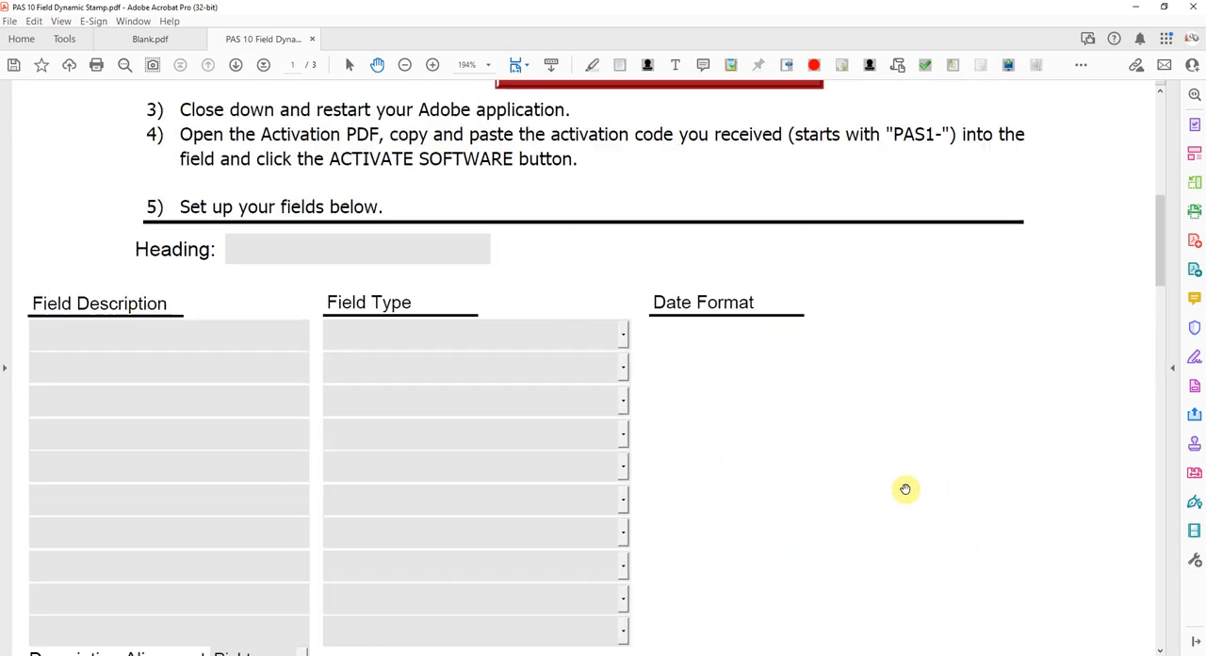
mouse_move(156, 273)
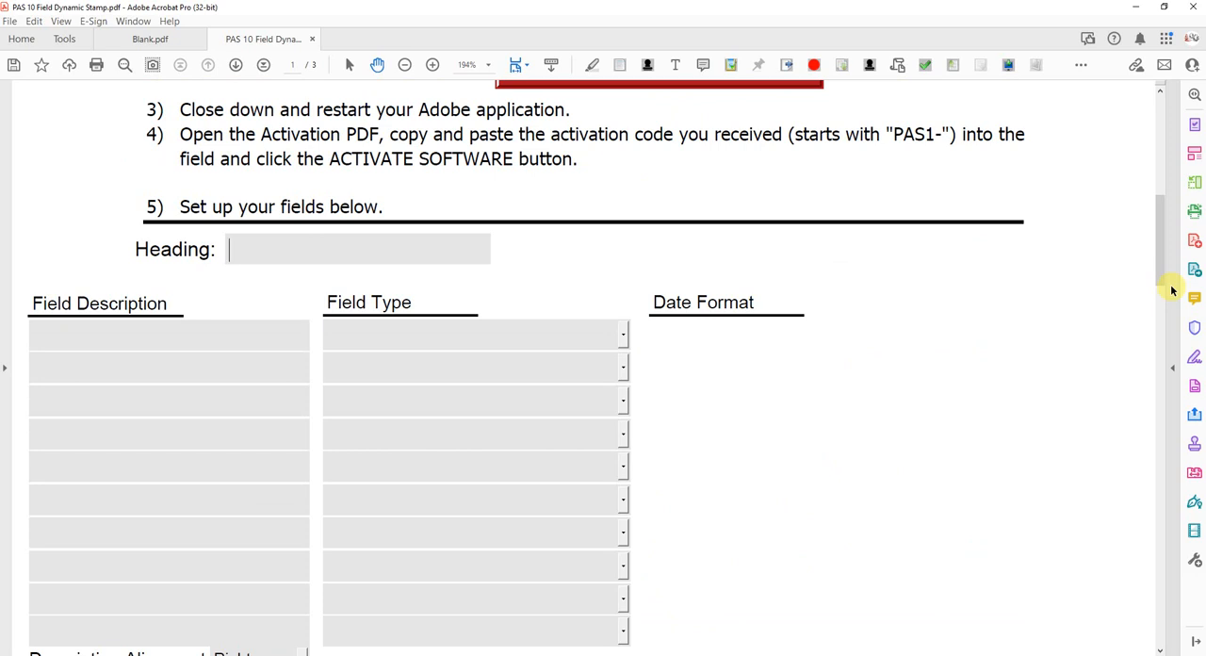
type("APPROV")
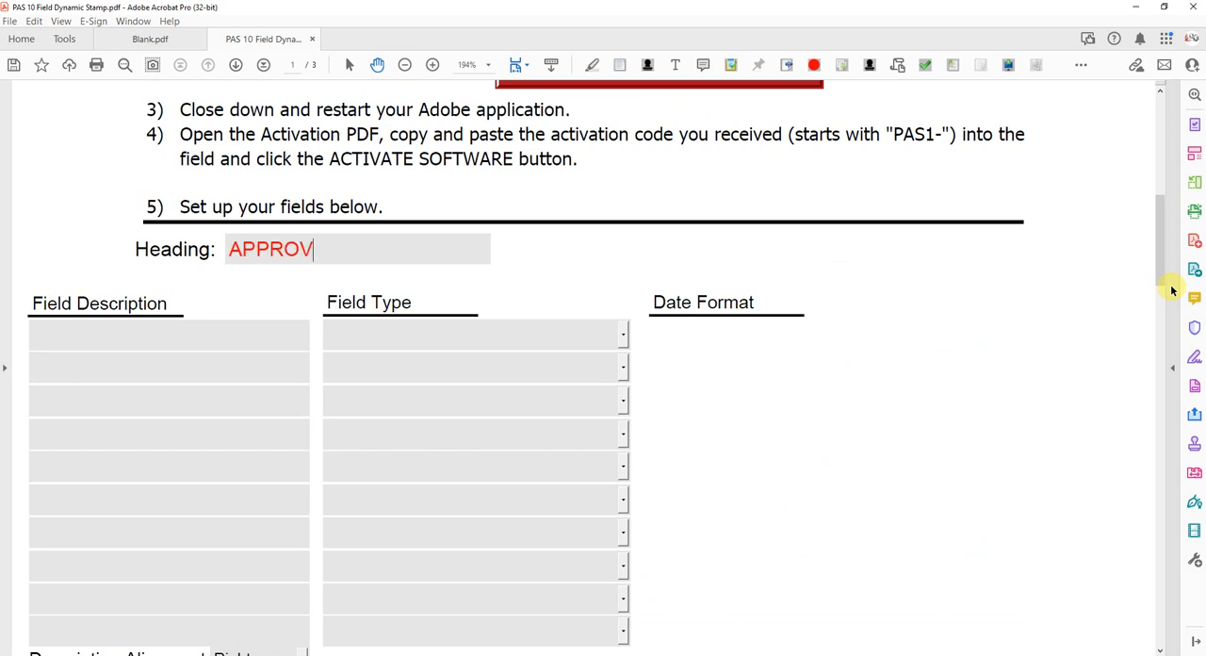
type("ED")
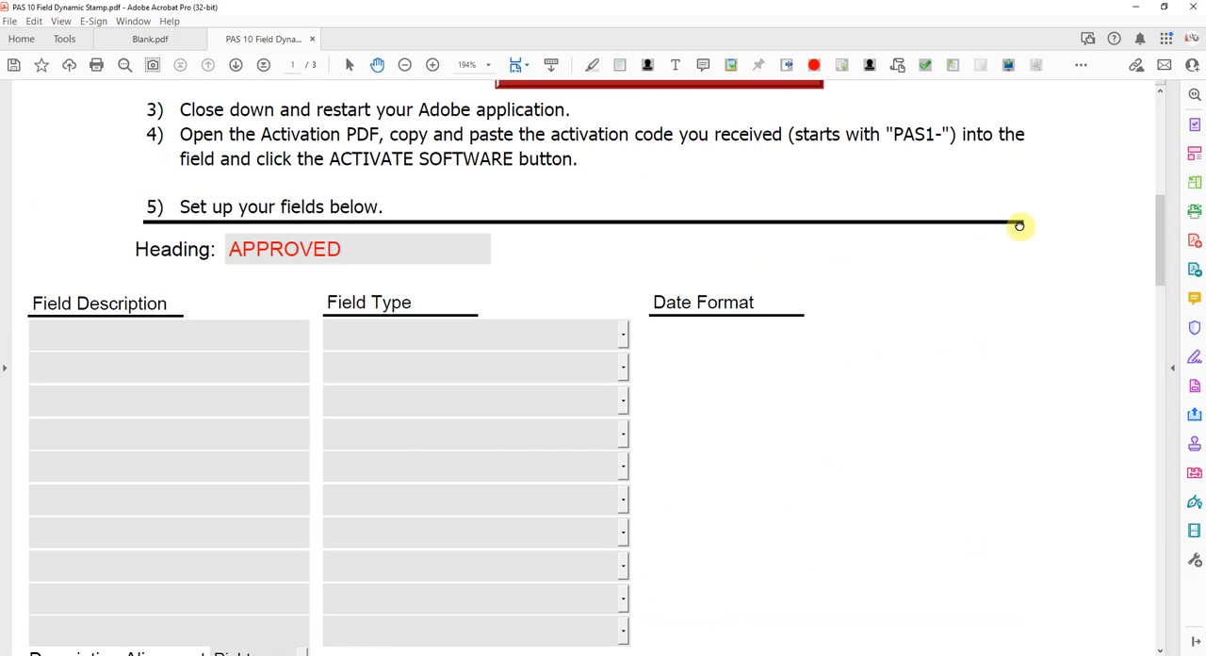
scroll("down", 3)
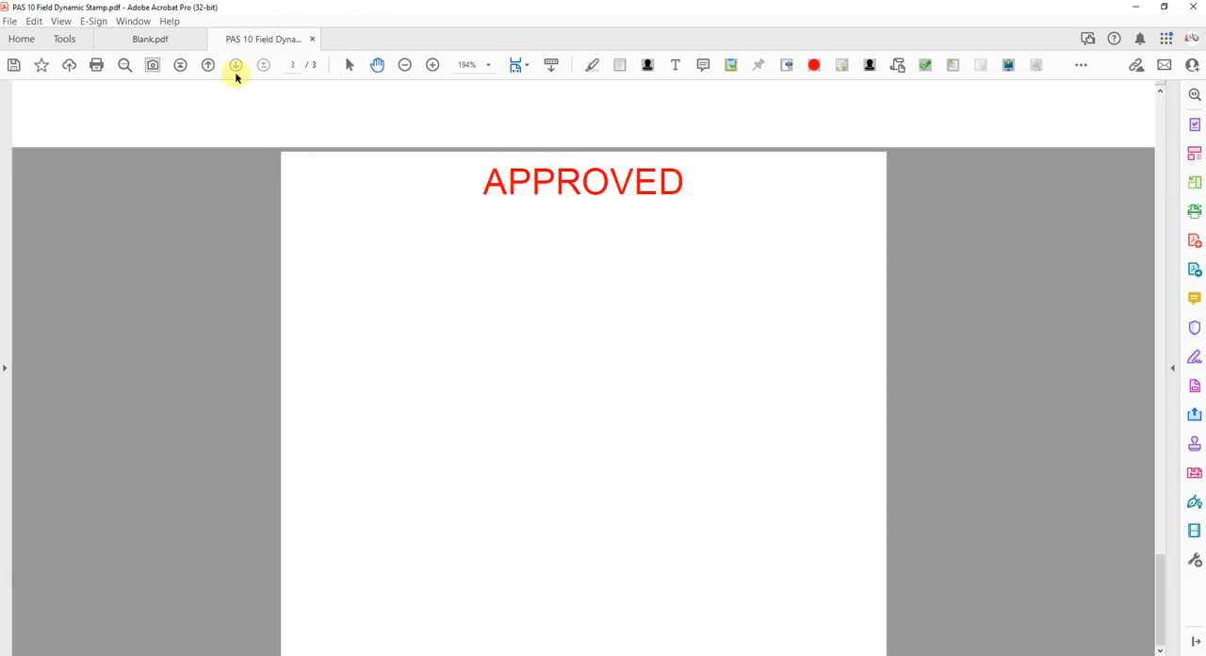
left_click(207, 64)
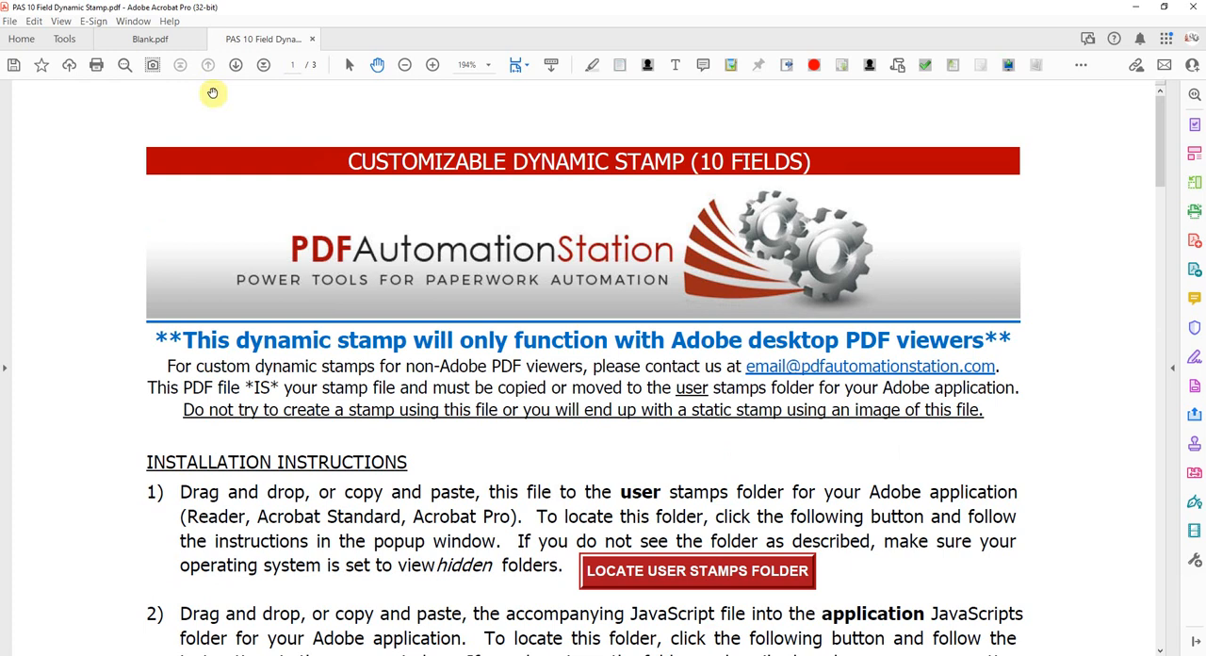
Paste the ten field labels, Date: through Payment Date:, into the Field Description rows.
scroll("down", 3)
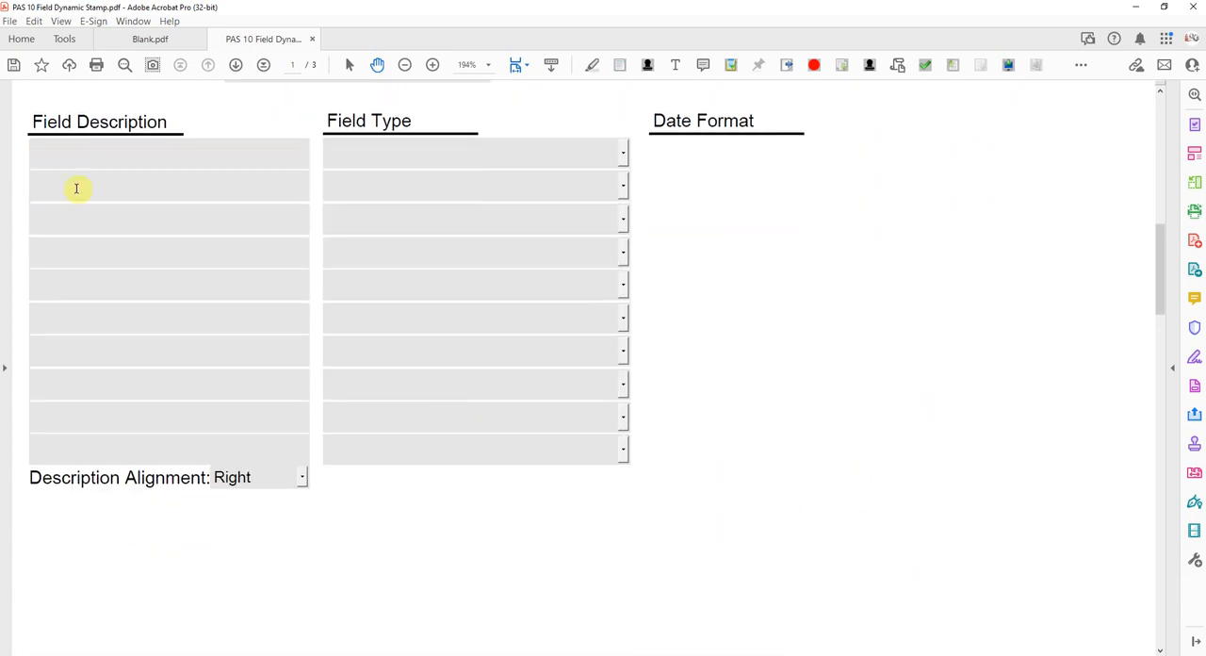
mouse_move(216, 449)
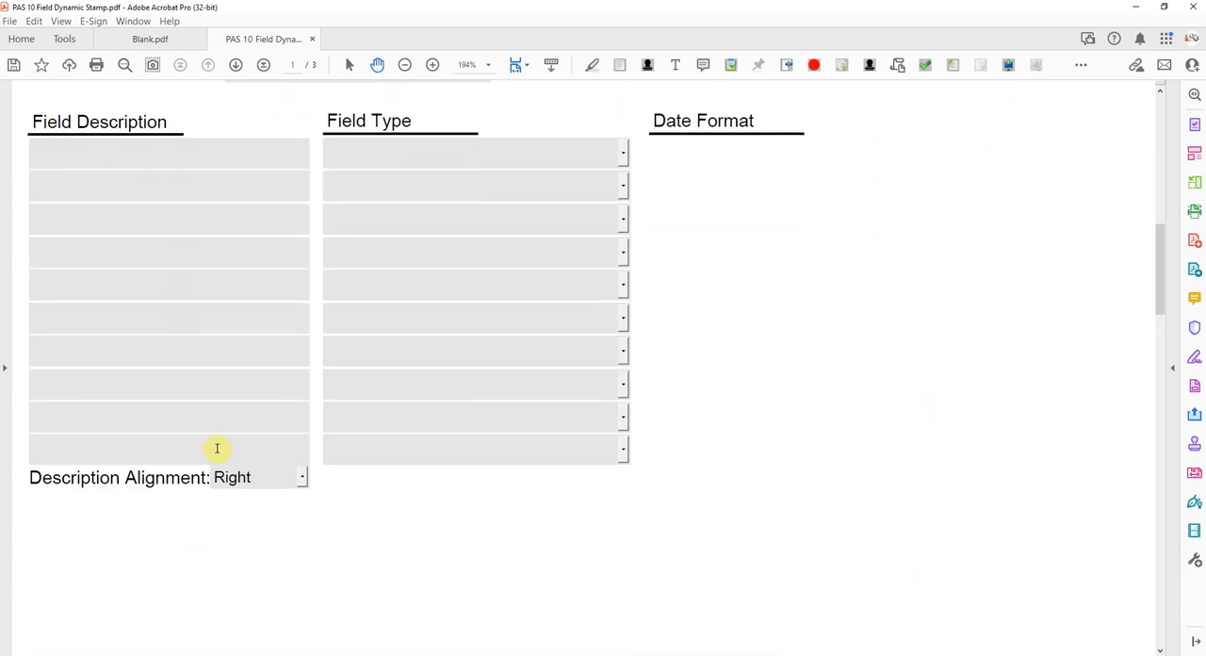
mouse_move(272, 174)
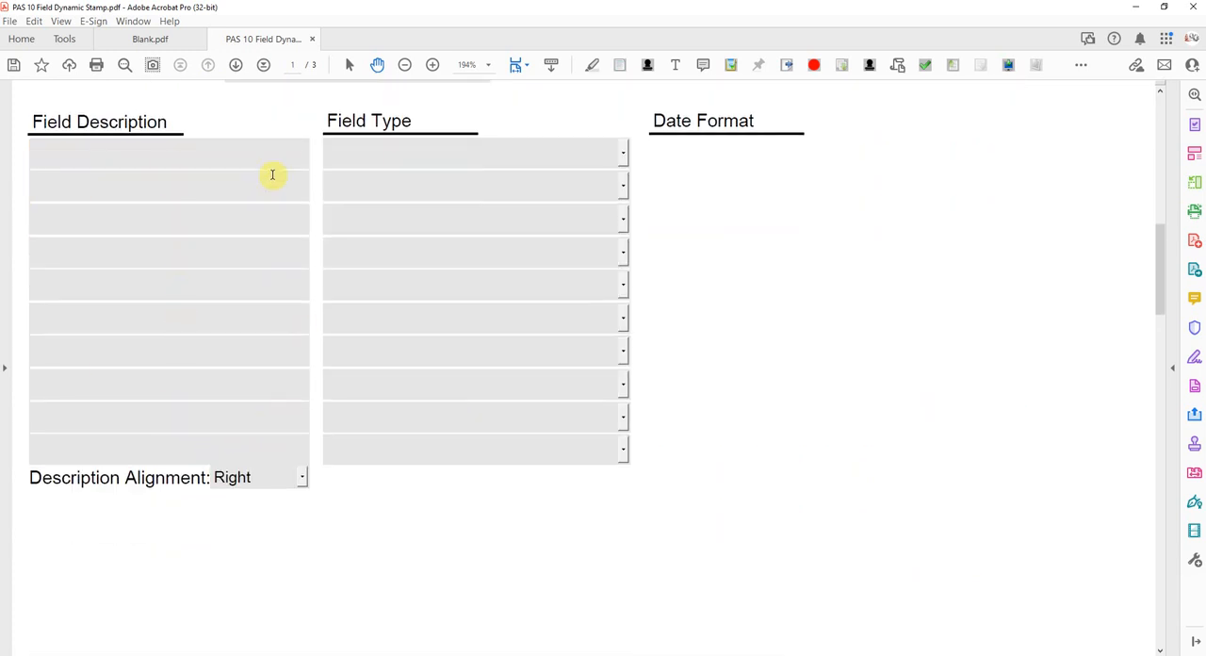
mouse_move(271, 155)
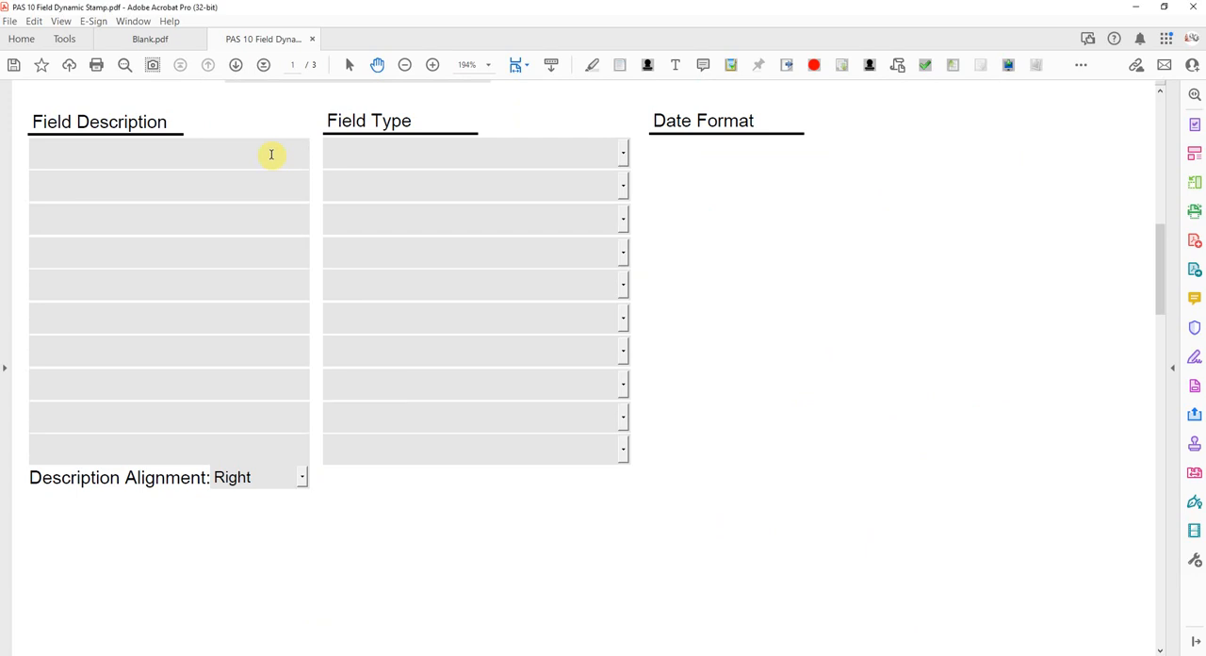
type("Date:")
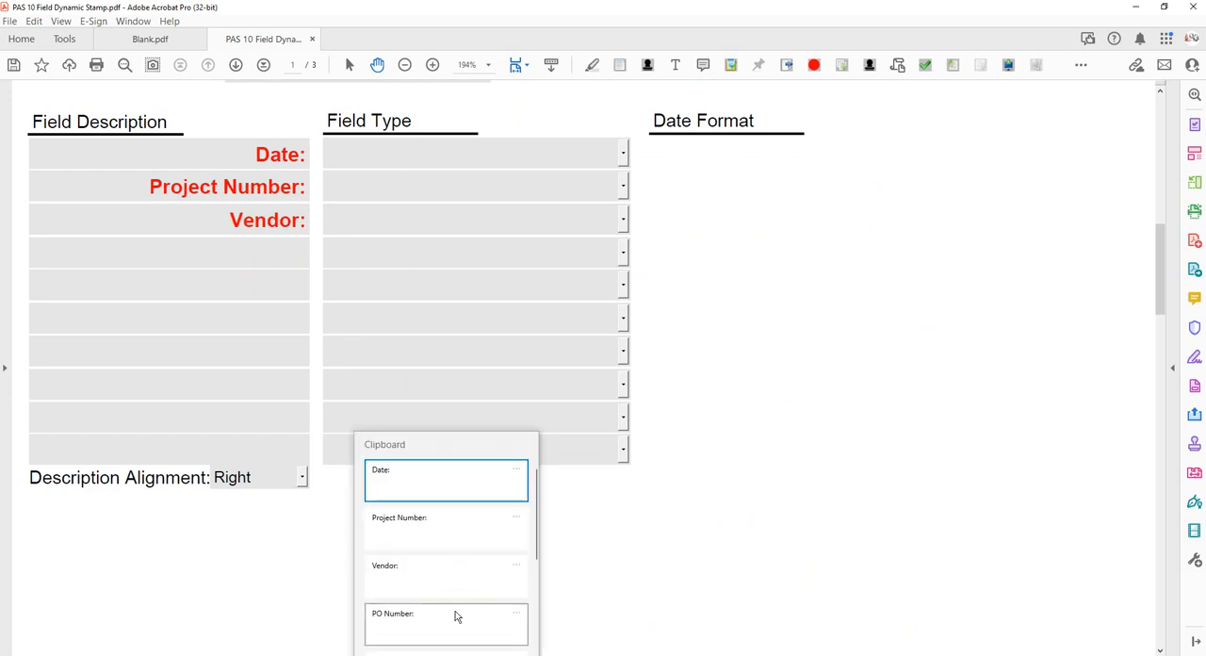
left_click(447, 624)
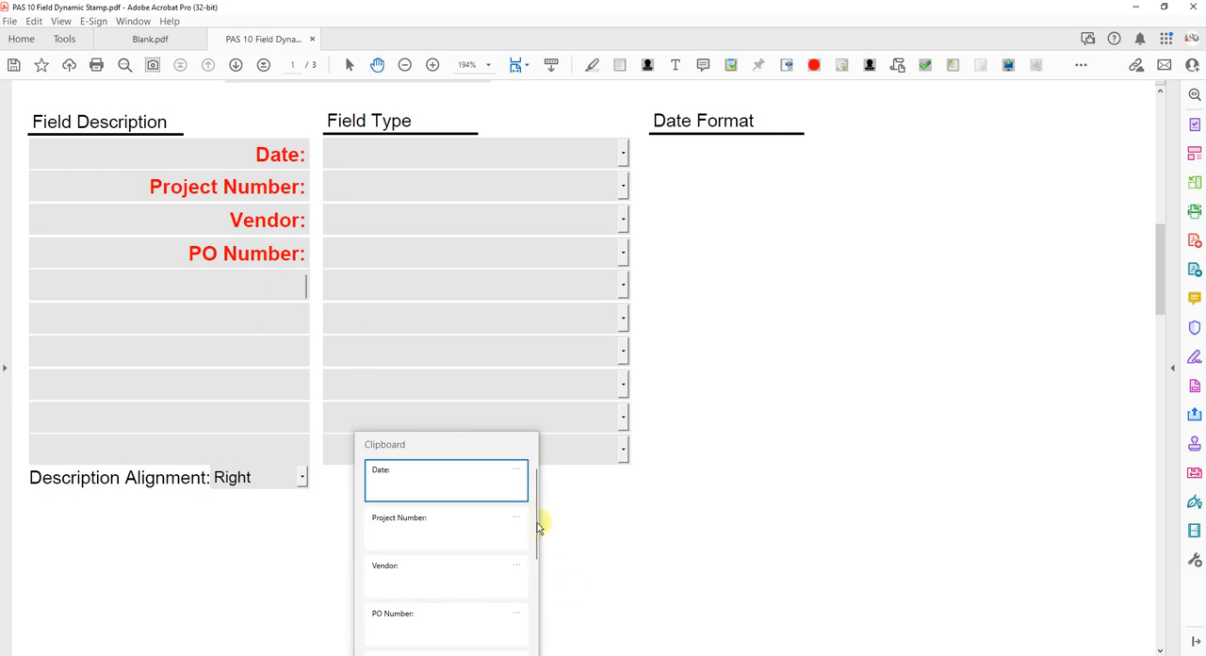
scroll("down", 3)
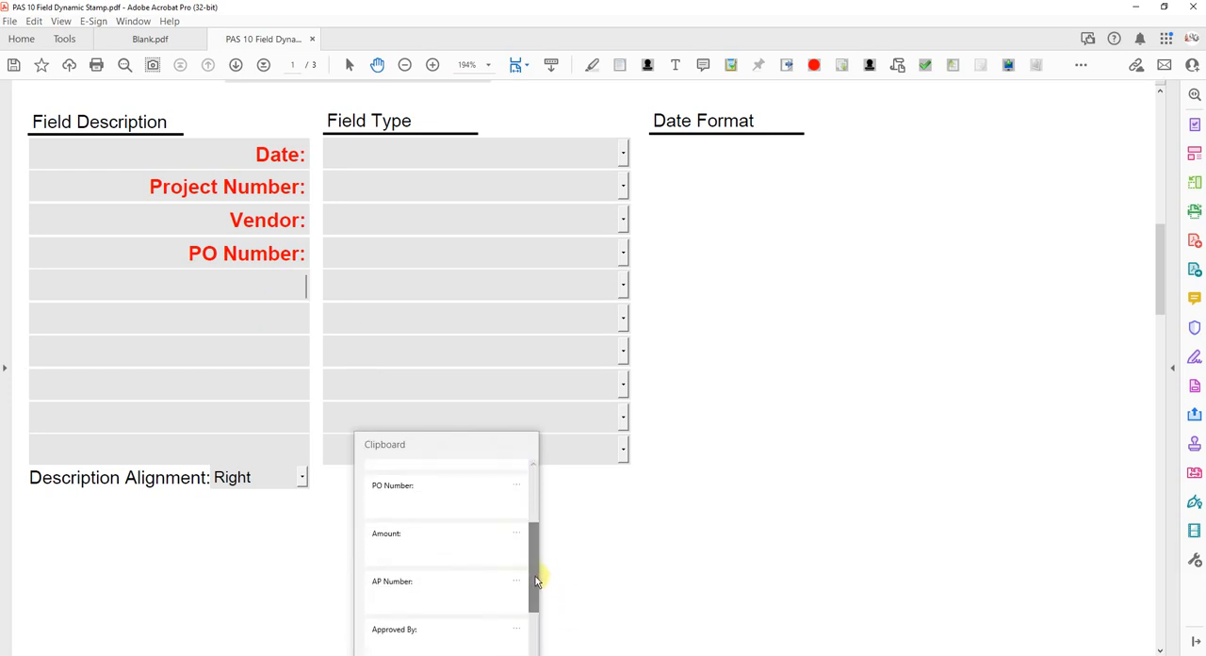
left_click(386, 534)
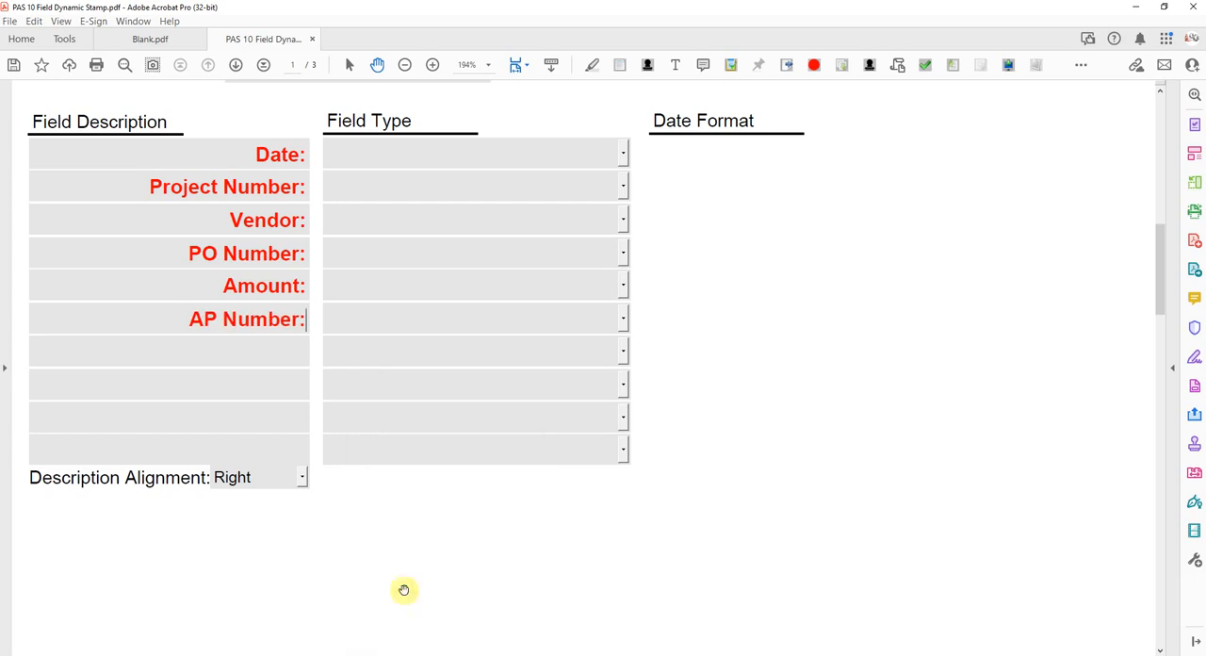
mouse_move(267, 362)
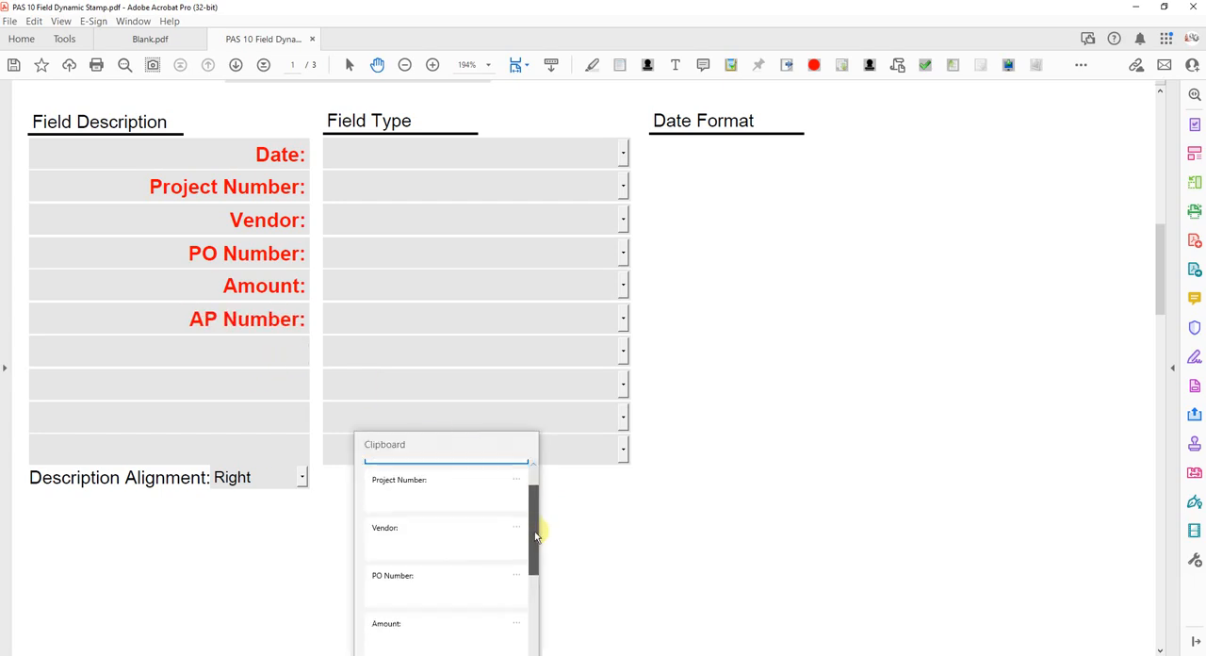
scroll("down", 3)
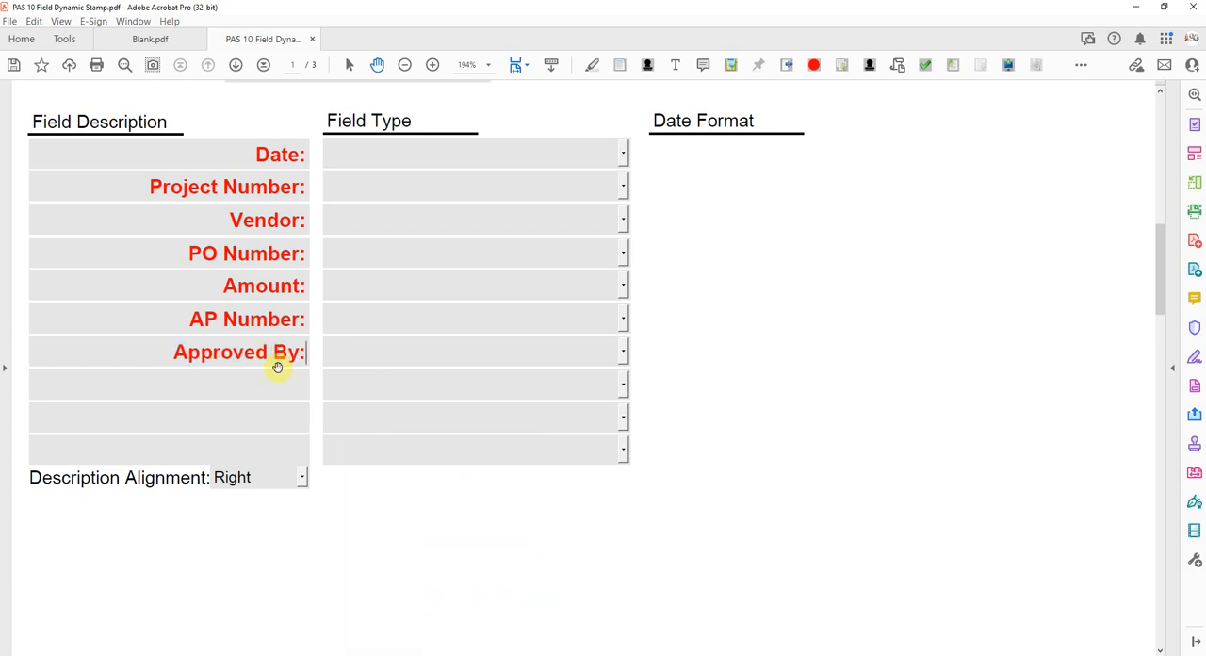
mouse_move(288, 387)
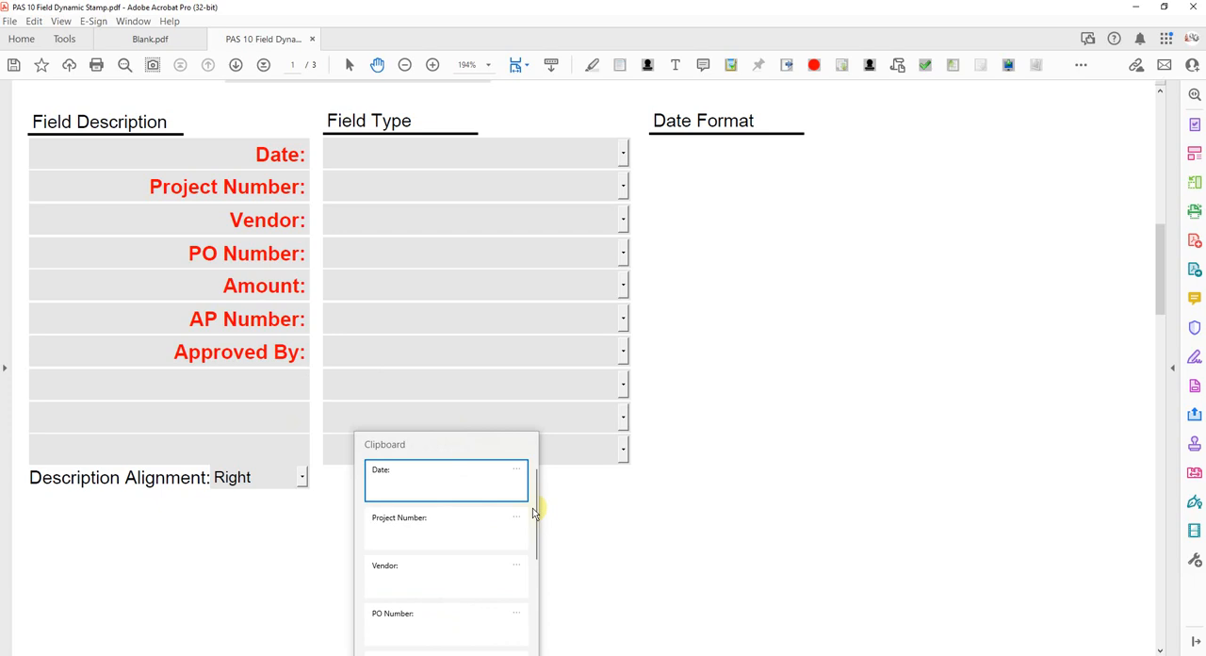
scroll("down", 3)
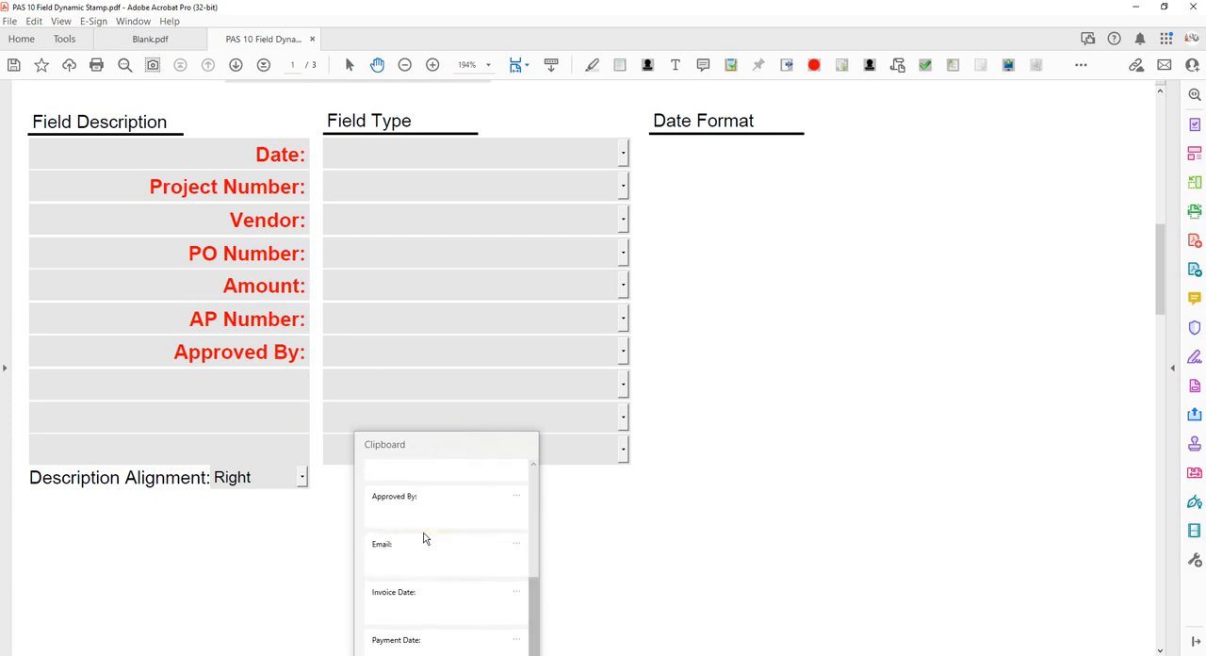
left_click(382, 544)
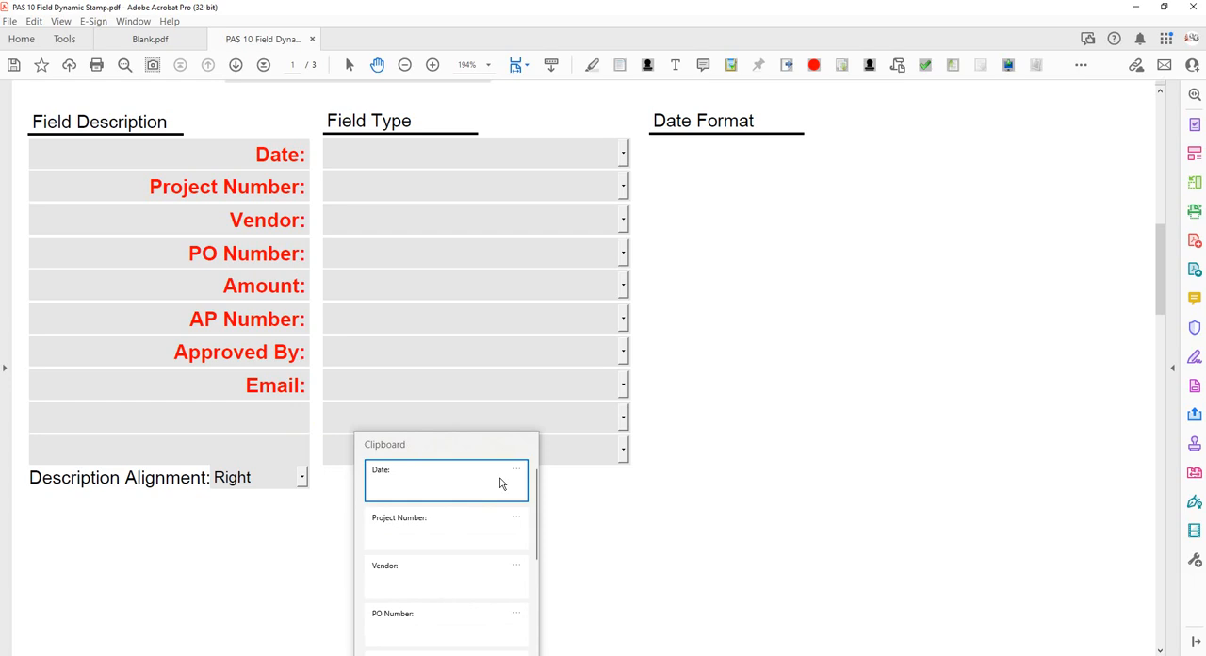
mouse_move(518, 506)
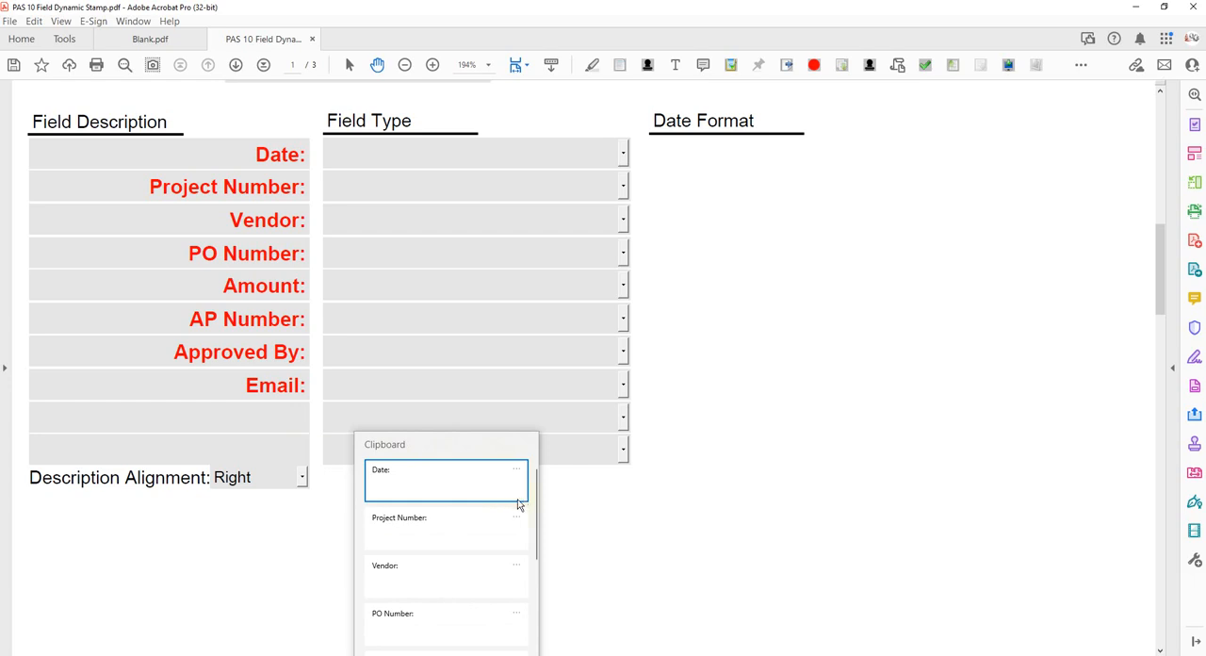
scroll("down", 3)
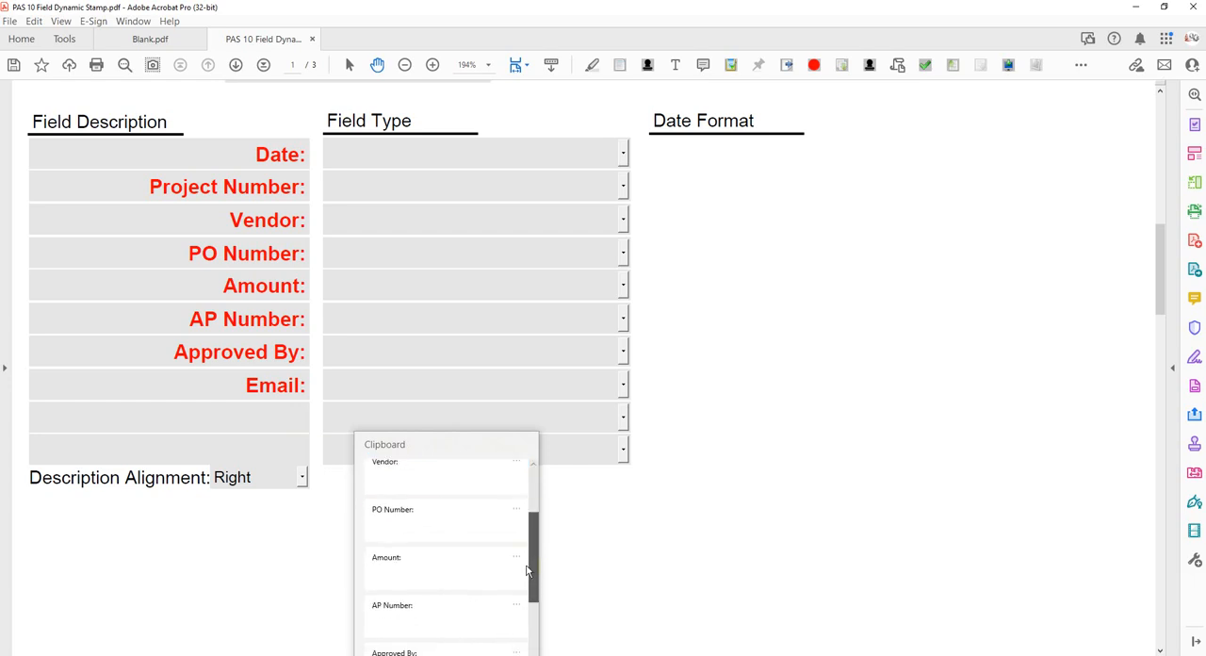
scroll("down", 3)
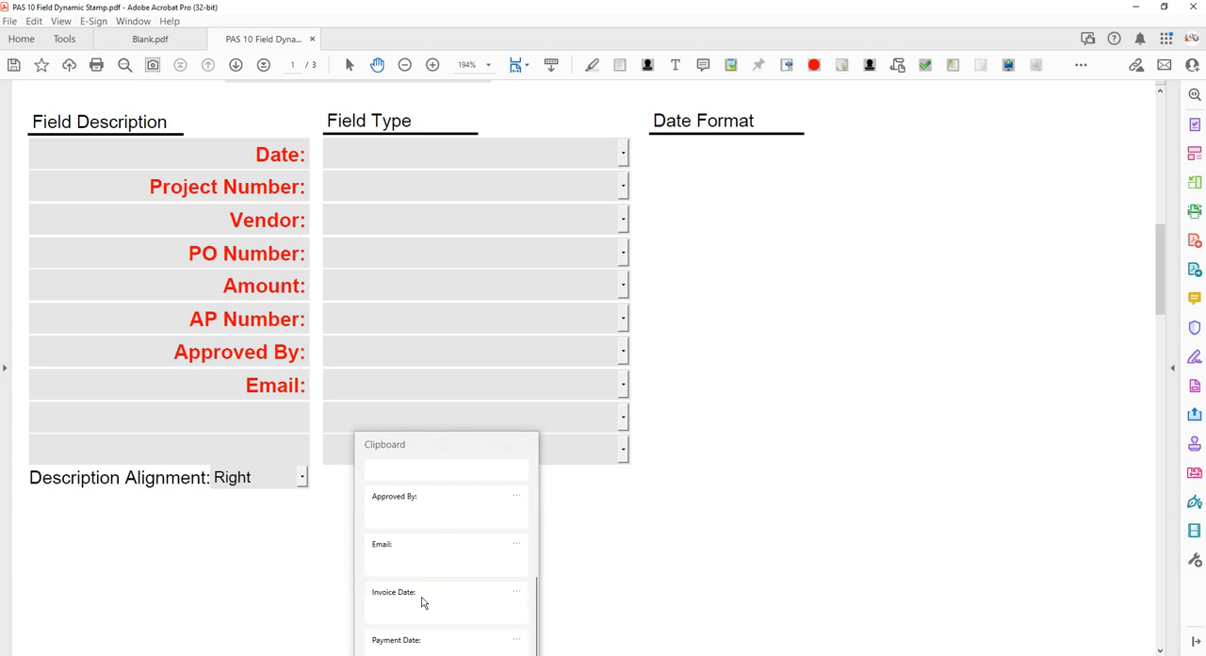
left_click(393, 592)
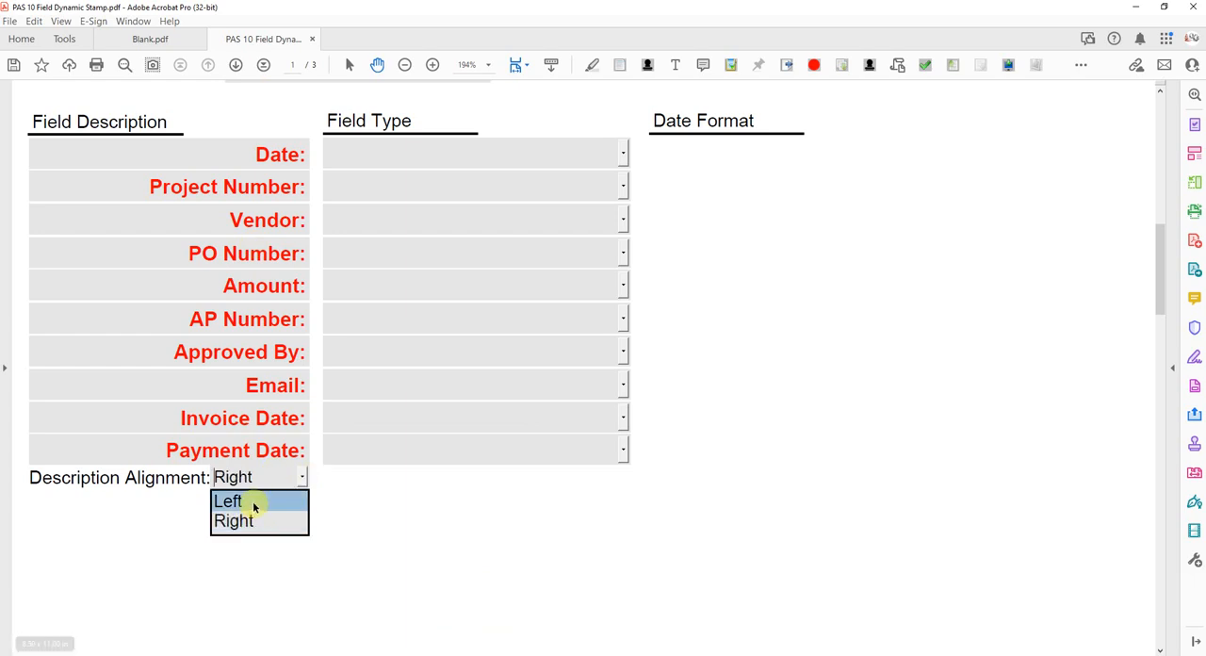
left_click(227, 500)
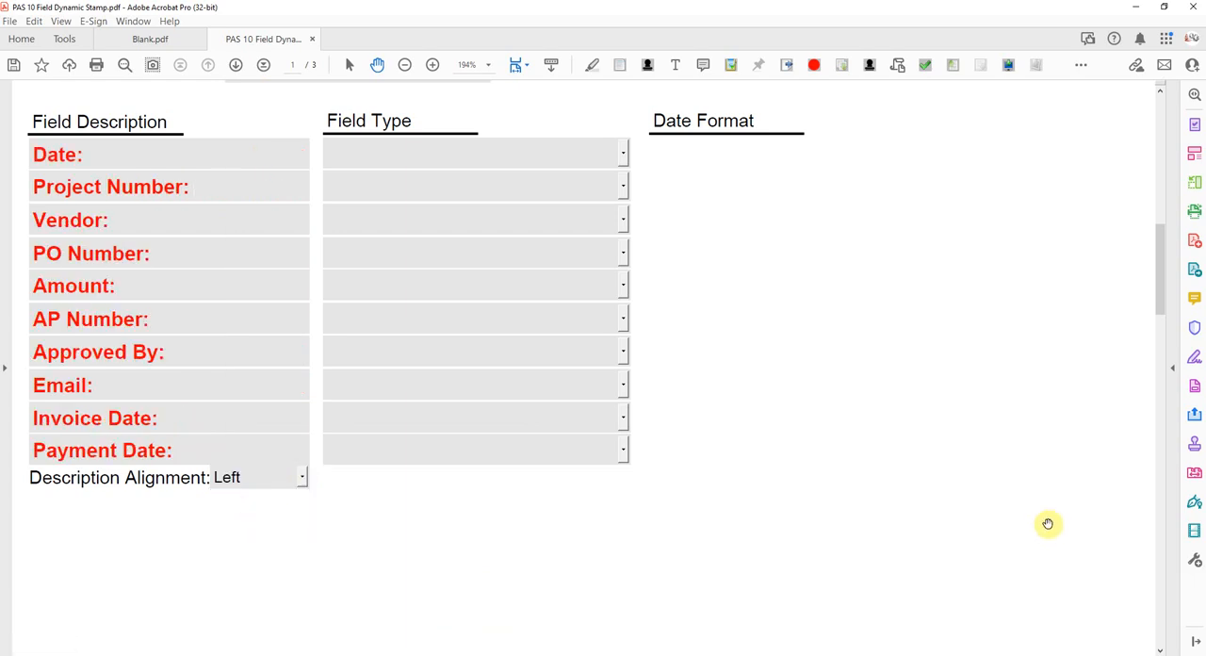
scroll("down", 3)
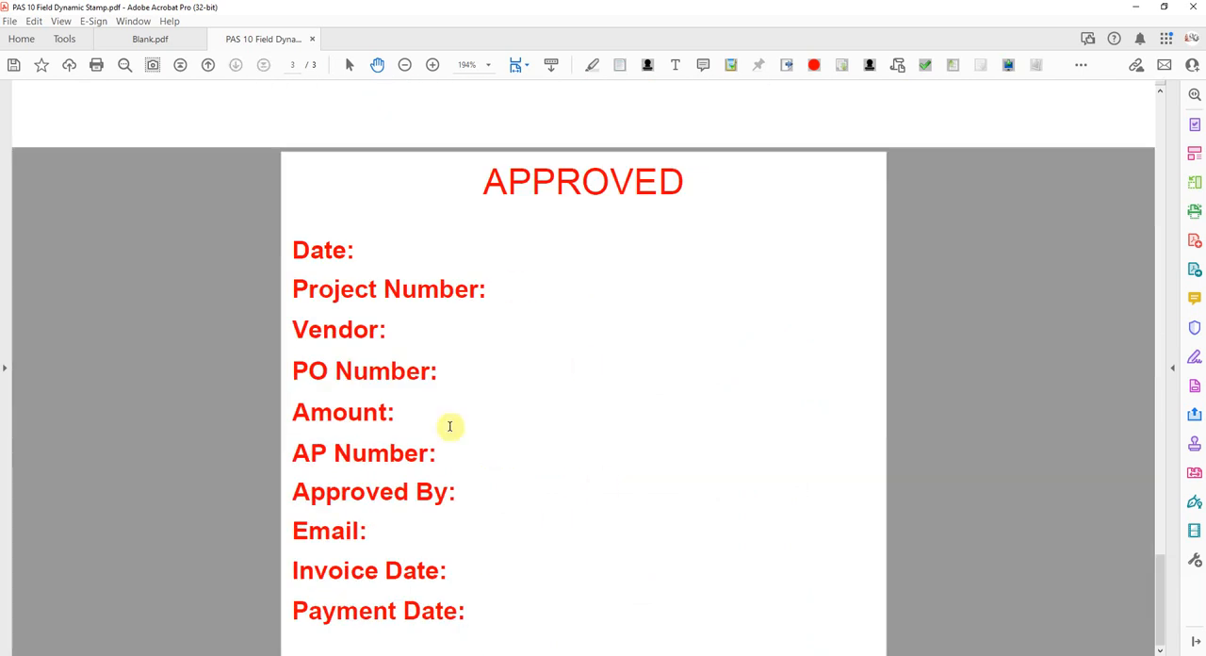
left_click(207, 64)
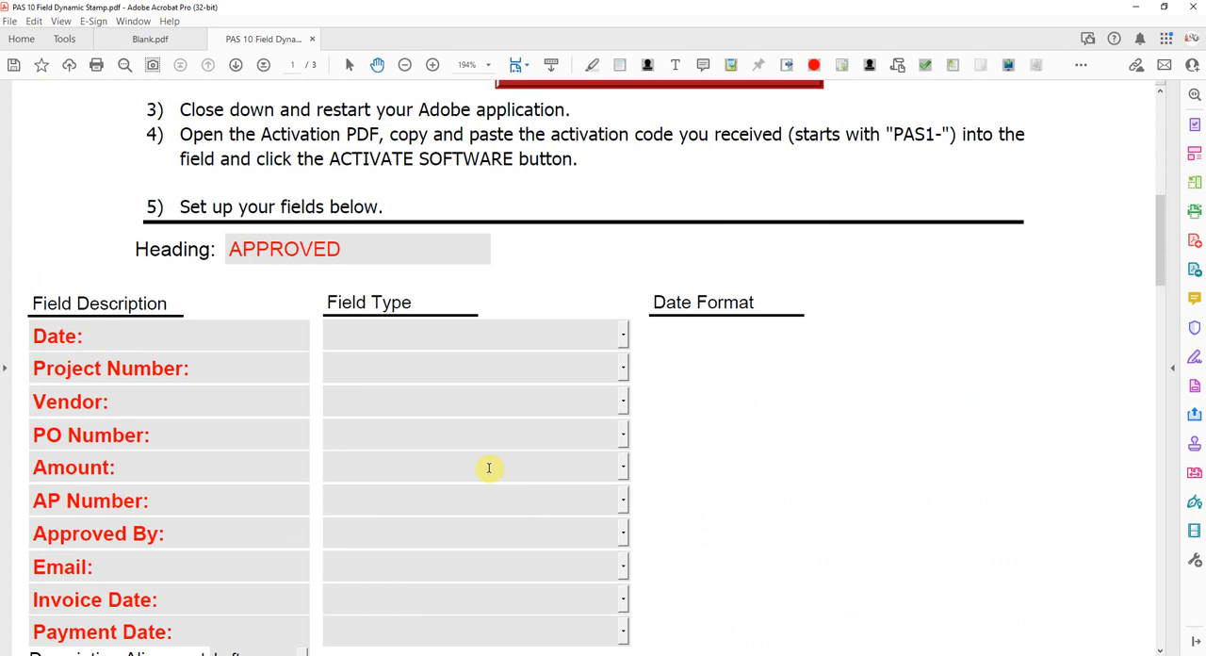
scroll("down", 3)
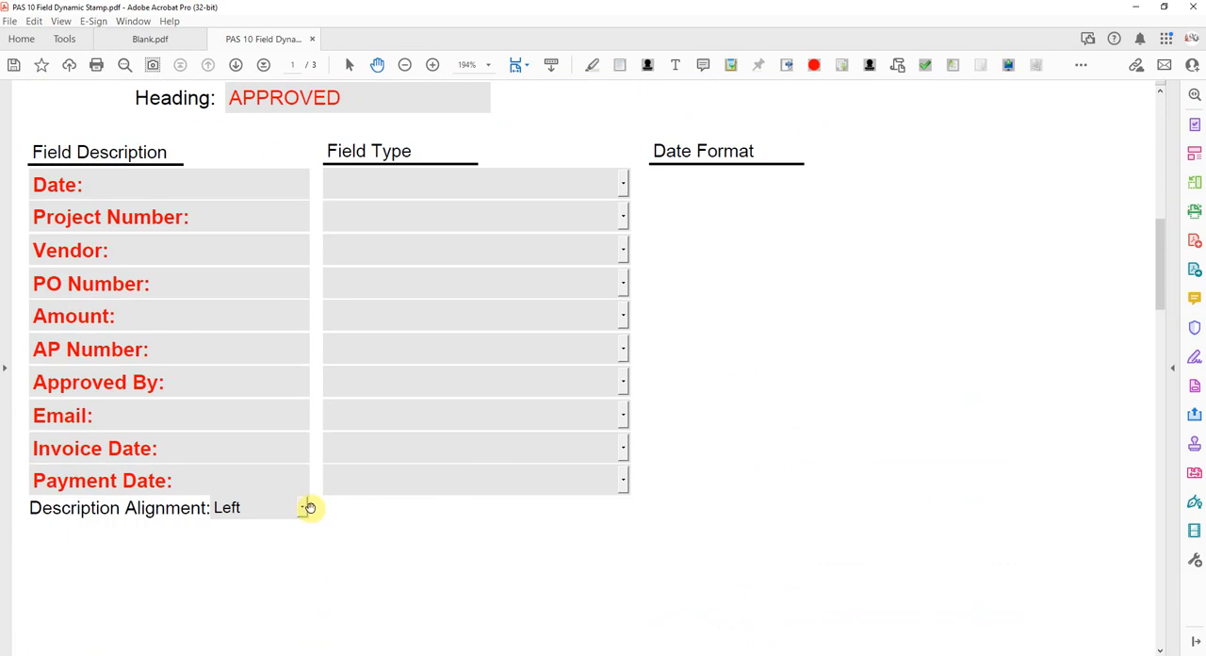
left_click(302, 507)
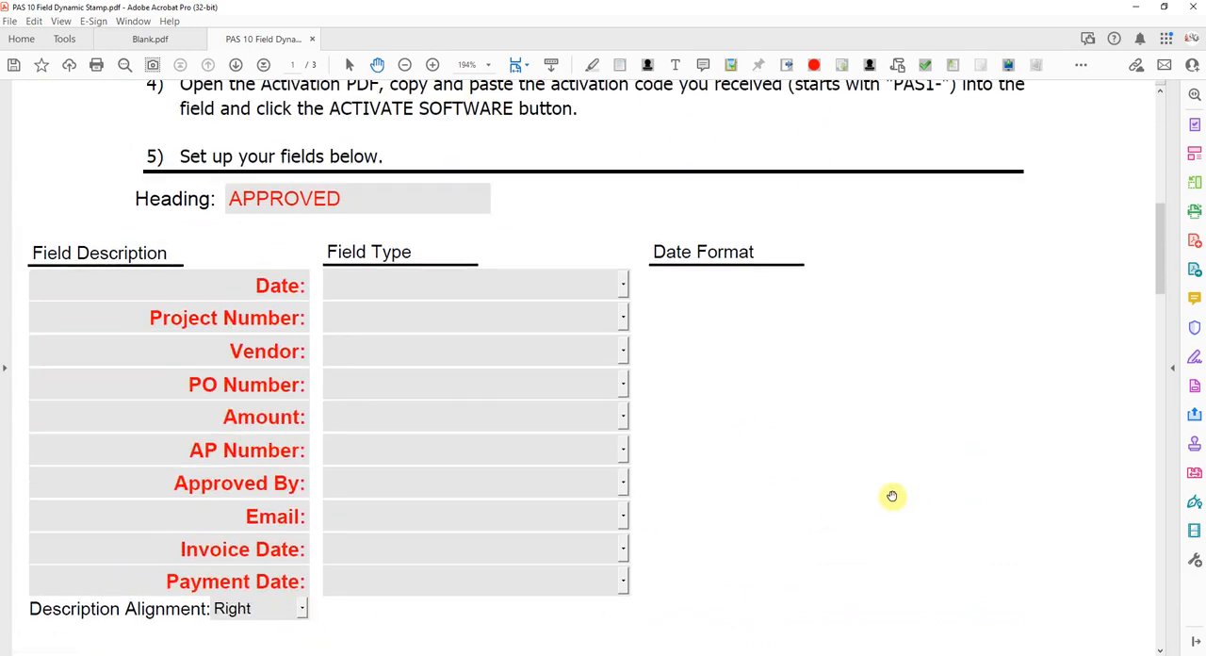
mouse_move(342, 273)
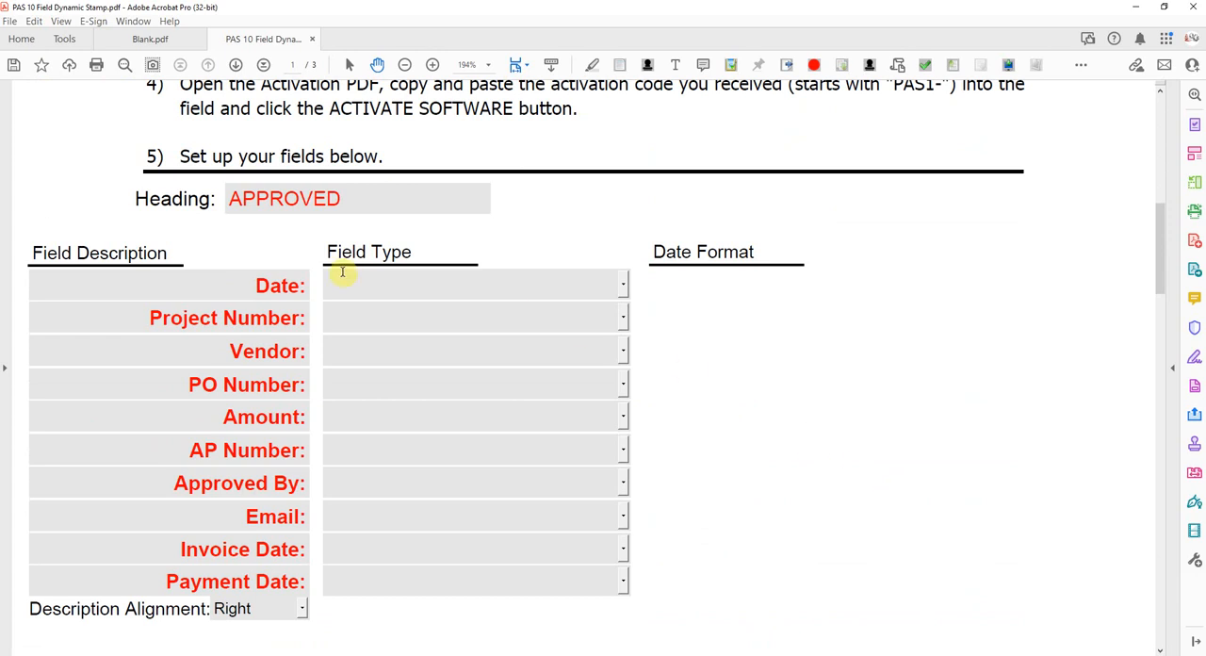
mouse_move(623, 290)
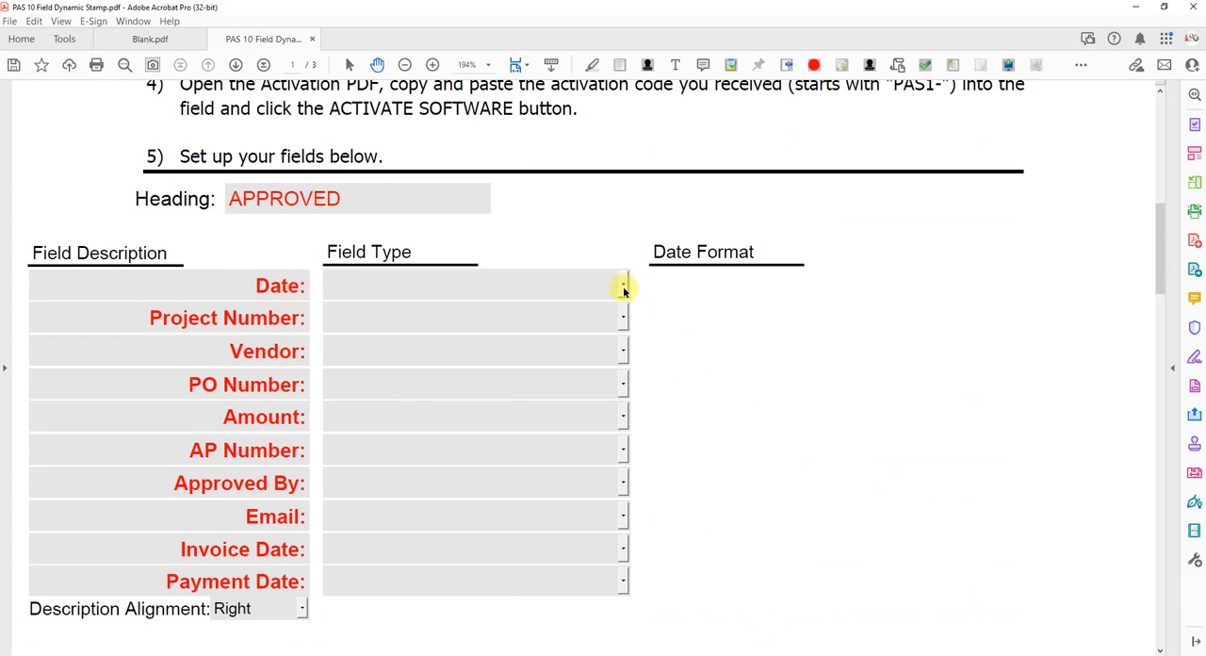
Set the Date field to Auto-Date with format mmmm dd, yyyy hh:MM tt.
left_click(623, 286)
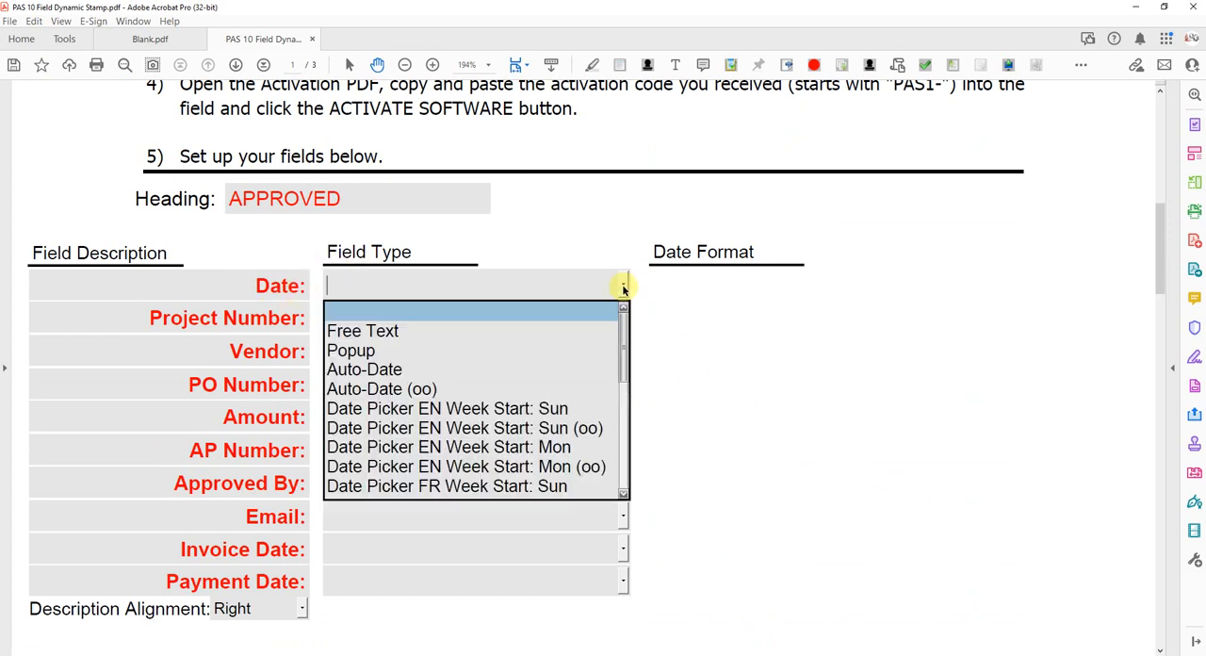
scroll("down", 3)
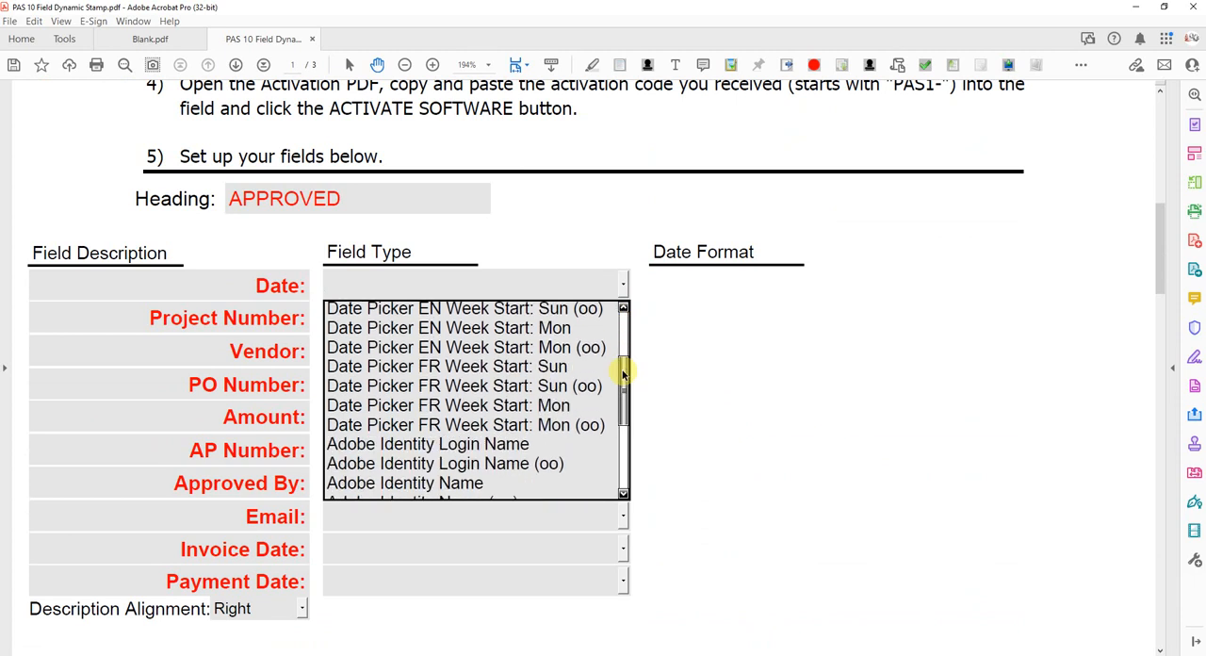
scroll("up", 3)
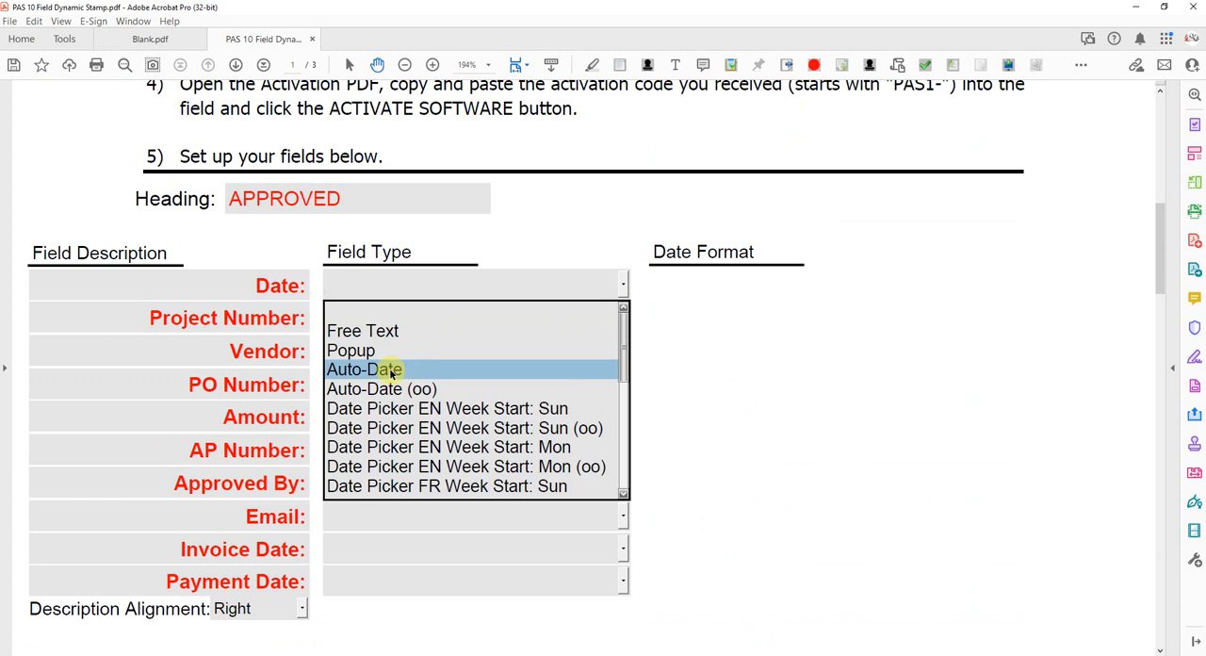
left_click(363, 368)
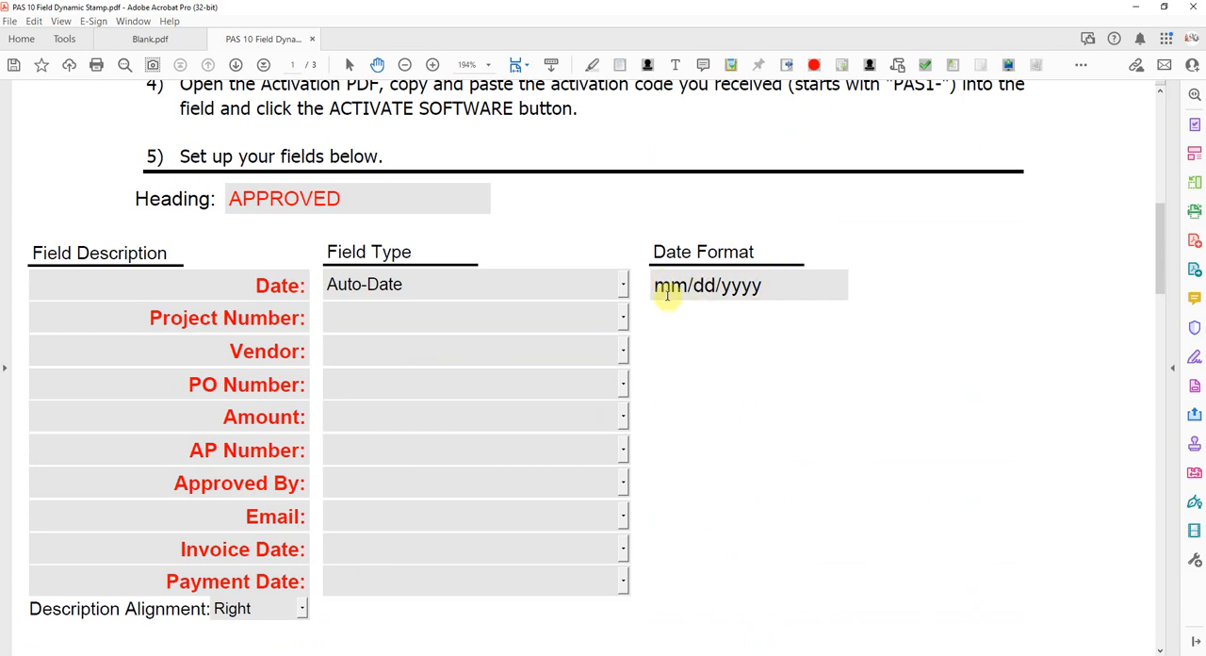
mouse_move(770, 286)
type("mmmm")
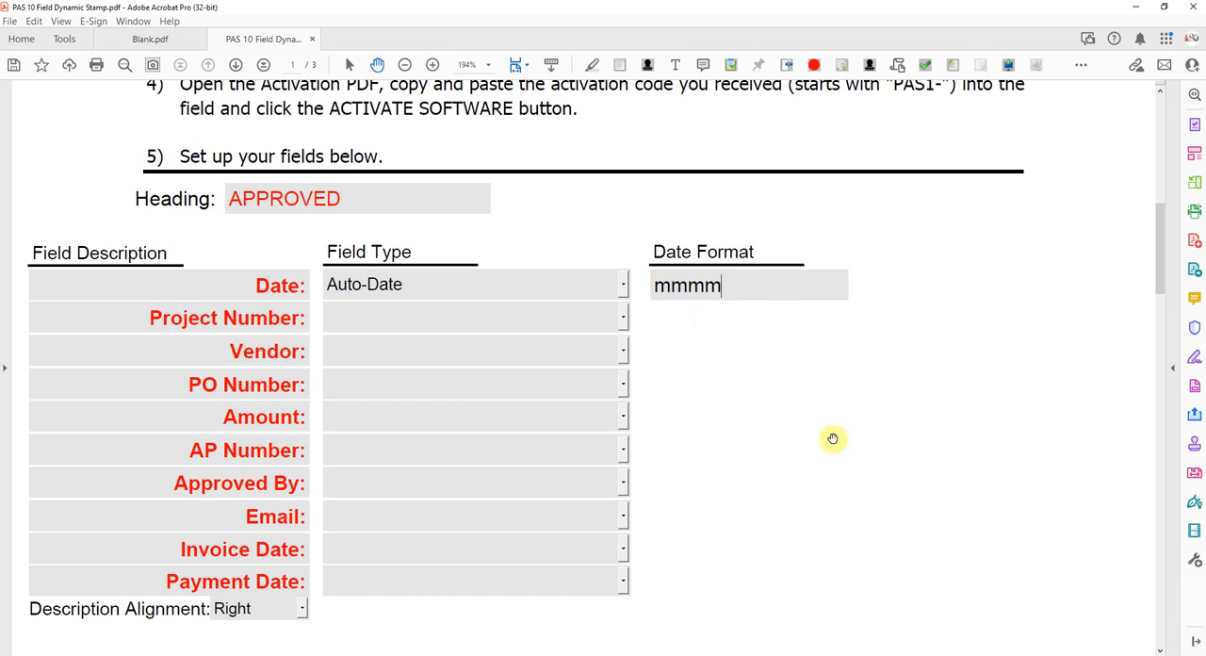
type("dd, yyyy hh")
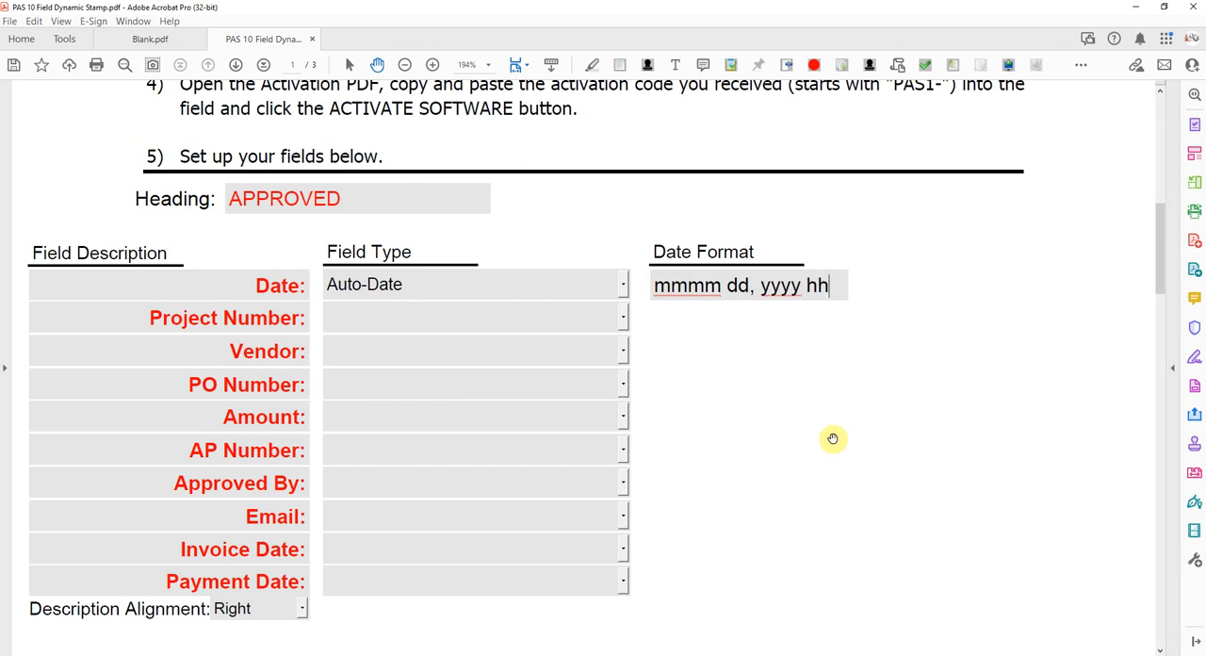
type(":MM")
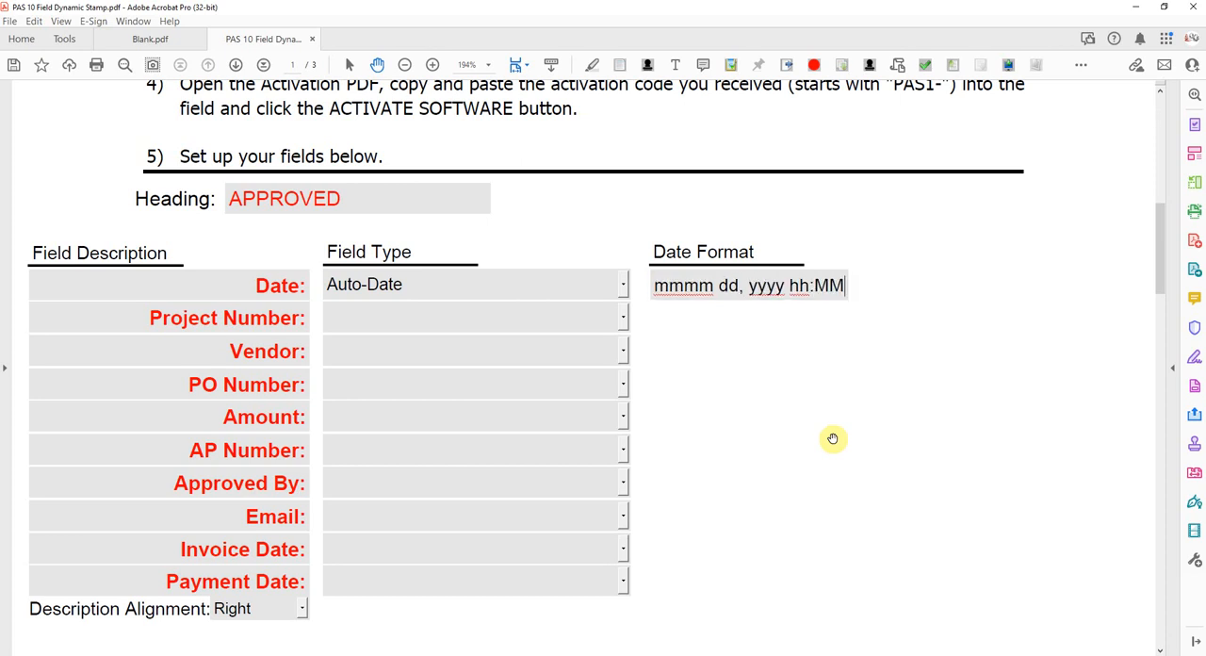
type("tt")
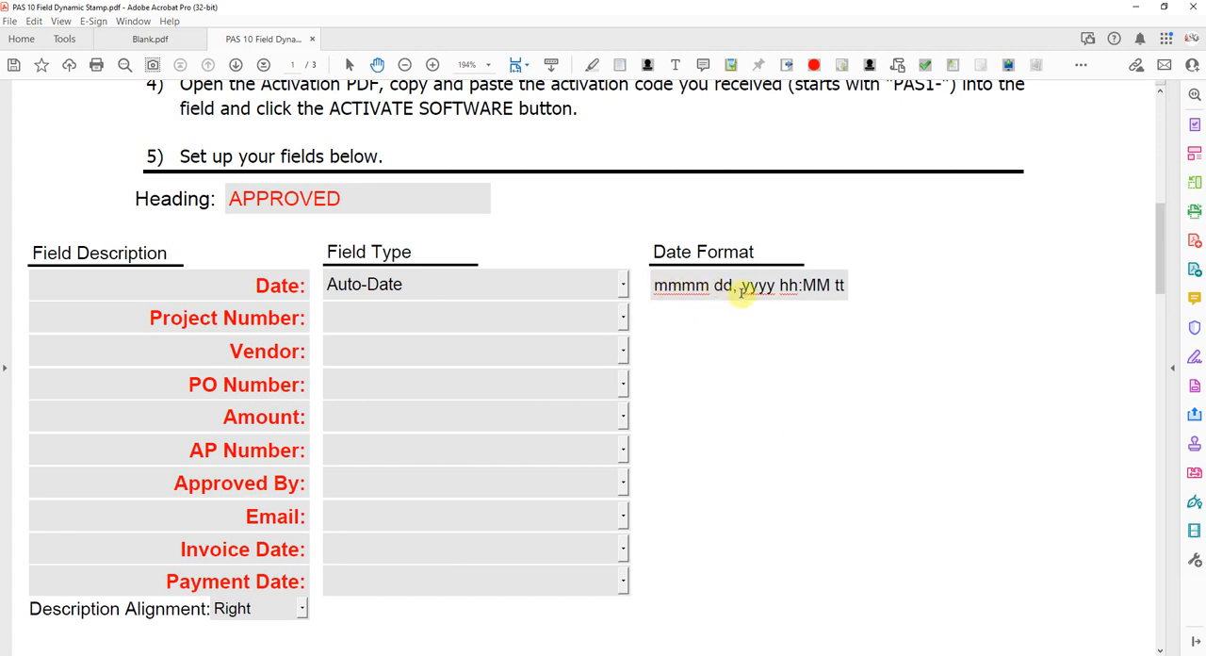
mouse_move(796, 294)
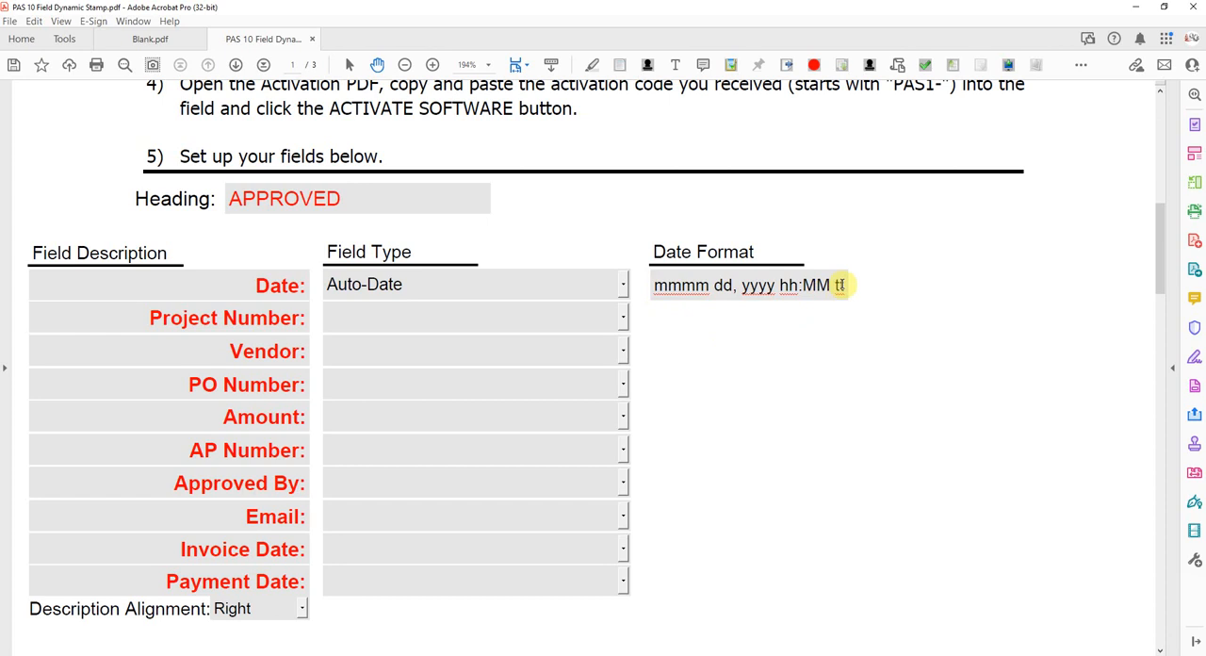
mouse_move(459, 349)
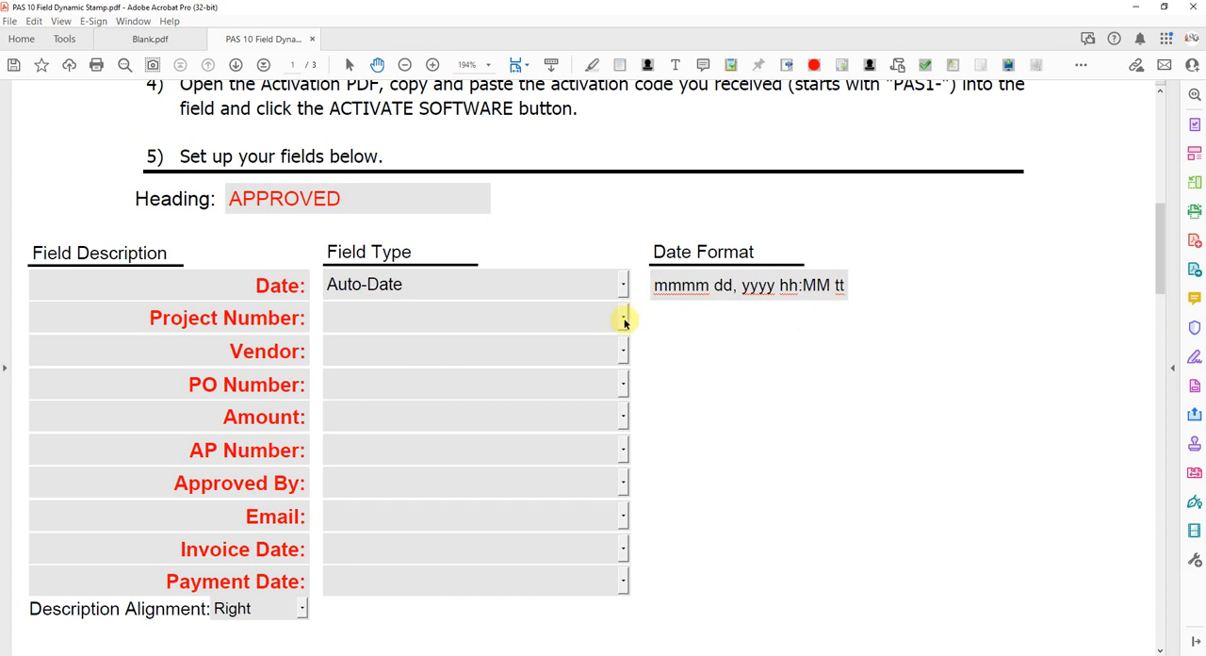
Set Project Number's field type to Free Text and Vendor's to Popup.
left_click(622, 318)
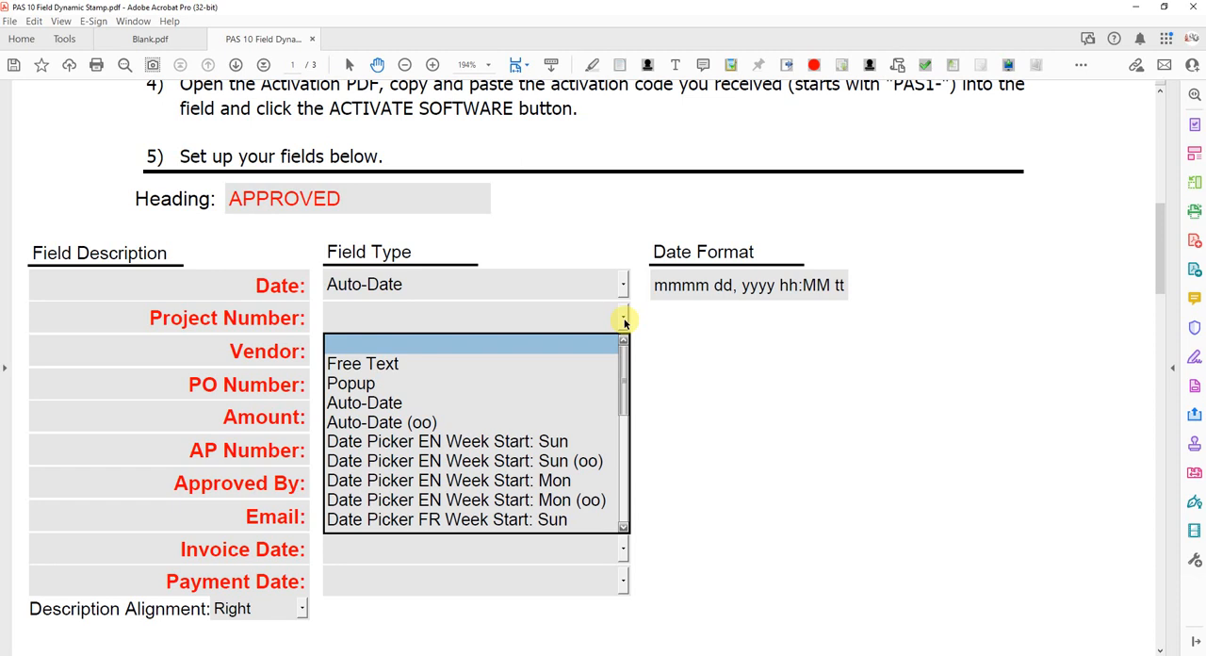
left_click(361, 363)
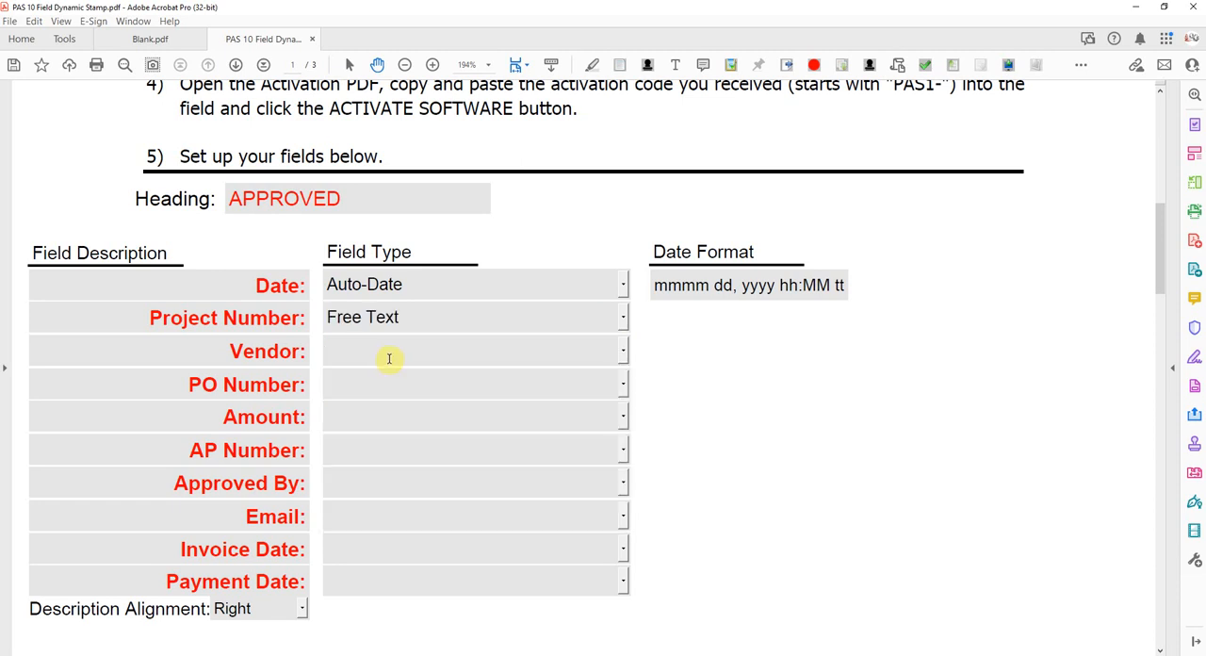
mouse_move(443, 317)
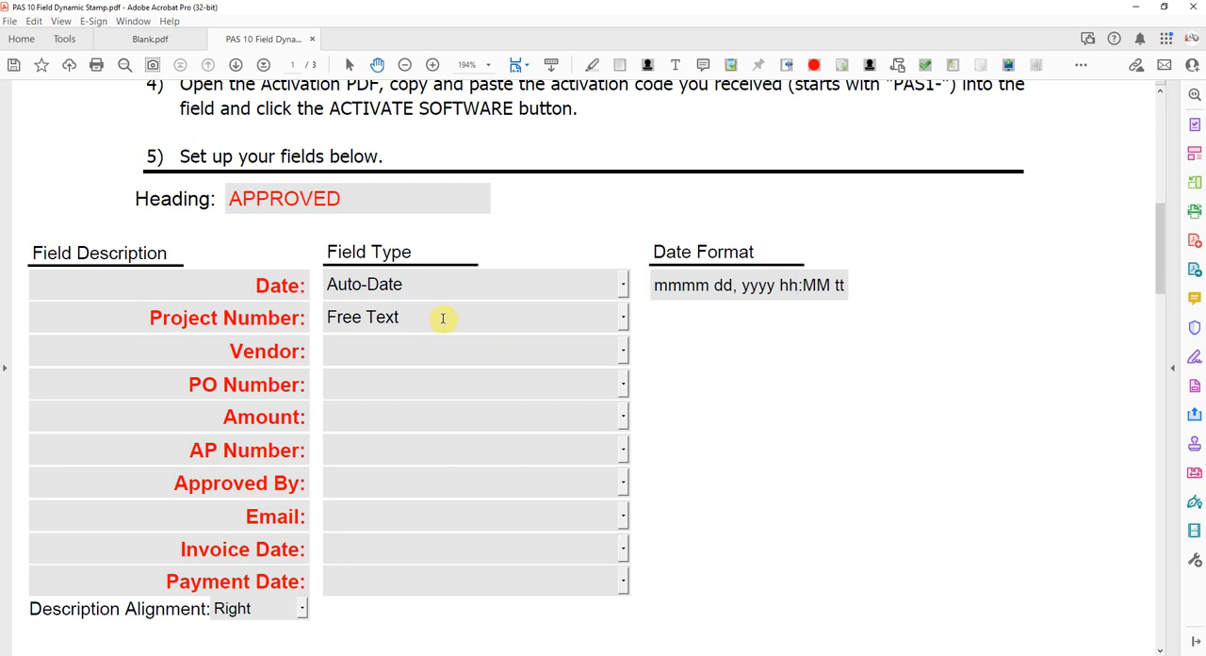
mouse_move(394, 355)
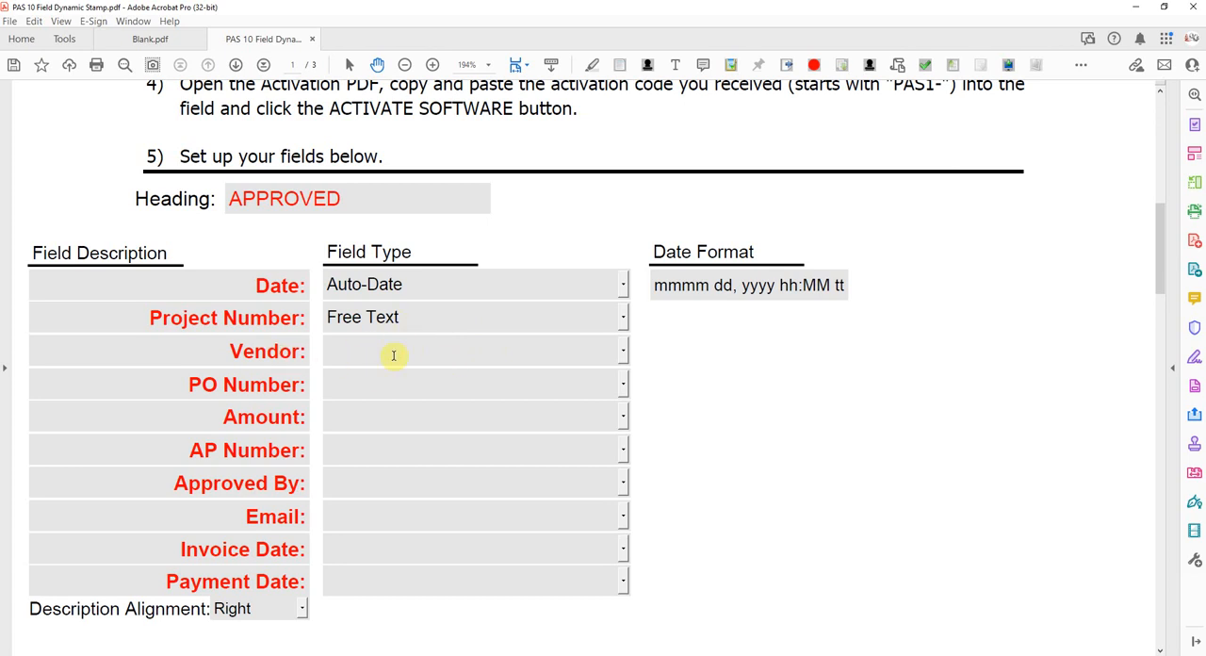
left_click(622, 349)
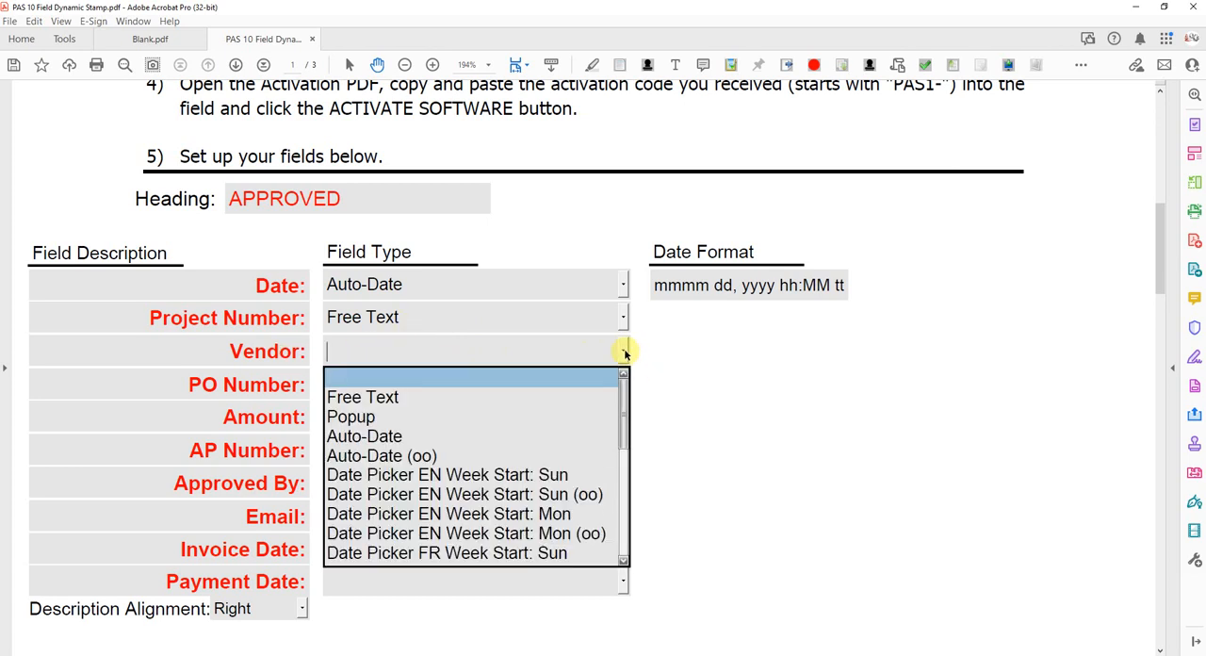
left_click(351, 417)
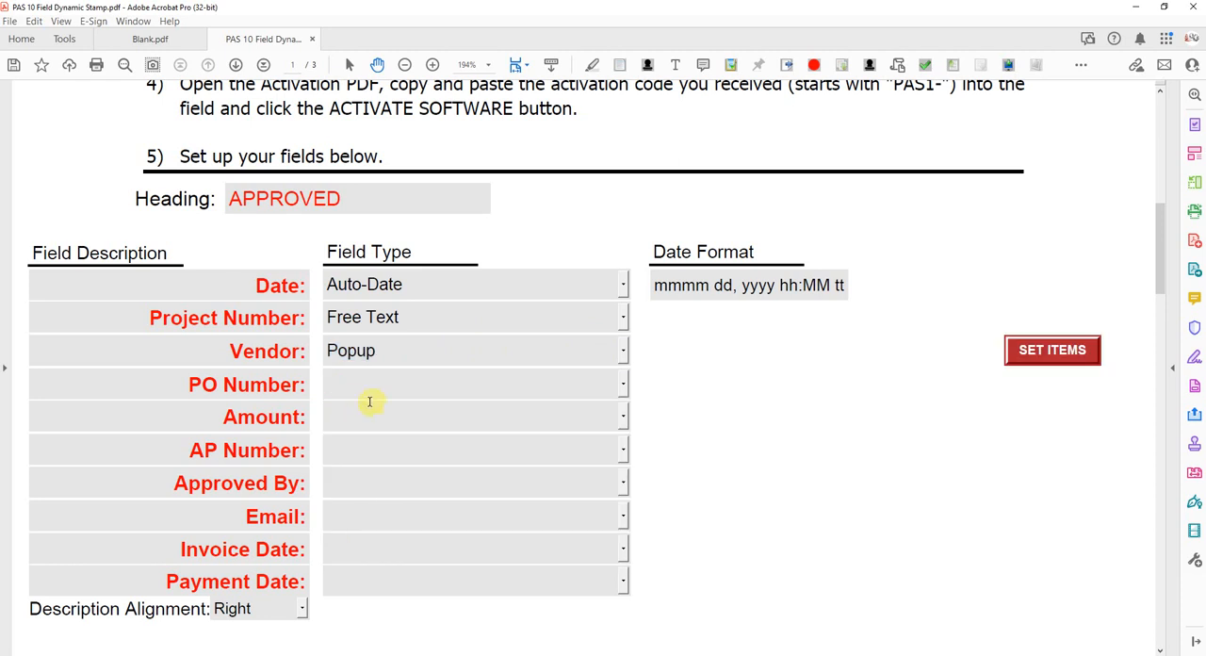
mouse_move(316, 284)
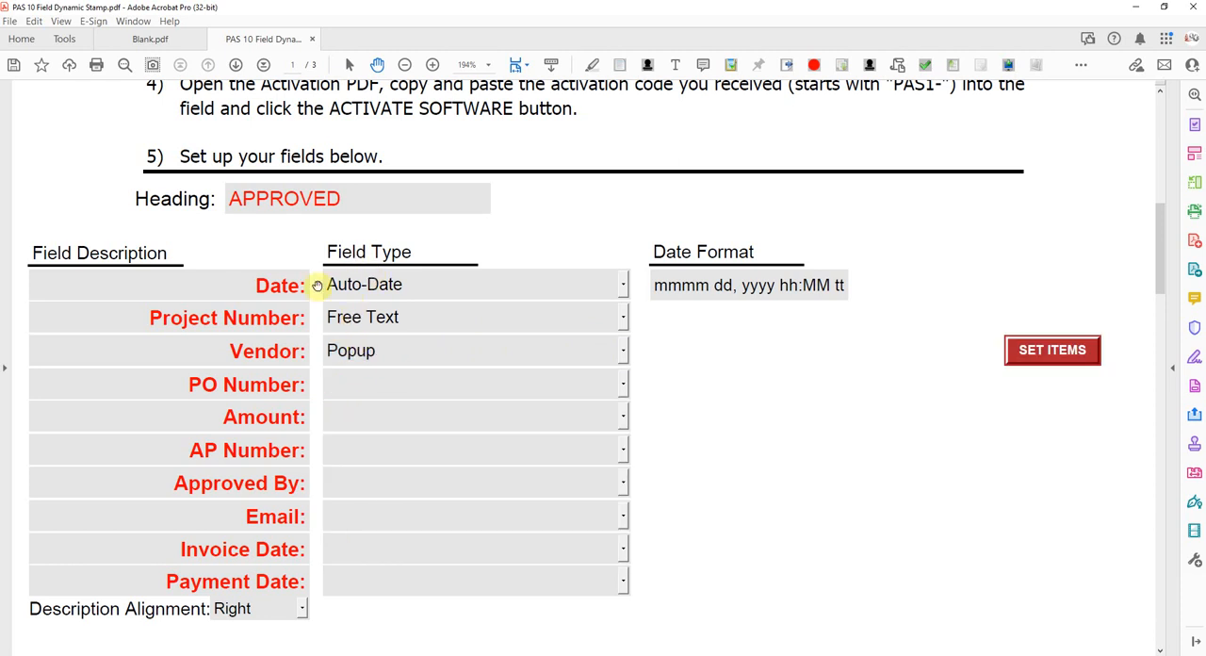
mouse_move(912, 444)
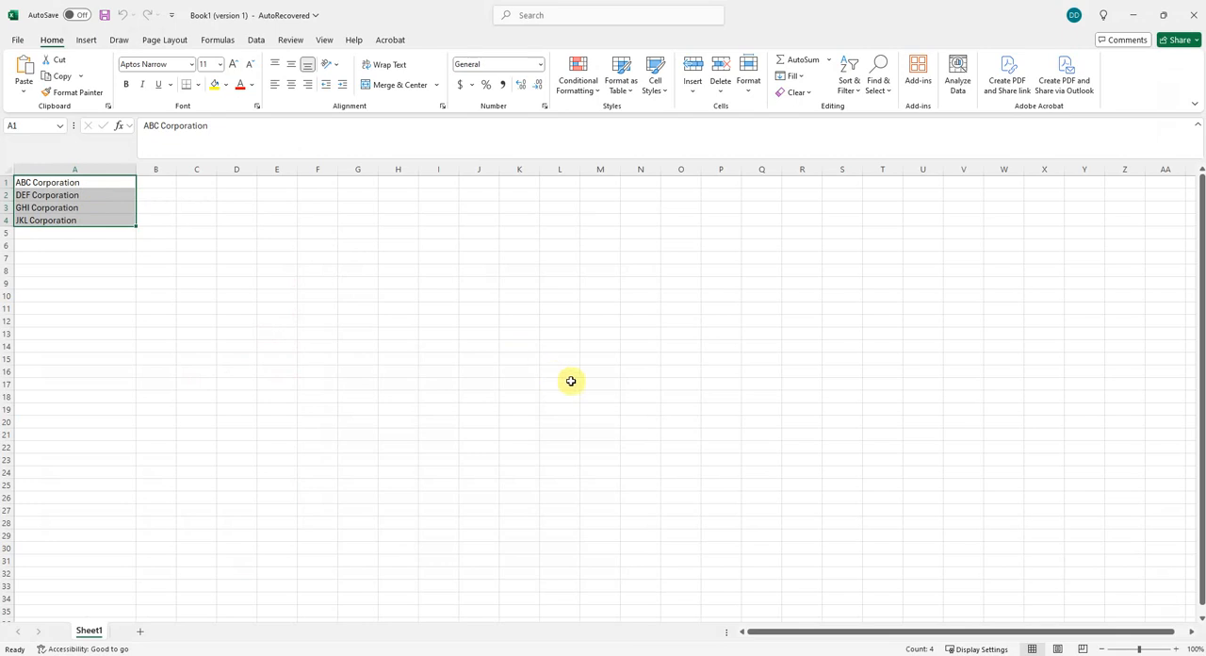
Copy the vendor names in A1:A4, ABC through JKL Corporation, with Ctrl+C.
key("ctrl+c")
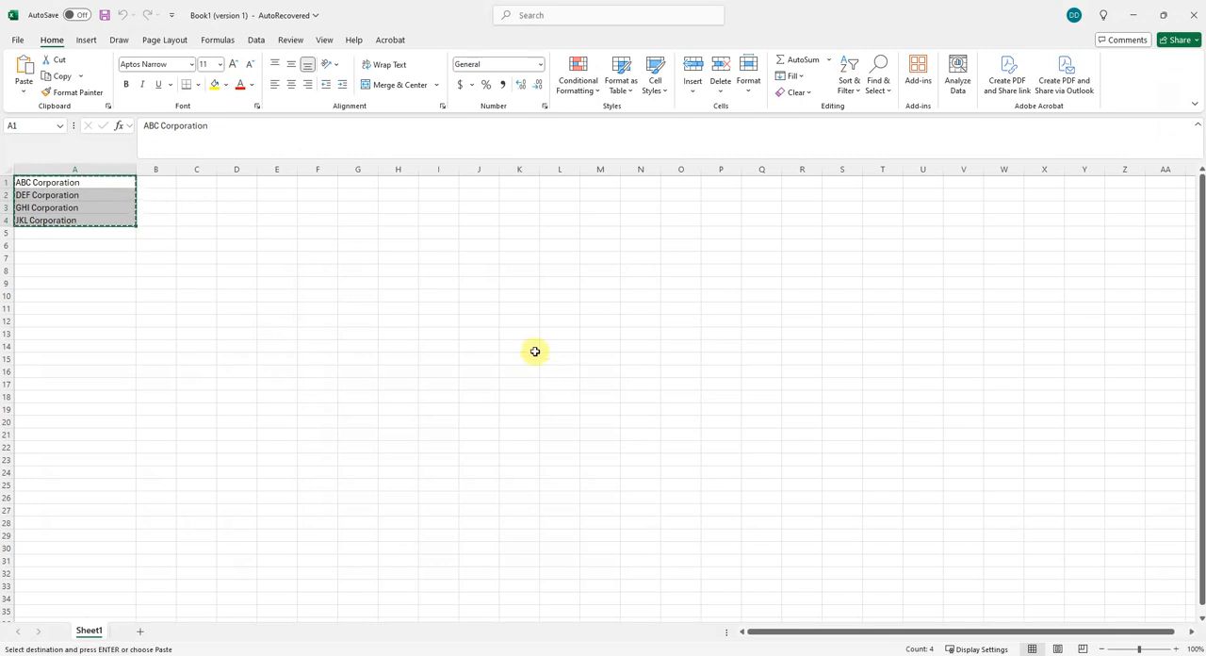
mouse_move(291, 502)
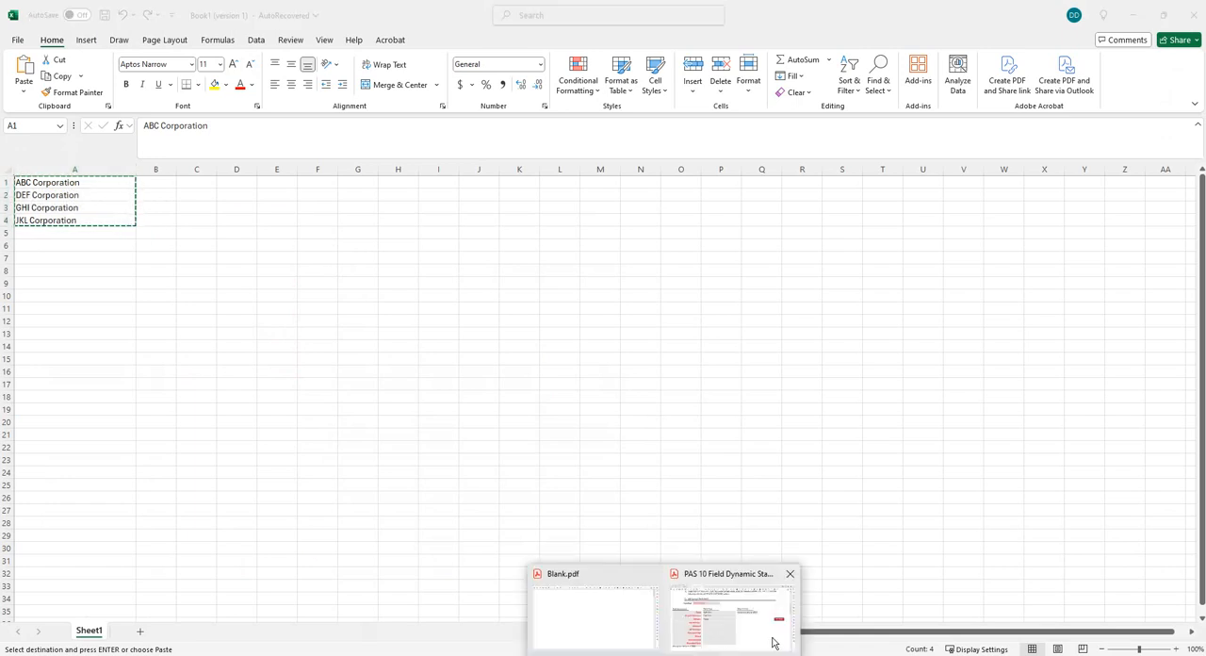
Paste the vendor list into the Vendor popup, adding MNO Corporation as a fifth item.
left_click(730, 612)
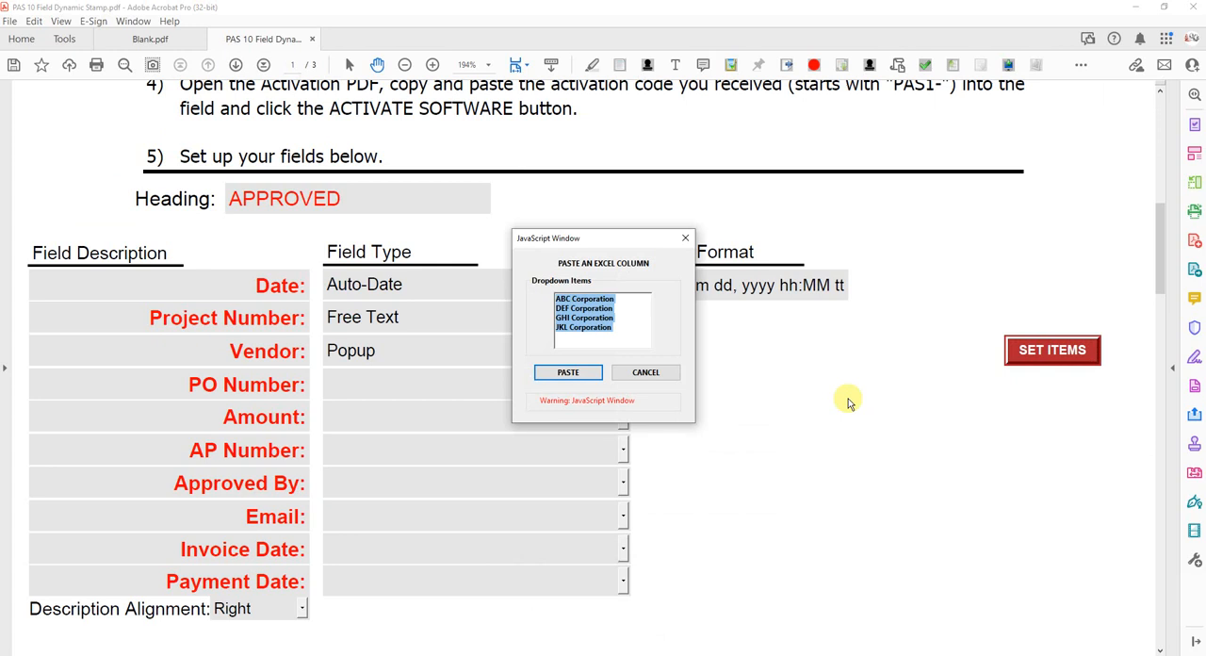
mouse_move(613, 381)
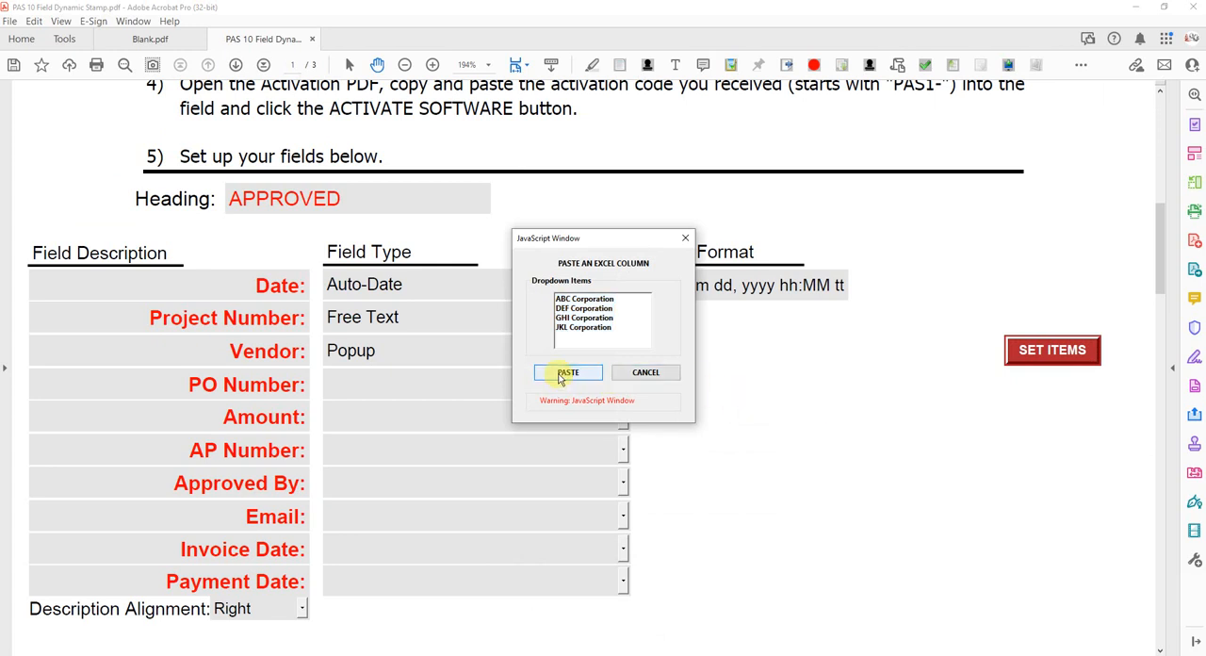
left_click(567, 372)
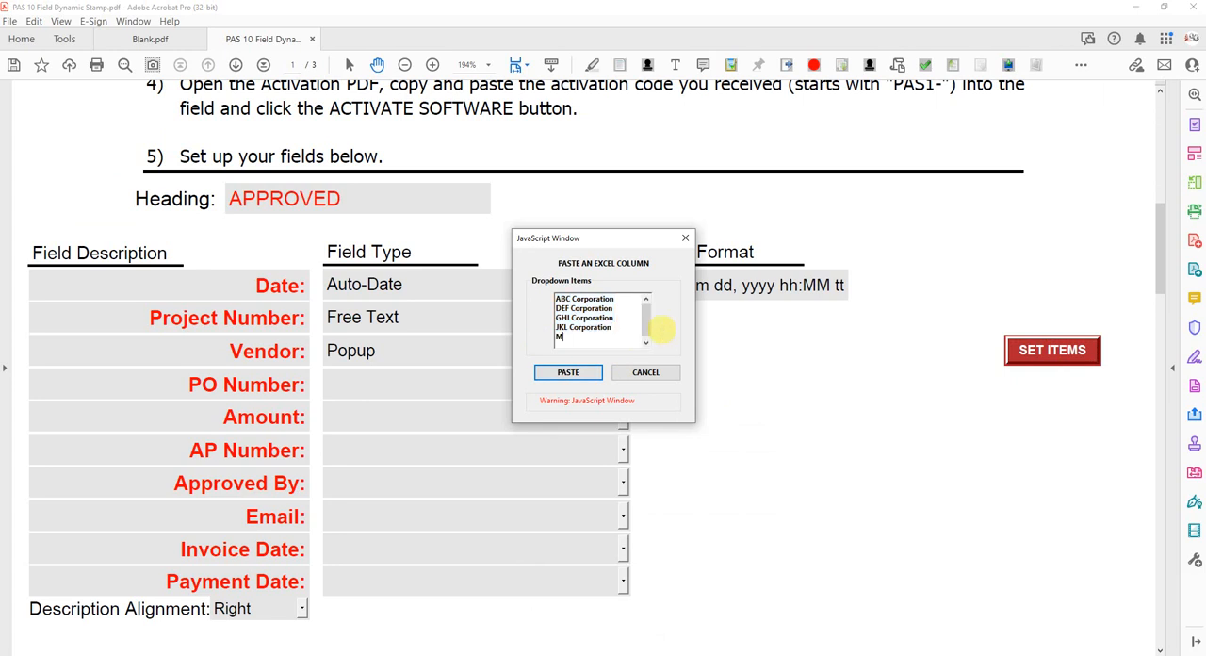
type("MNO Corporation")
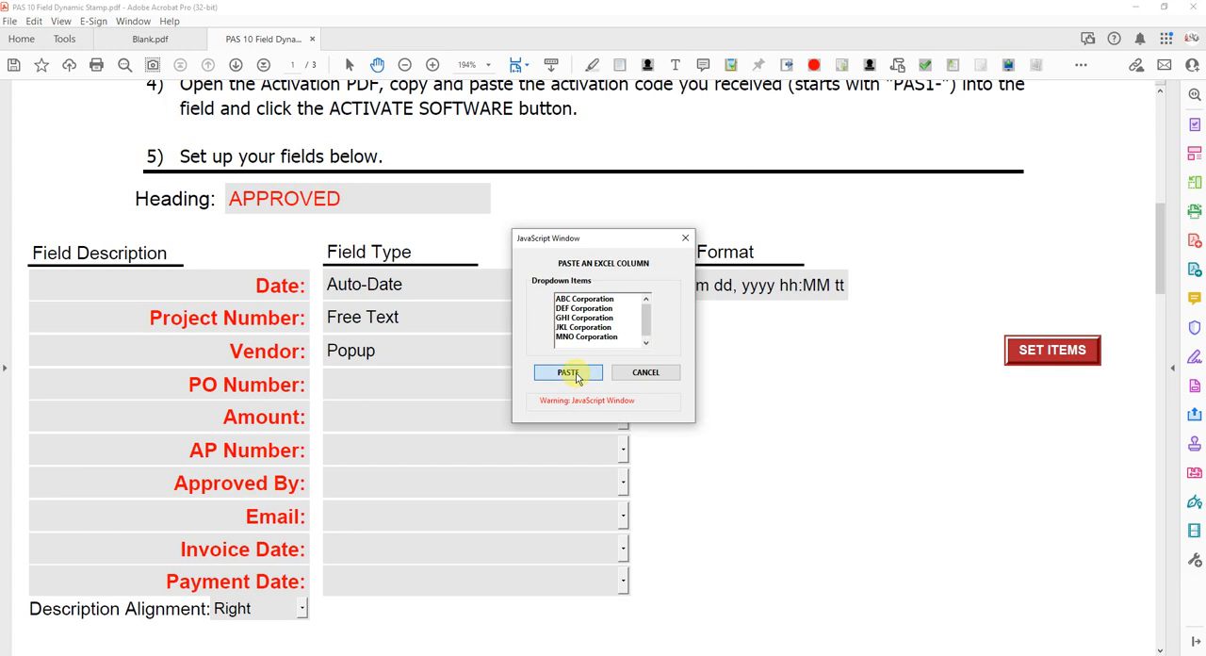
left_click(568, 371)
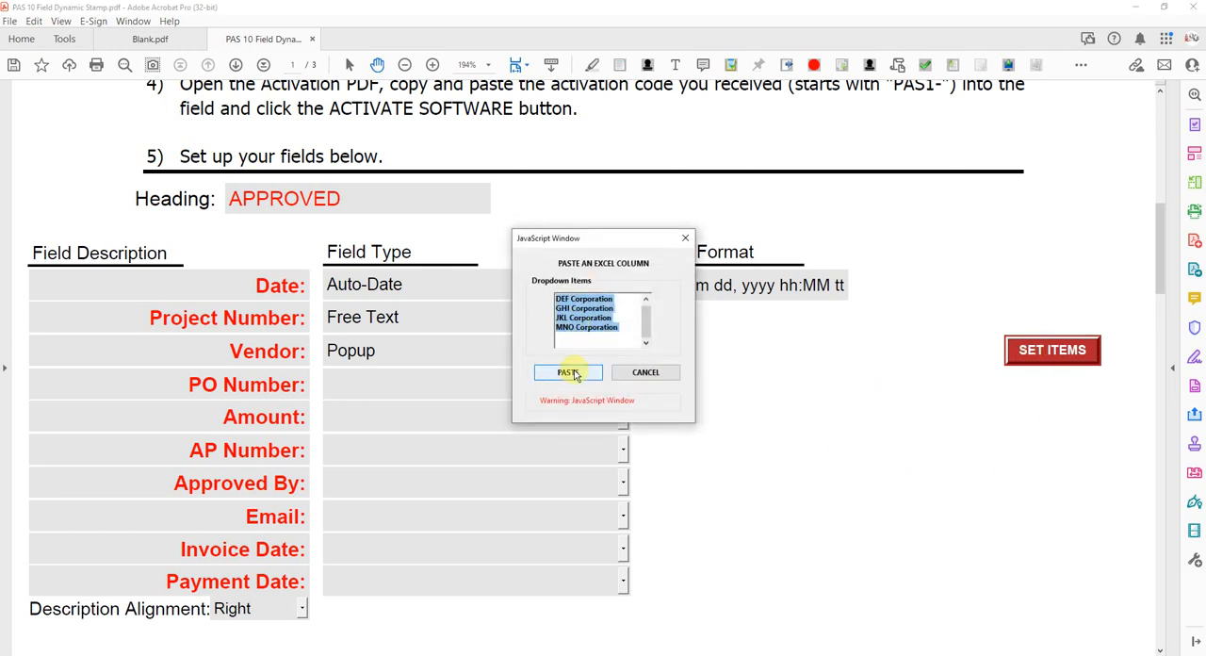
left_click(568, 372)
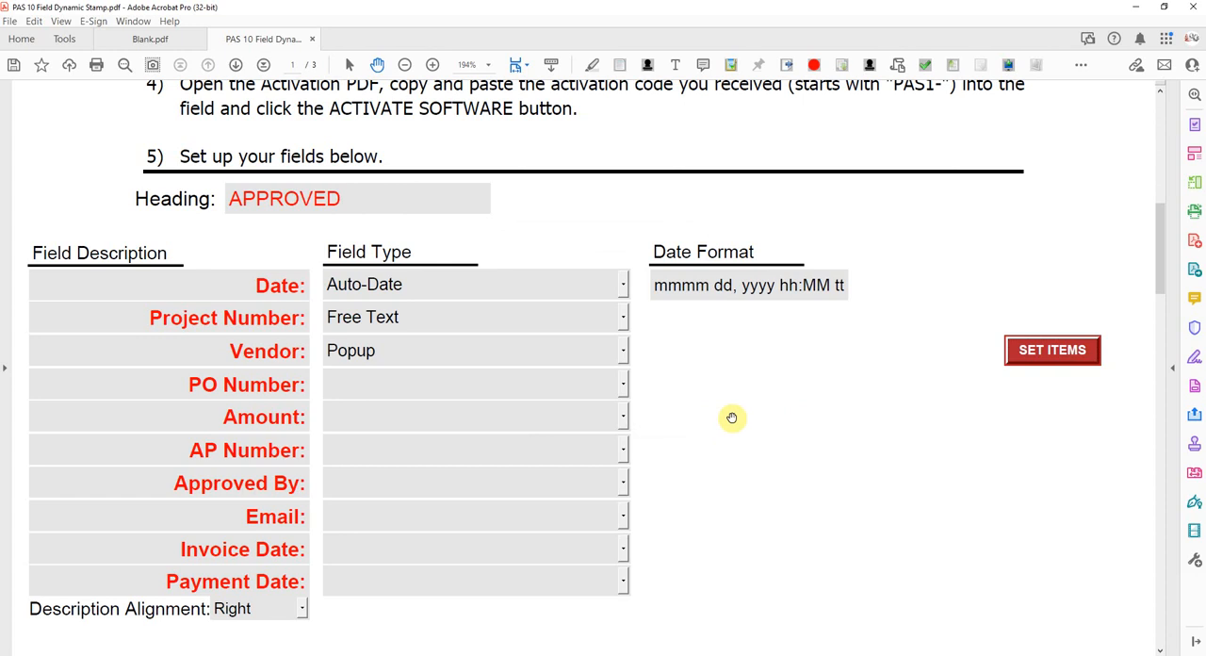
mouse_move(605, 407)
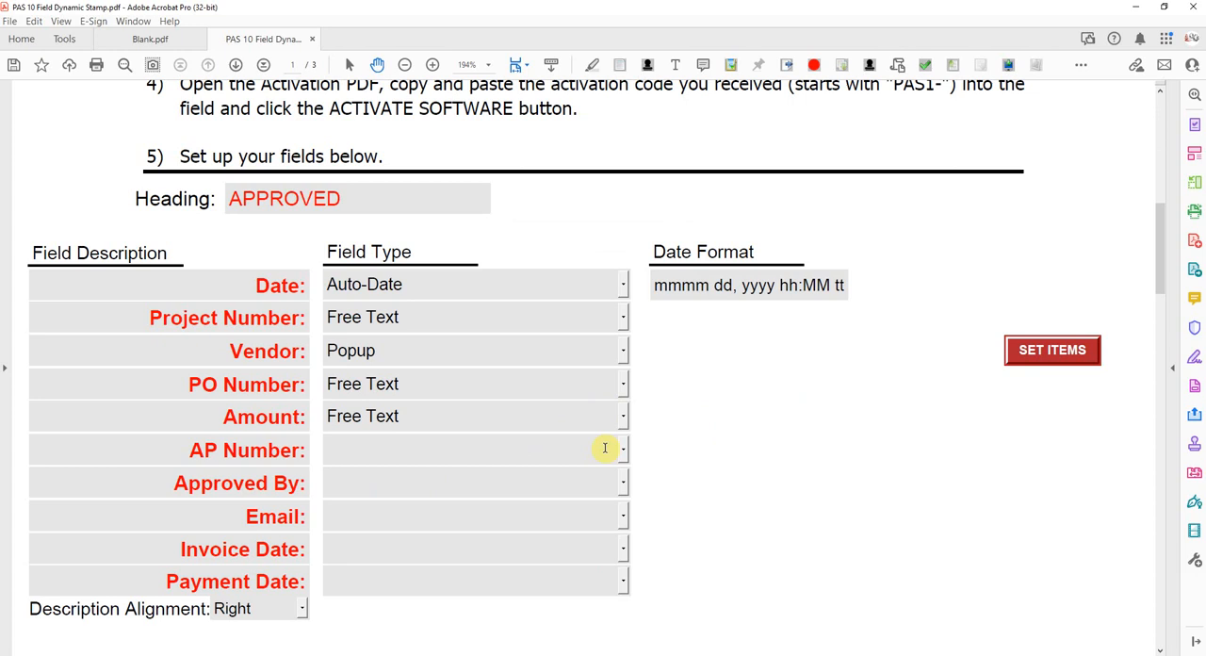
Make AP Number a Free Text field and scroll down to the next rows.
left_click(622, 450)
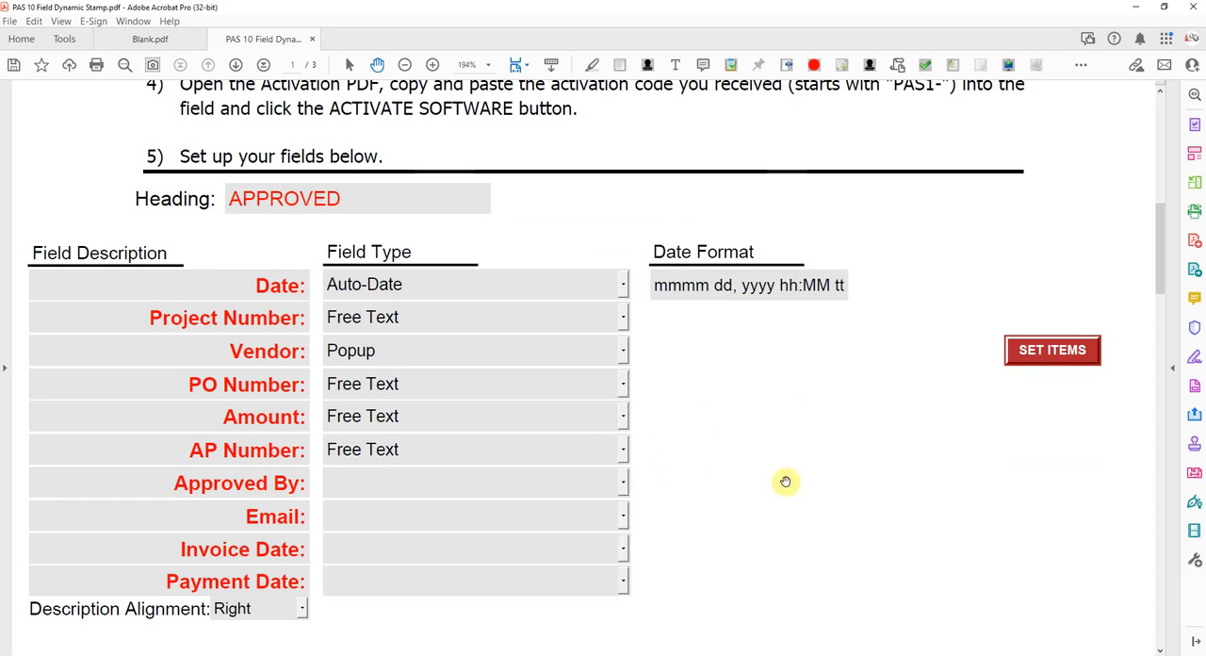
scroll("down", 3)
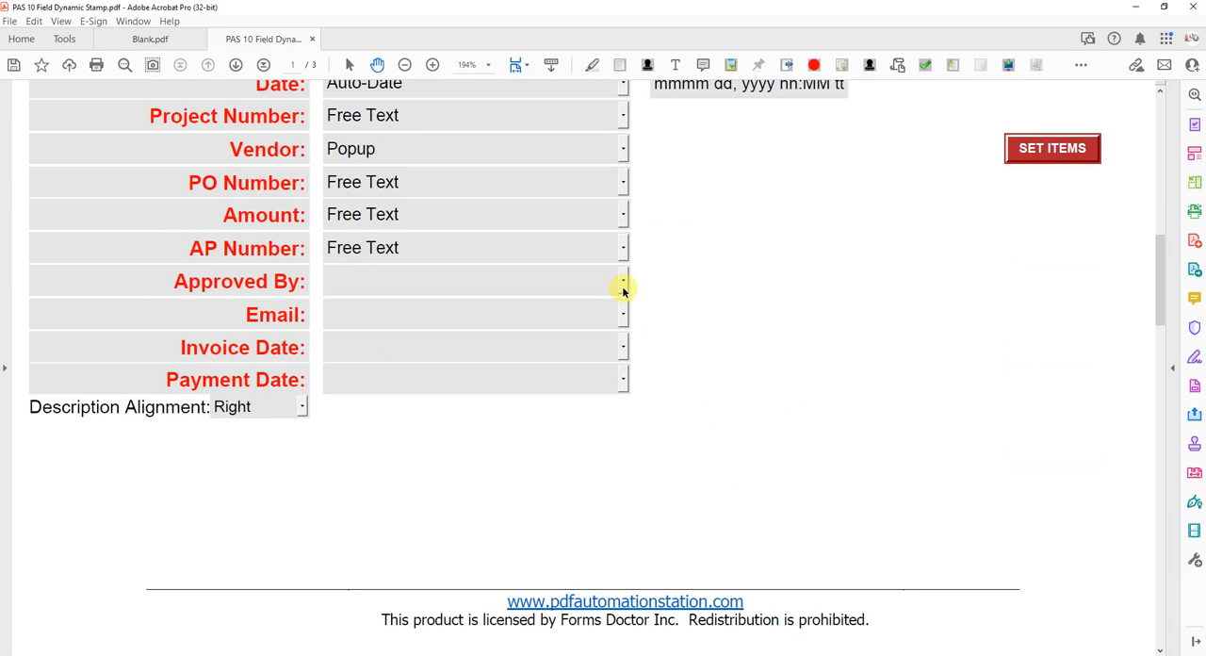
Choose Adobe Identity Name as the Approved By field type.
left_click(623, 280)
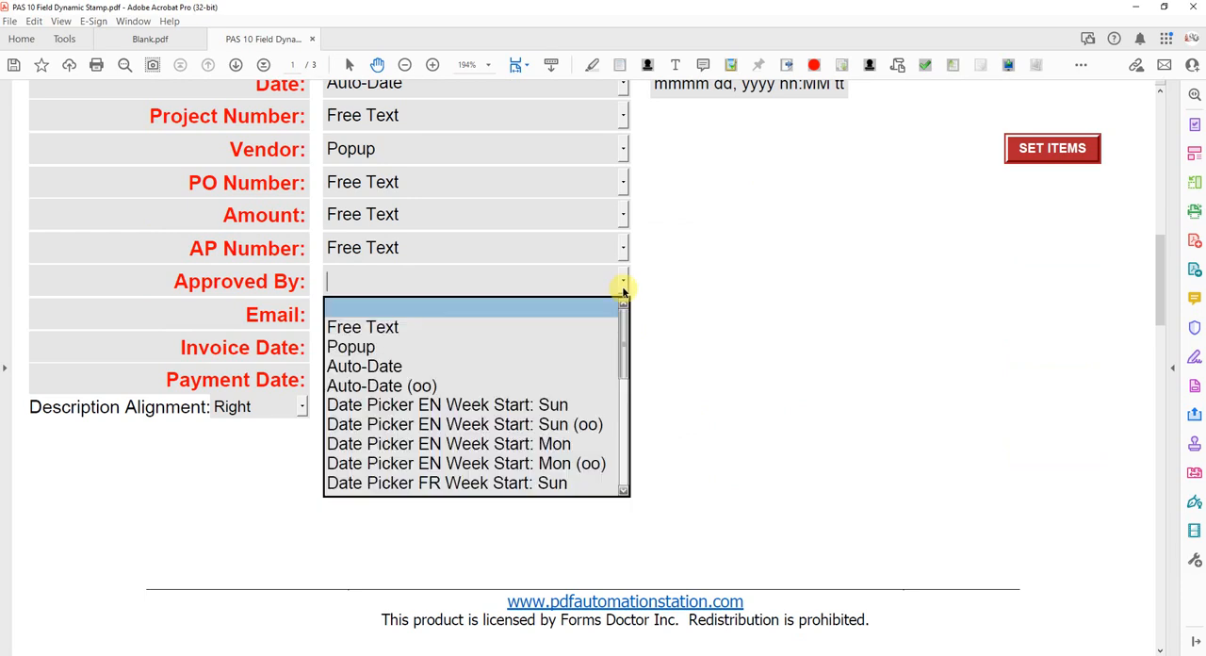
scroll("down", 3)
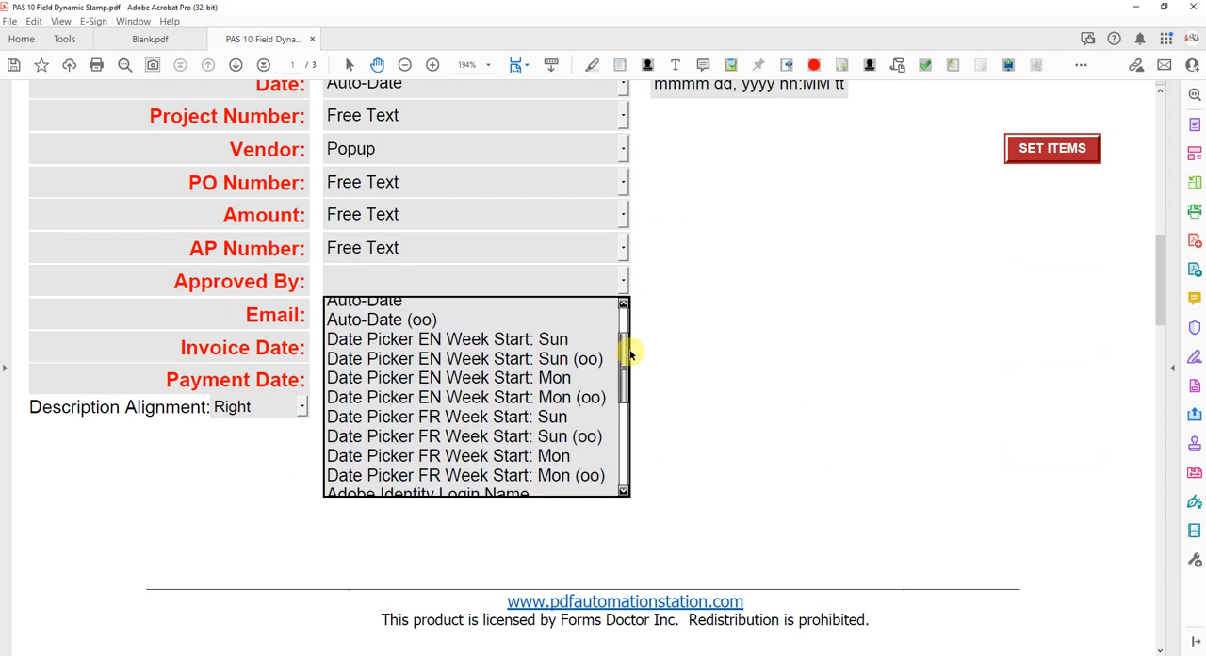
scroll("down", 3)
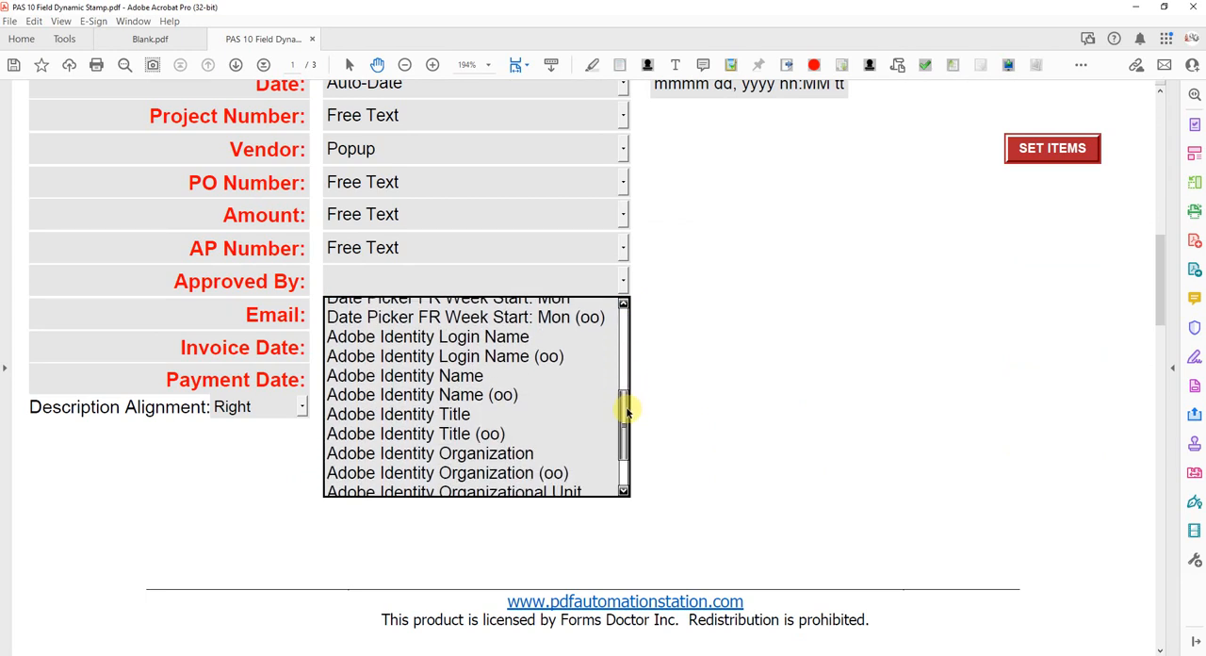
scroll("down", 3)
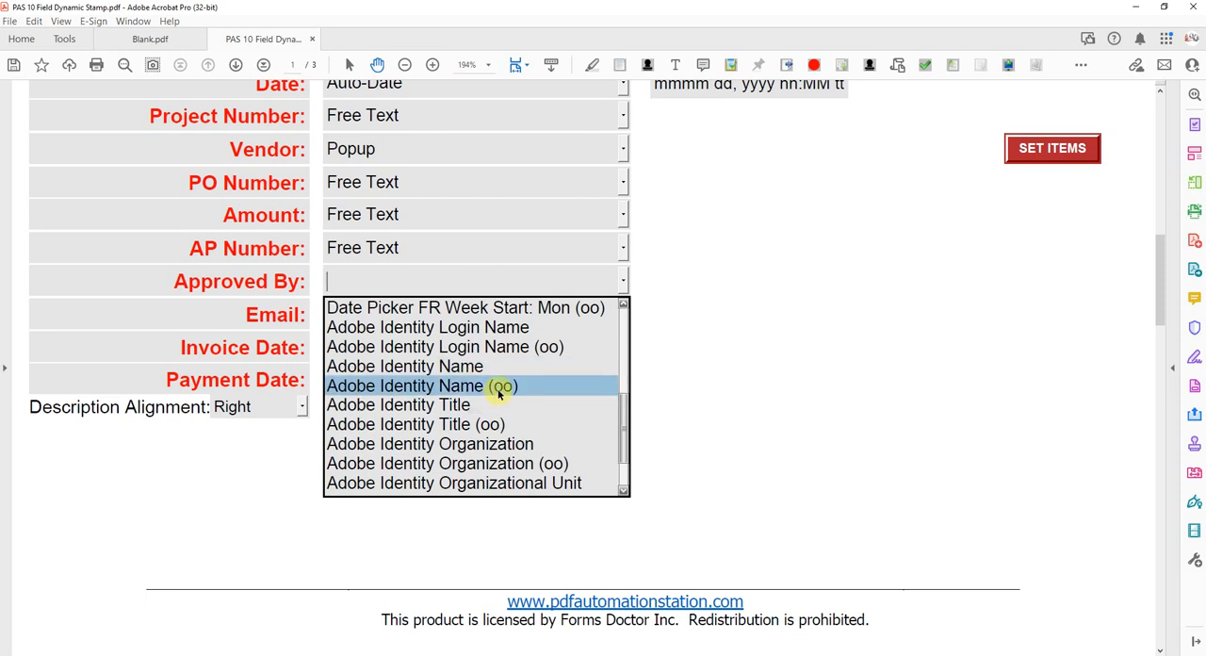
mouse_move(528, 385)
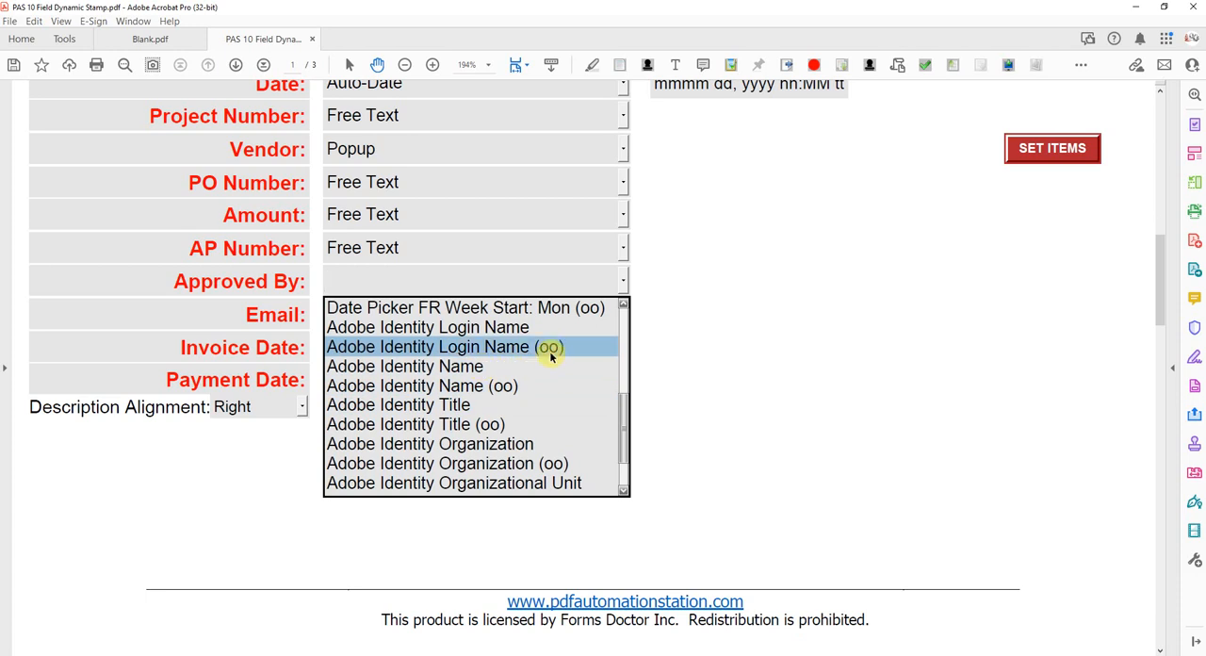
left_click(405, 365)
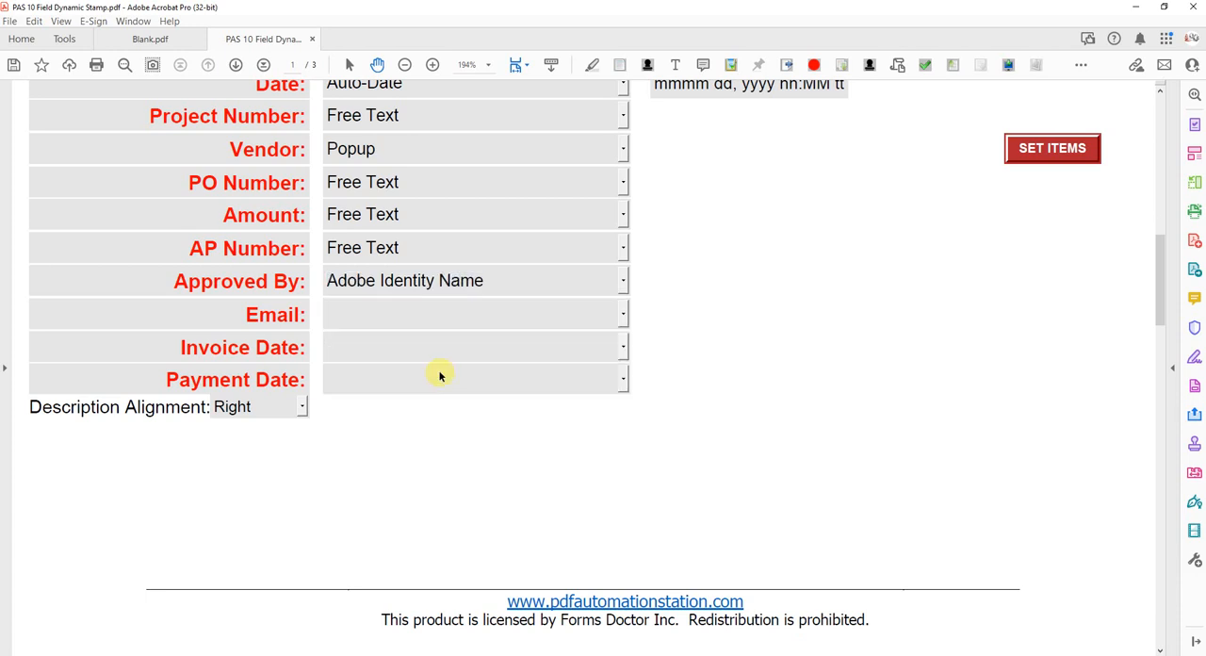
mouse_move(621, 328)
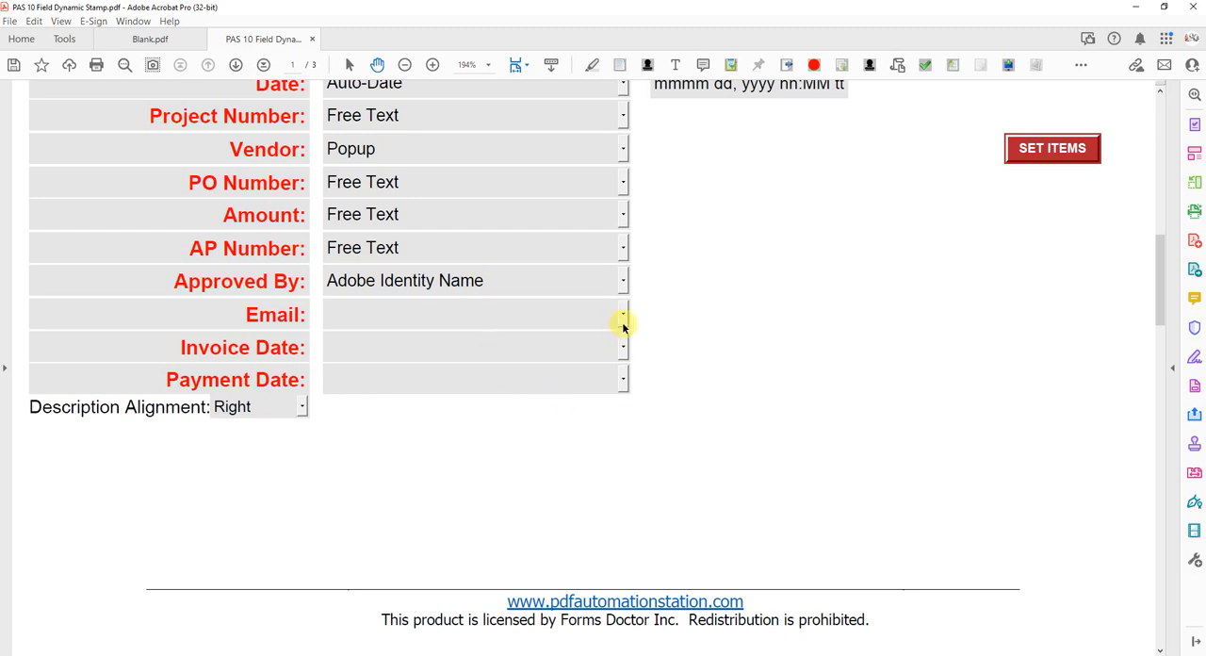
Choose Adobe Identity Email Address (oo) as the Email field type.
left_click(623, 314)
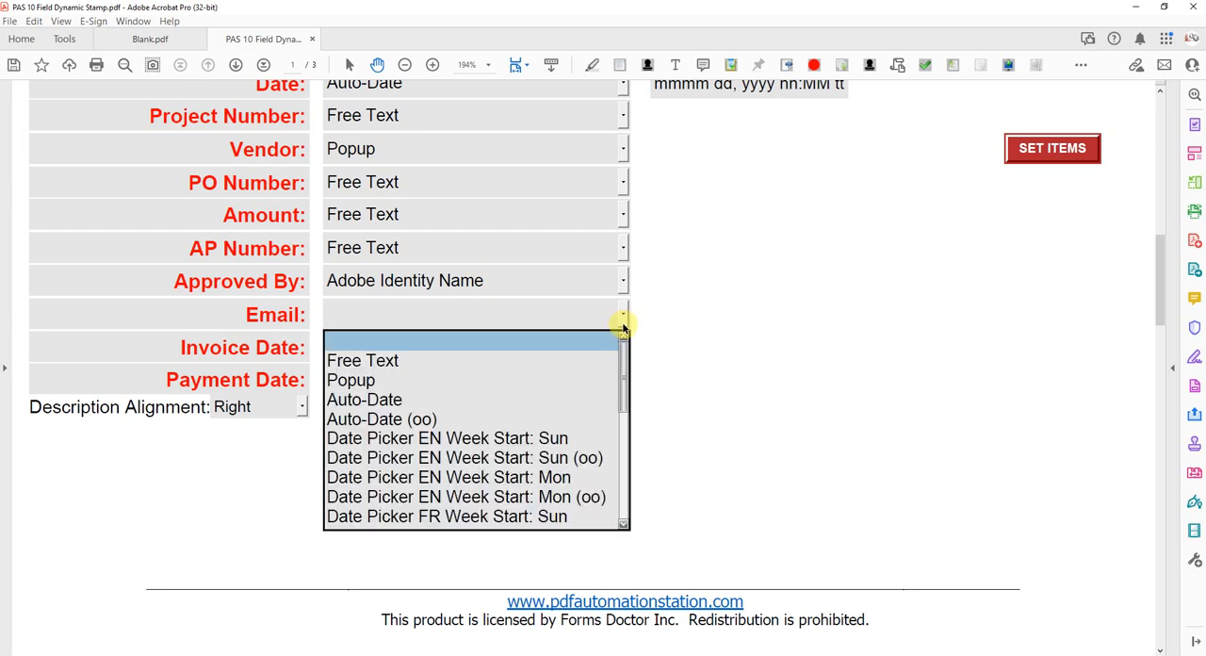
scroll("down", 3)
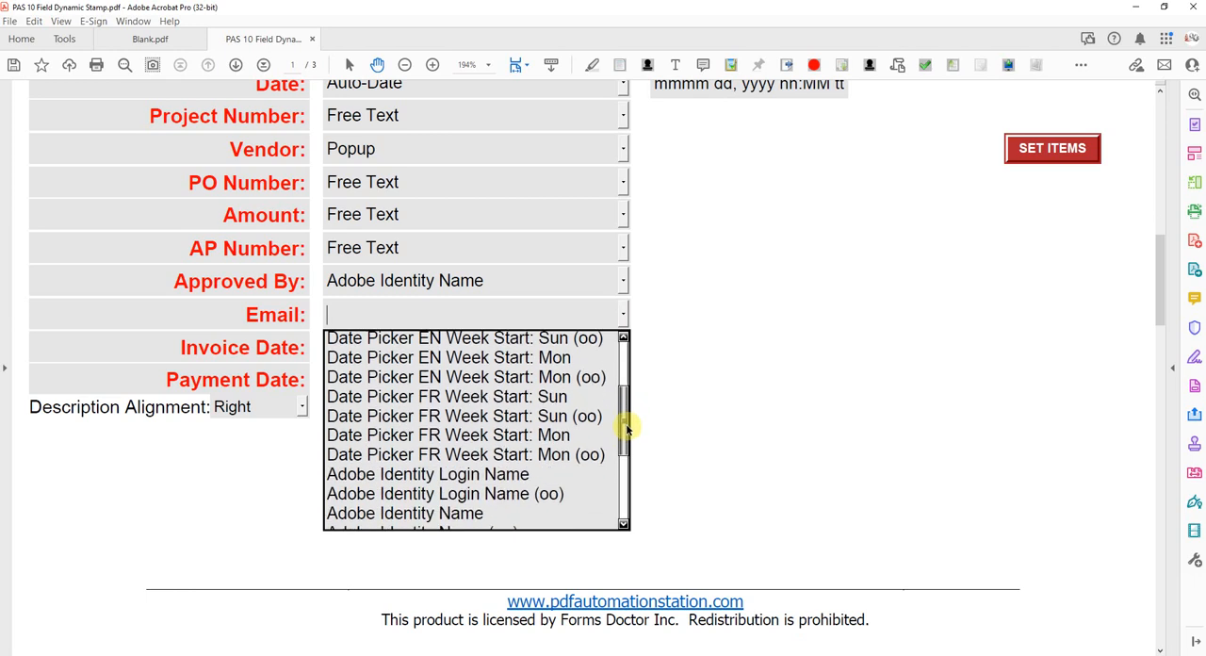
scroll("down", 3)
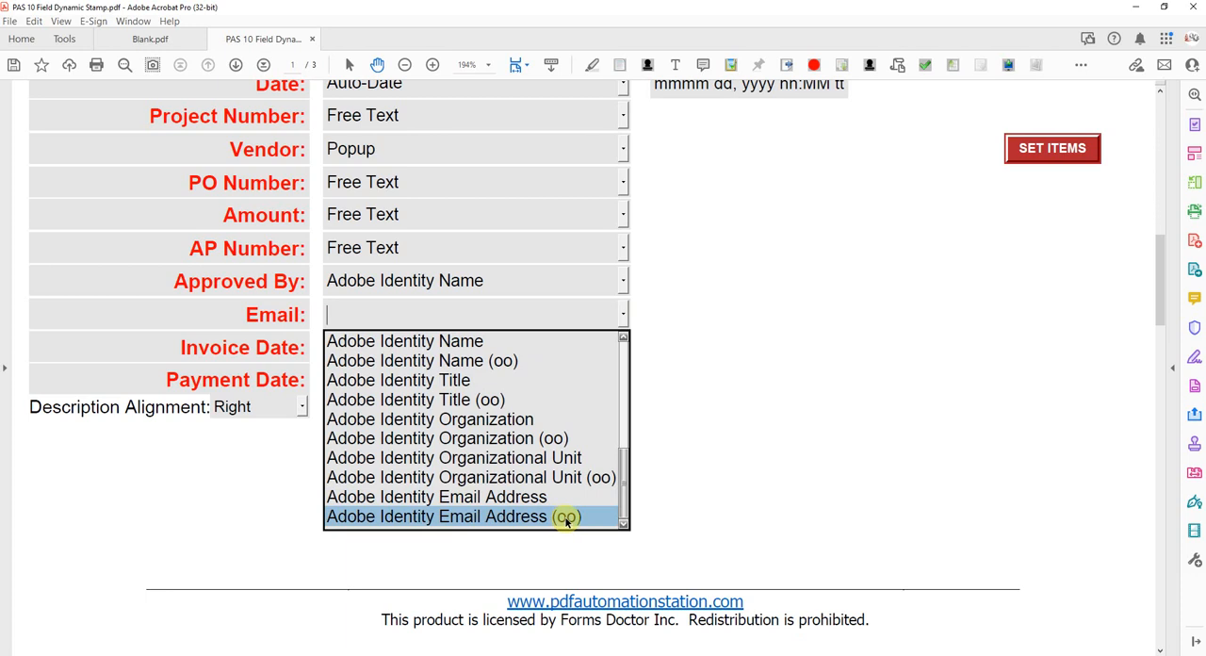
left_click(436, 515)
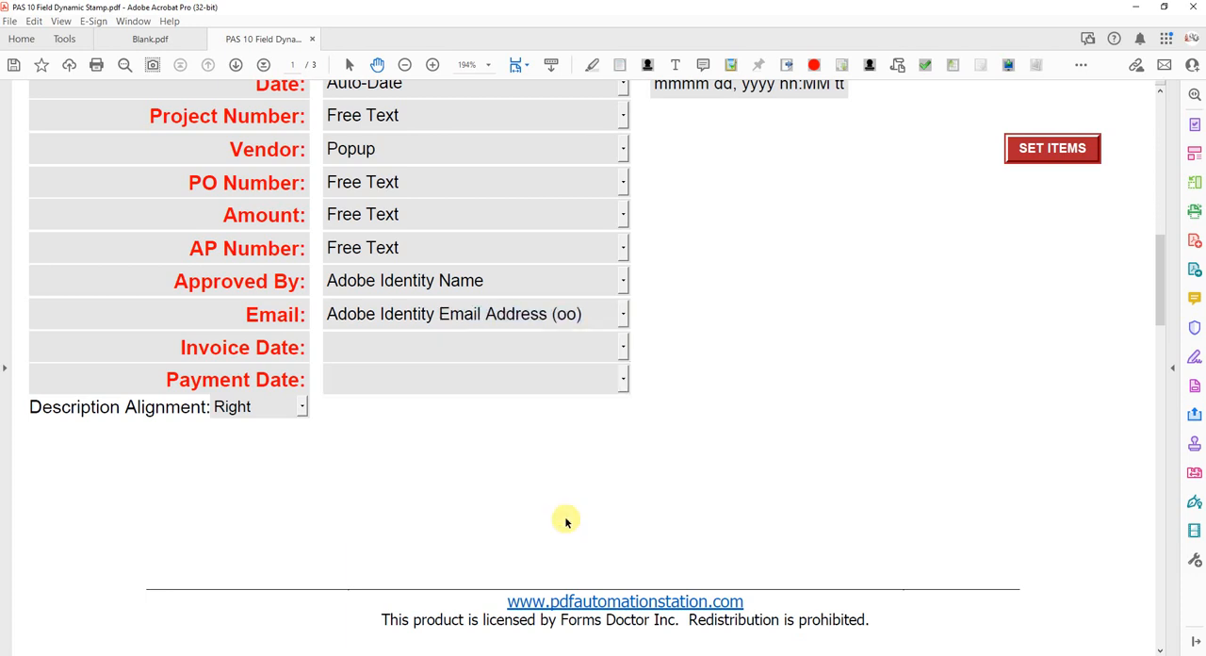
mouse_move(509, 314)
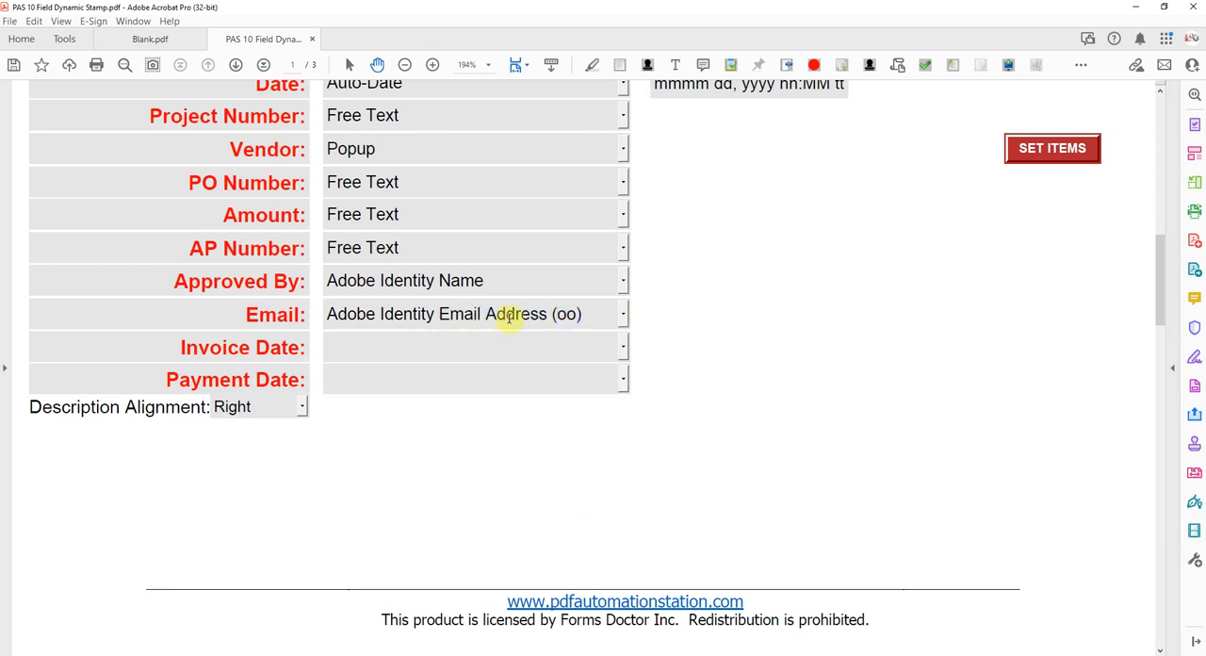
mouse_move(585, 340)
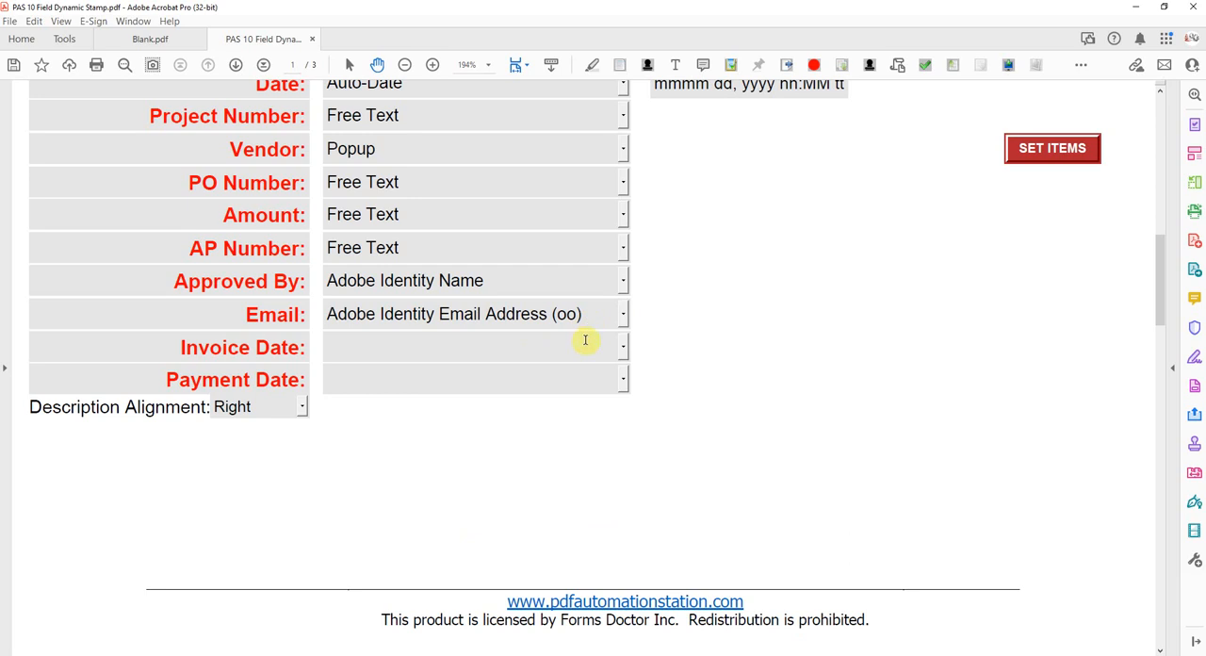
mouse_move(597, 372)
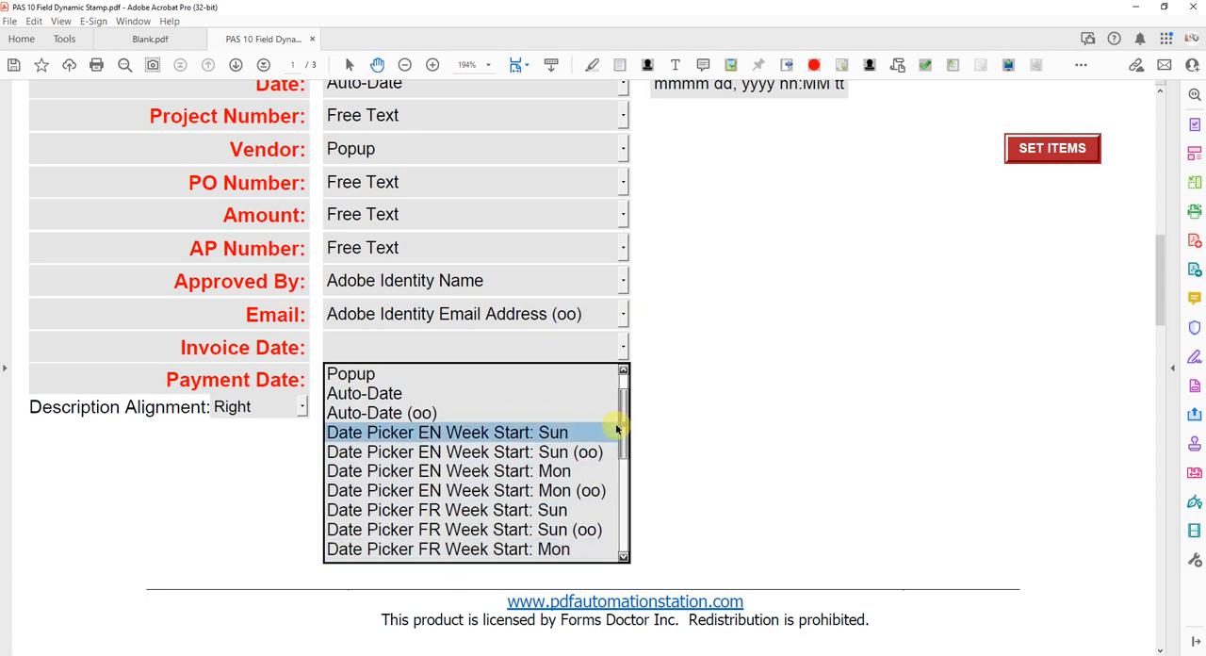
mouse_move(462, 443)
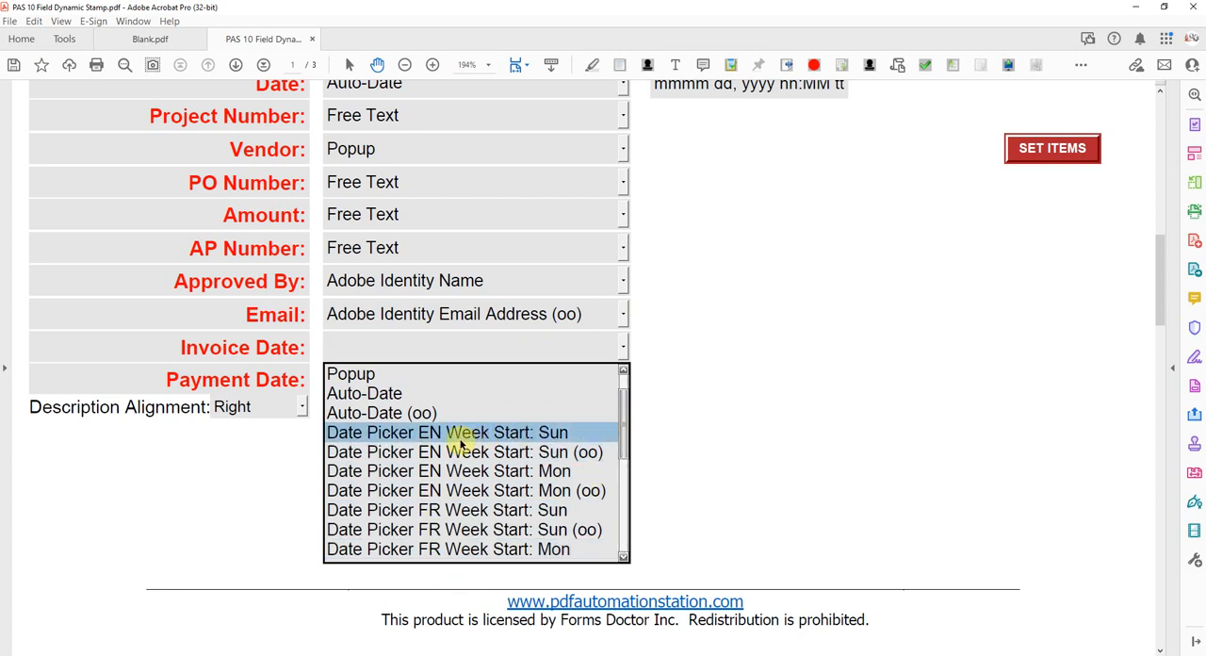
mouse_move(481, 441)
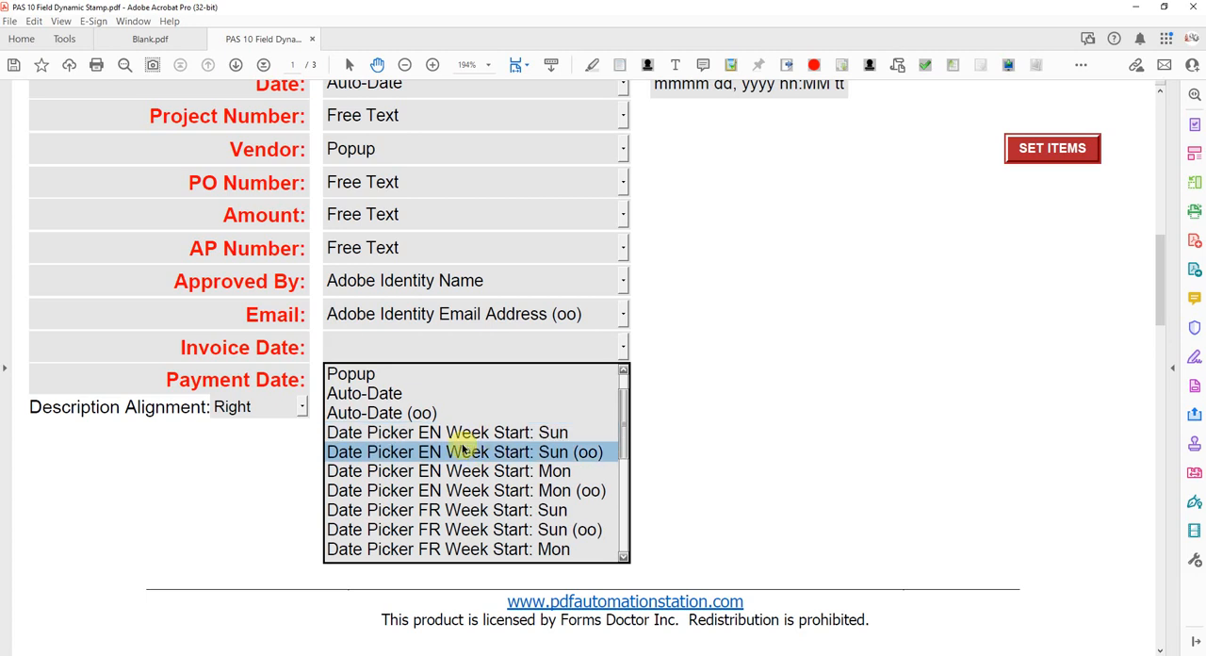
Set Invoice Date to Date Picker EN Week Start: Sun with mm/dd/yyyy format.
left_click(447, 432)
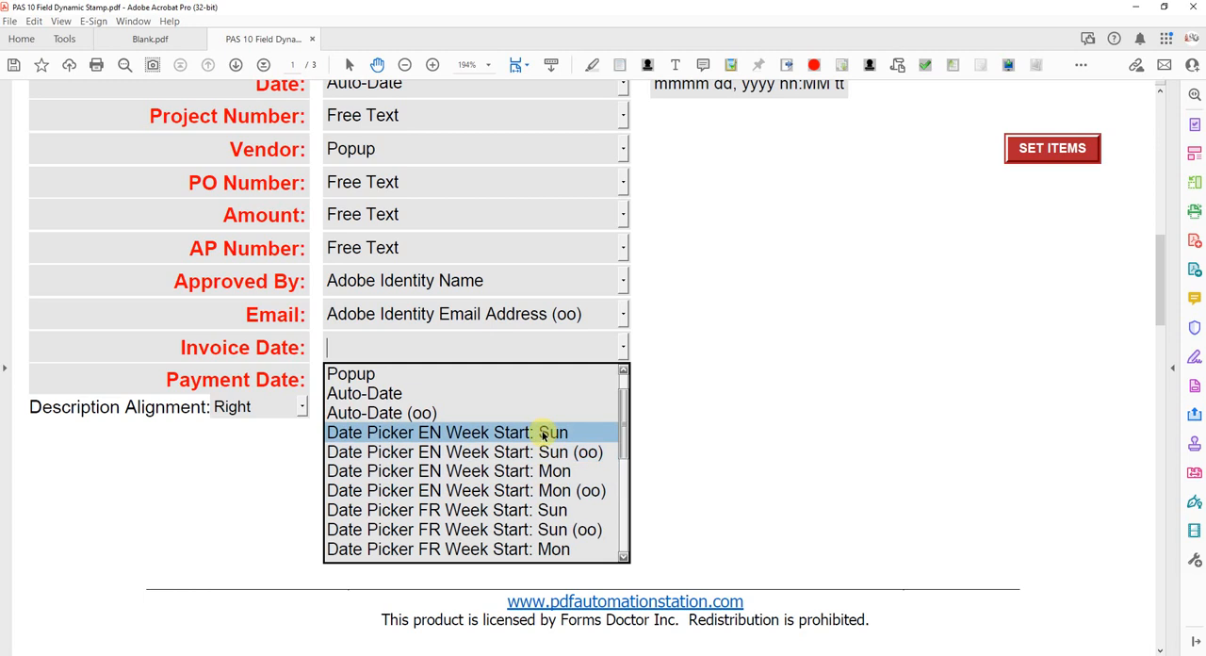
left_click(447, 431)
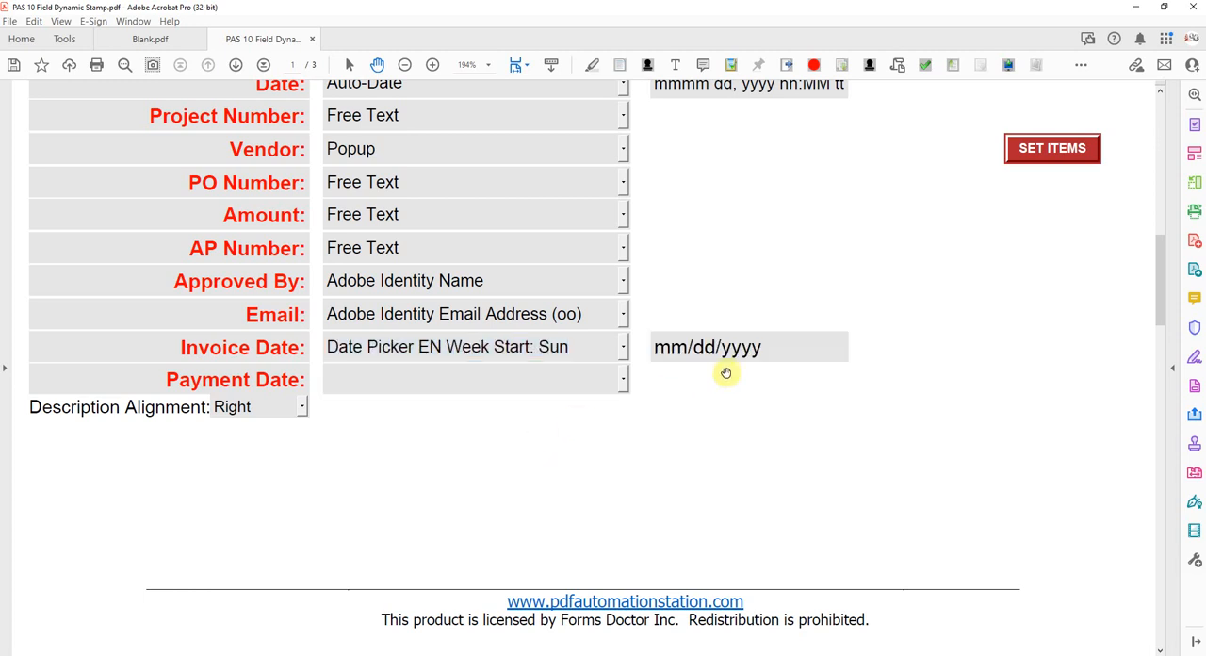
scroll("up", 3)
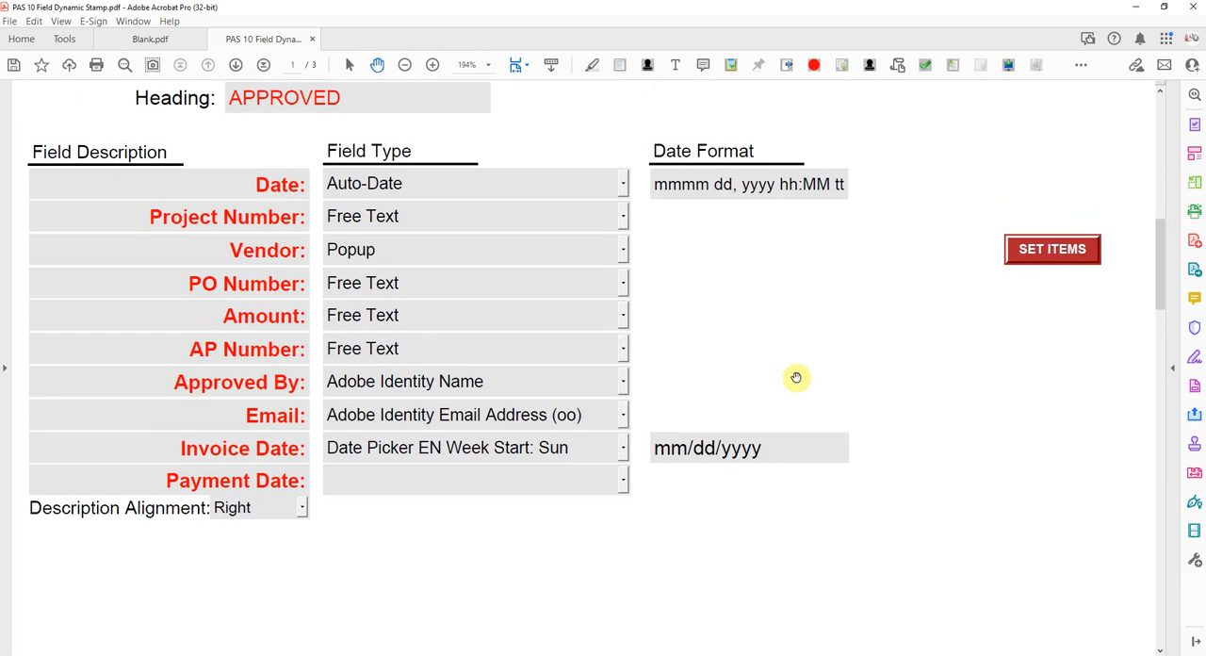
scroll("down", 3)
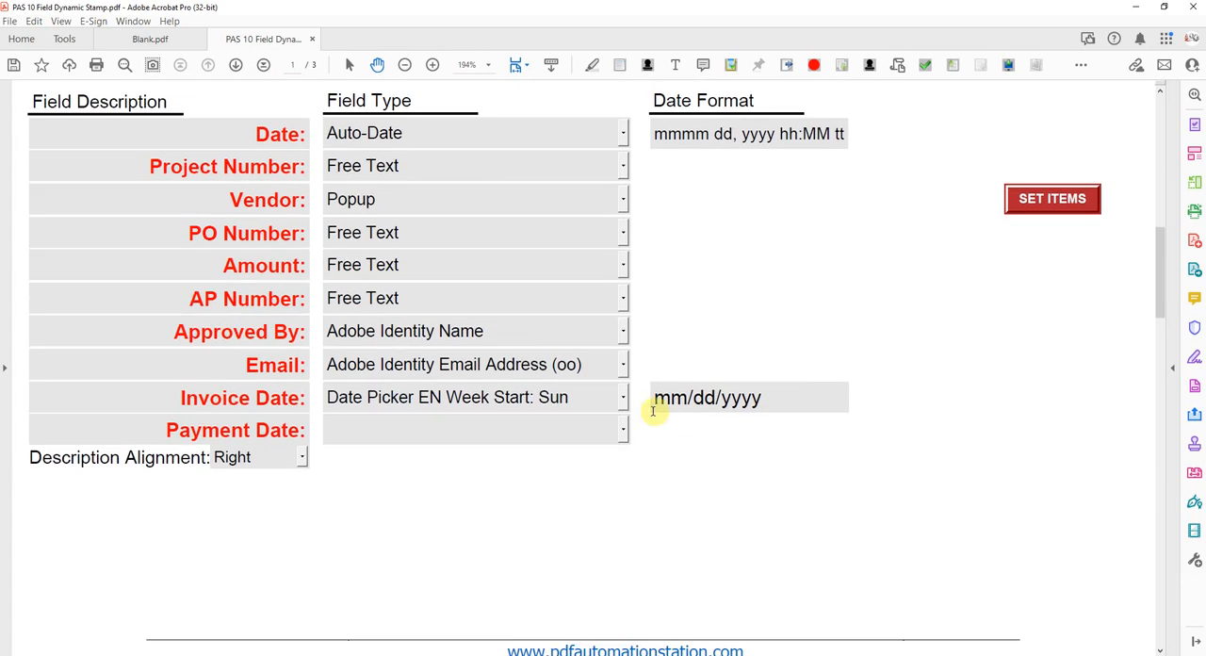
mouse_move(714, 468)
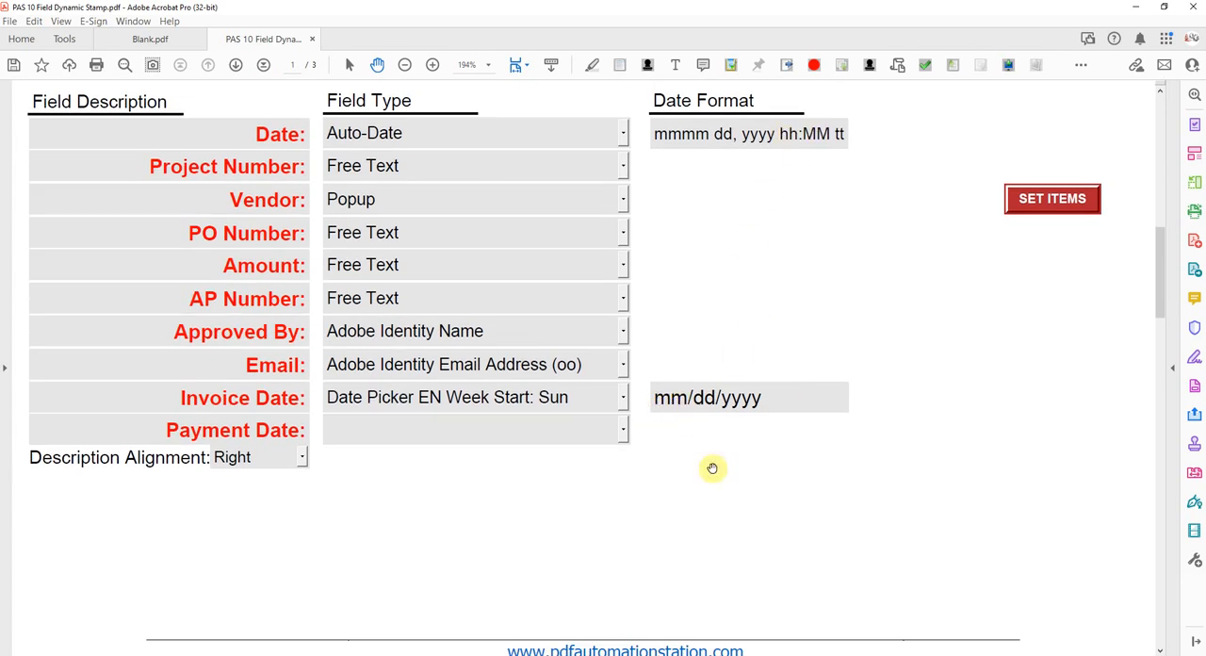
mouse_move(653, 457)
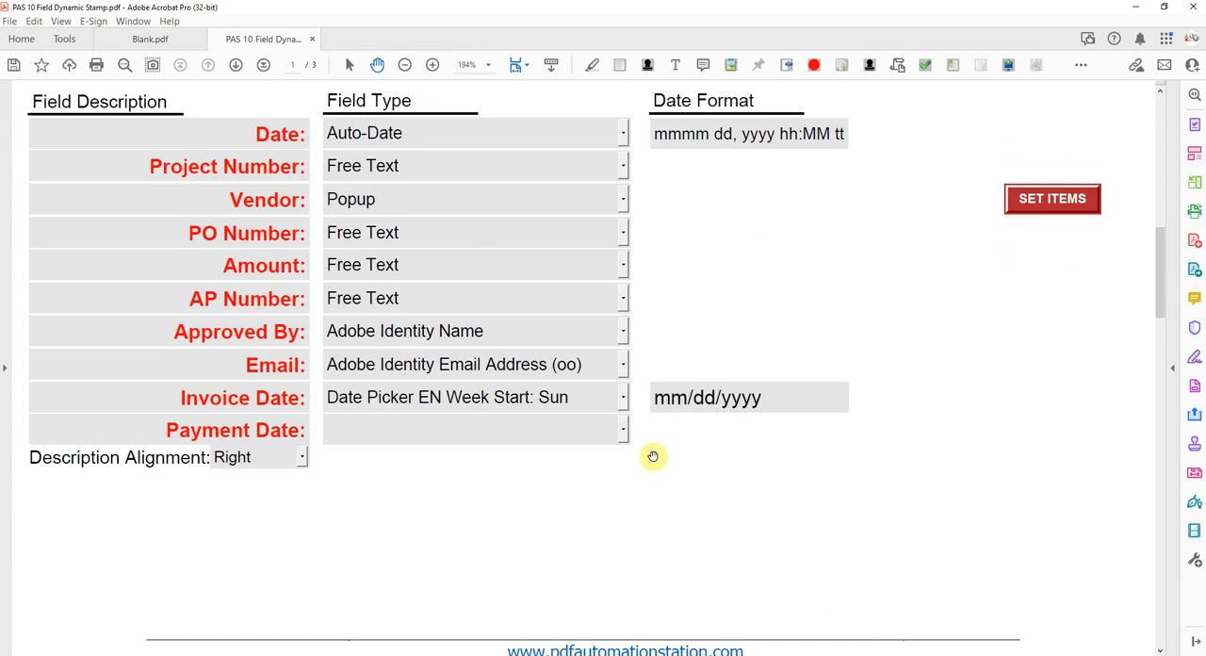
mouse_move(722, 302)
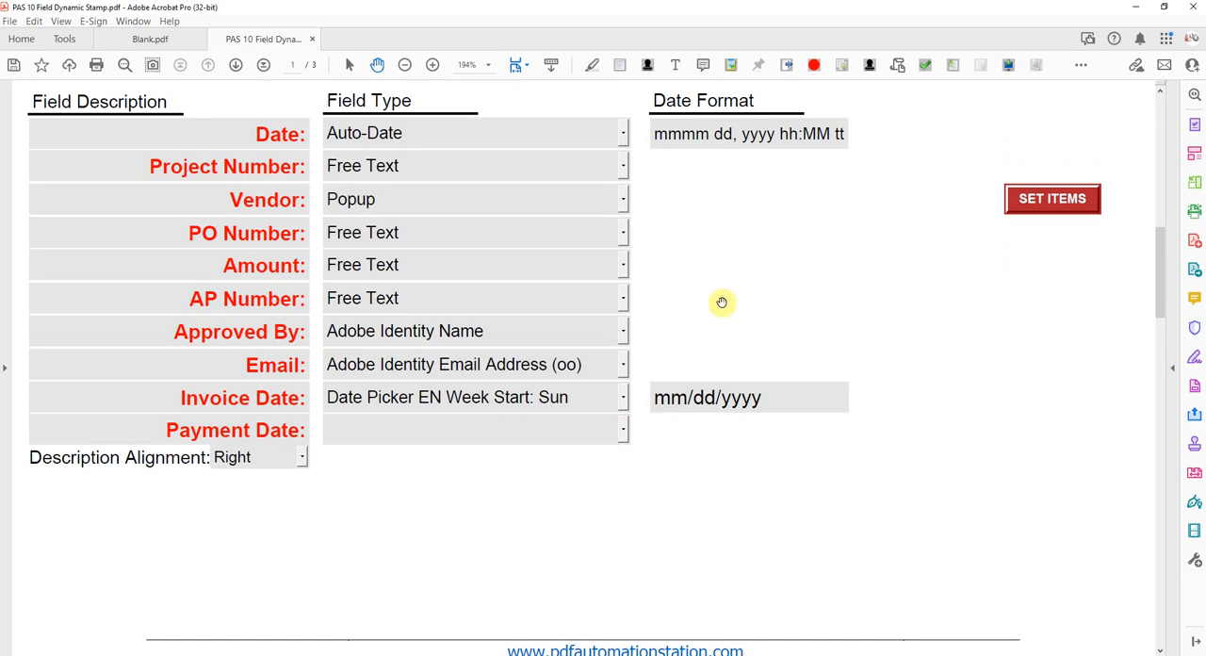
mouse_move(626, 429)
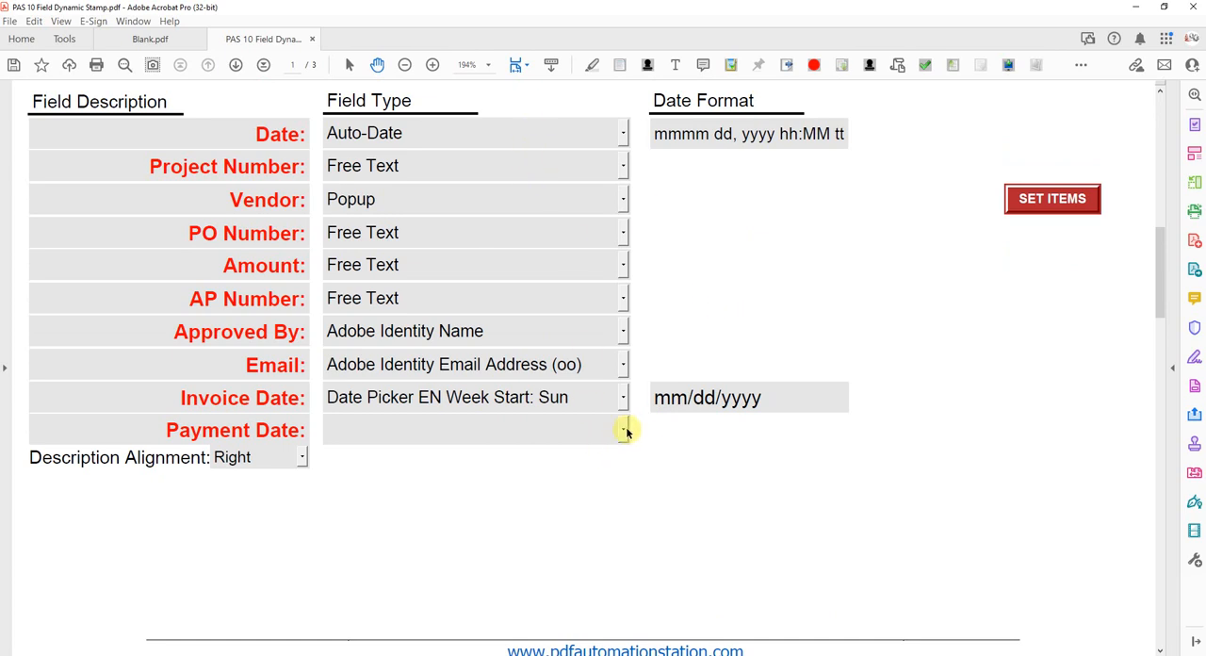
Set Payment Date's field type to Date Picker EN Week Start: Sun (oo), mm/dd/yyyy.
left_click(622, 430)
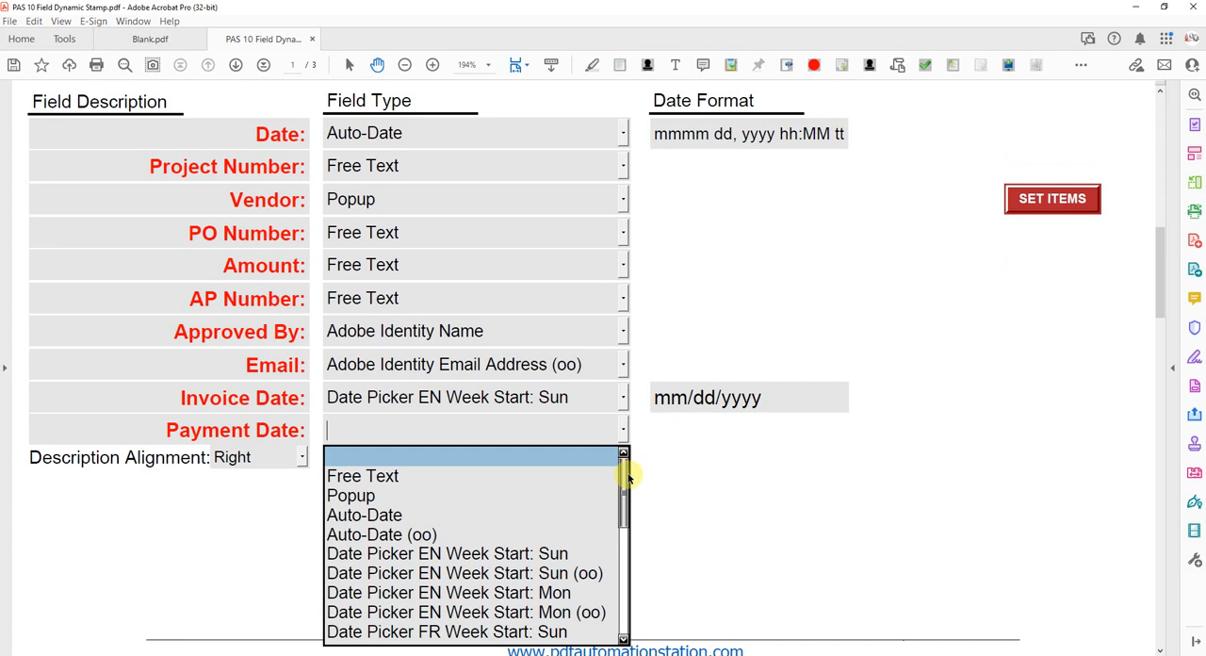
scroll("down", 3)
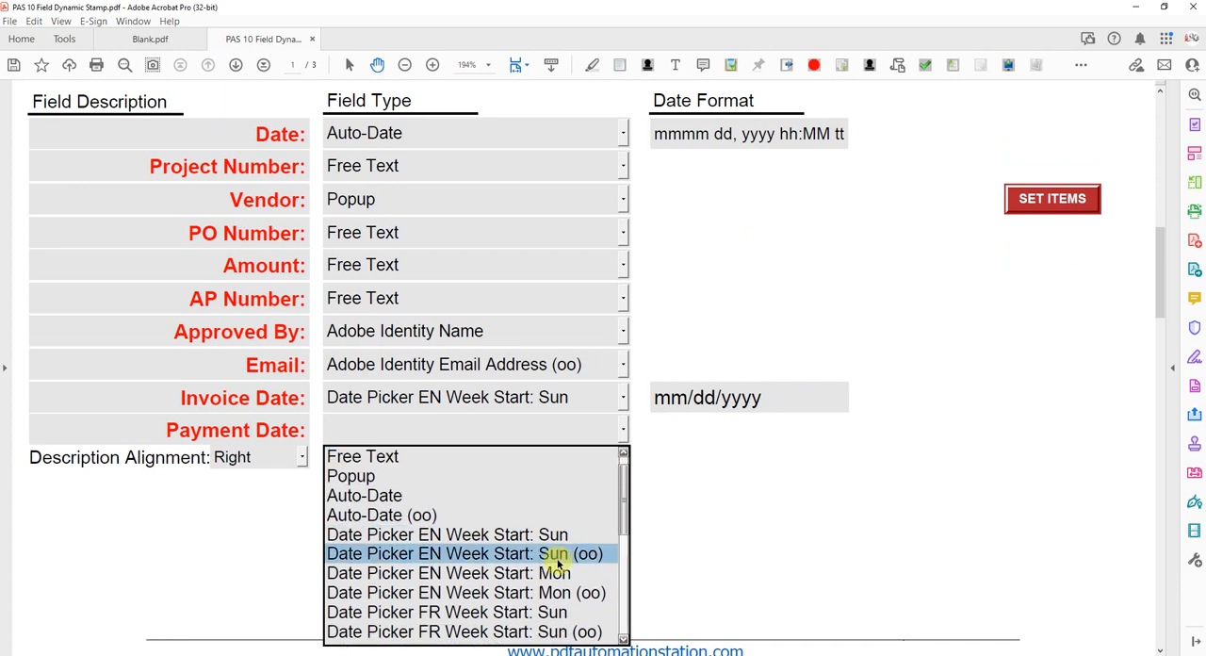
left_click(462, 553)
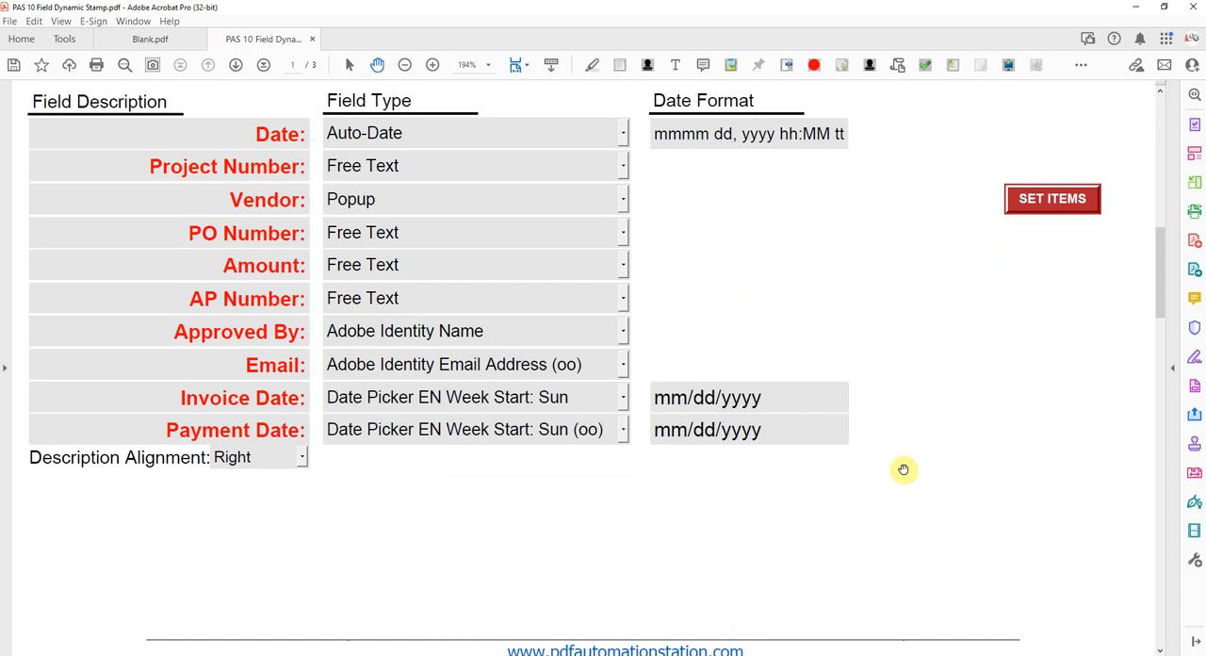
scroll("down", 3)
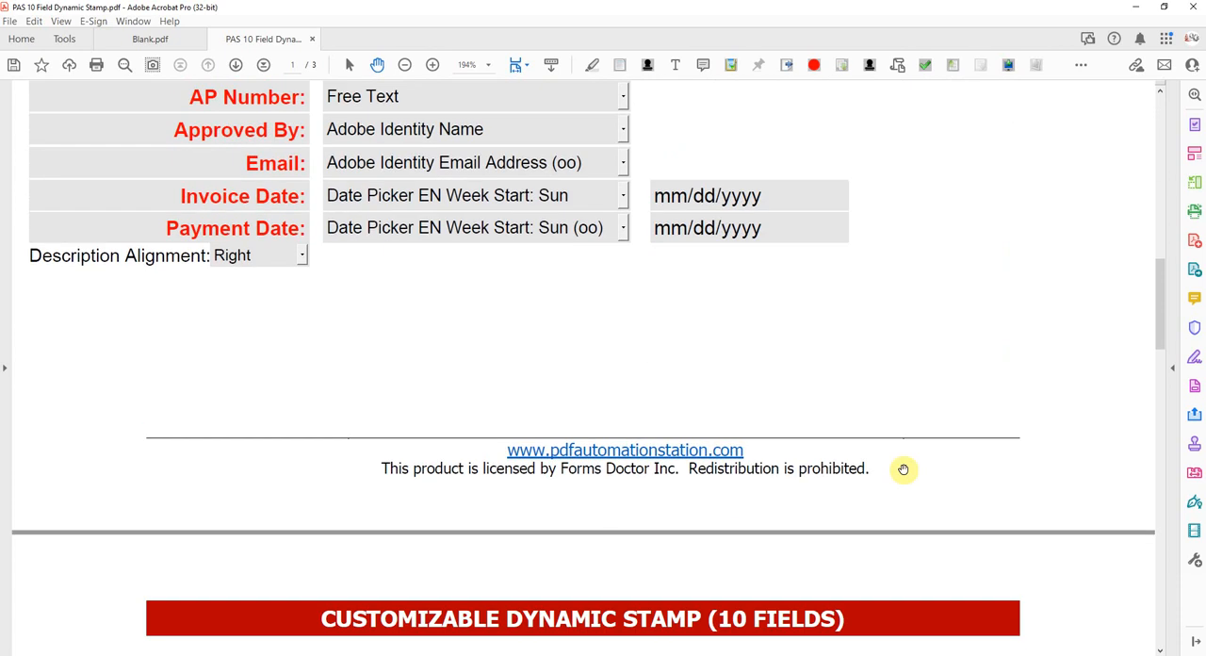
Scroll to page 2's Change Stamp Appearance Instructions table and APPROVED preview.
scroll("up", 3)
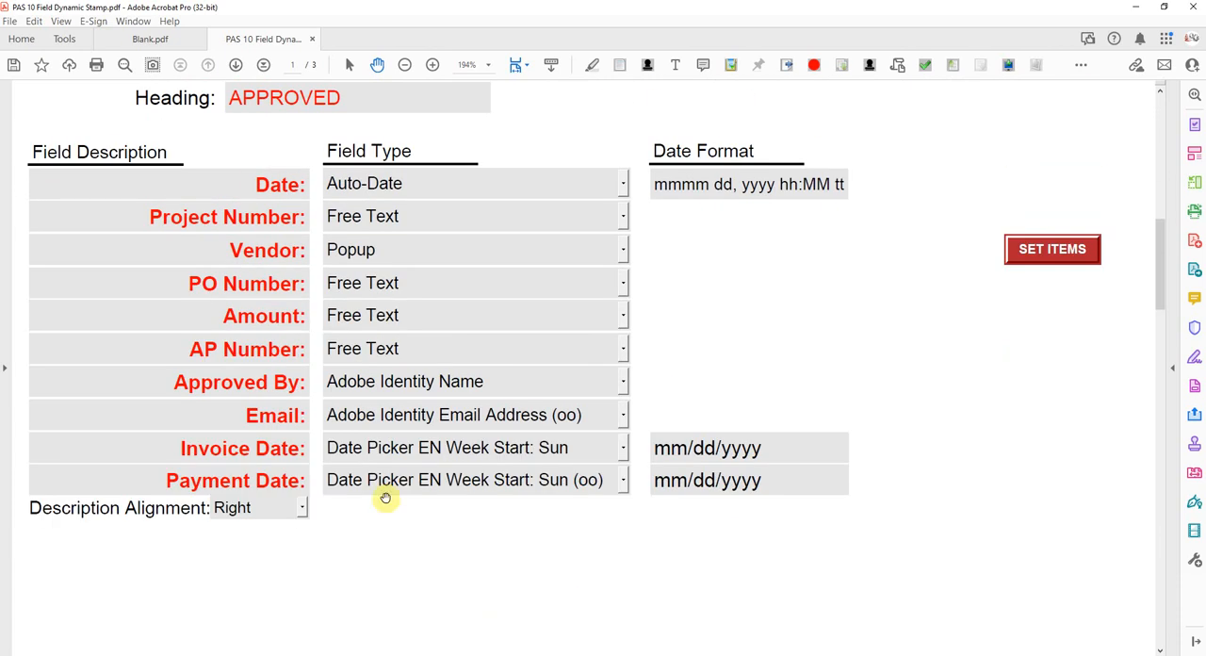
scroll("down", 3)
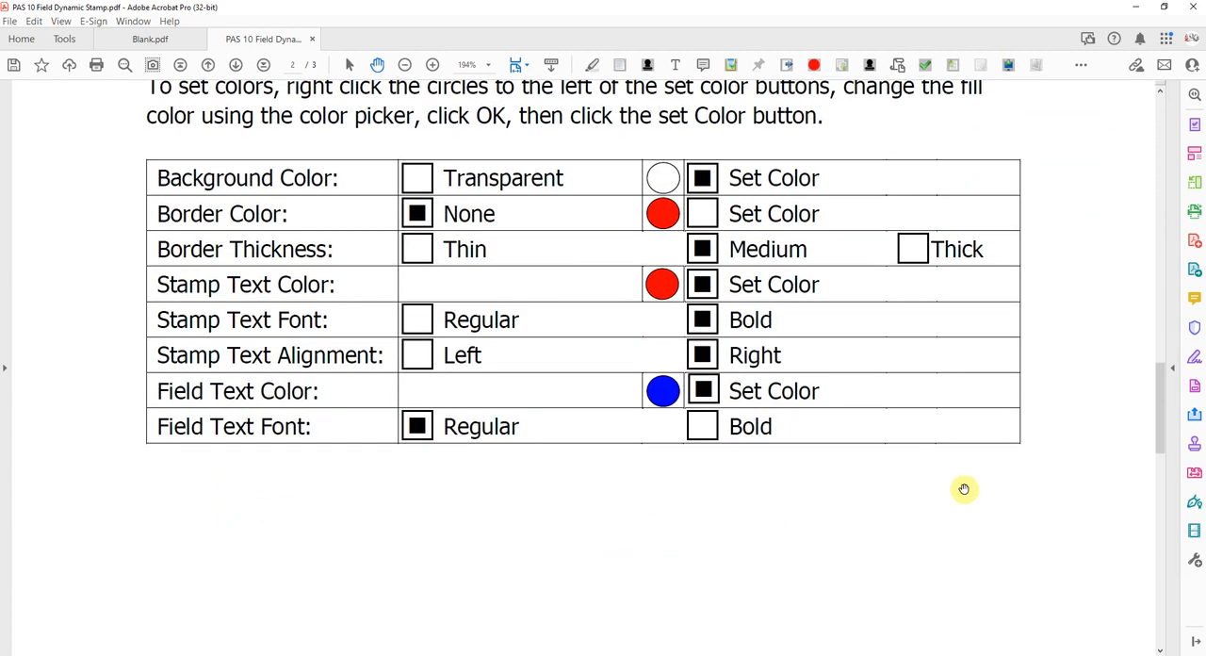
mouse_move(217, 175)
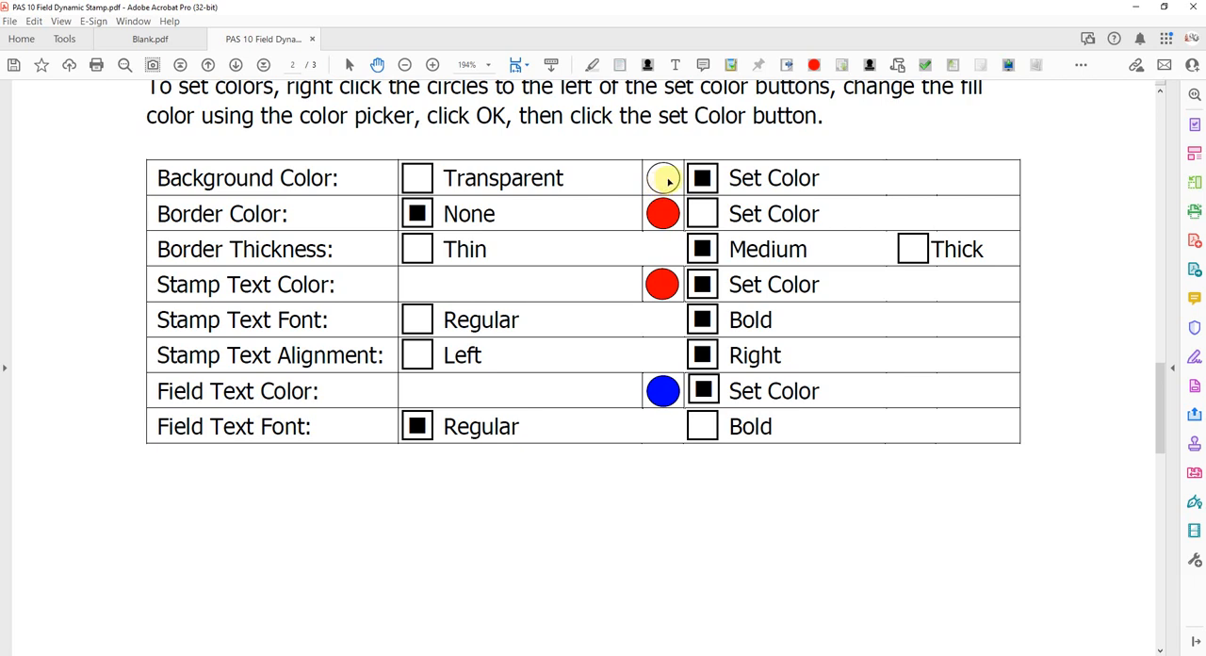
scroll("down", 3)
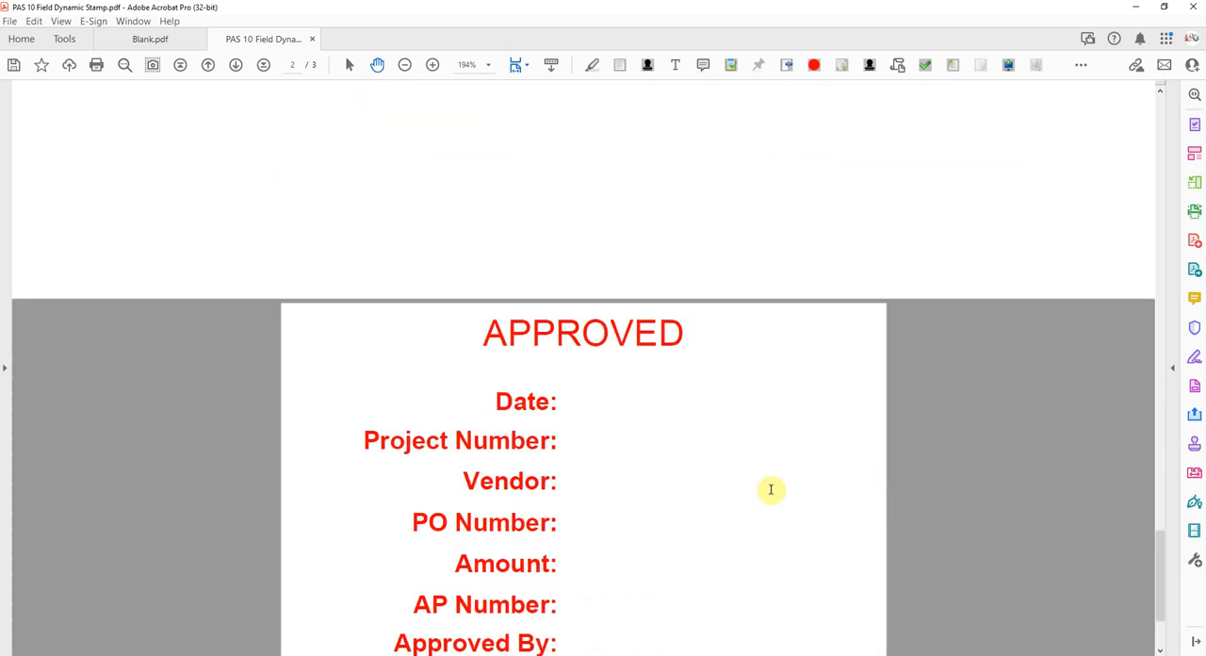
scroll("up", 3)
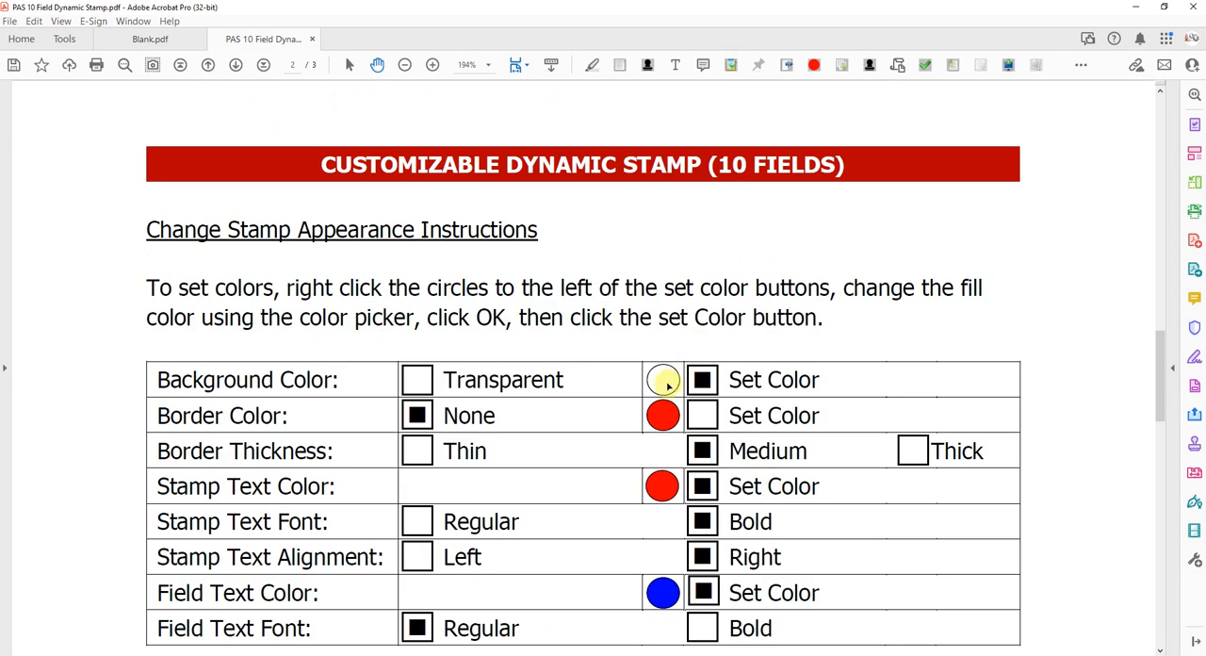
Set the Background Color circle's fill colour to light gray through its Properties.
right_click(662, 379)
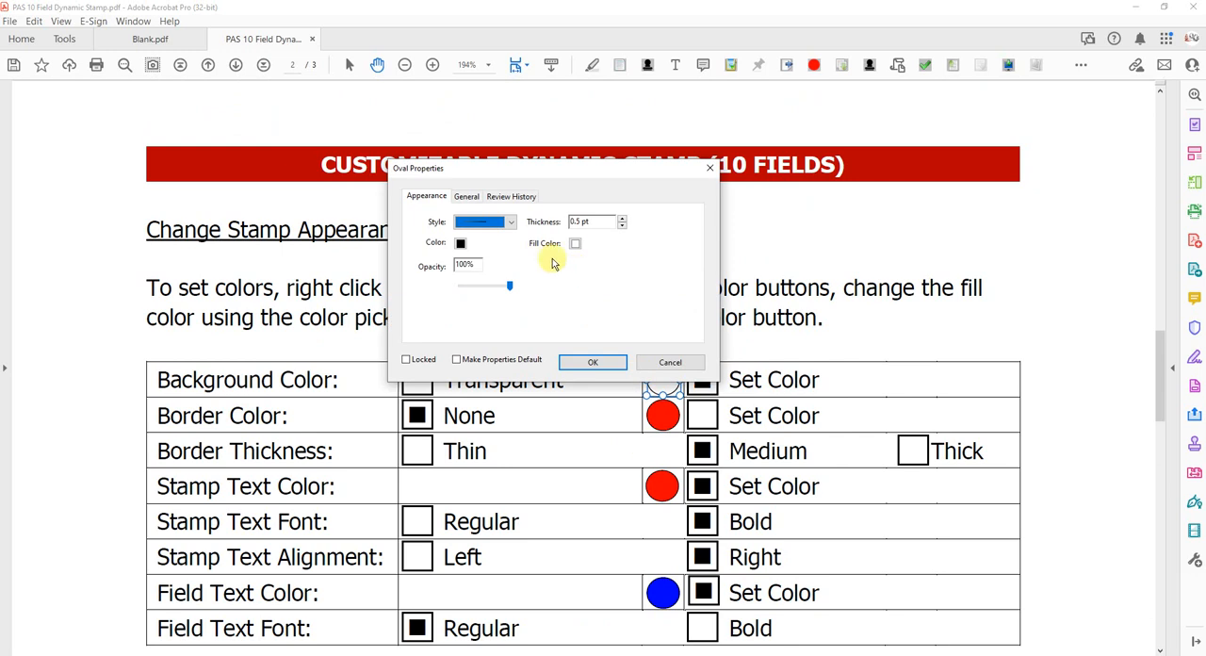
left_click(575, 243)
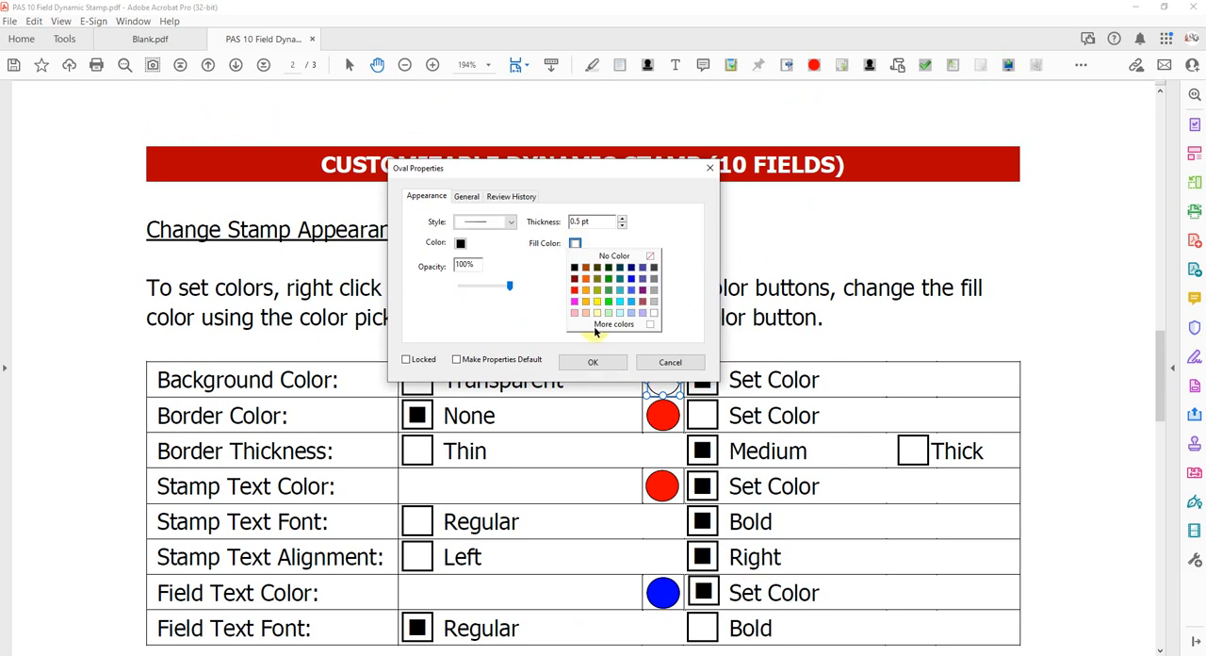
left_click(614, 324)
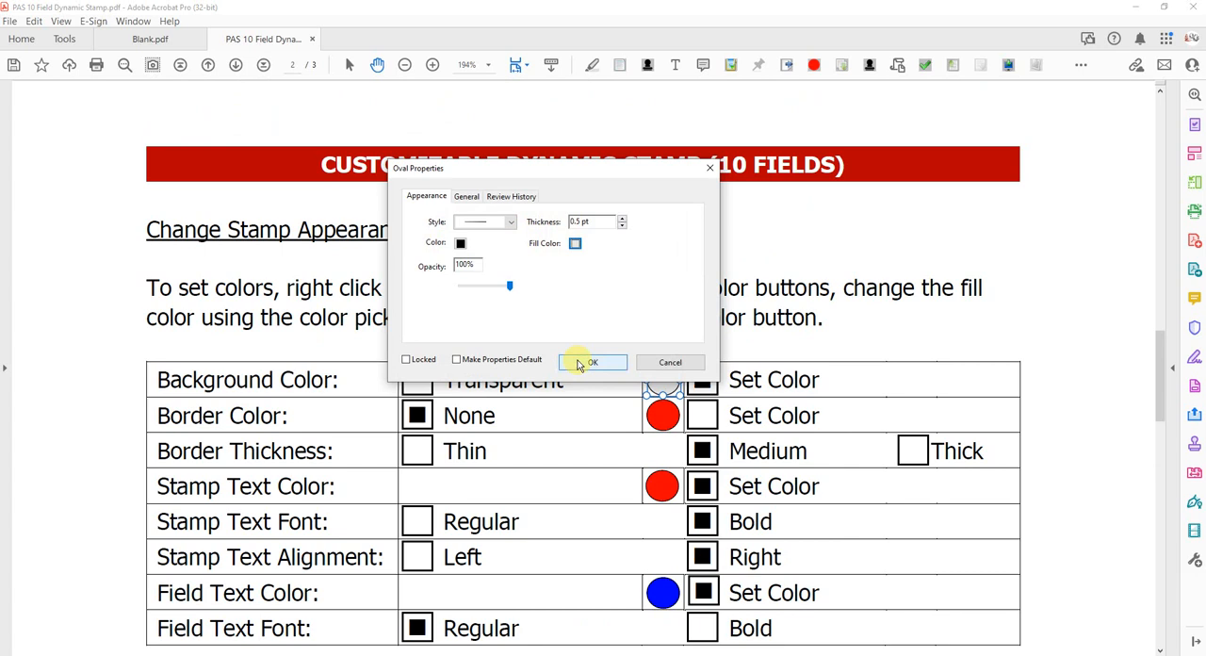
left_click(592, 362)
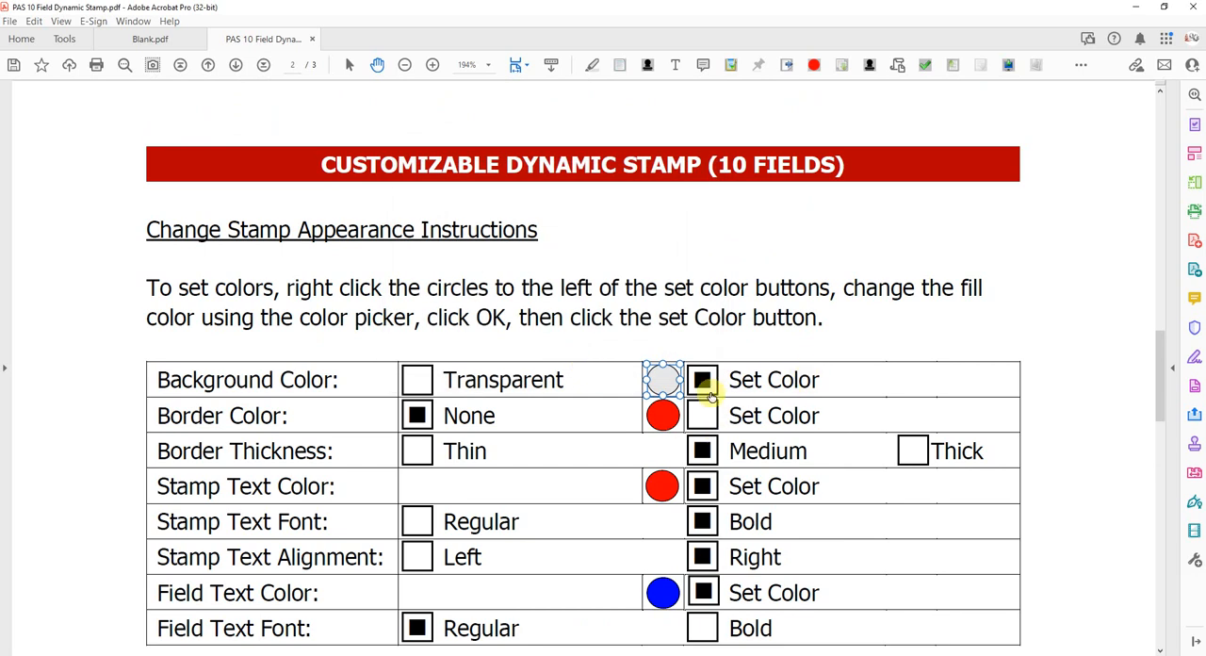
mouse_move(702, 380)
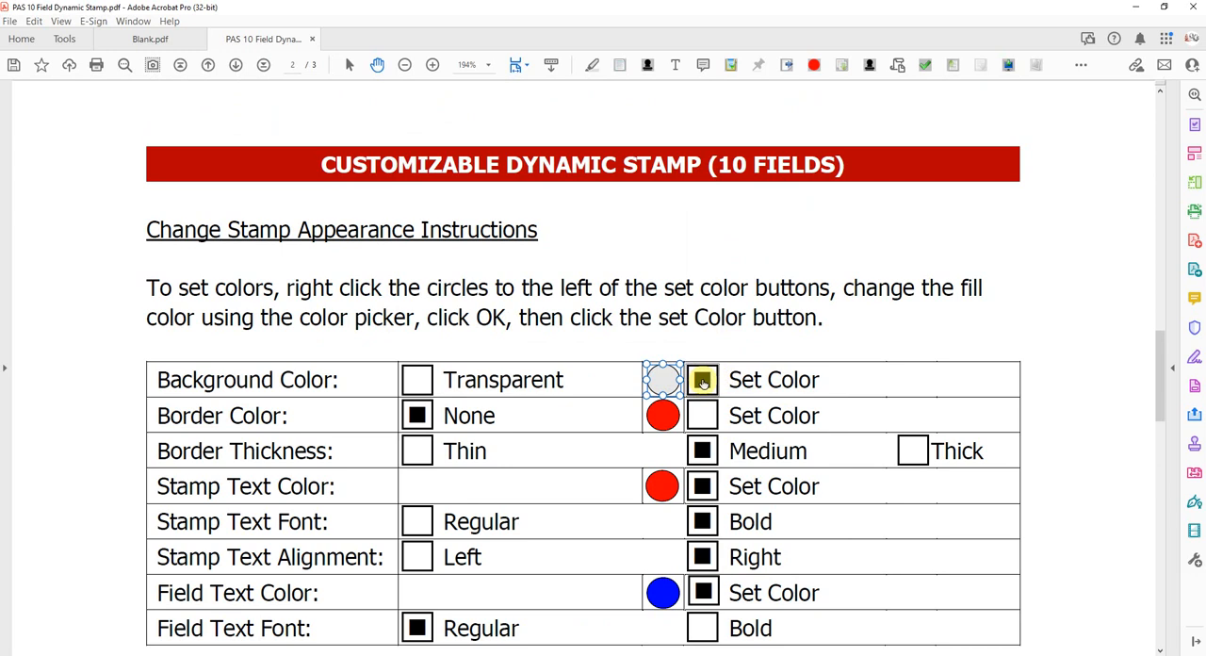
Scroll the appearance table to the Background Color and Border Color settings.
scroll("down", 3)
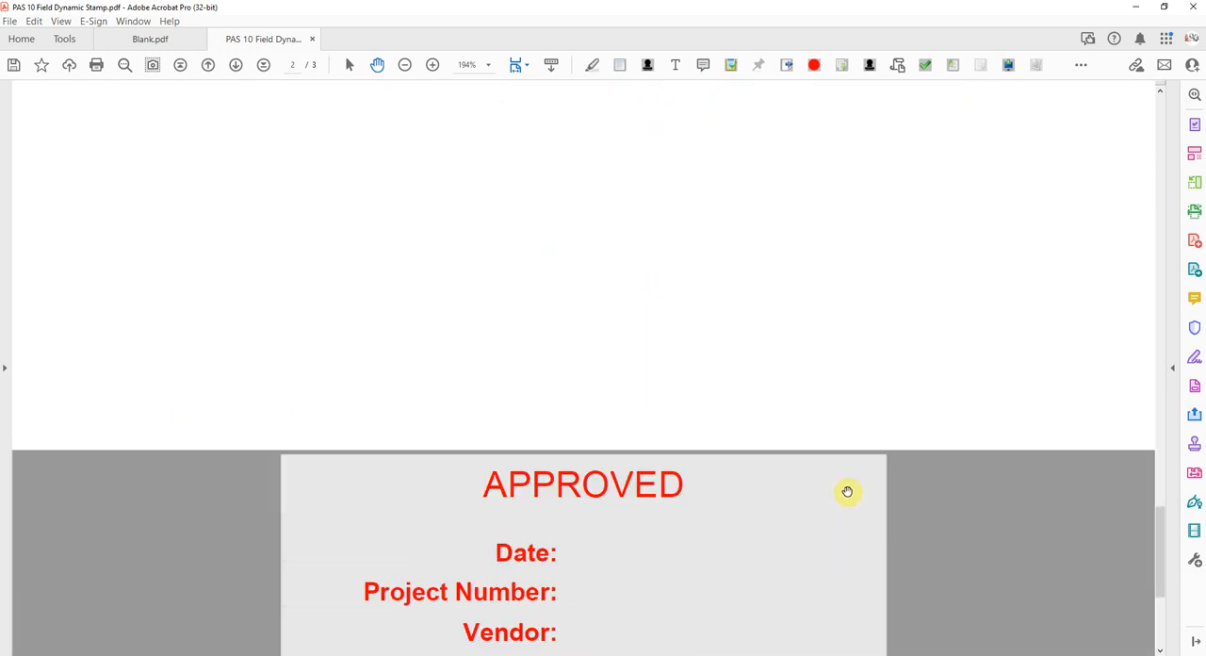
scroll("up", 3)
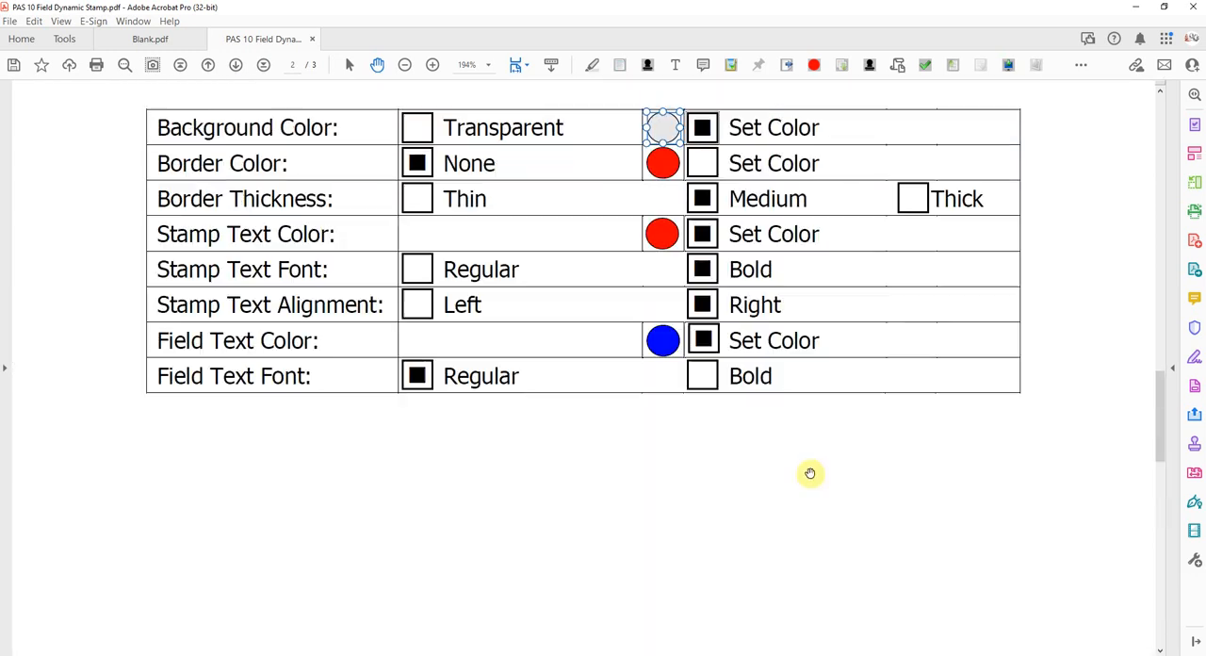
scroll("up", 3)
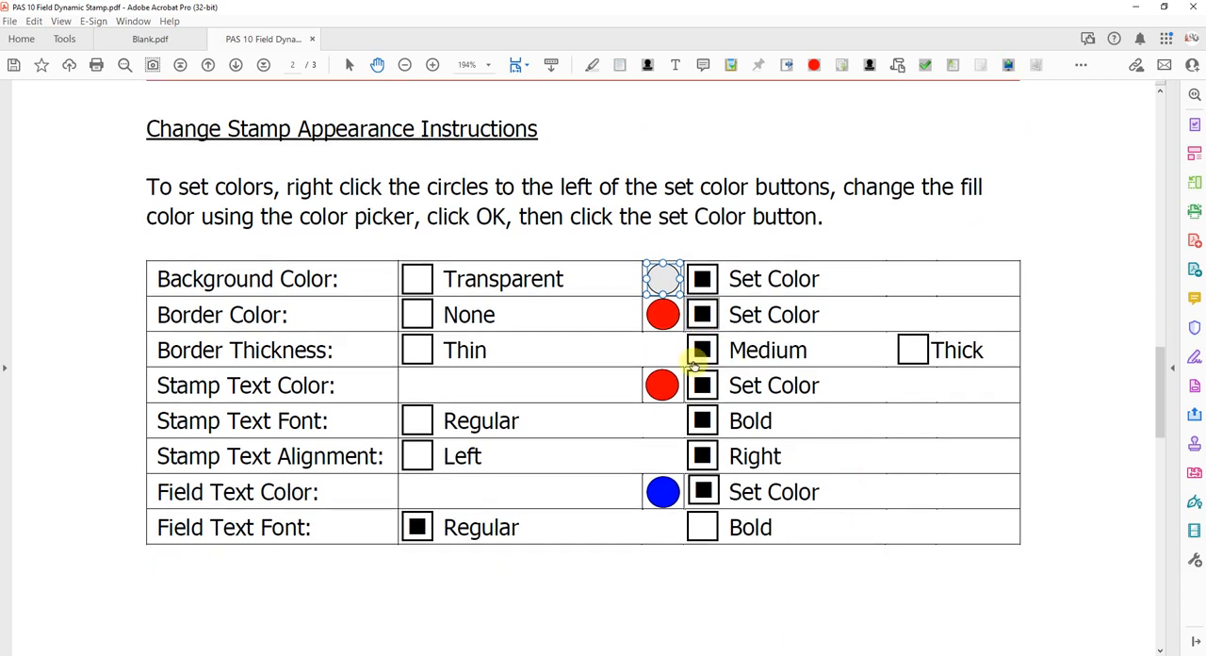
scroll("down", 3)
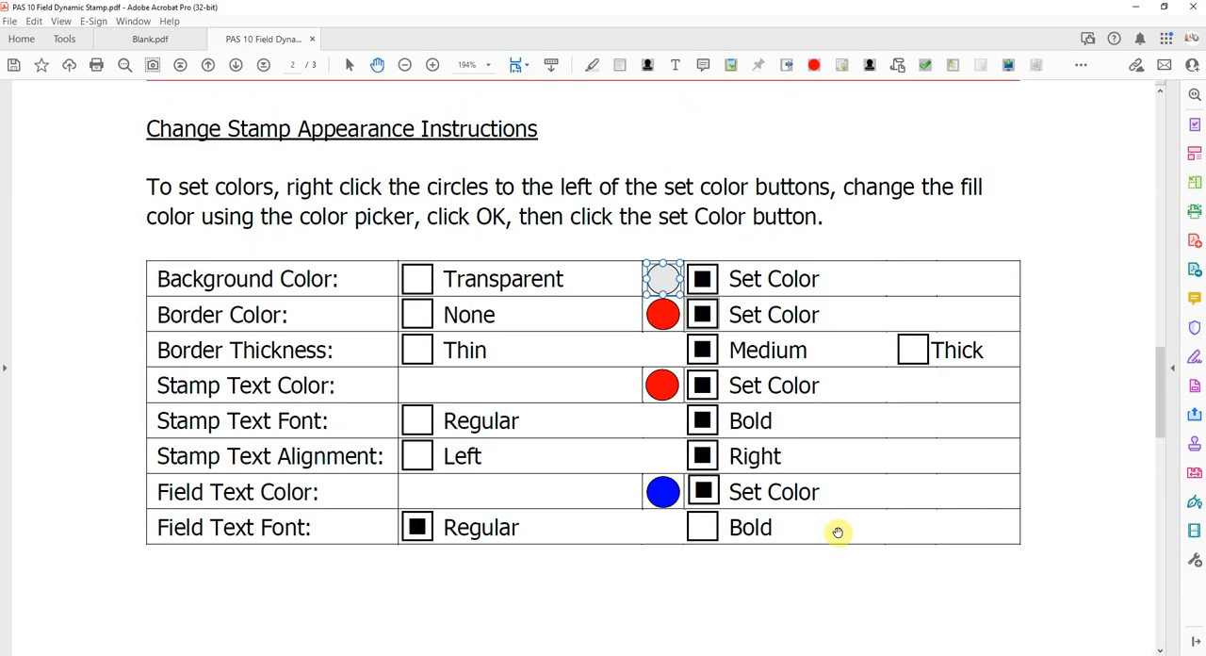
mouse_move(543, 402)
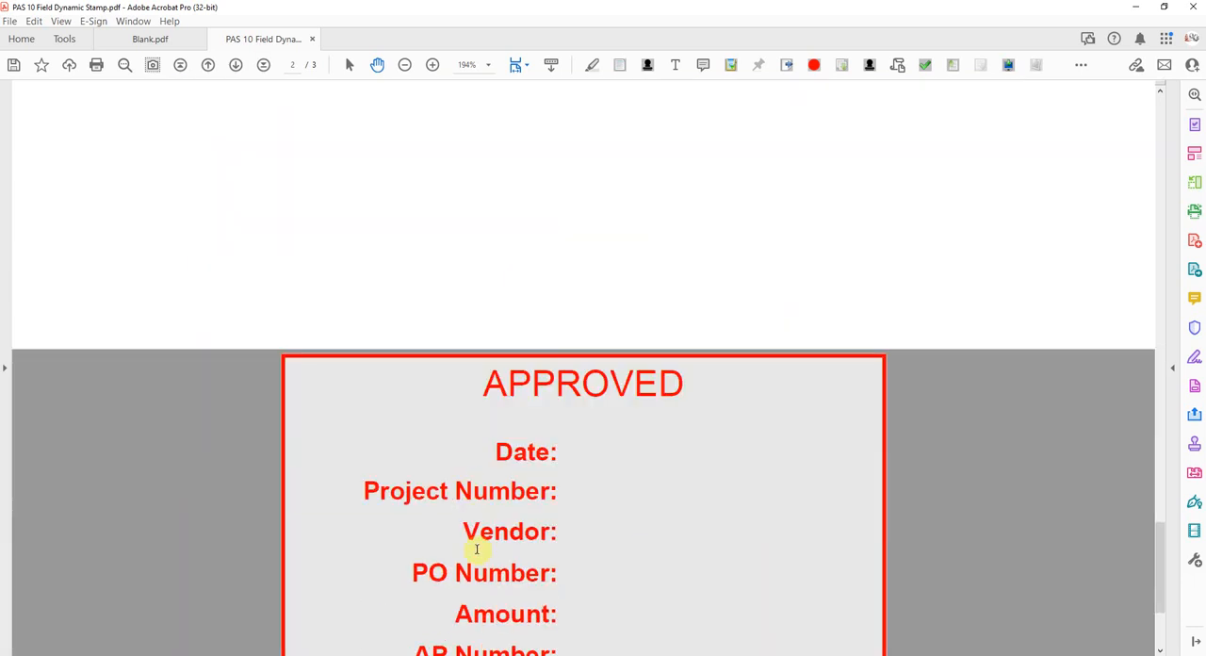
scroll("up", 3)
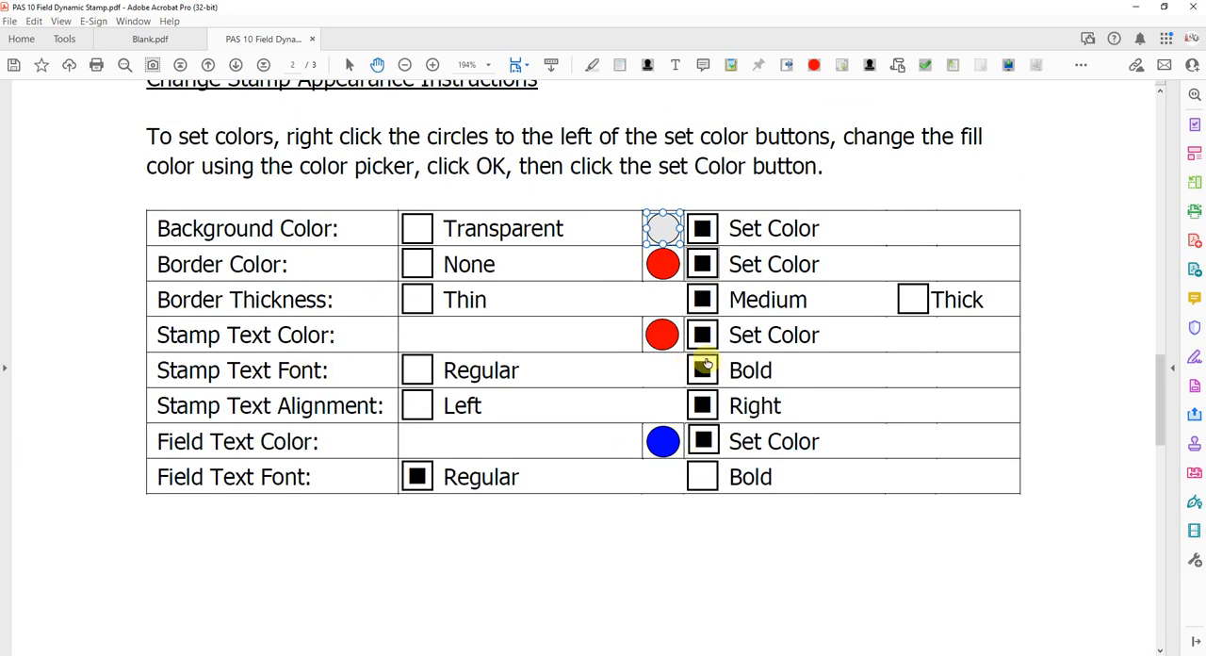
Scroll back up from page 2 to the '5) Set up your fields below' section.
scroll("down", 3)
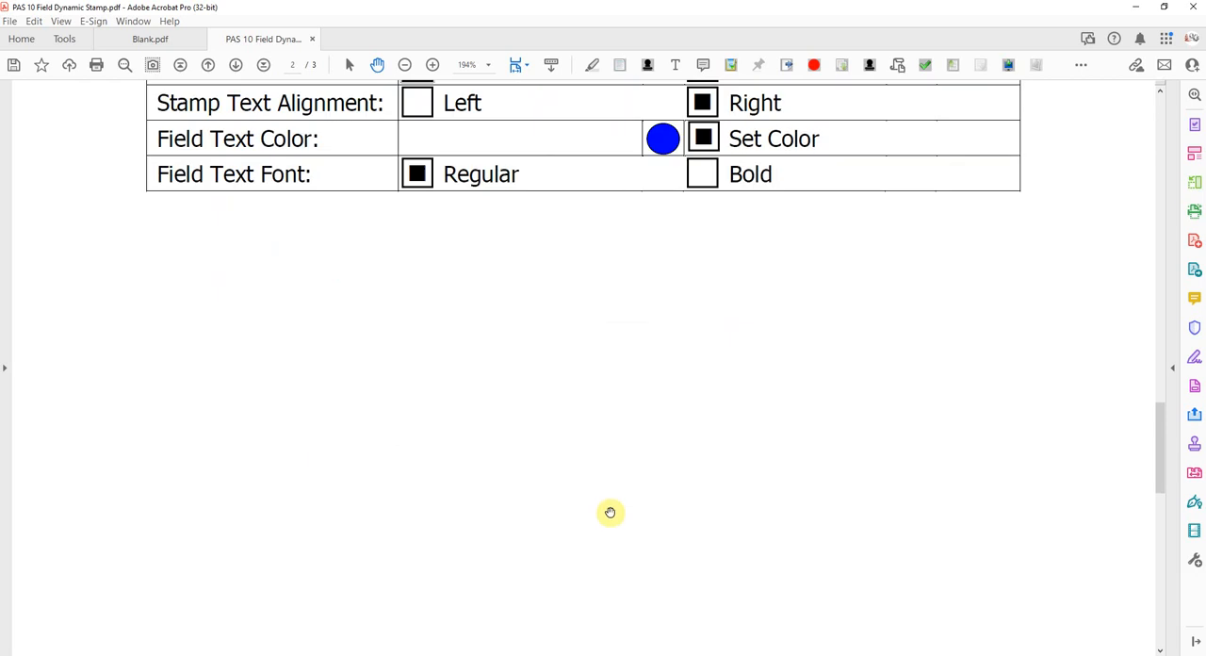
scroll("down", 3)
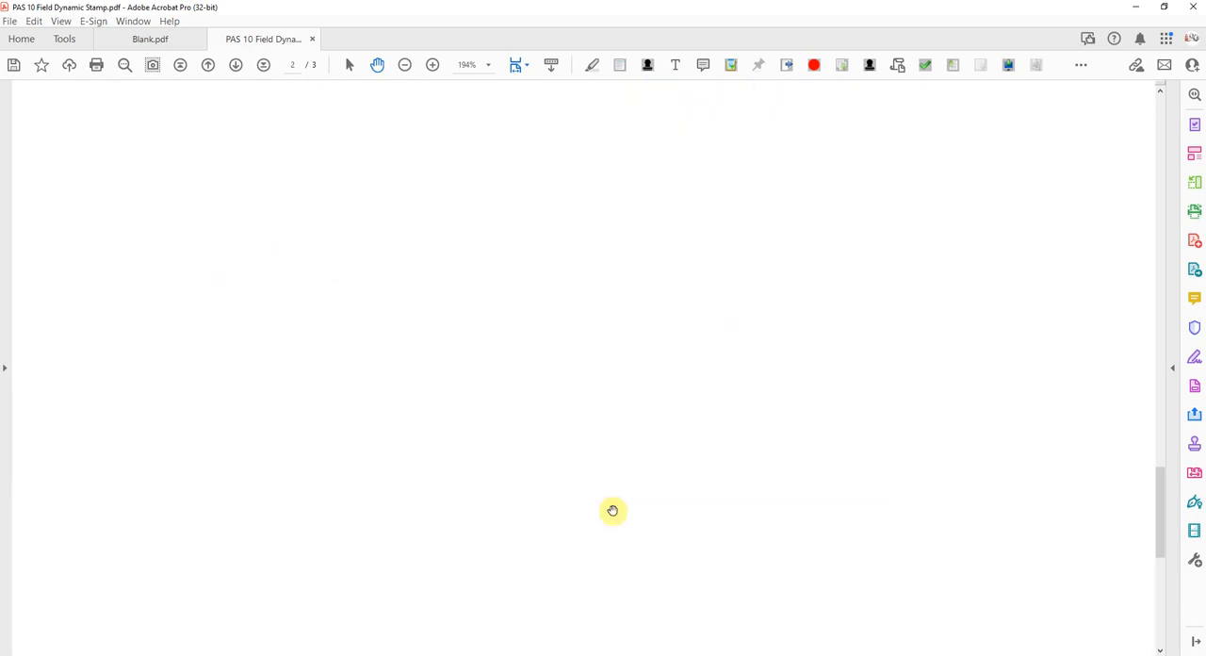
scroll("up", 3)
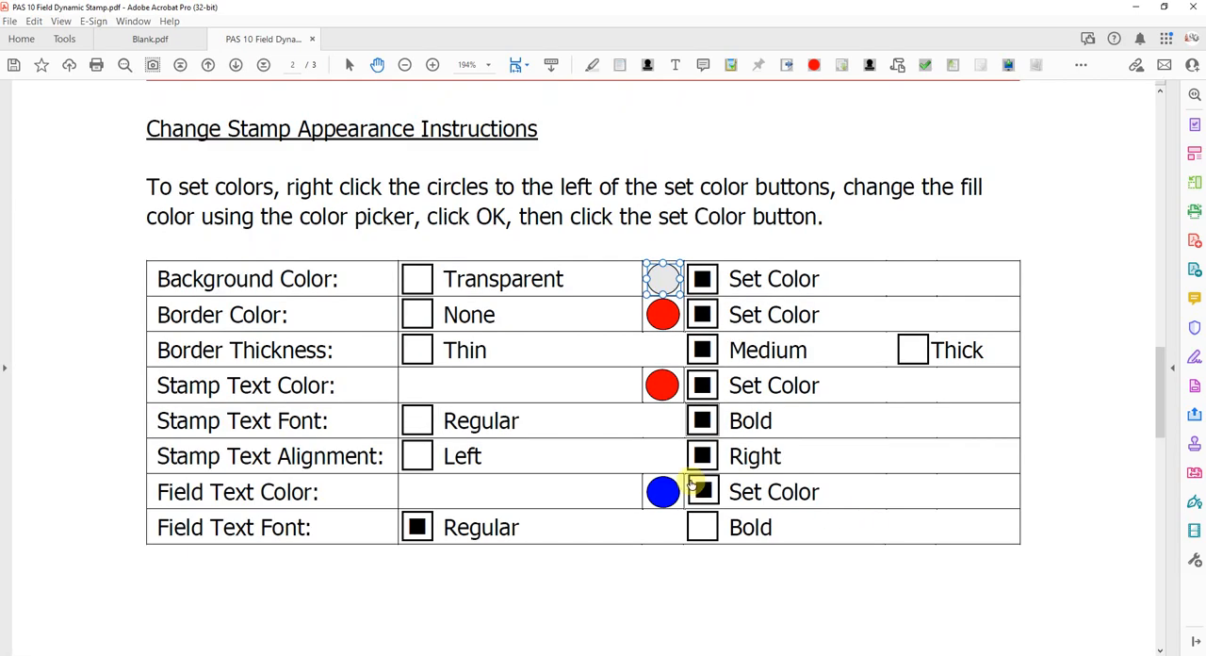
mouse_move(250, 461)
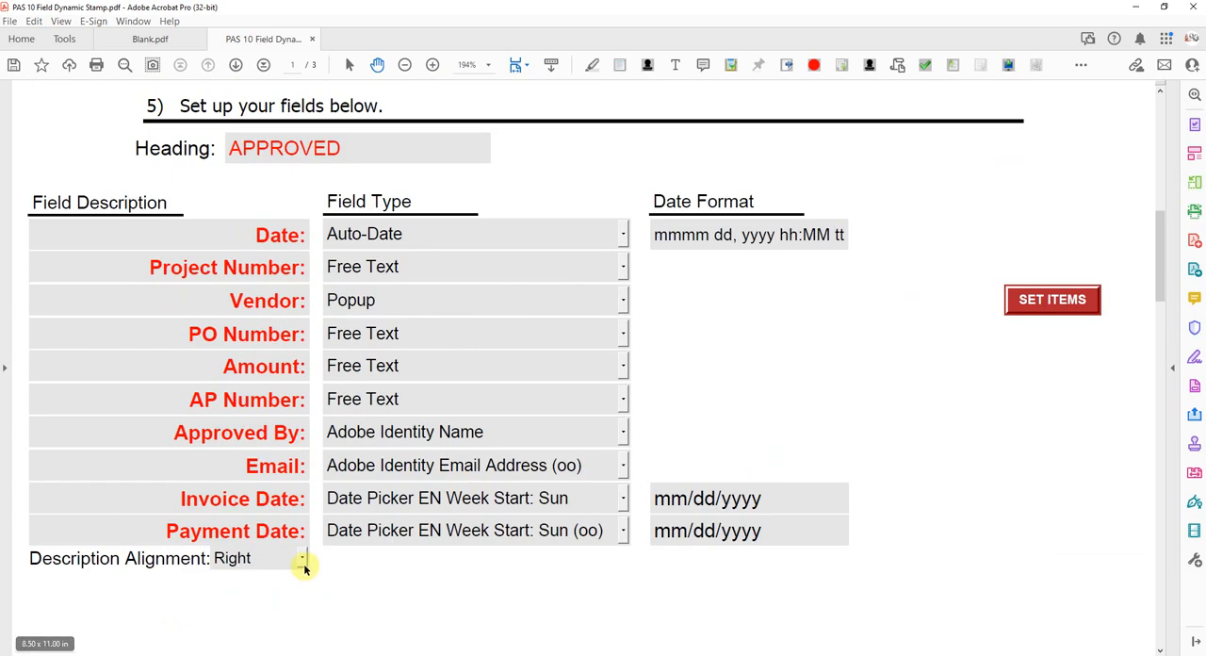
scroll("down", 3)
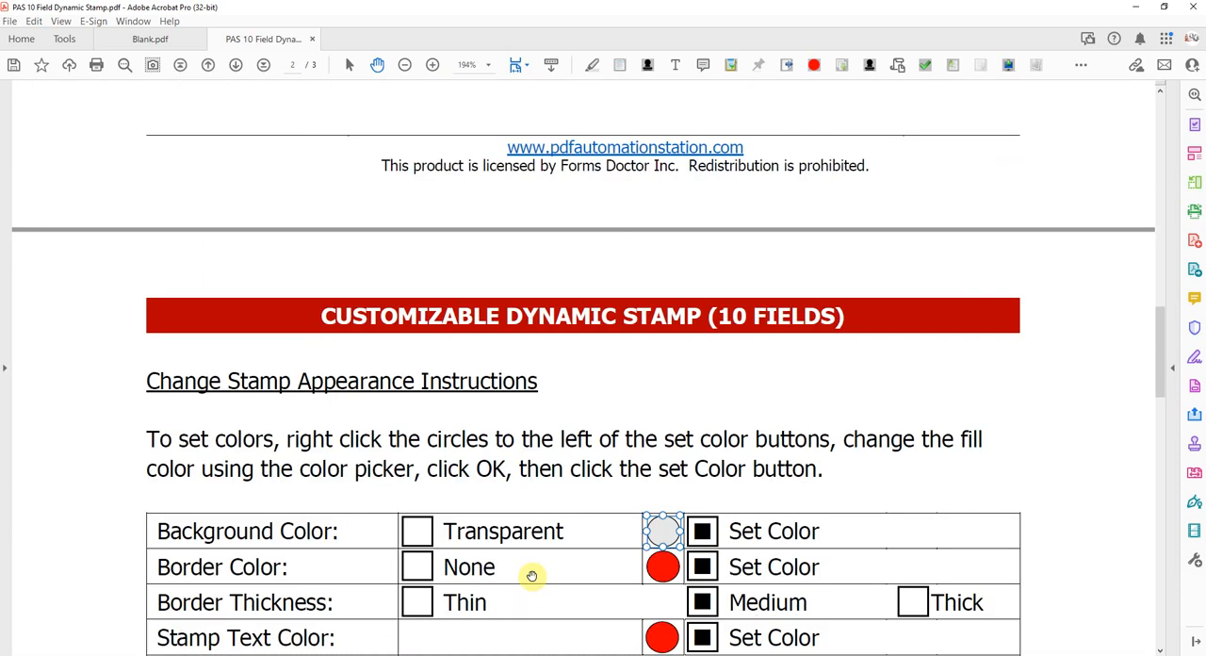
scroll("down", 3)
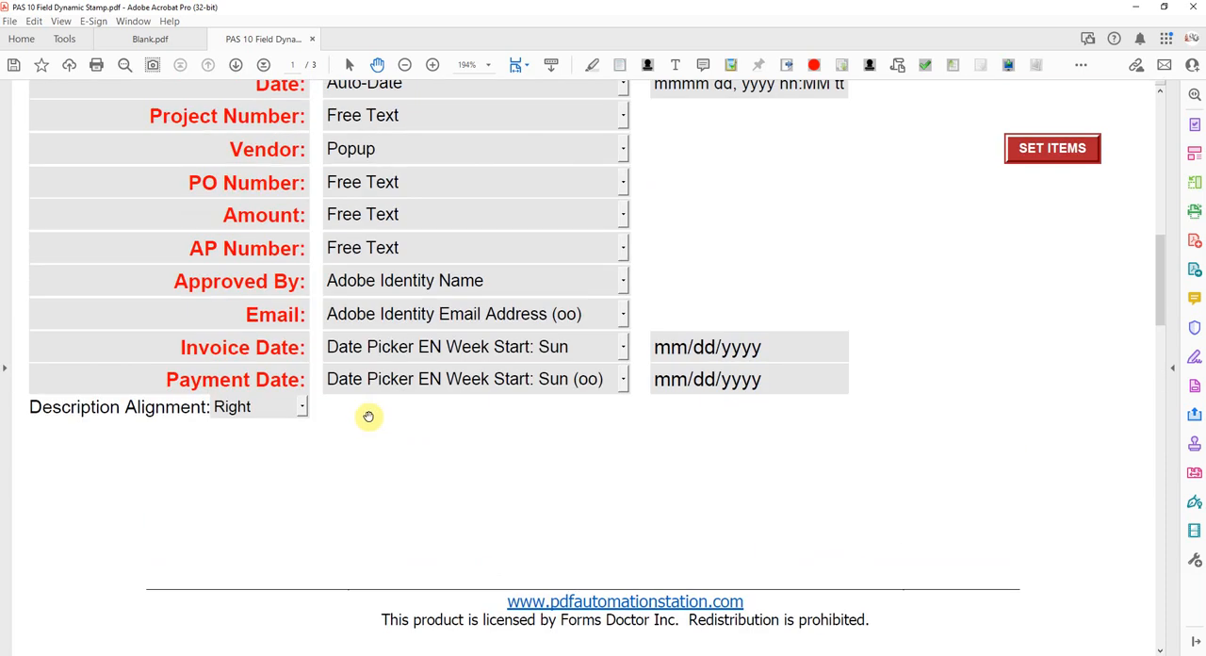
mouse_move(349, 353)
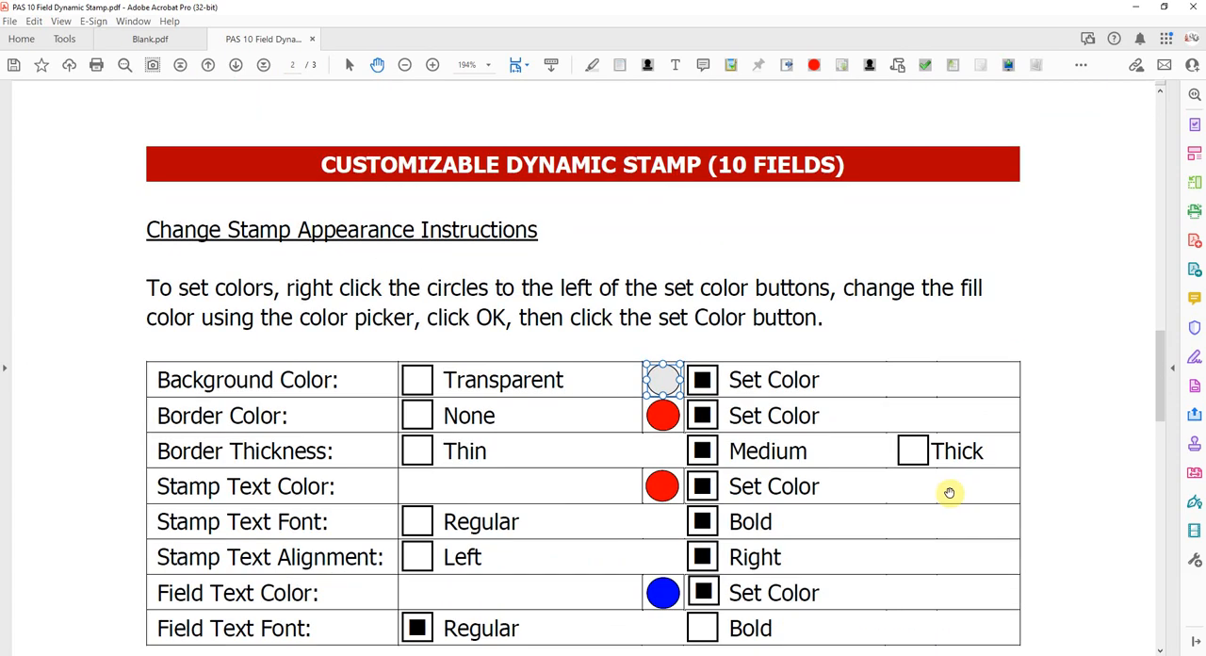
scroll("down", 3)
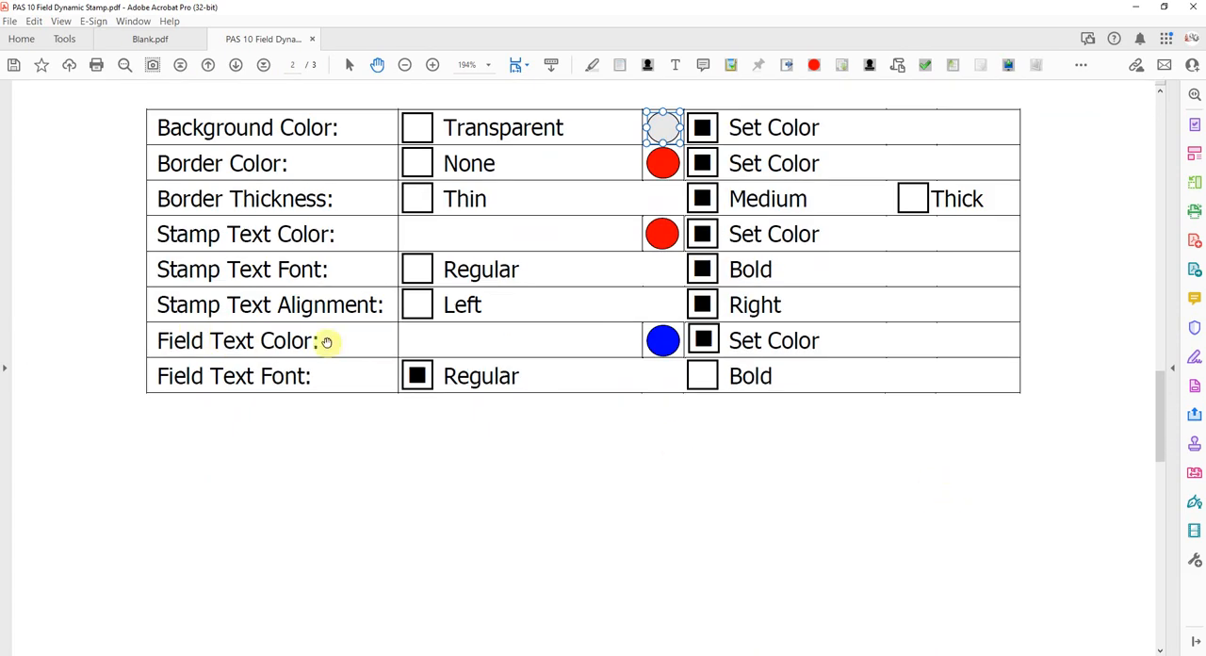
mouse_move(703, 340)
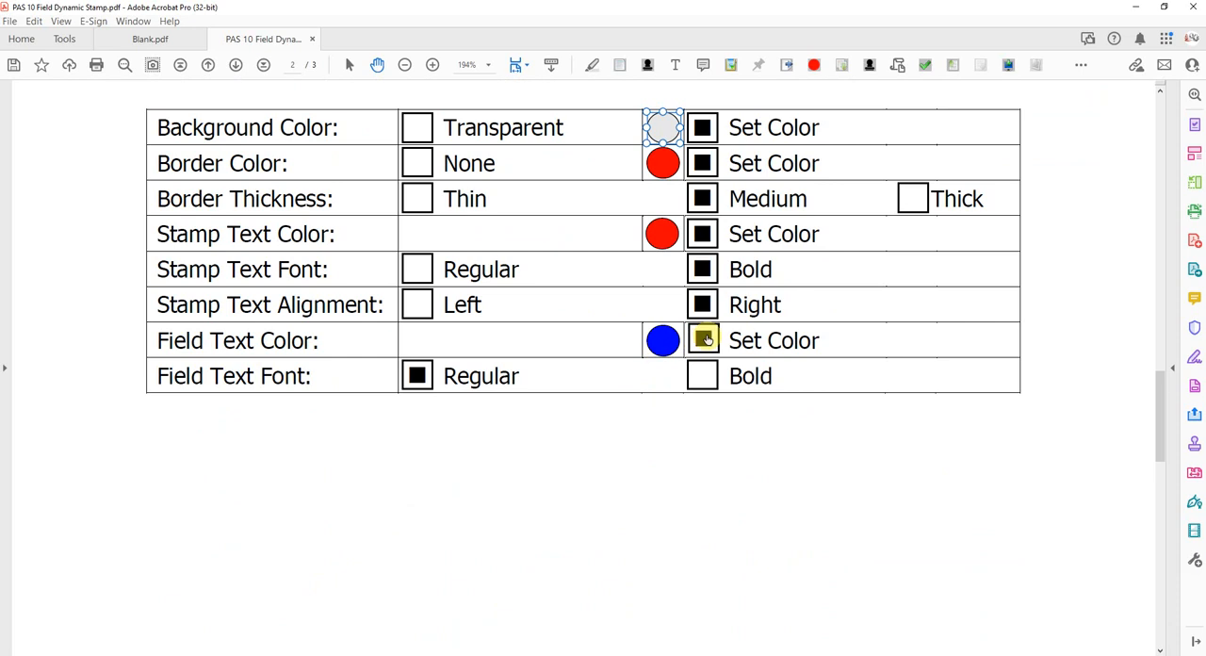
Check the field text colour circle's fill remains blue, then cancel Oval Properties.
right_click(662, 340)
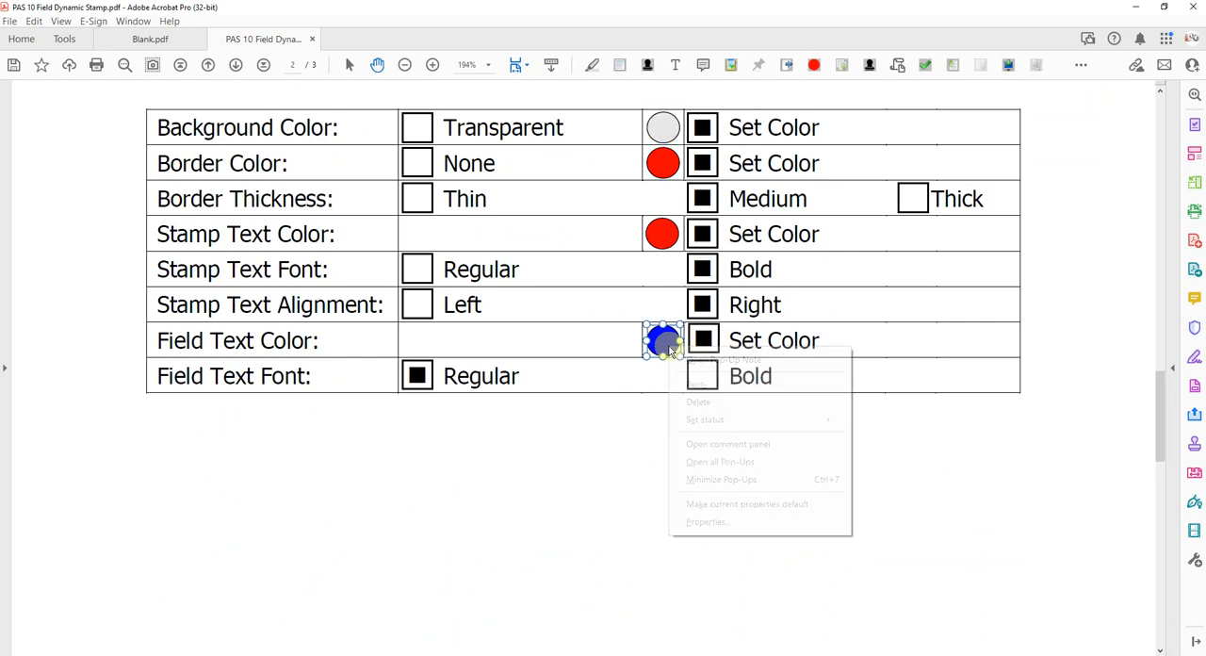
left_click(715, 494)
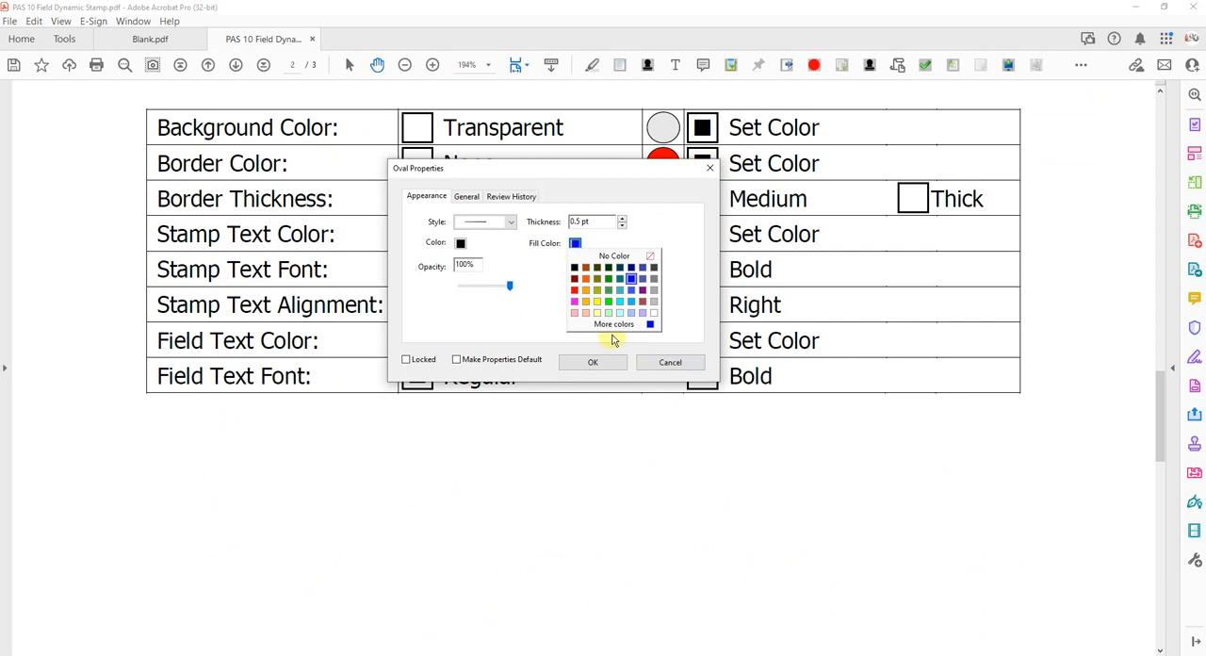
left_click(613, 324)
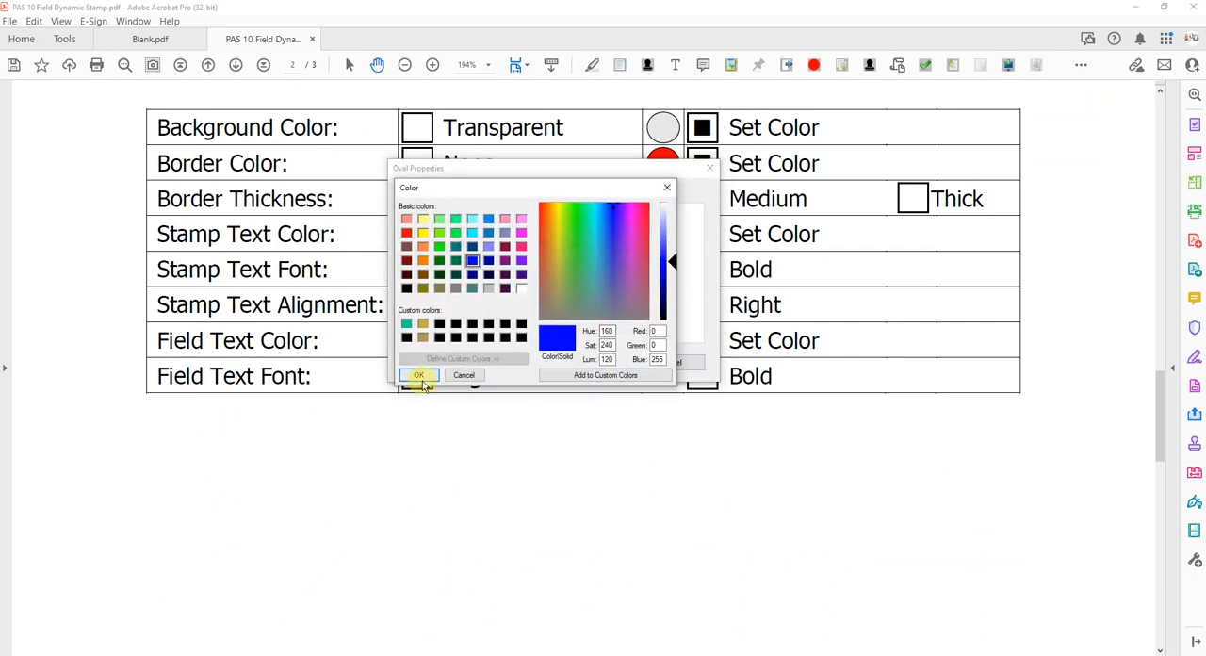
left_click(418, 375)
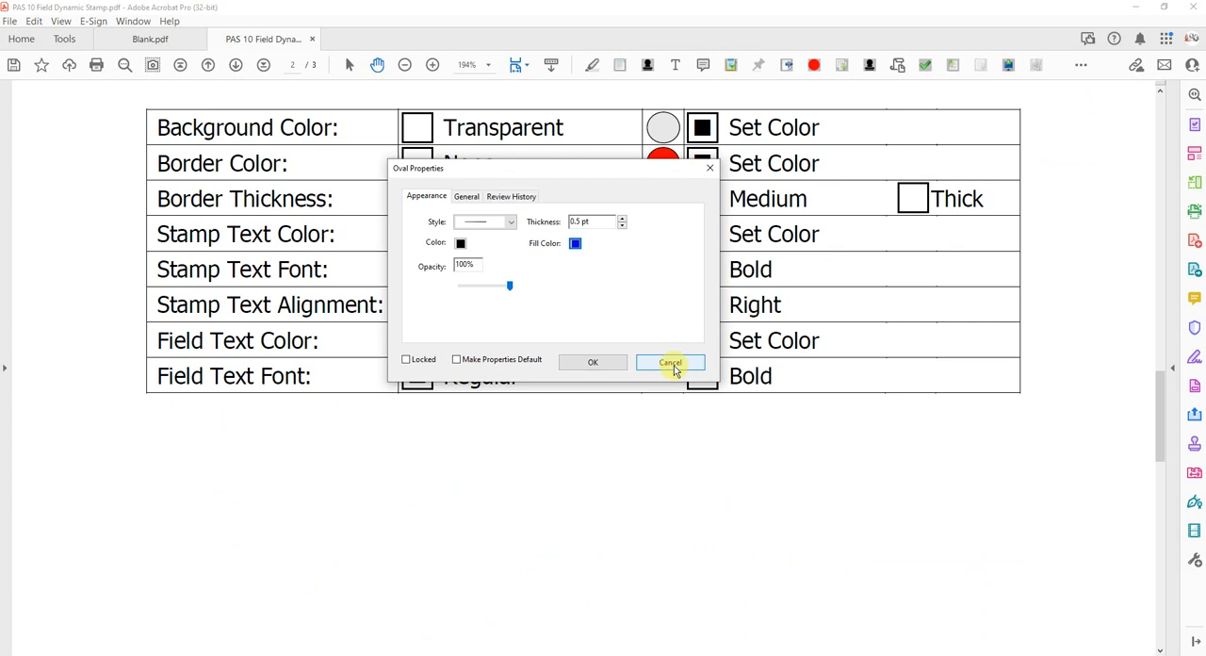
left_click(670, 362)
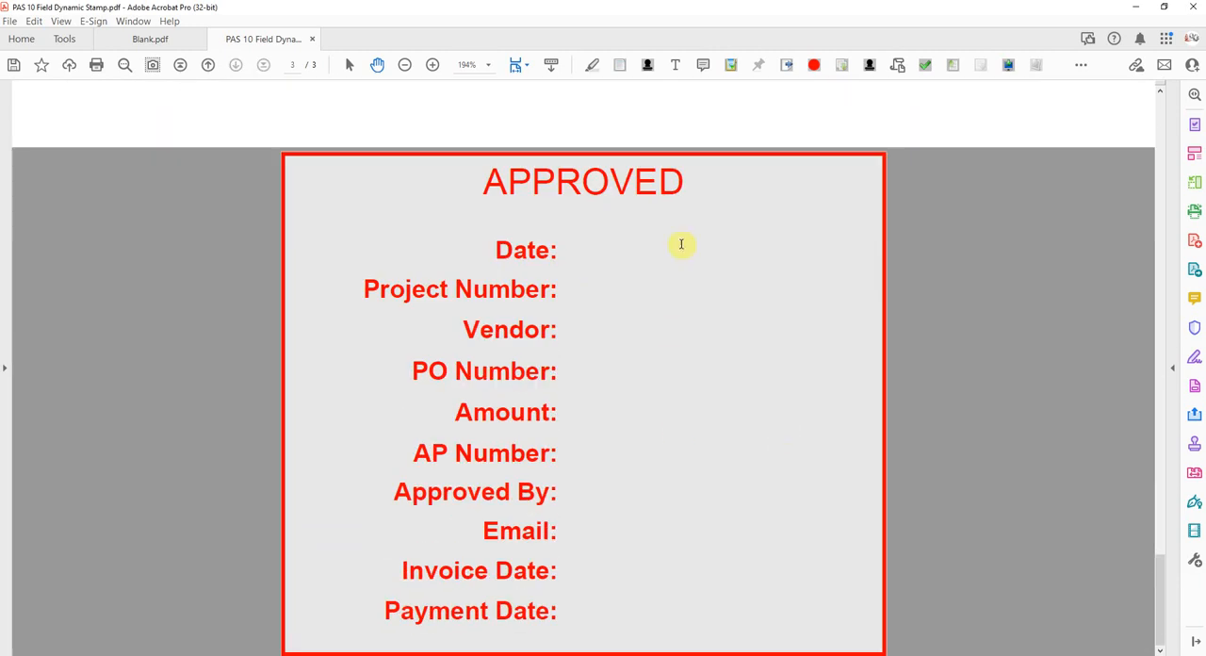
mouse_move(574, 489)
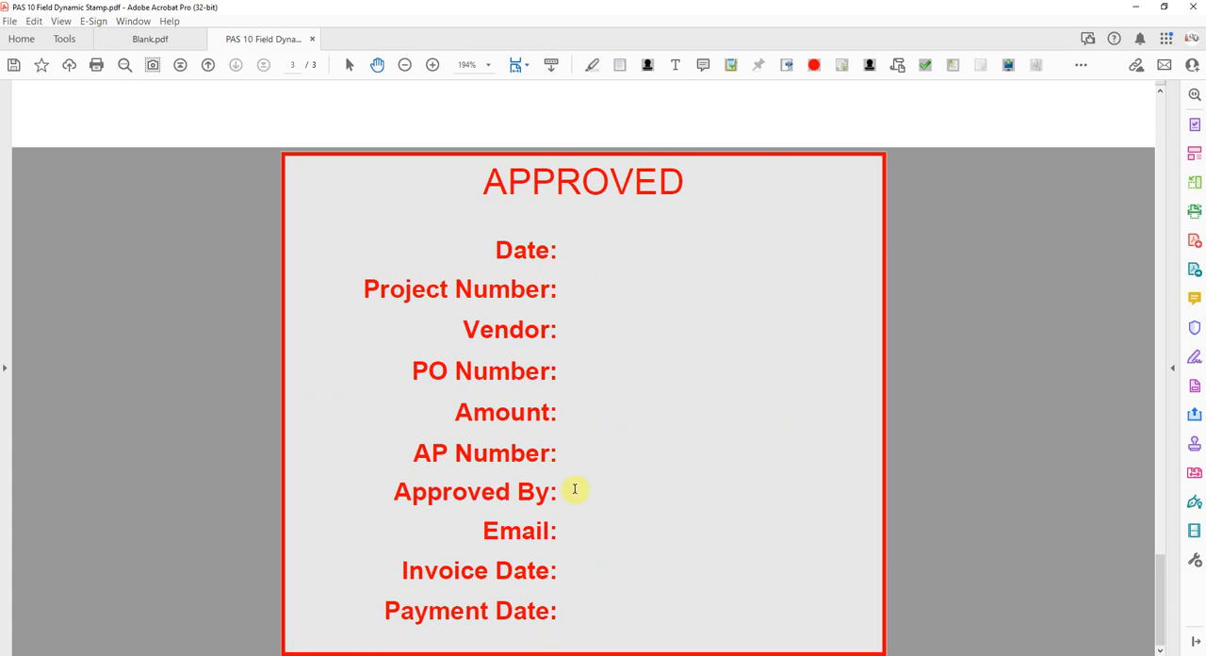
mouse_move(658, 256)
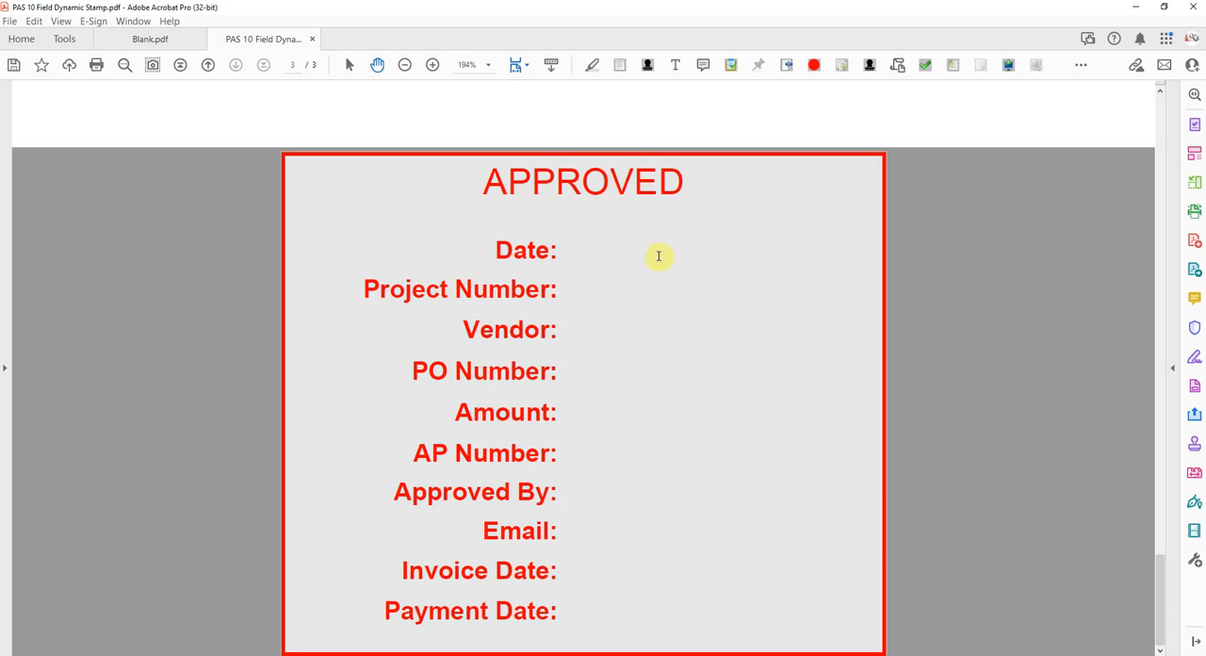
Click in the page 3 stamp preview to head back to the appearance table.
left_click(569, 250)
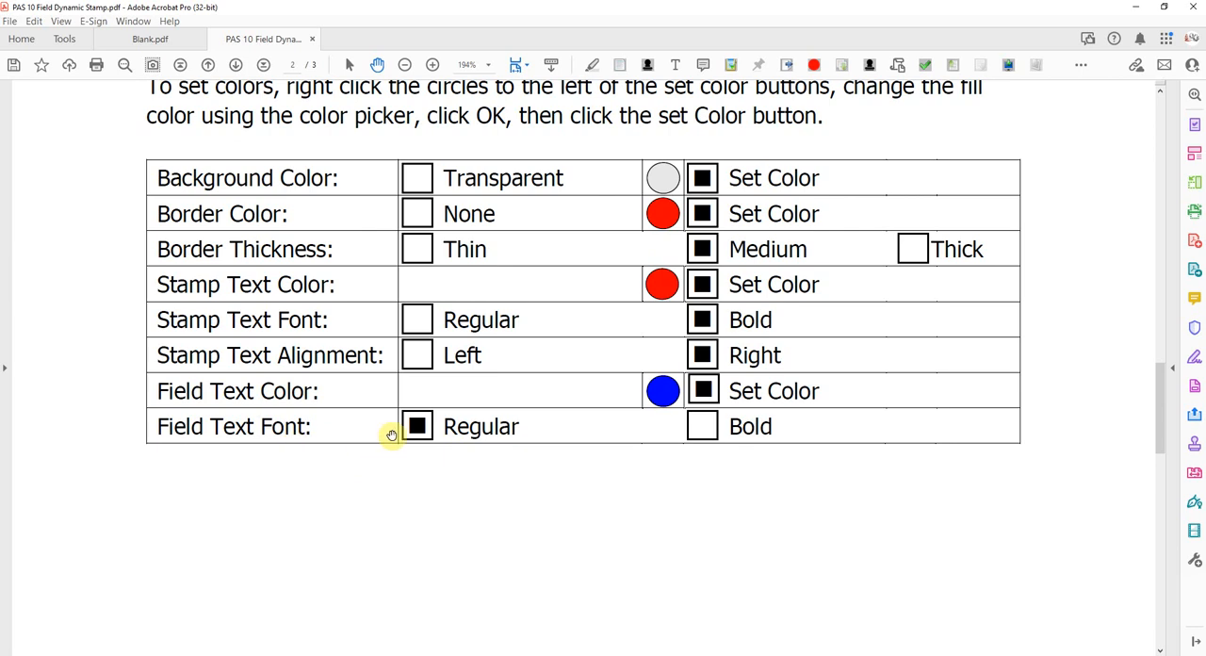
mouse_move(573, 458)
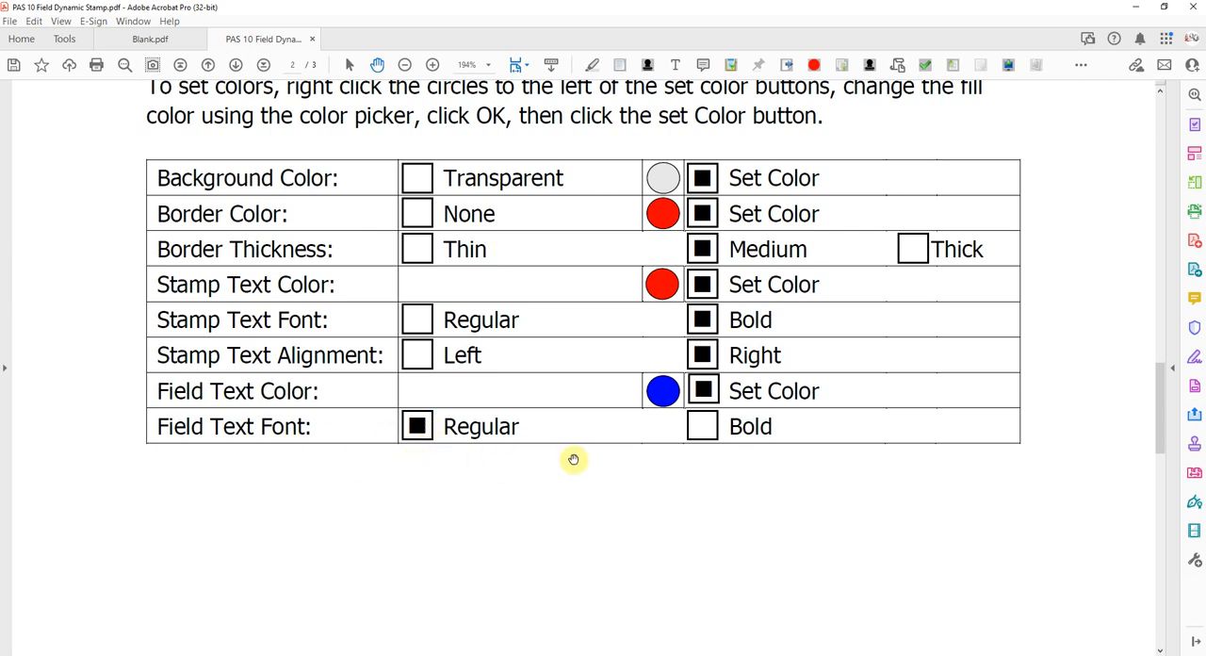
Scroll through page 1's field setup, then show the More tools list over Blank.pdf.
scroll("down", 3)
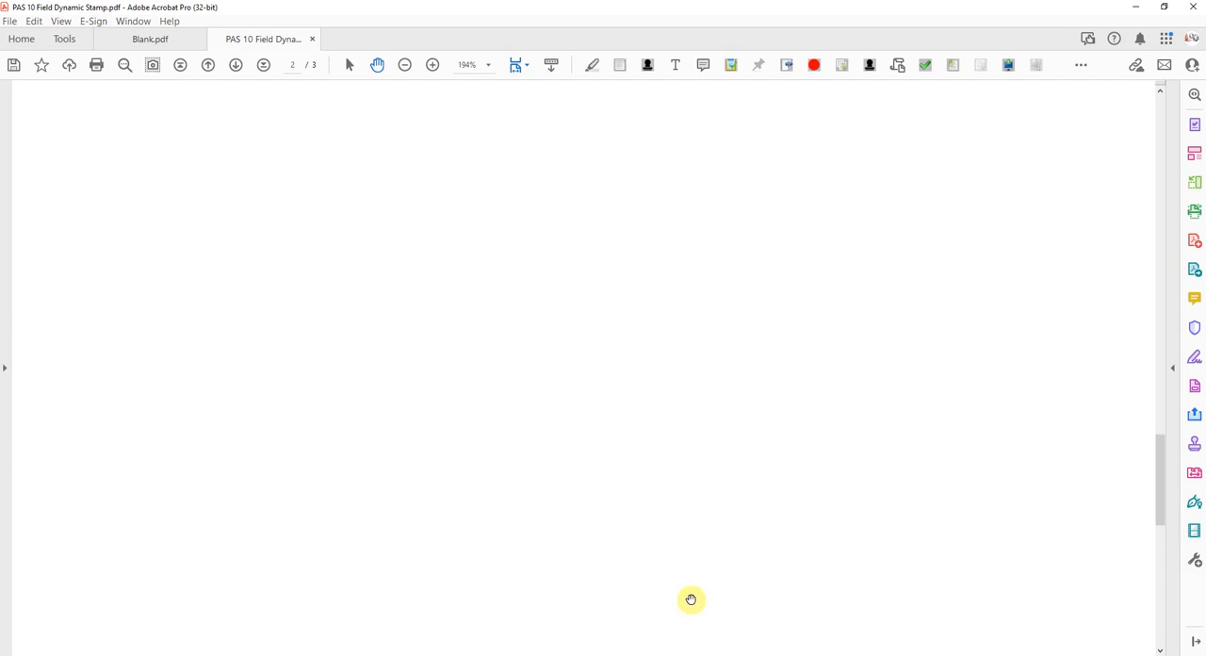
scroll("up", 3)
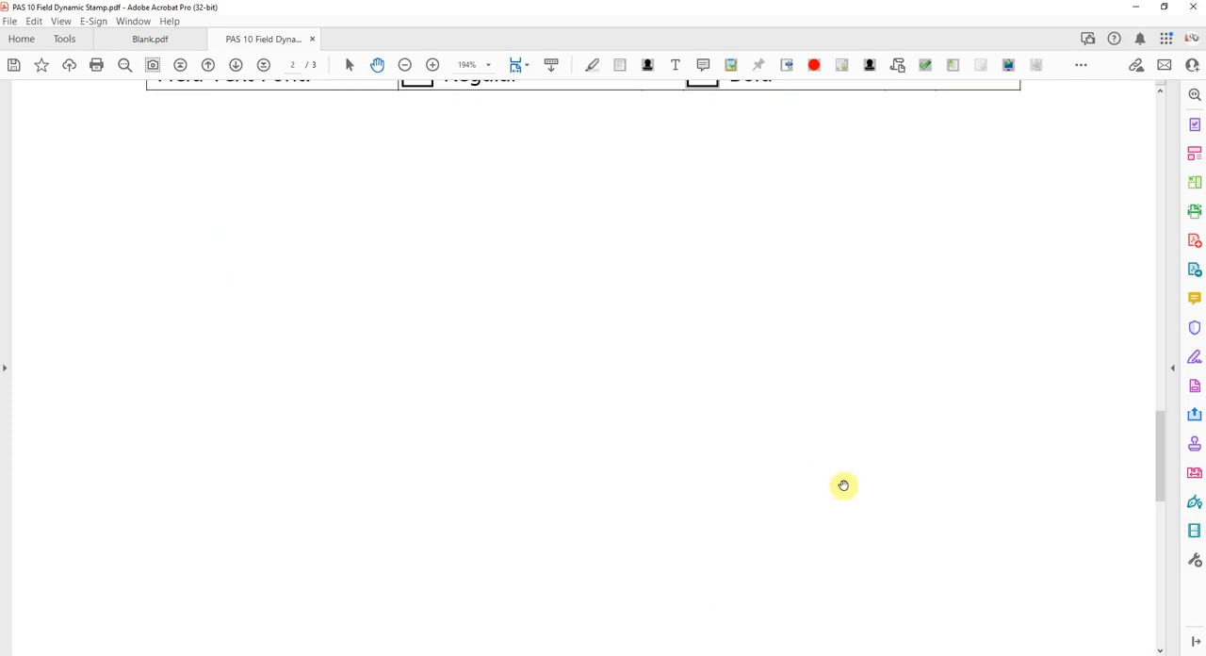
scroll("down", 3)
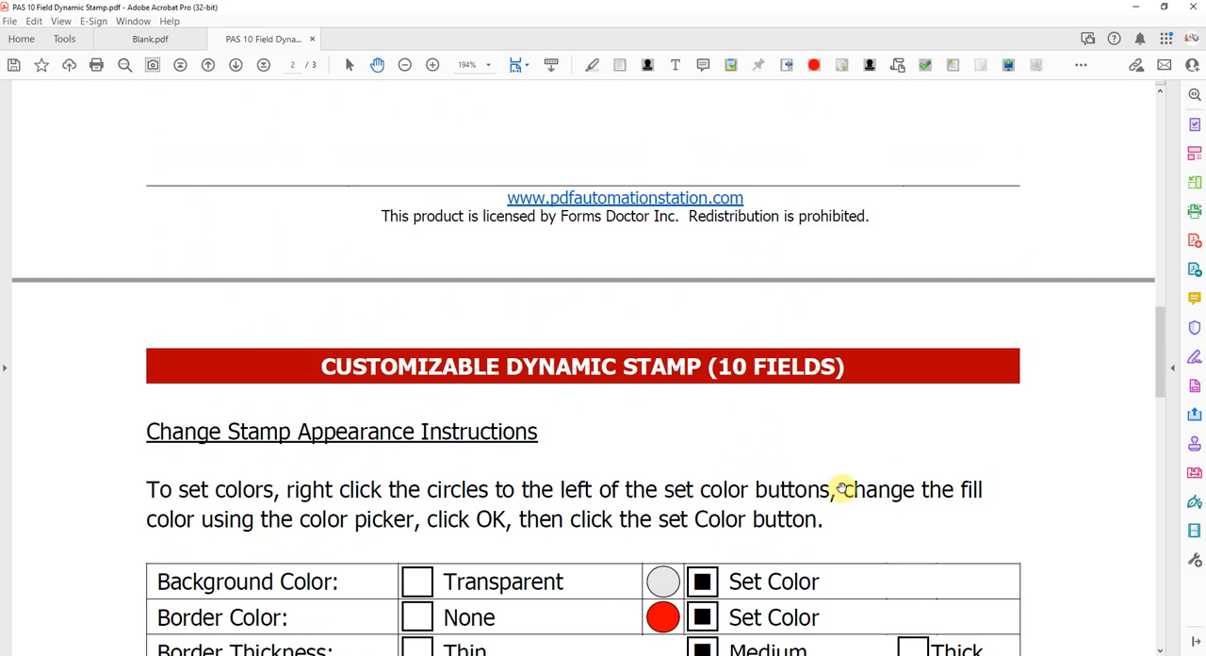
scroll("up", 3)
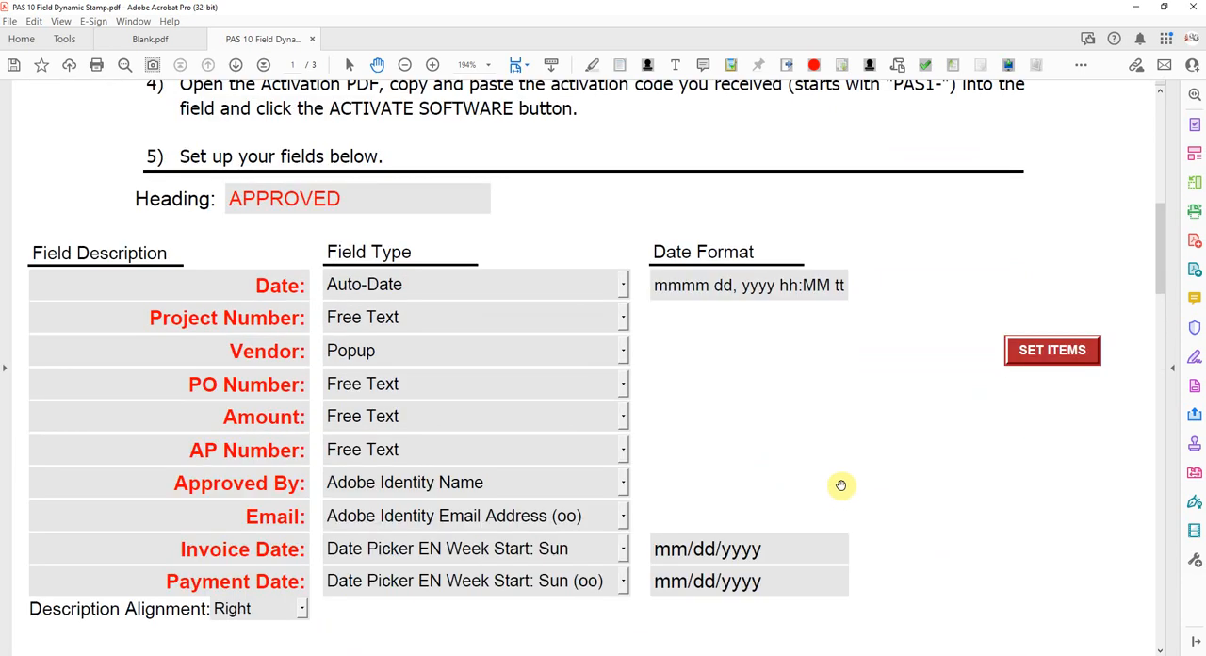
scroll("up", 3)
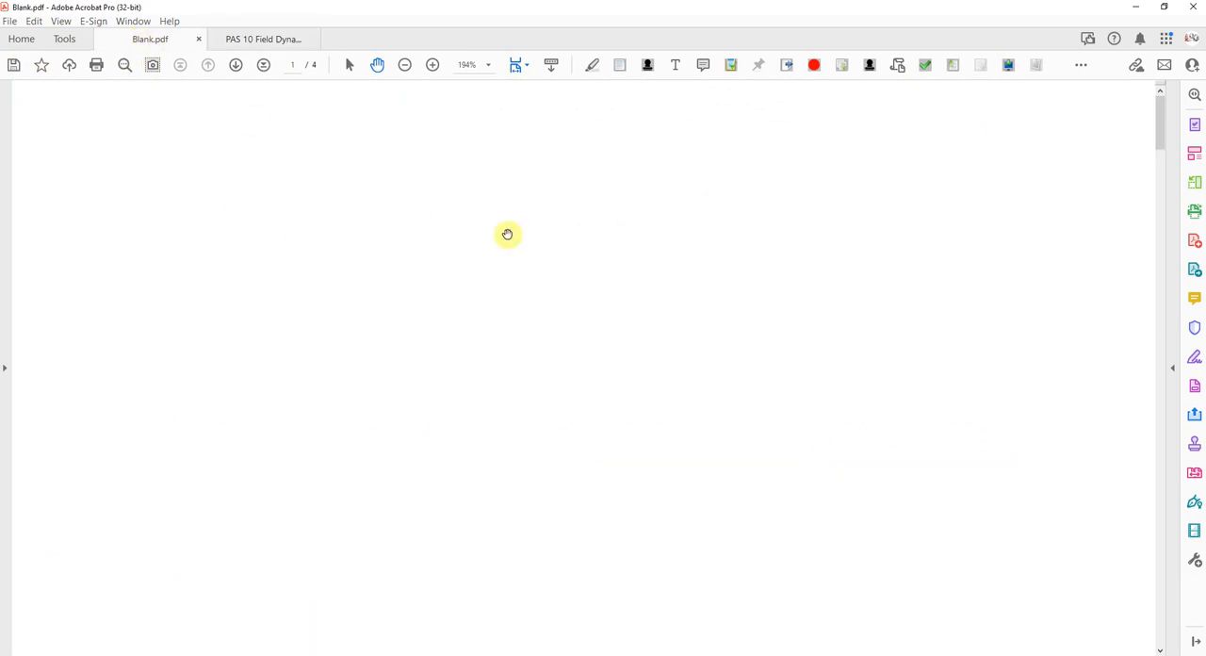
left_click(1081, 64)
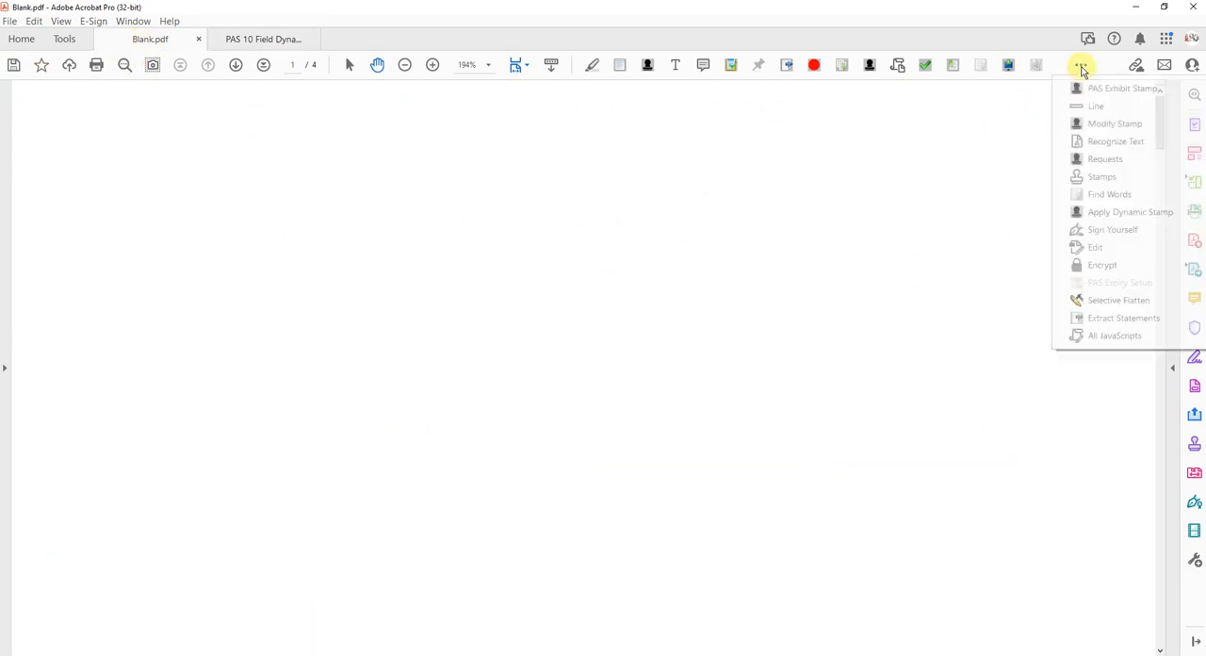
Choose Stamps > PDFAutomationStation Stamps > 10 Fields to open its entry form.
left_click(1102, 176)
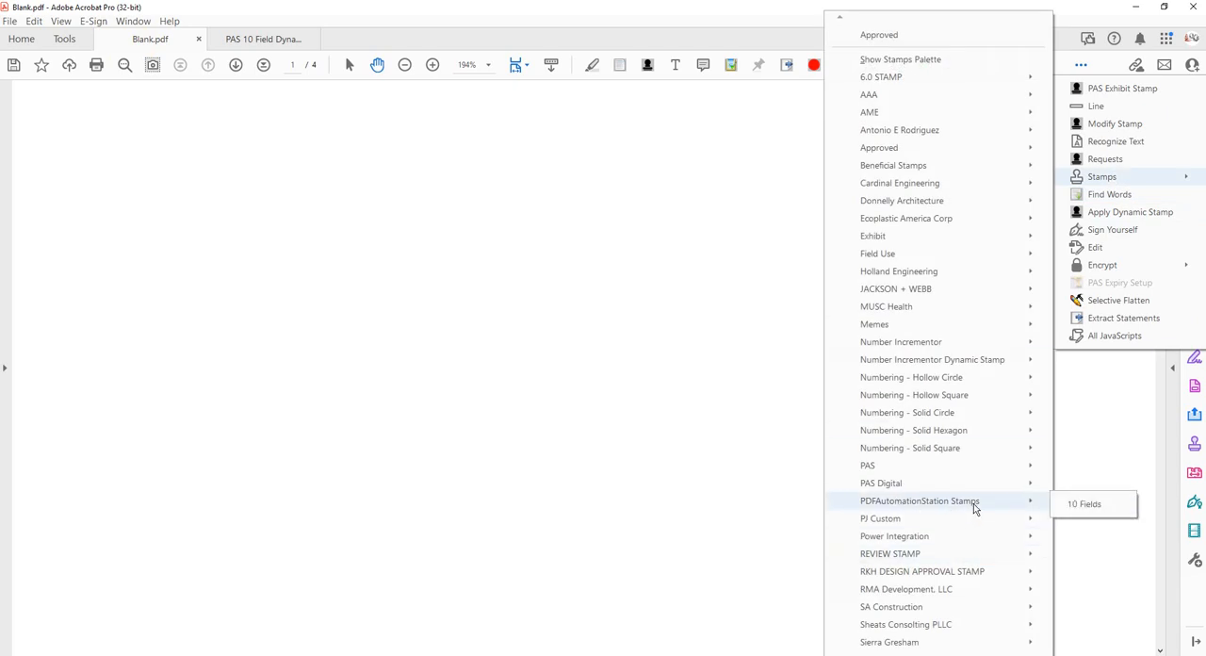
left_click(1084, 503)
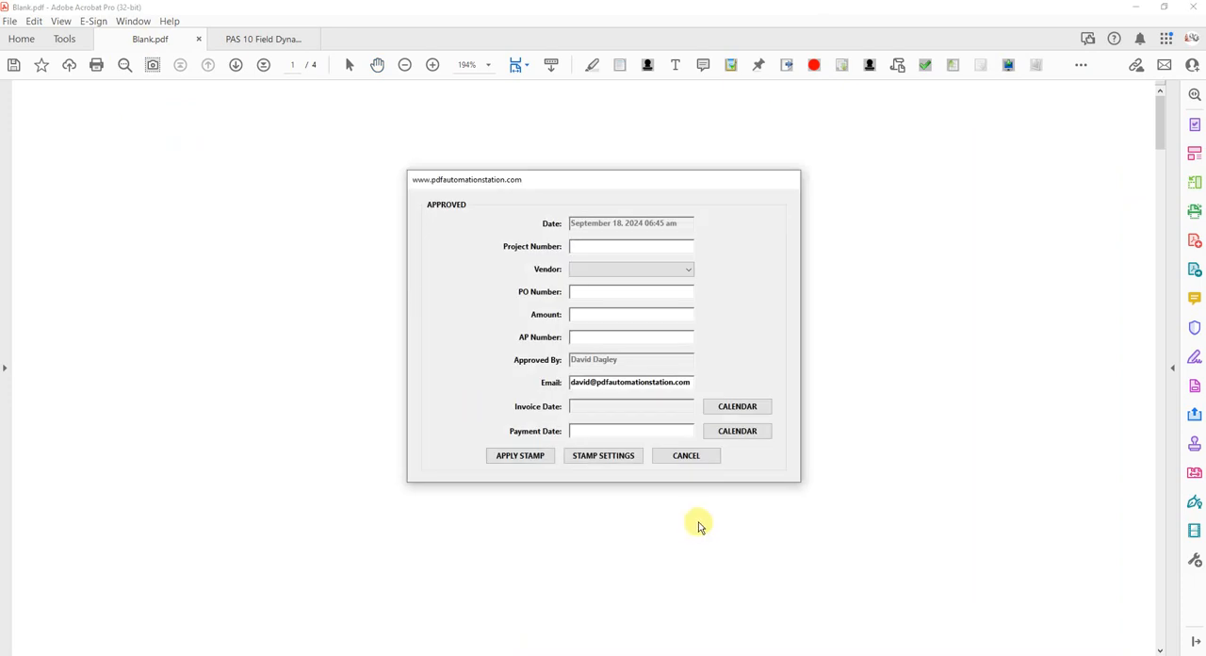
mouse_move(647, 223)
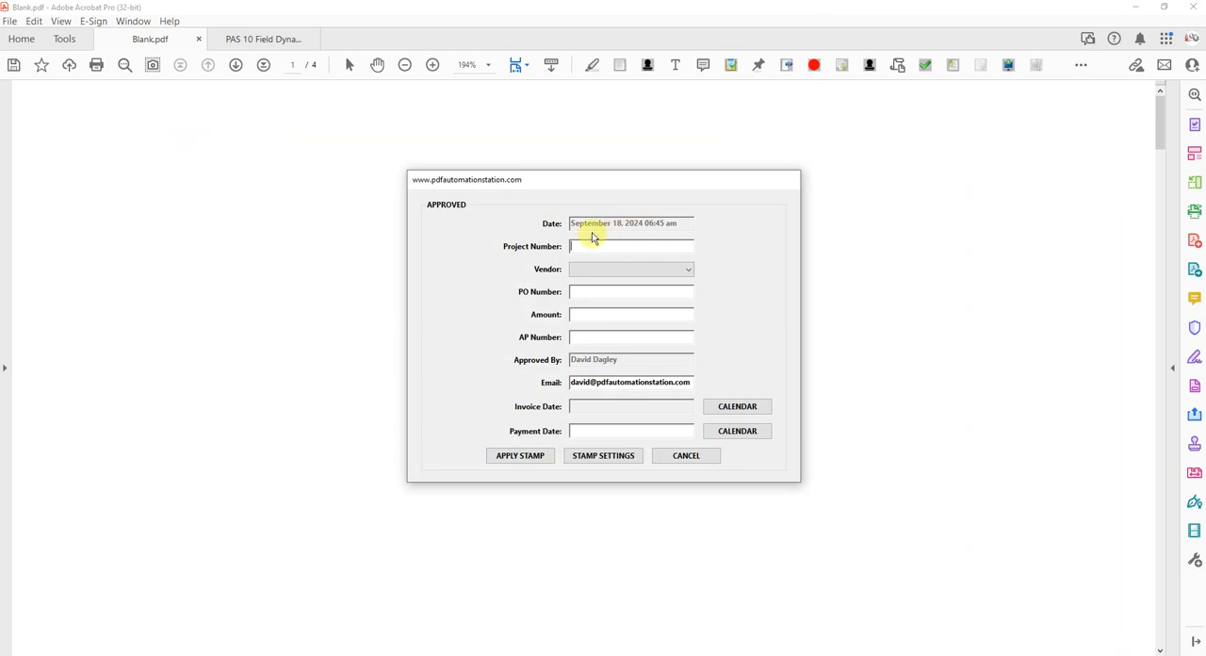
Enter project 12121212, vendor GHI Corporation, PO 3434343, amount $1,245.67 and AP88989898.
type("12121212")
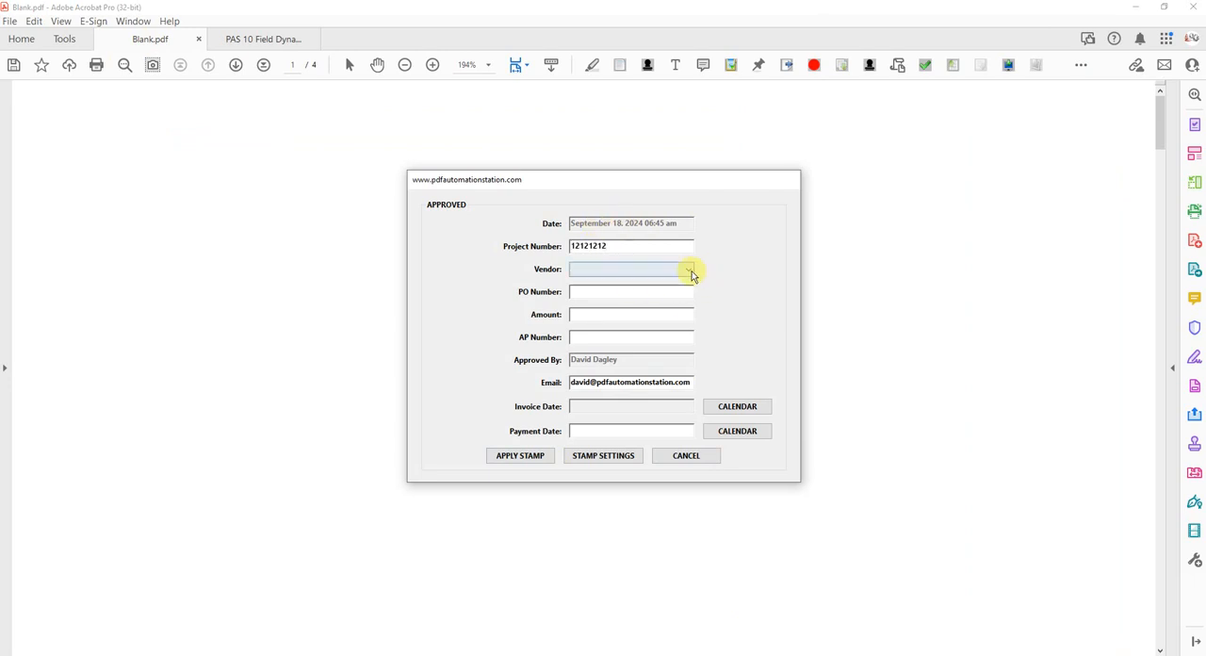
left_click(689, 269)
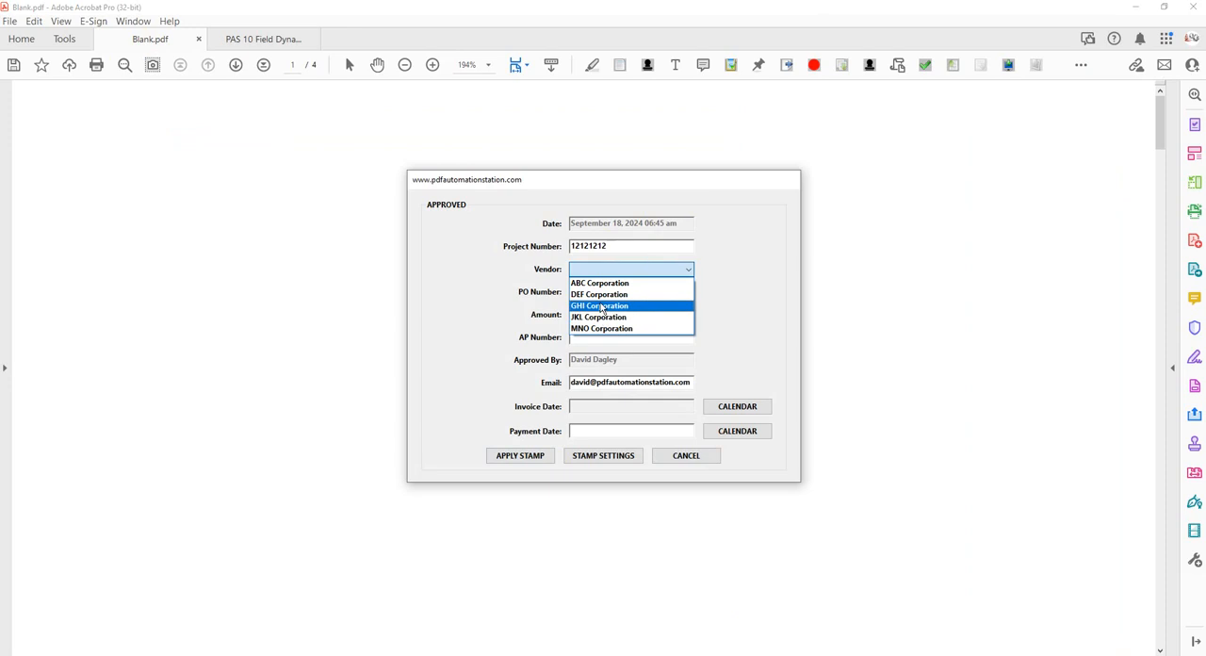
left_click(600, 305)
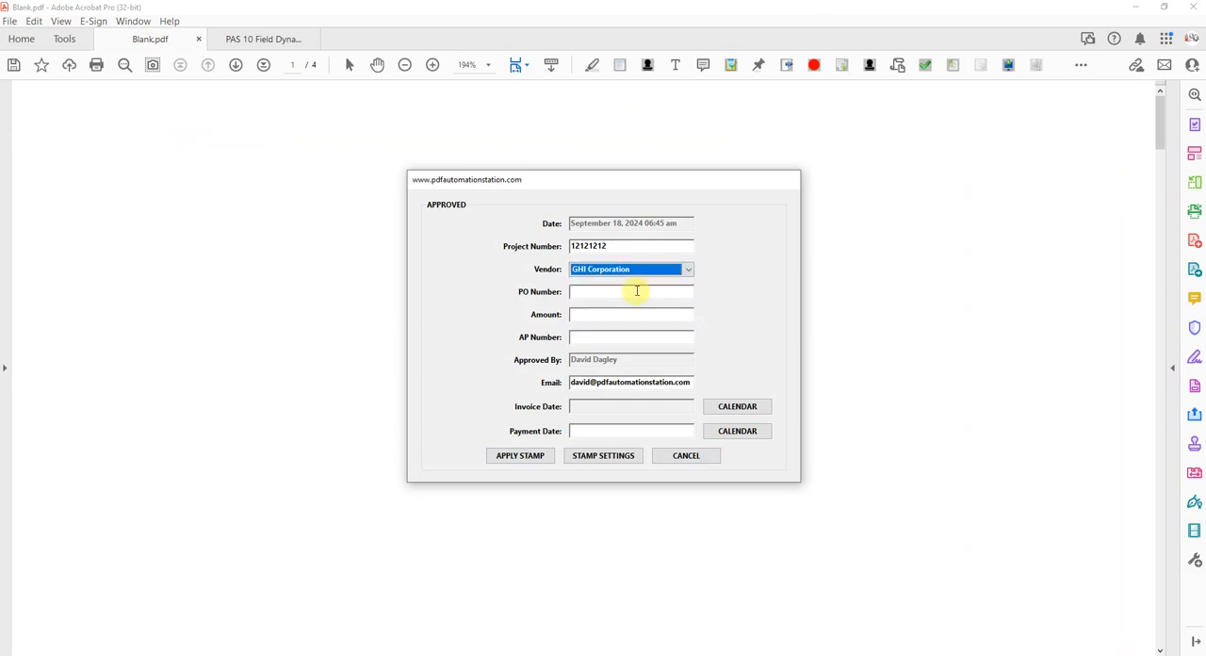
type("3434343")
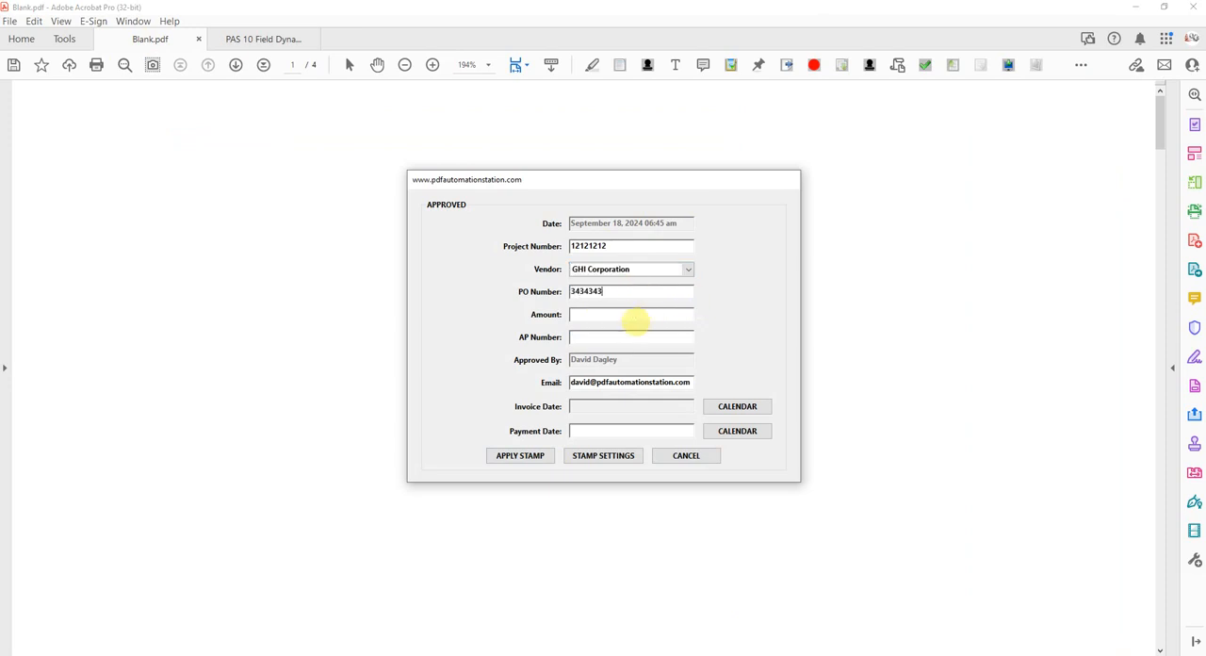
mouse_move(697, 325)
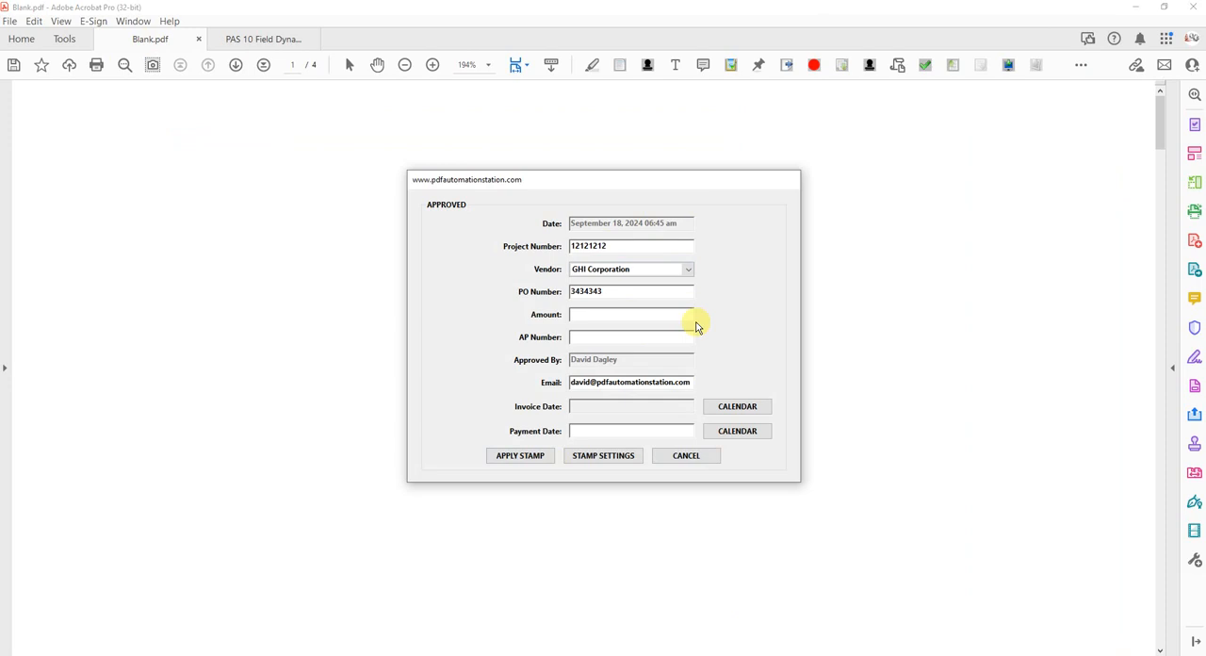
type("$1.2")
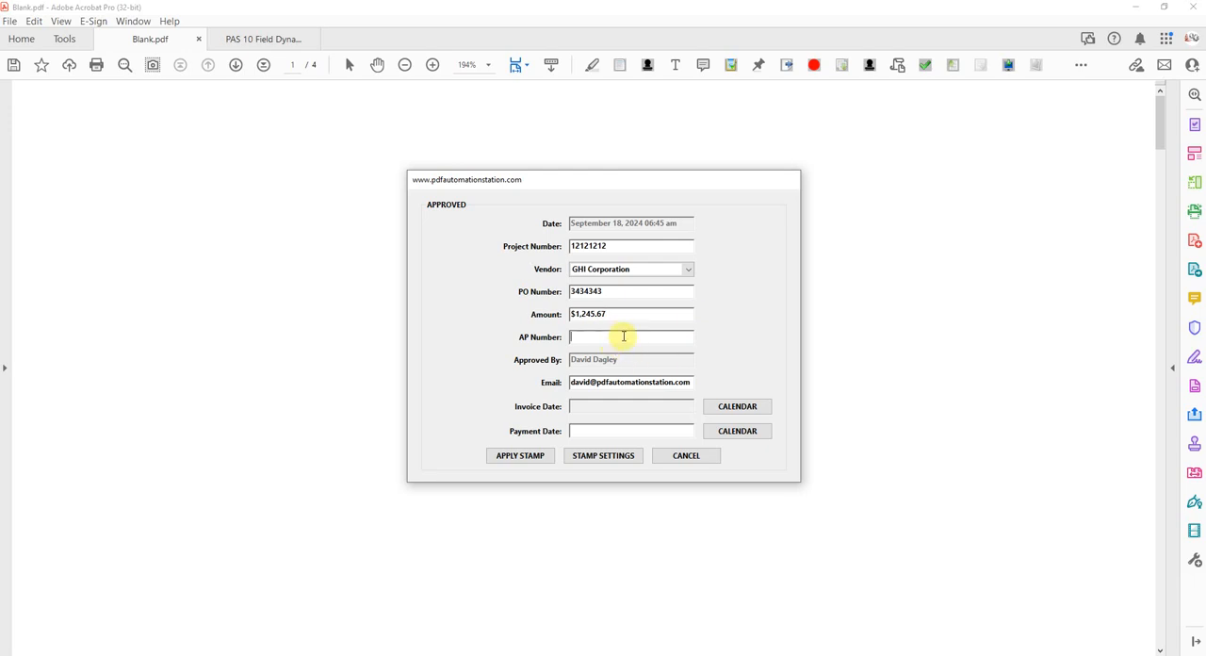
type("AP")
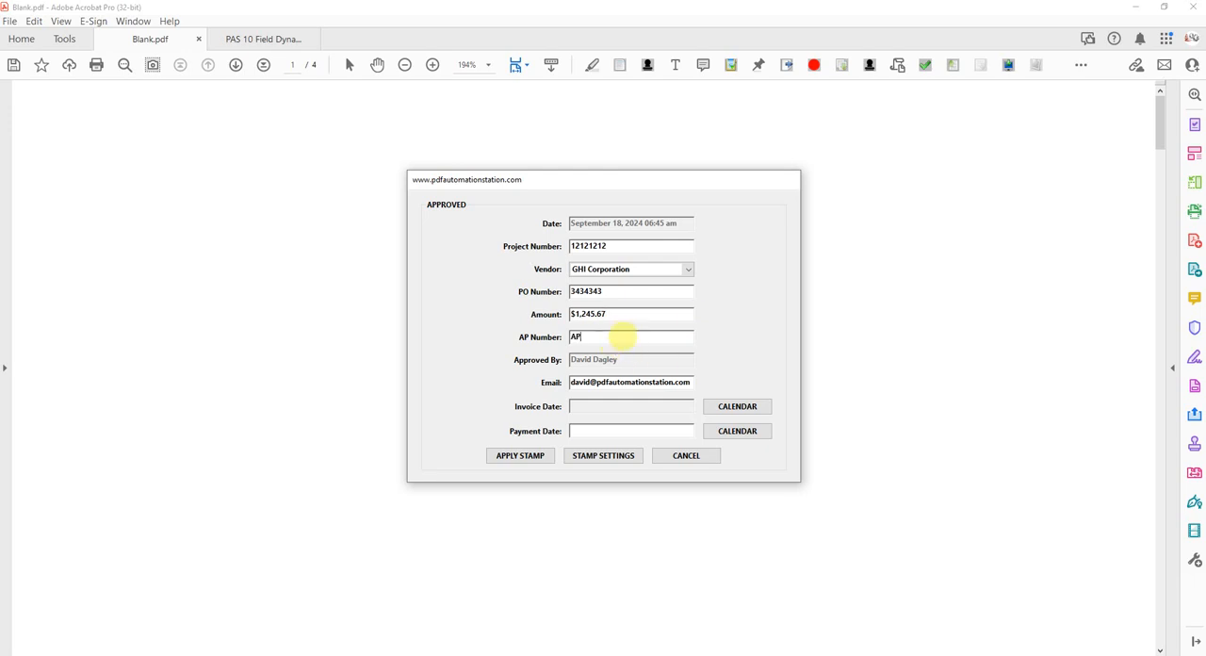
type("88989898")
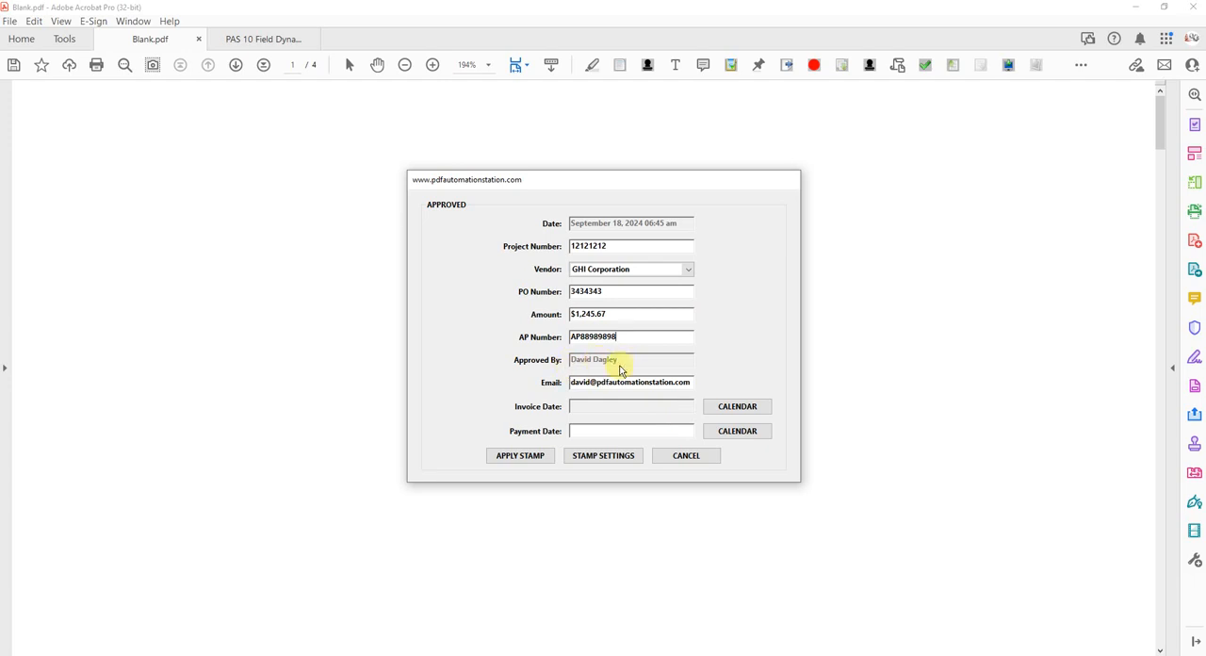
mouse_move(639, 394)
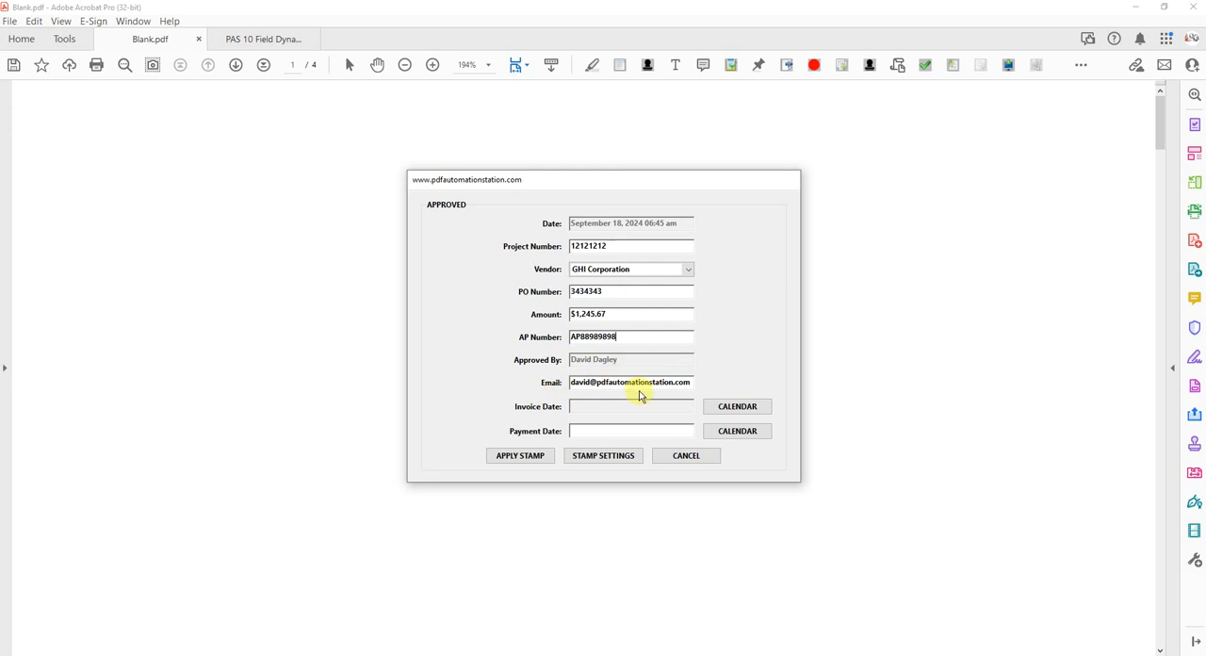
left_click(632, 431)
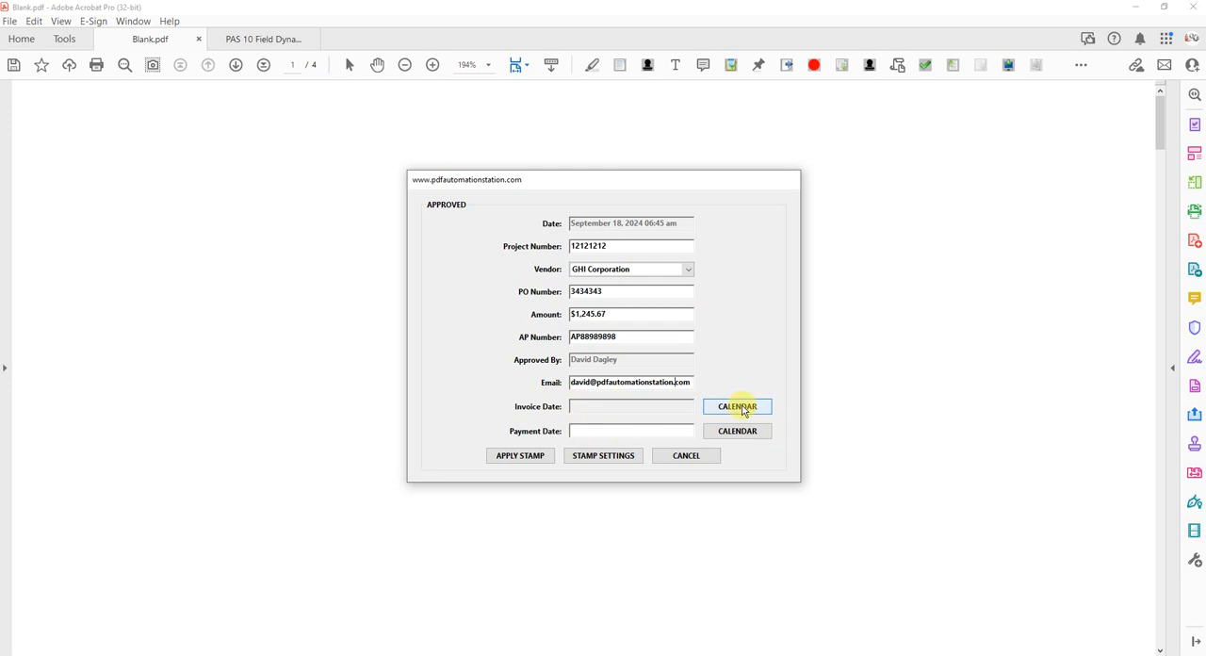
Use the calendar pickers to set Payment Date 09/21/2024 and Invoice Date 09/08/2024.
left_click(737, 407)
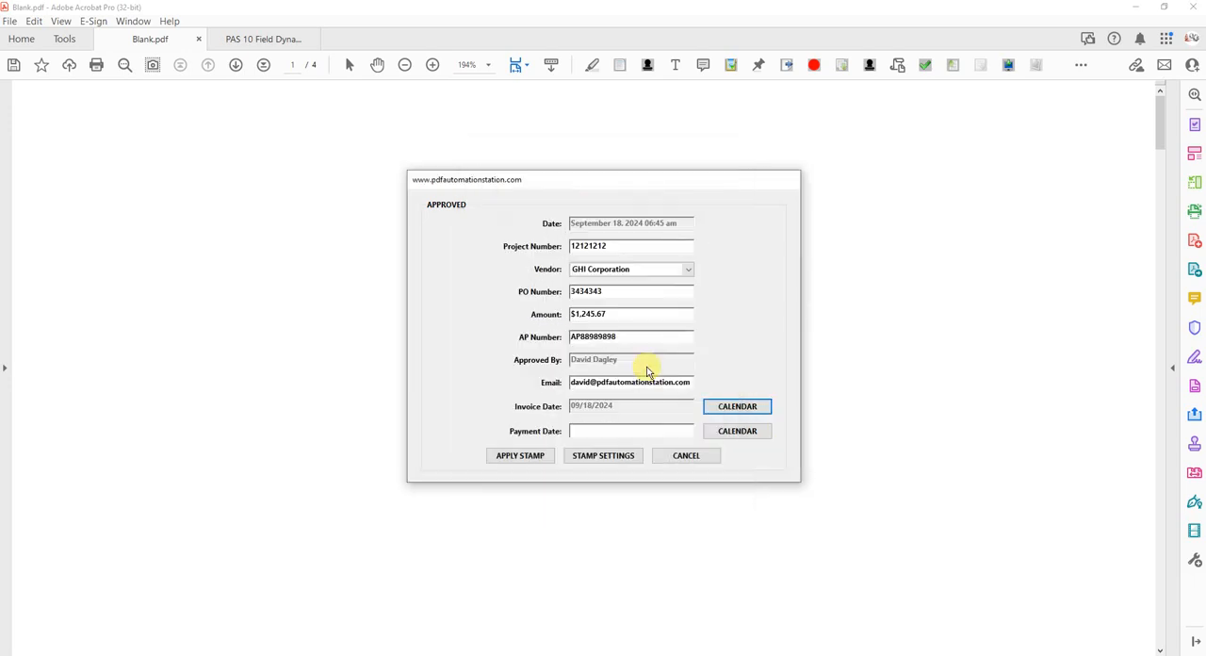
mouse_move(640, 413)
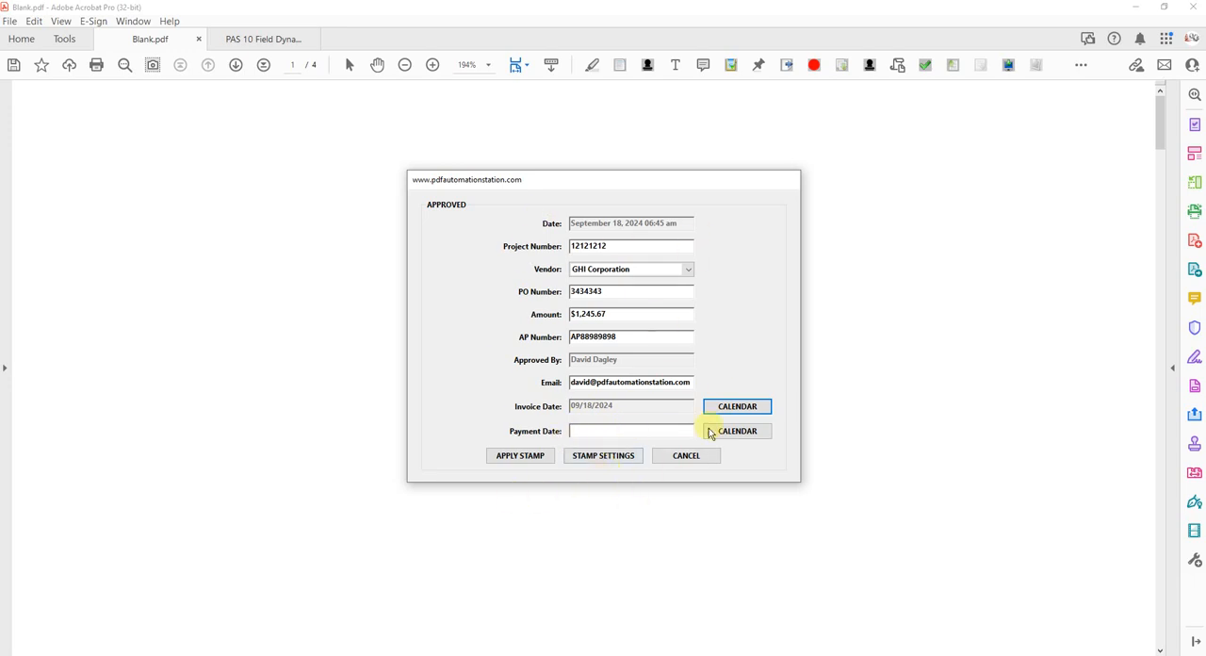
mouse_move(686, 455)
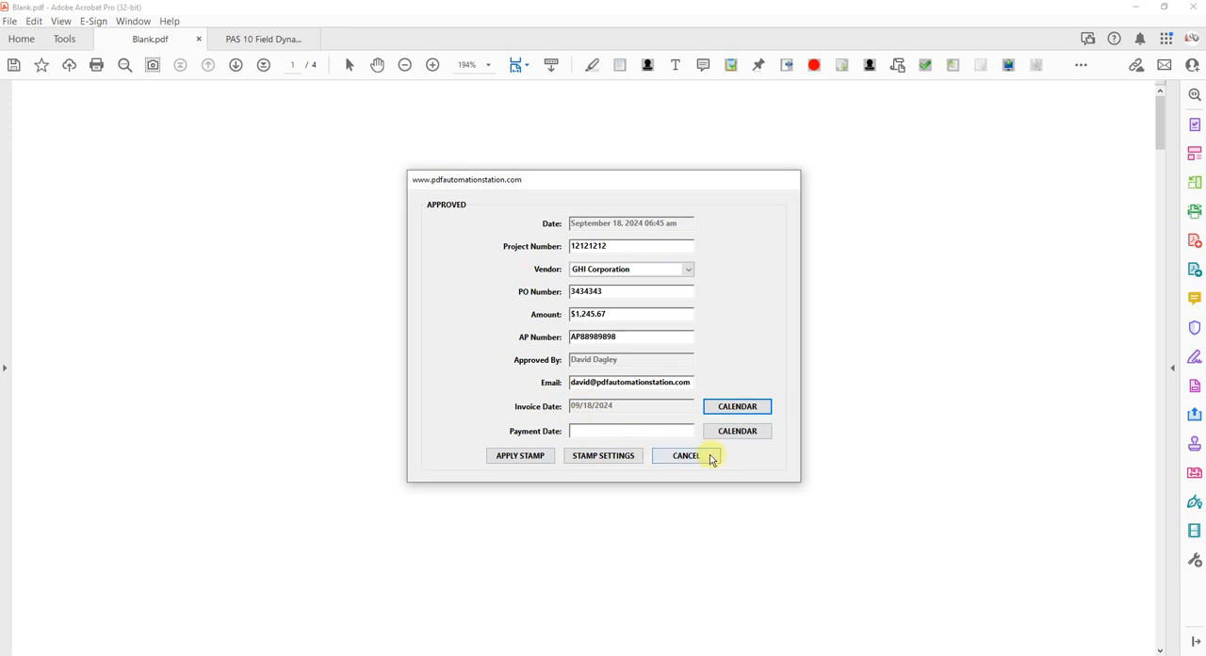
left_click(737, 430)
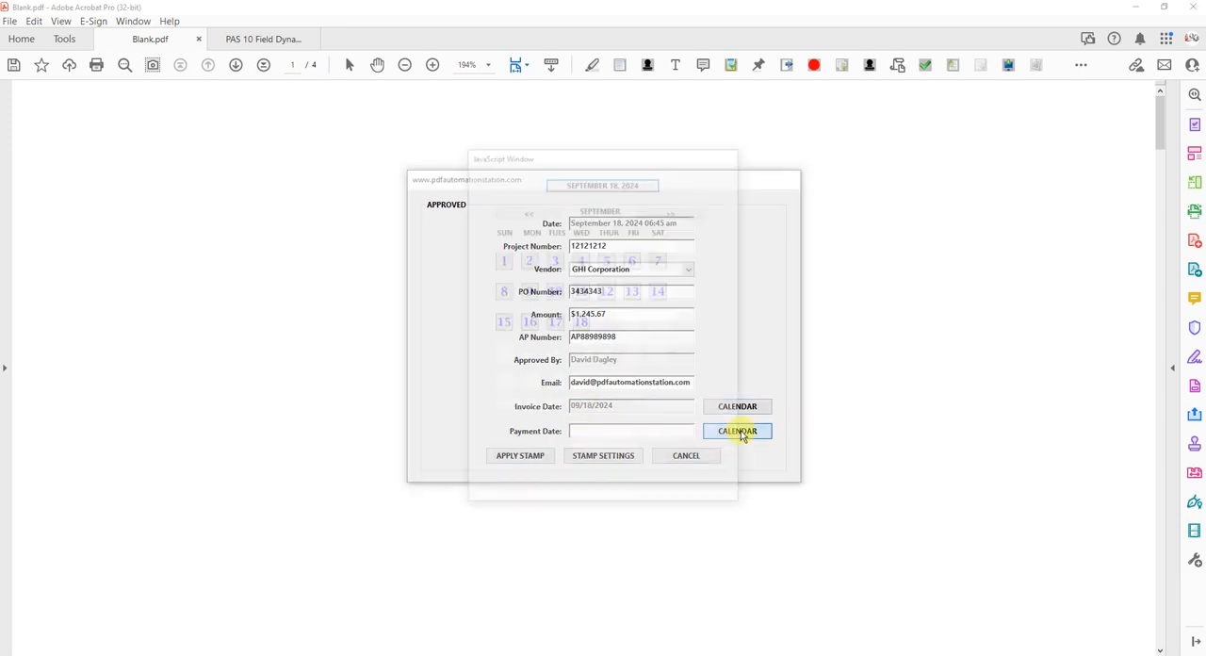
left_click(737, 431)
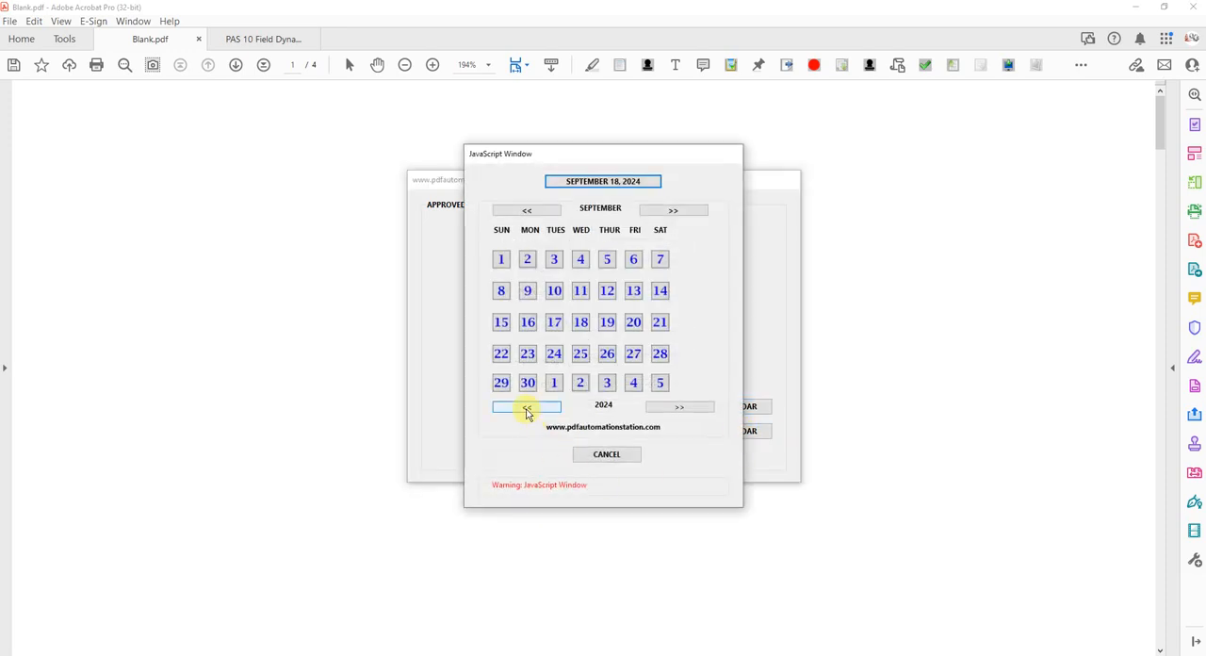
left_click(680, 406)
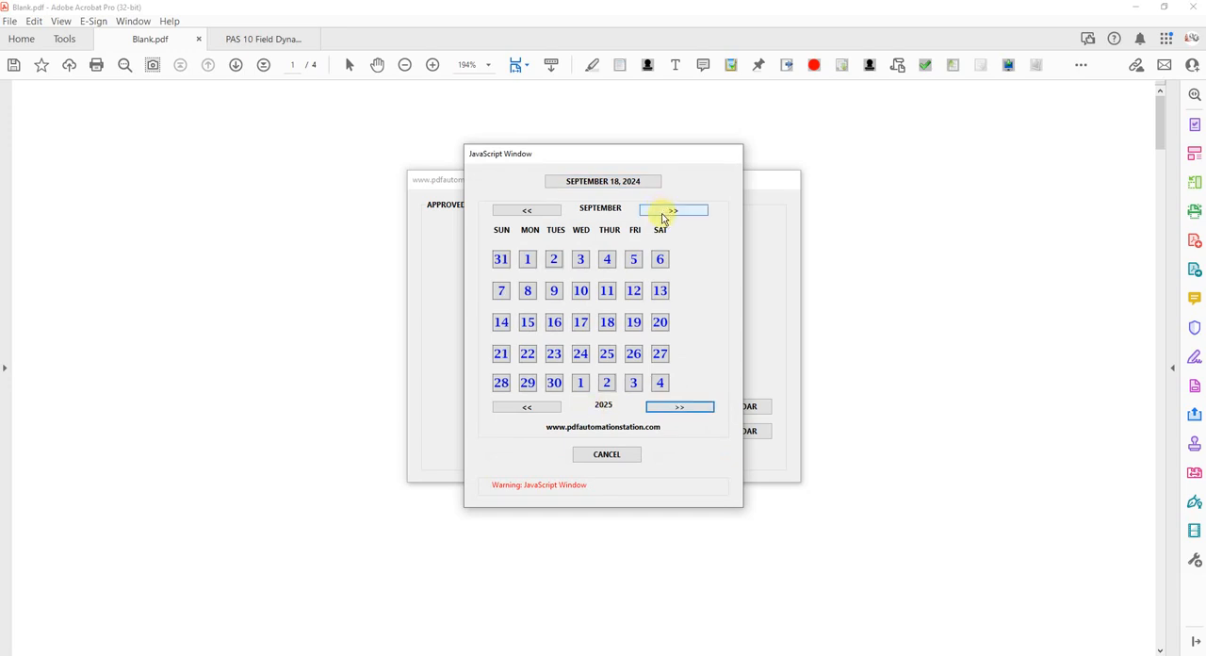
left_click(671, 209)
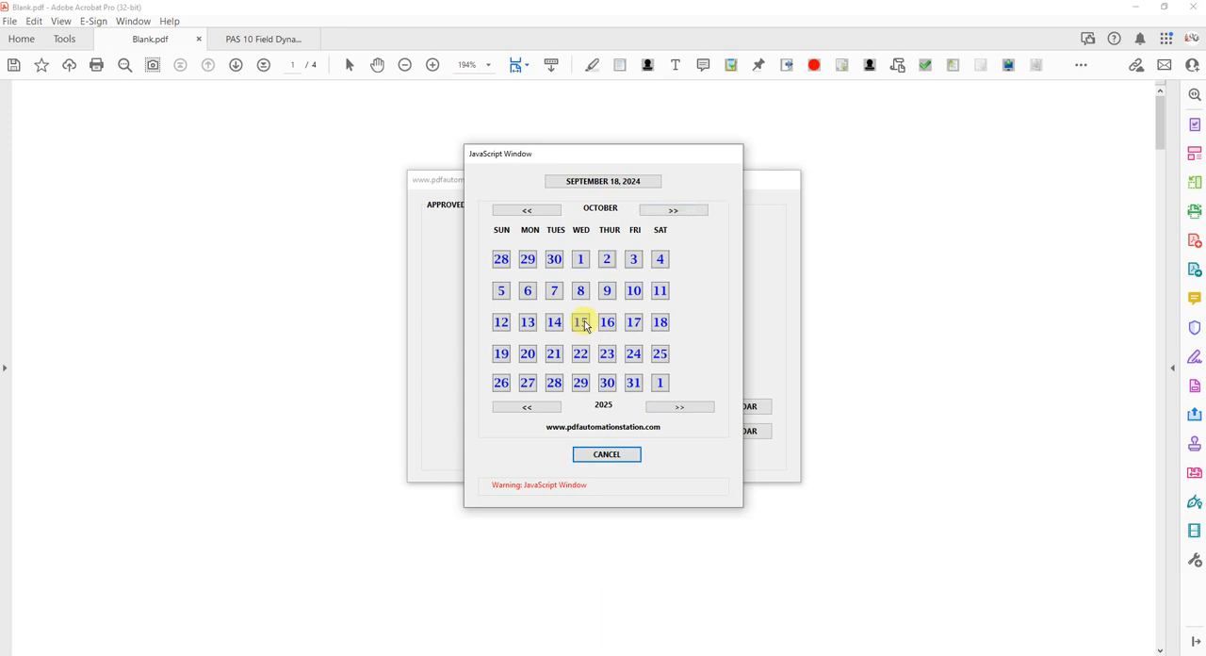
left_click(581, 322)
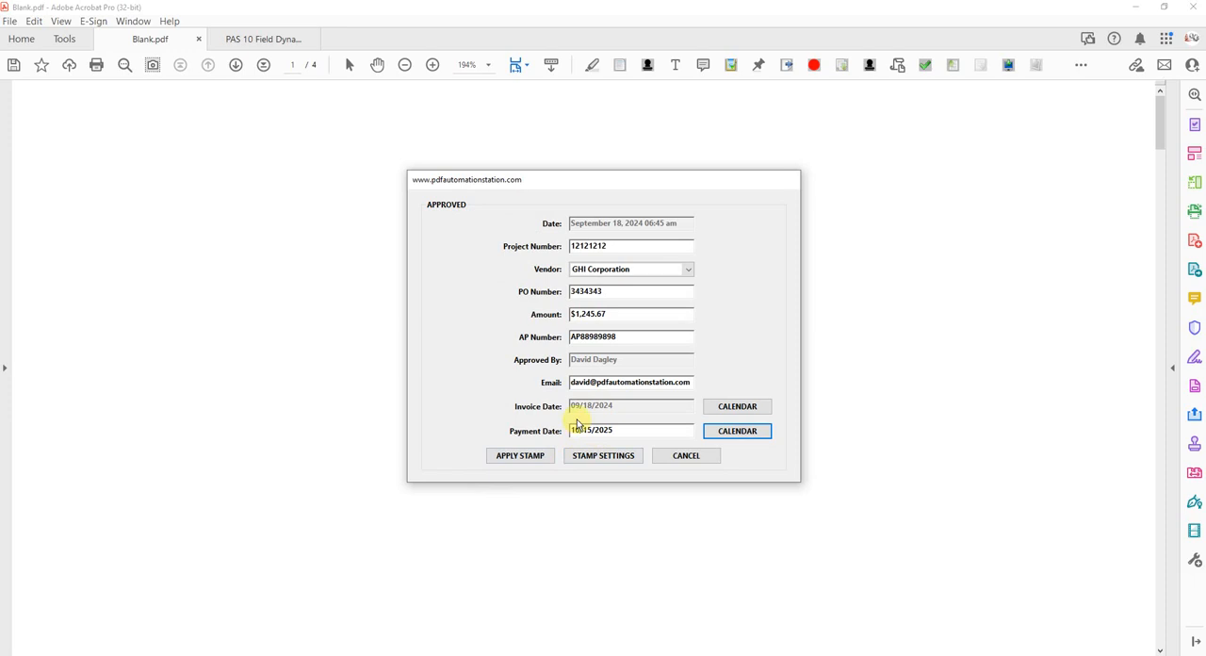
mouse_move(705, 422)
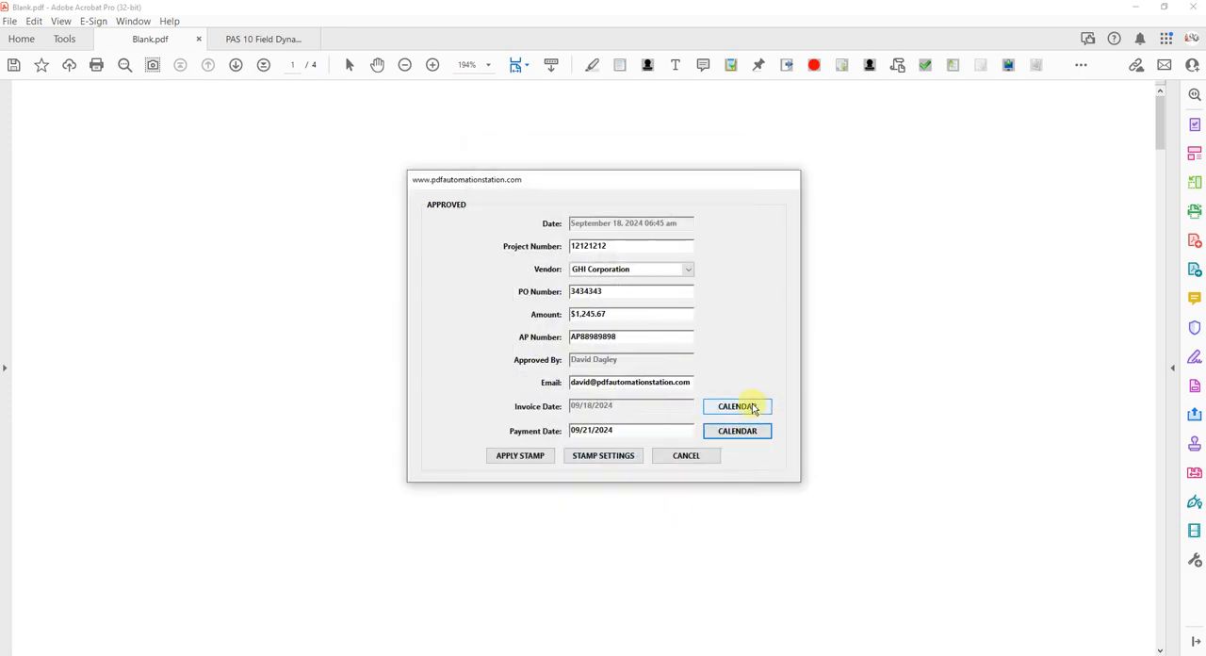
left_click(737, 406)
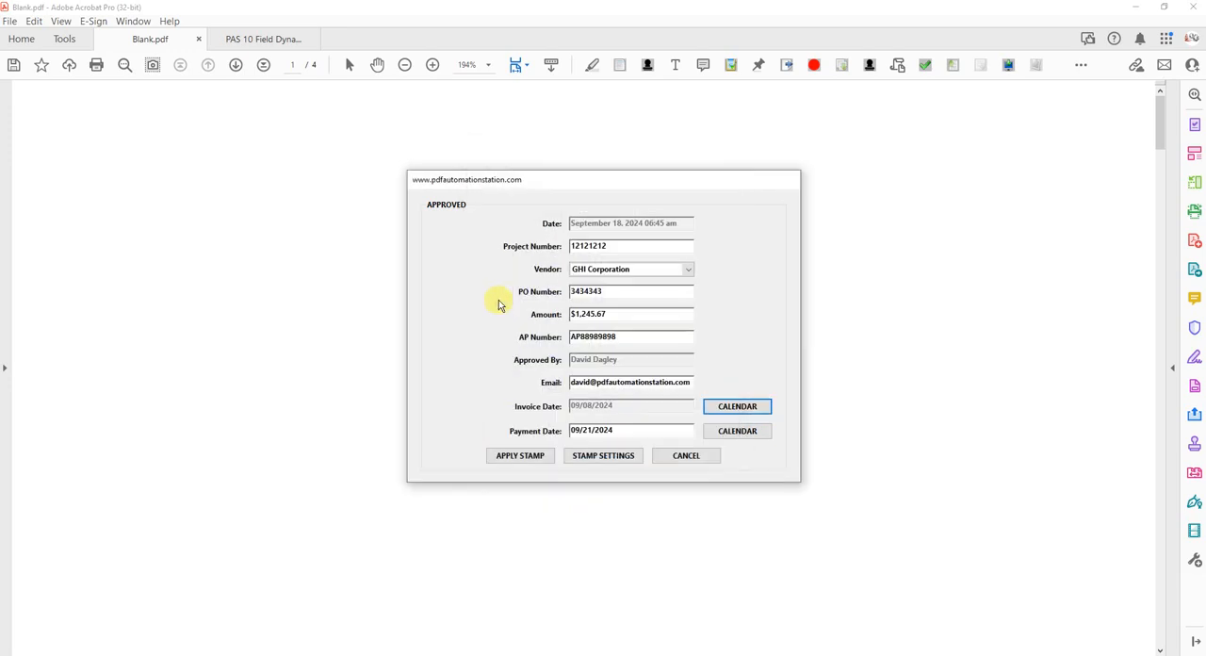
mouse_move(719, 509)
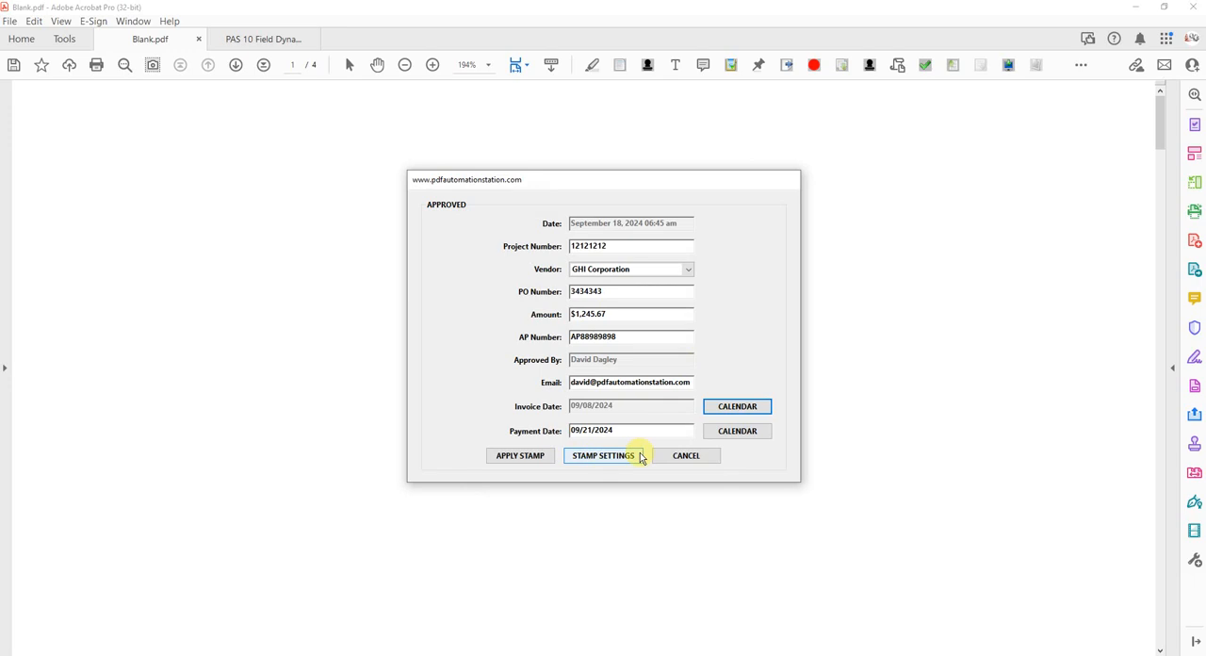
mouse_move(581, 471)
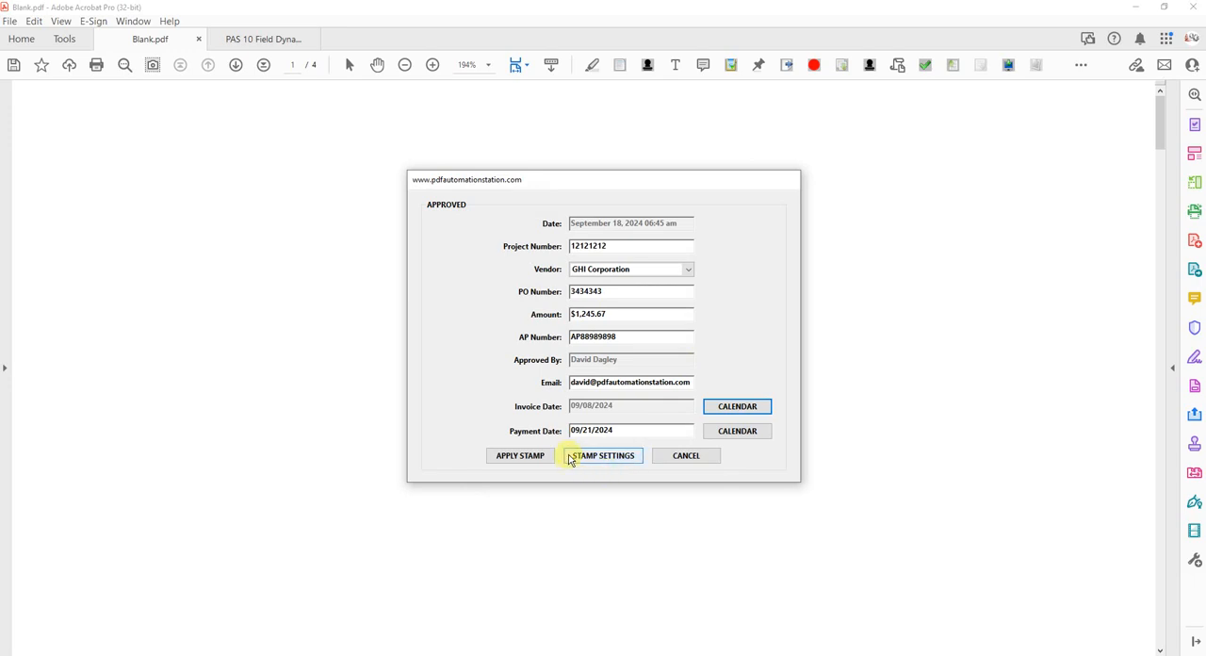
mouse_move(630, 459)
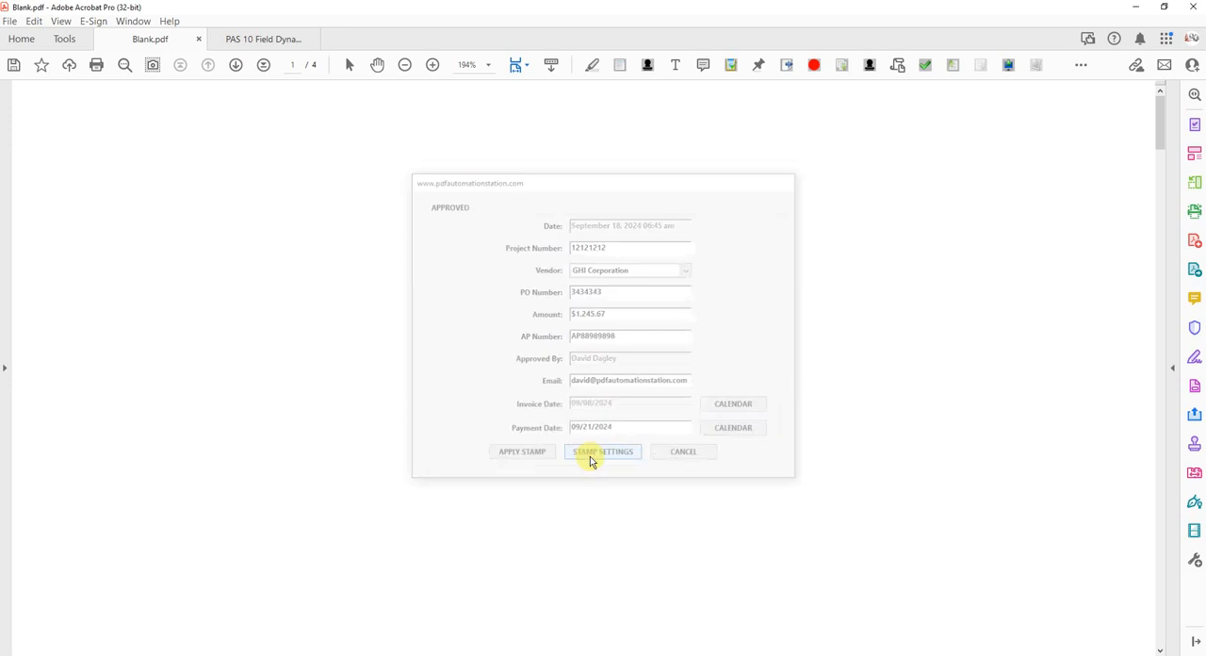
Set stamp transparency to 85%, with 100% size and top-left placement 0.25 inches in.
left_click(603, 452)
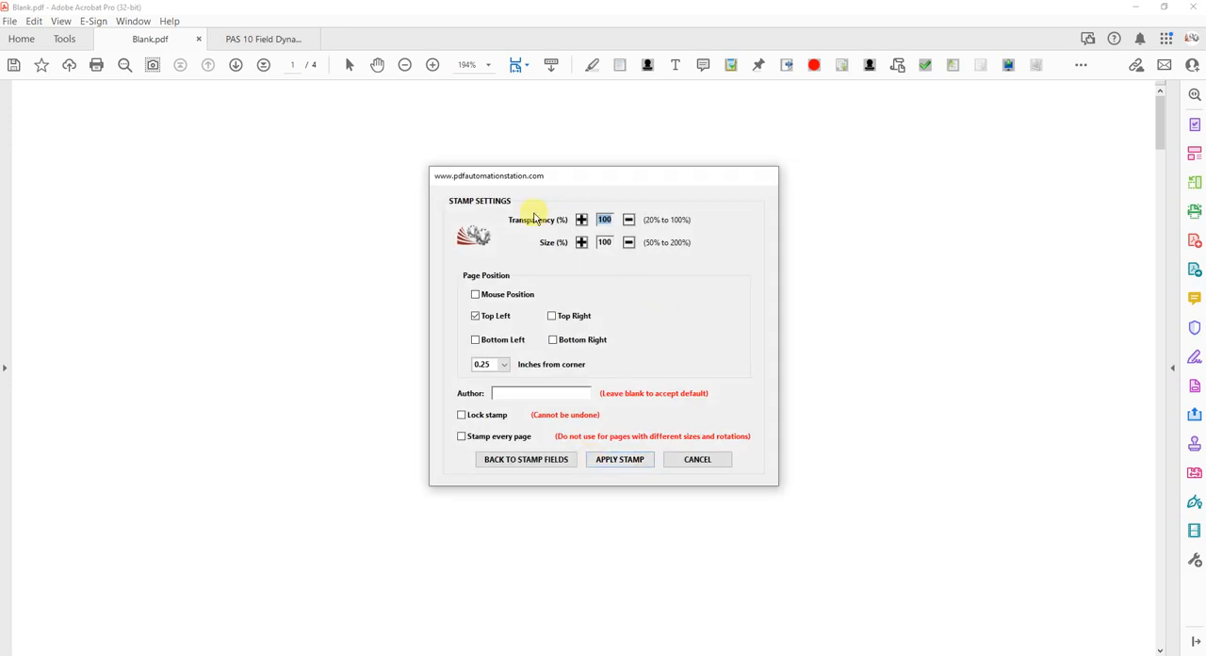
mouse_move(648, 220)
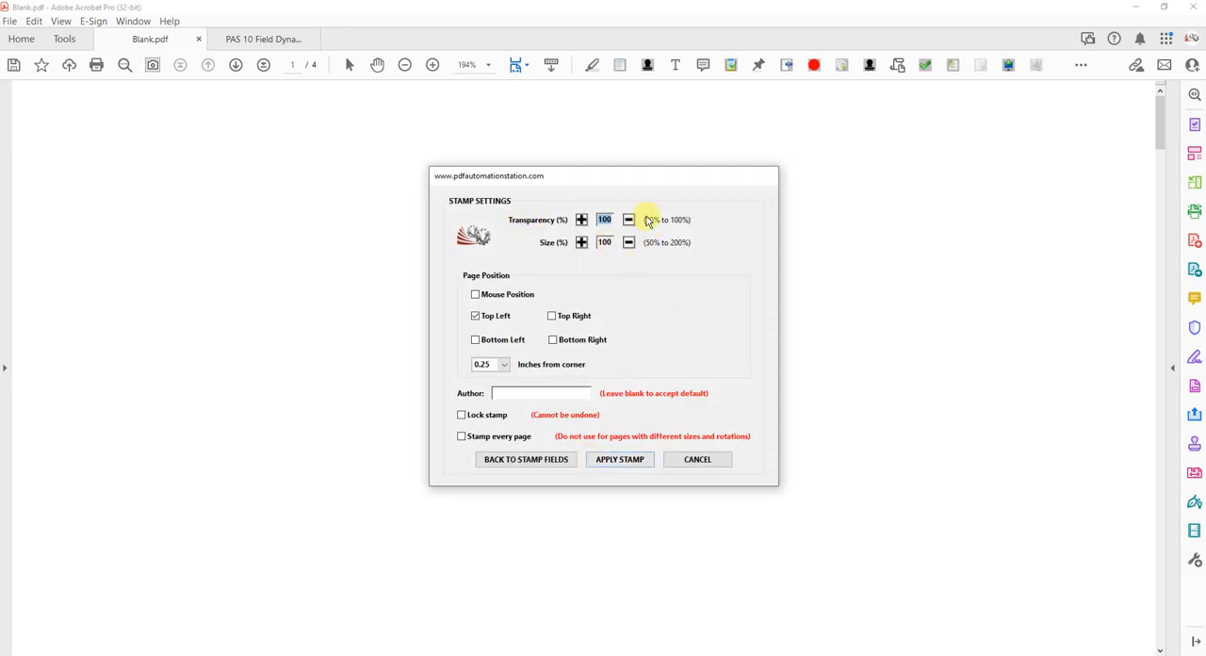
mouse_move(659, 224)
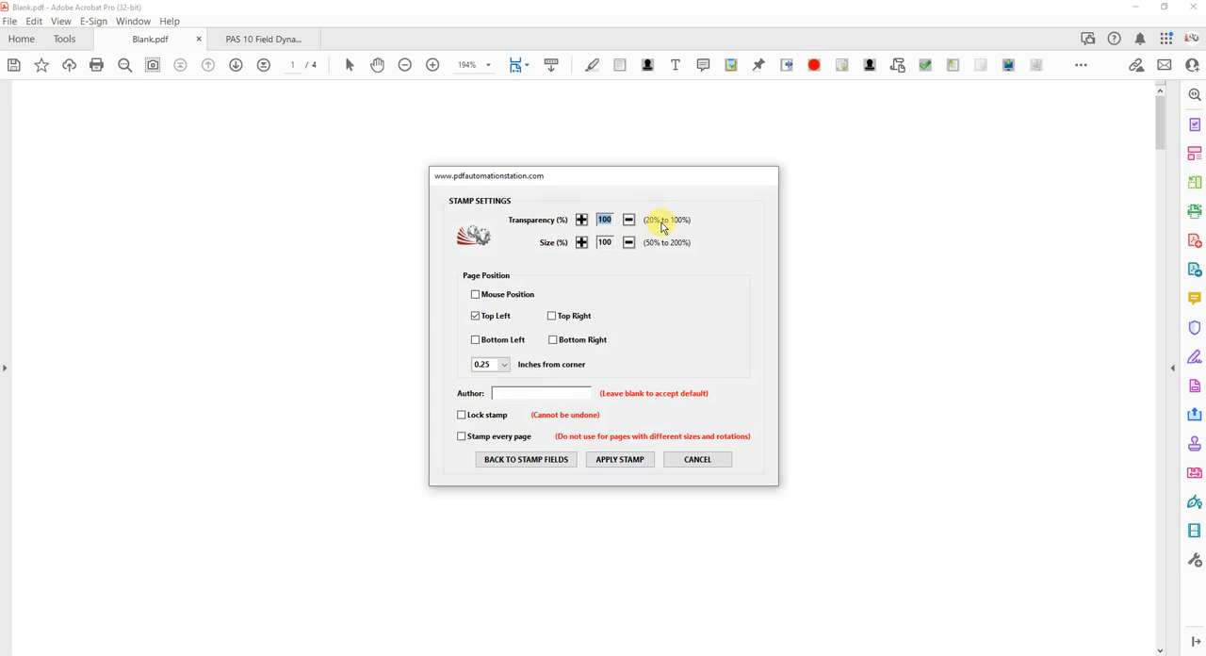
mouse_move(695, 226)
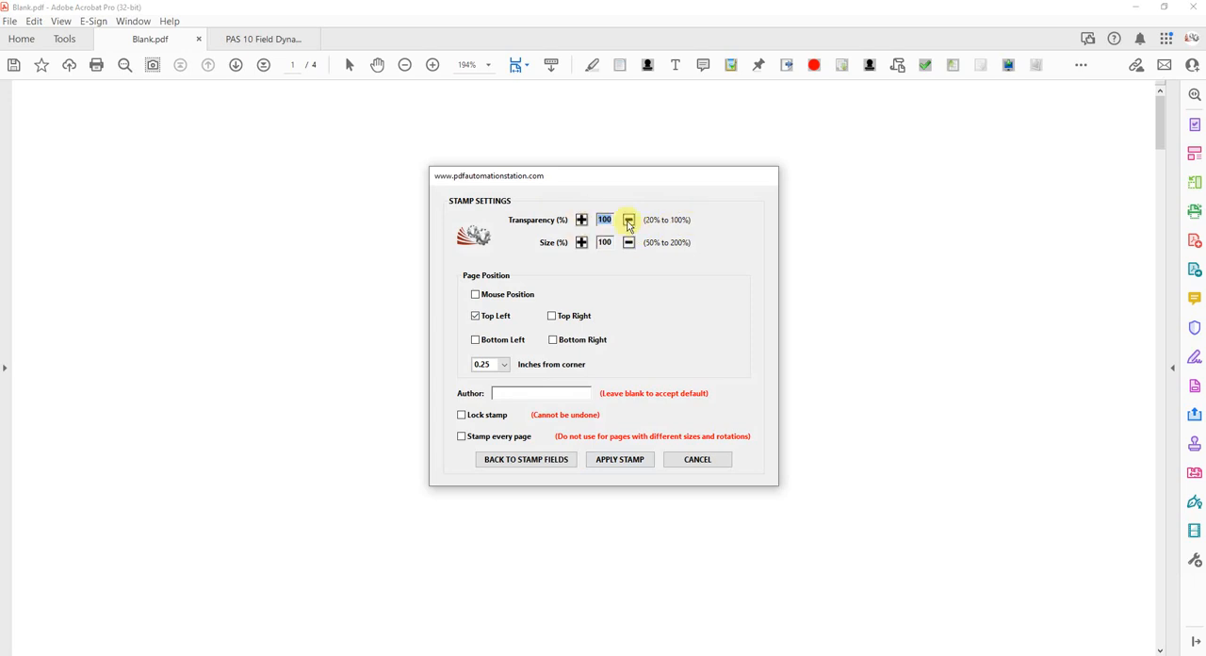
left_click(628, 220)
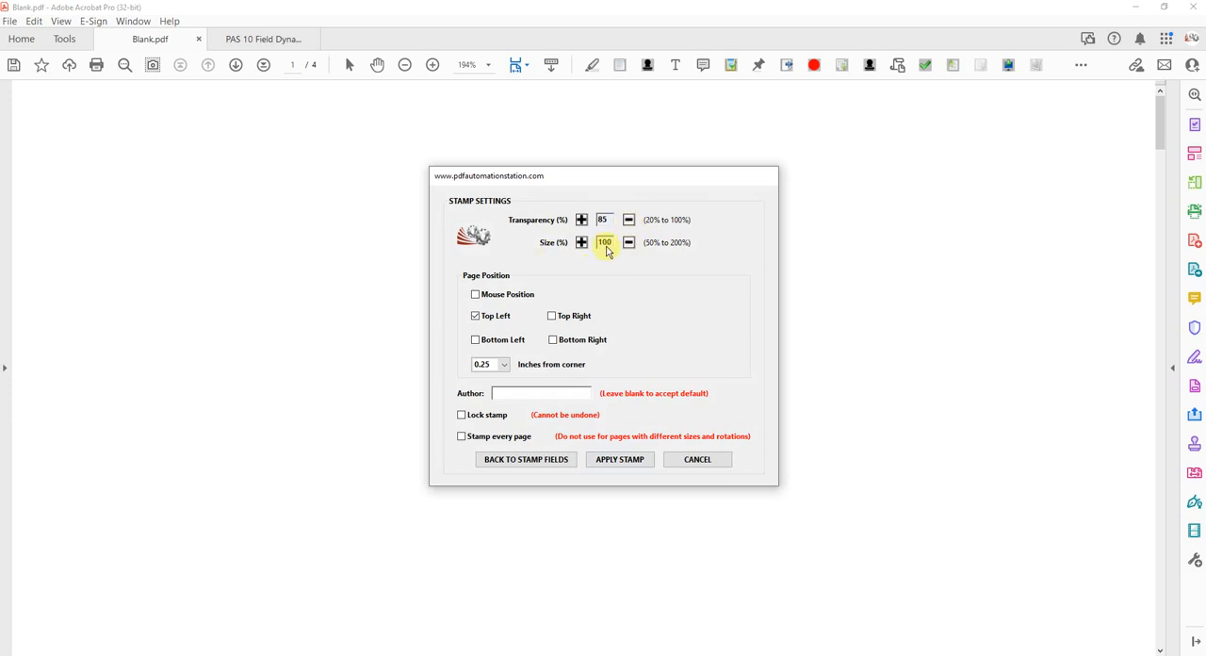
mouse_move(650, 355)
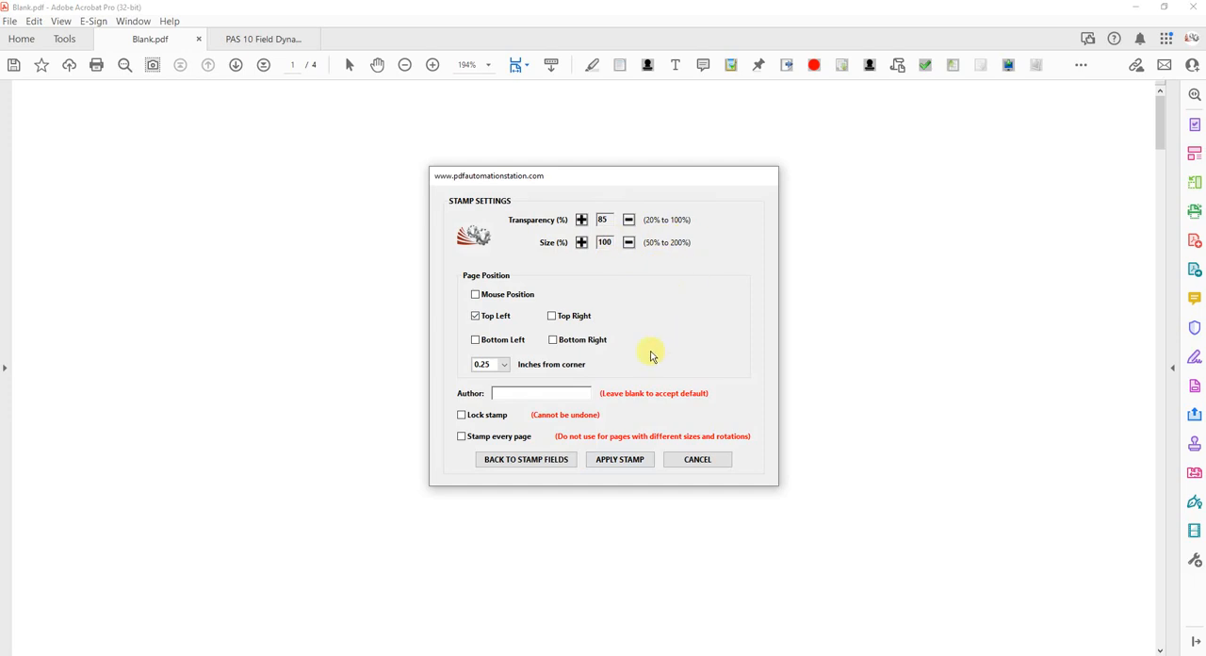
mouse_move(585, 390)
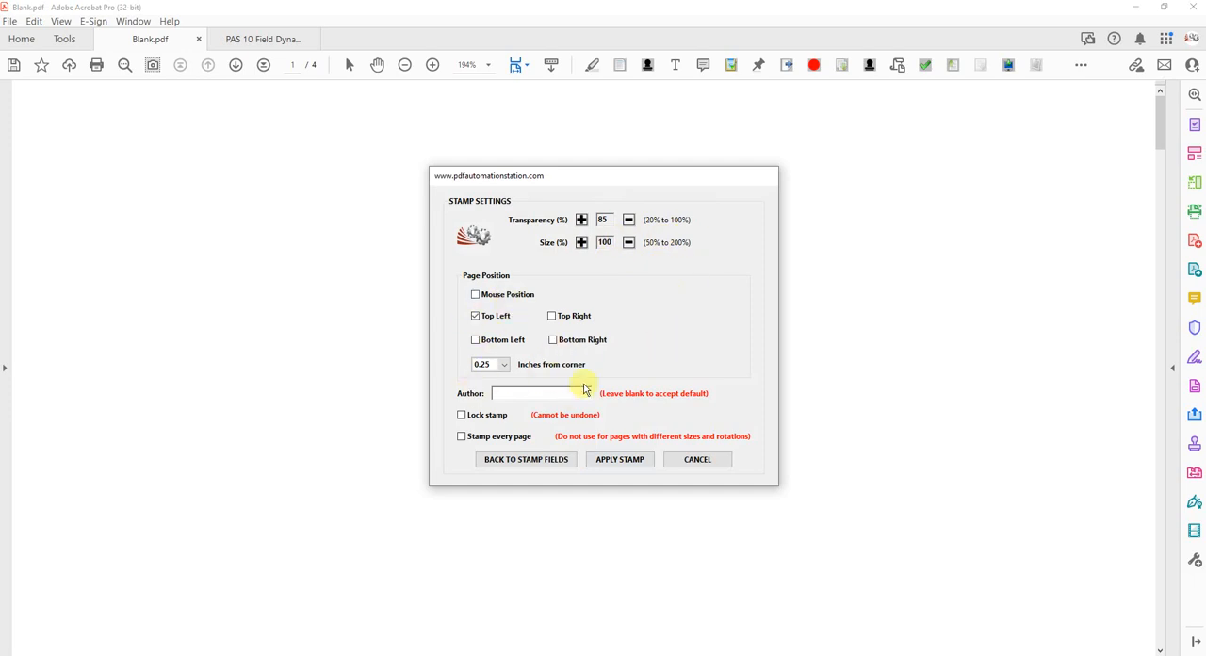
mouse_move(657, 492)
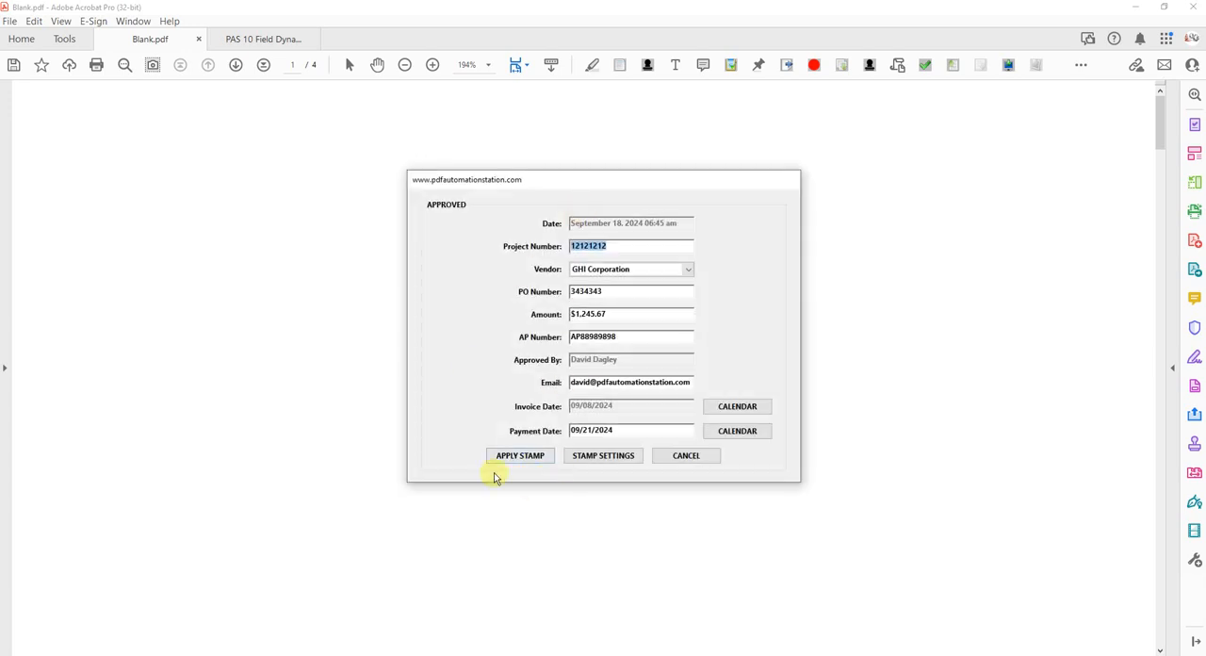
left_click(603, 456)
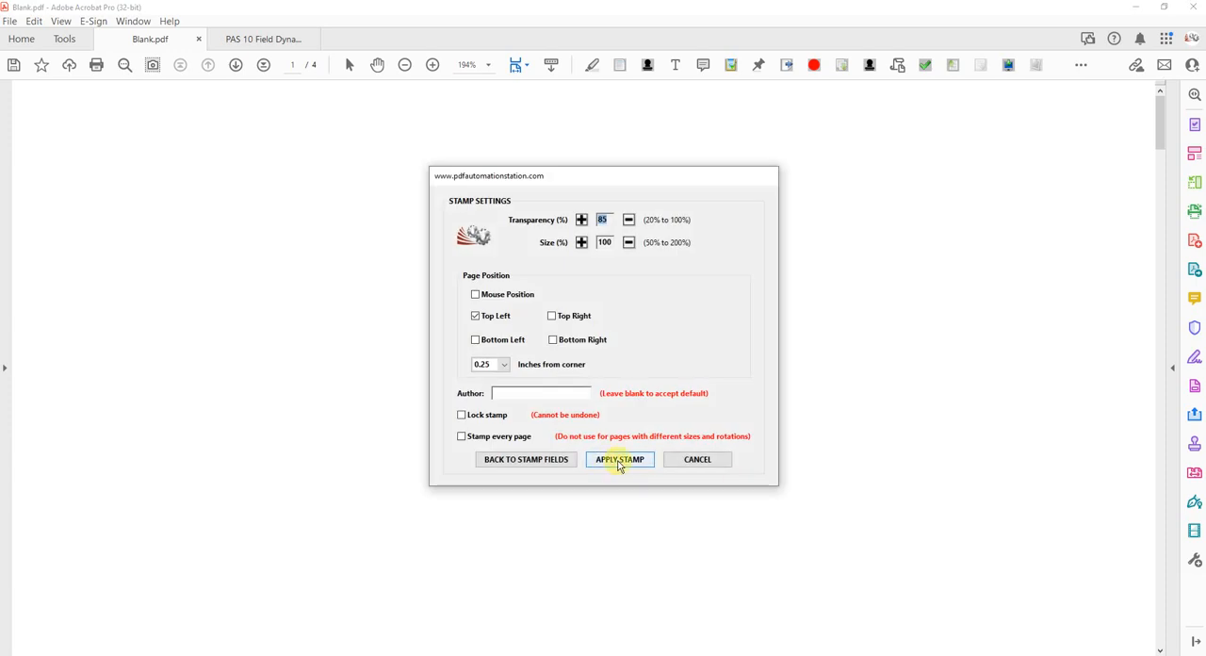
Apply the filled APPROVED stamp onto Blank.pdf.
left_click(619, 459)
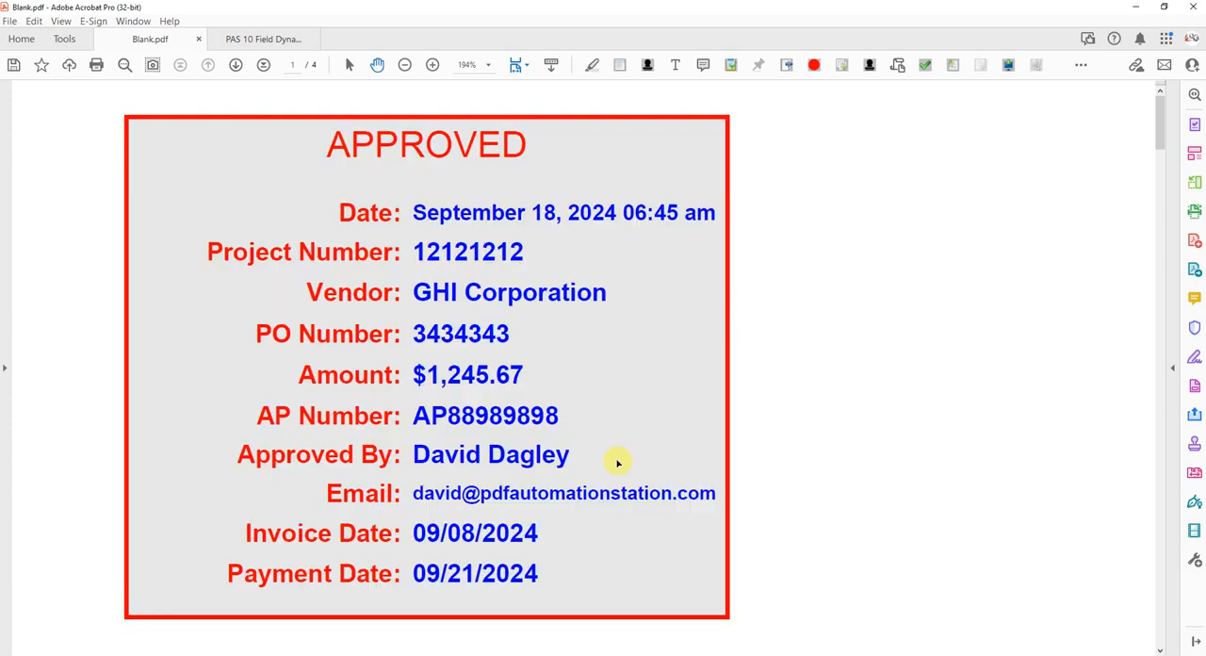
mouse_move(808, 432)
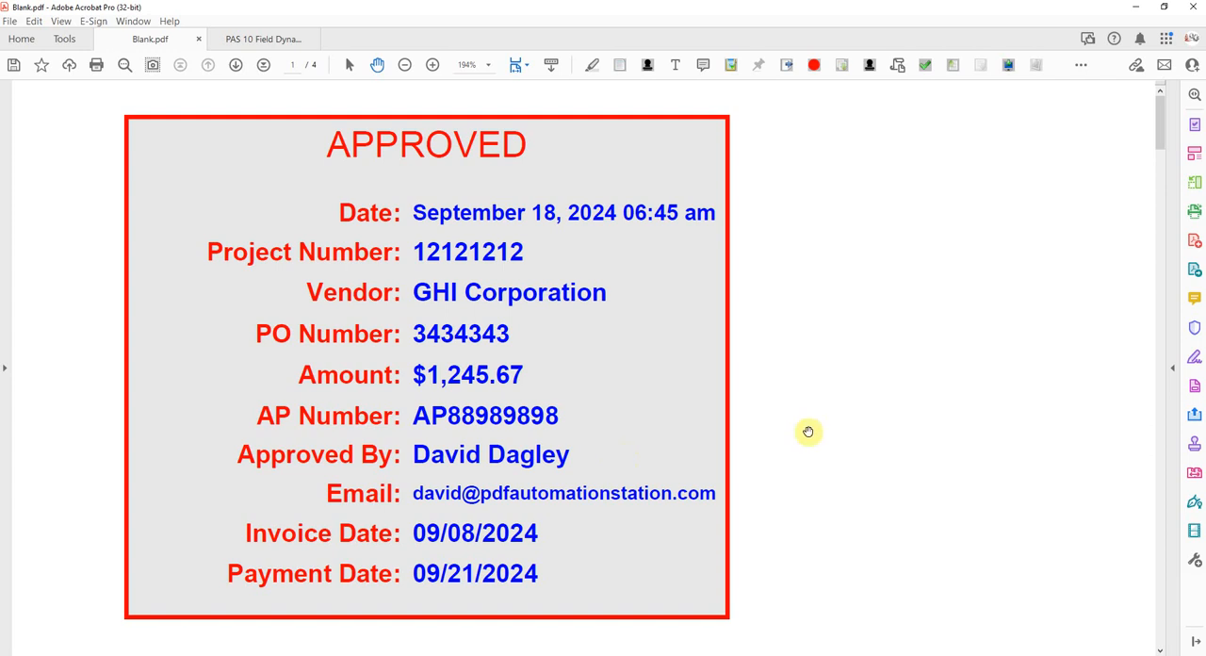
mouse_move(934, 431)
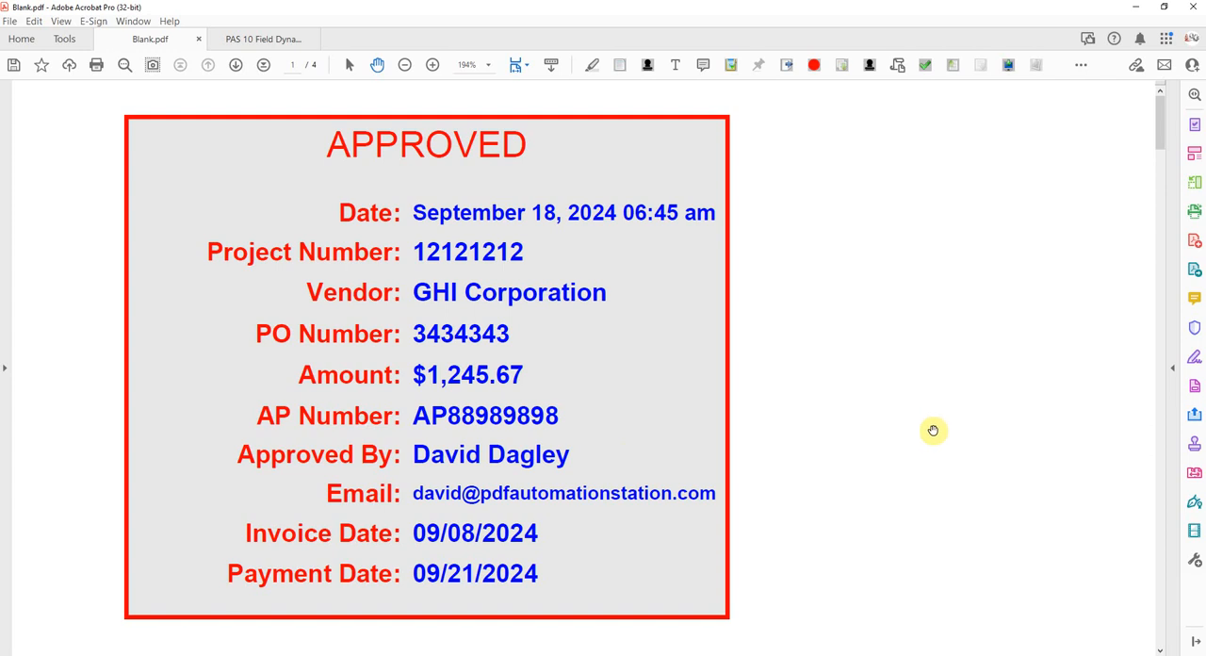
mouse_move(830, 478)
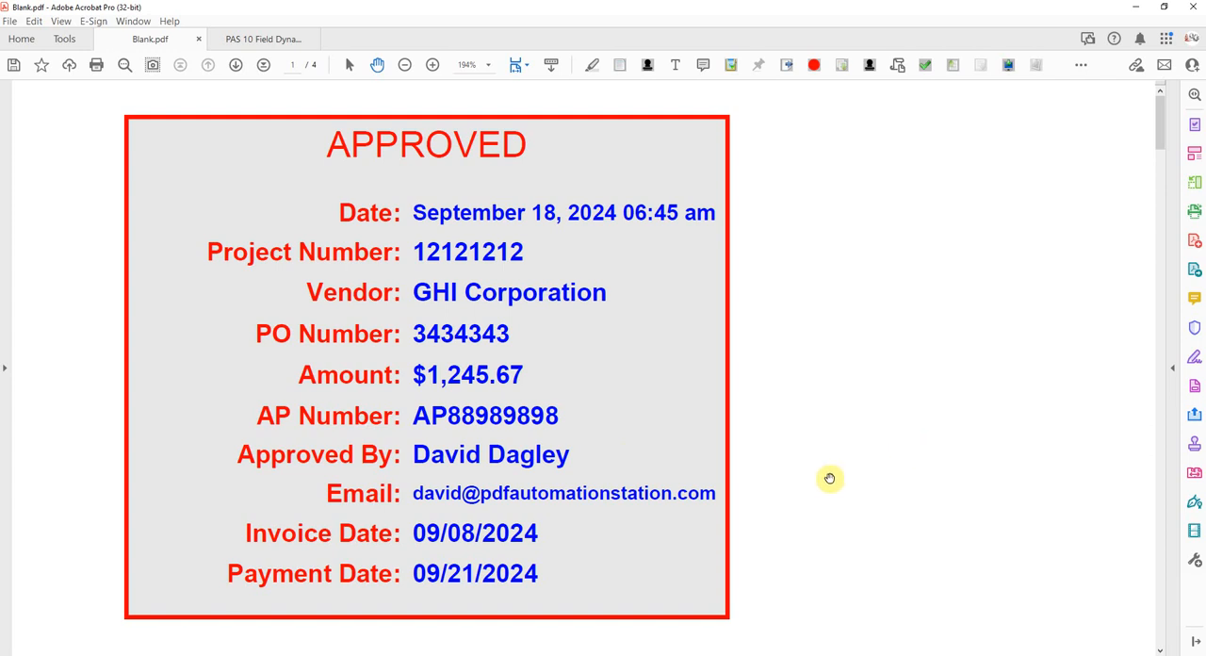
mouse_move(832, 474)
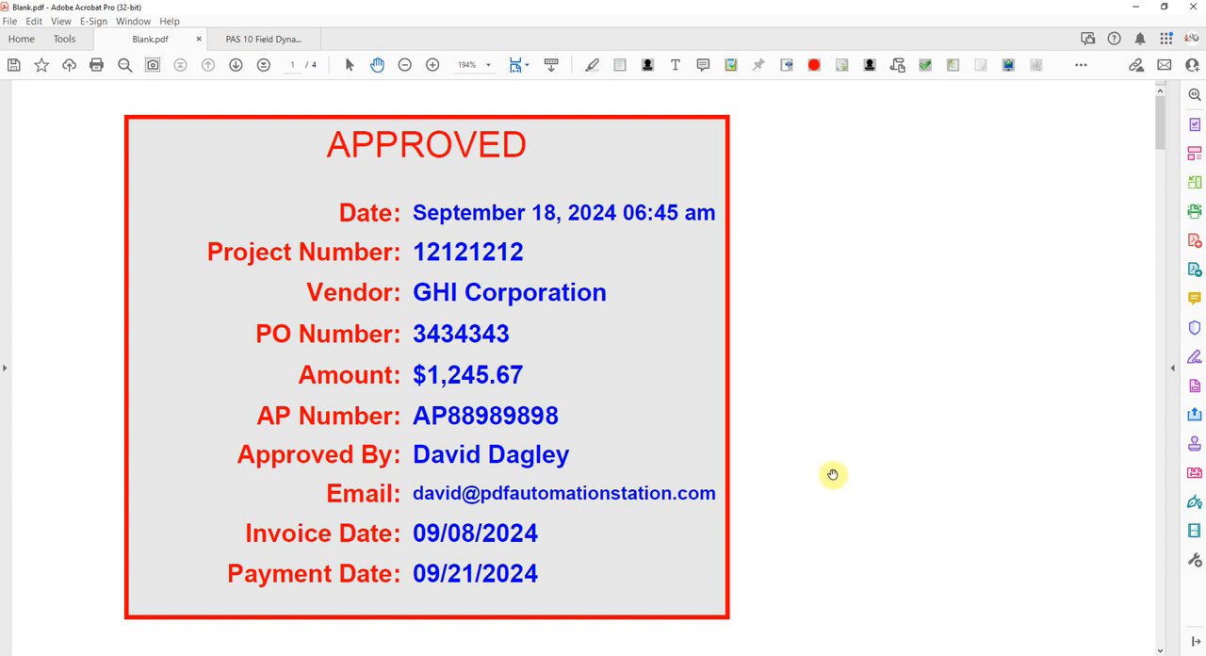